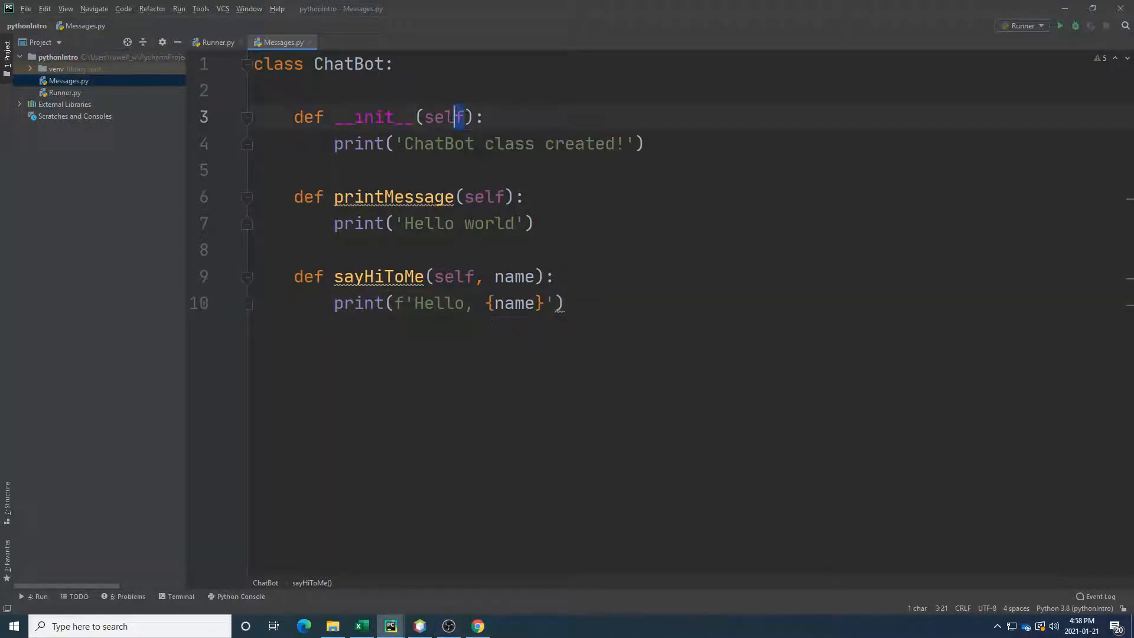
Put the cursor at the start of 'class ChatBot:' to insert two blank lines above it.
{"action": "double_click", "coordinate": [444, 117]}
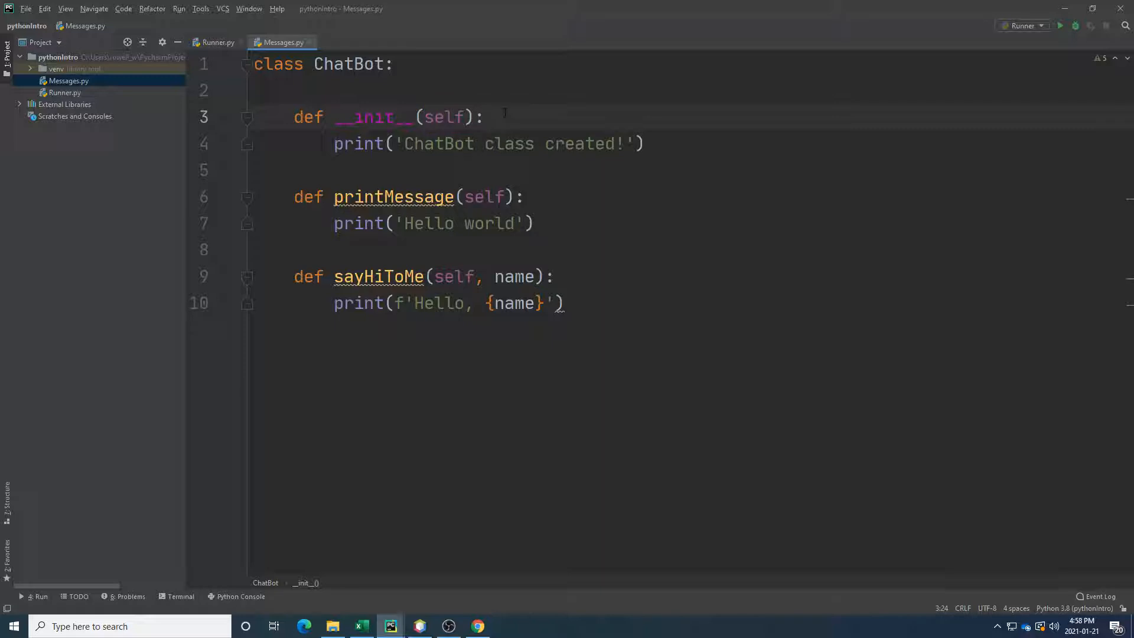
{"action": "left_click", "coordinate": [255, 90]}
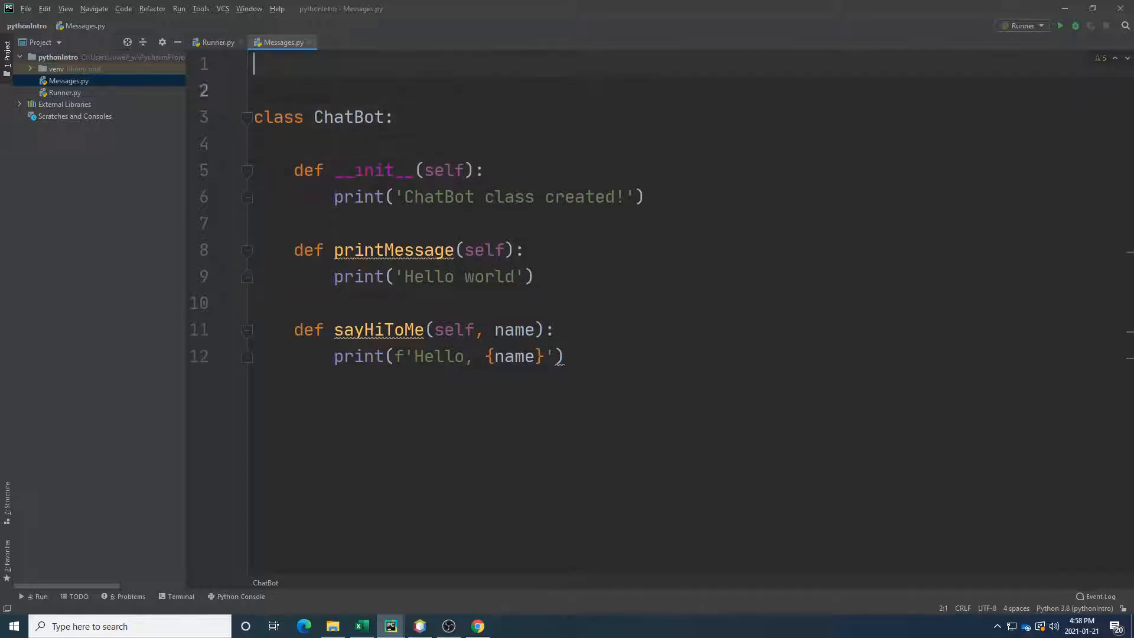
Add comments '# class = blueprint' and '# instance = object; the implemented class' at the top.
{"action": "type", "text": "# class"}
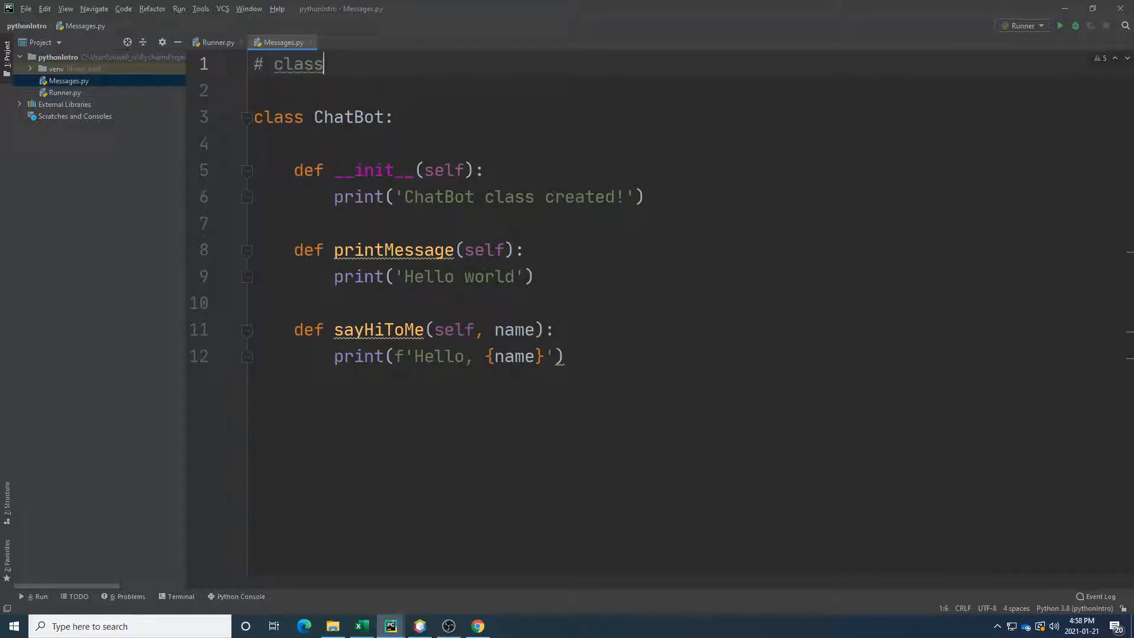
{"action": "type", "text": "= bluepre"}
{"action": "left_click", "coordinate": [686, 91]}
{"action": "type", "text": "# instanc"}
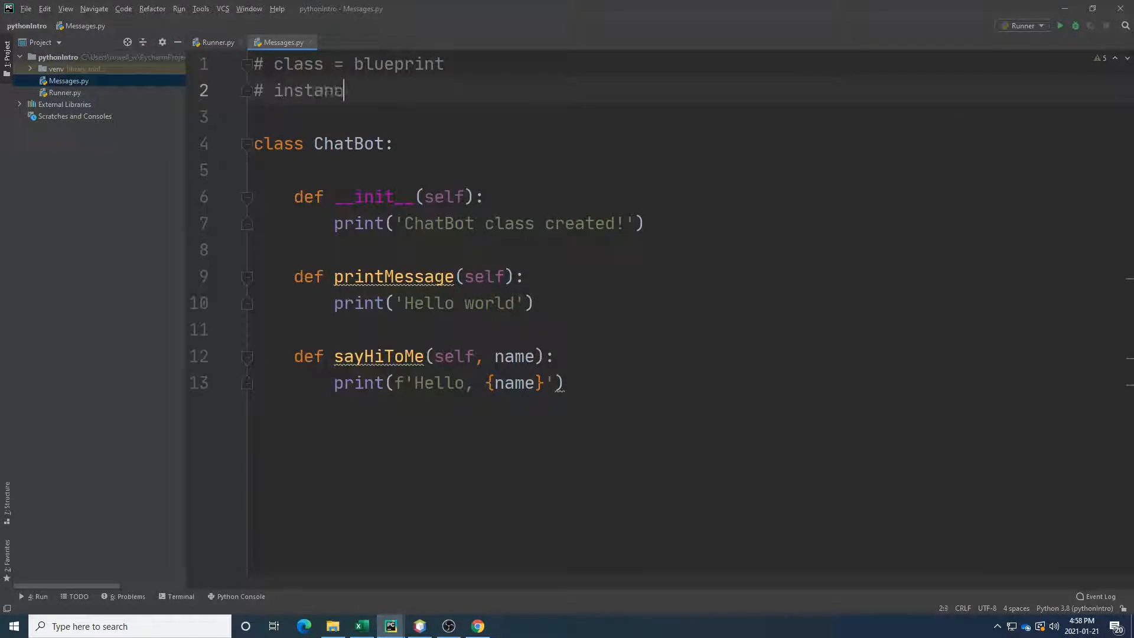
{"action": "type", "text": "e = object"}
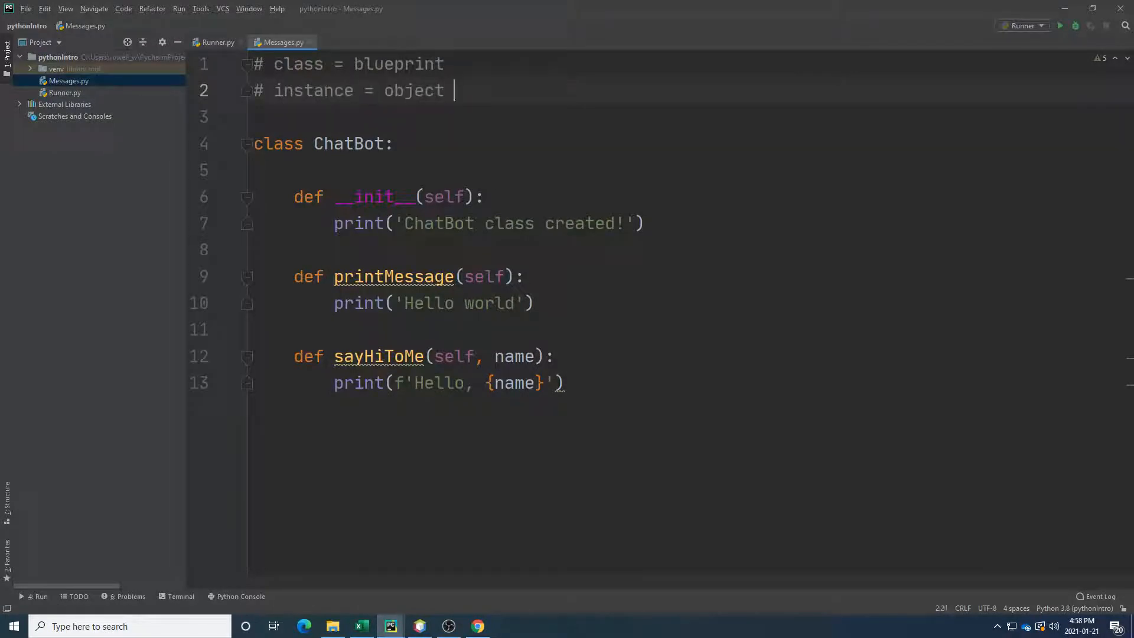
{"action": "type", "text": "; the implemented class"}
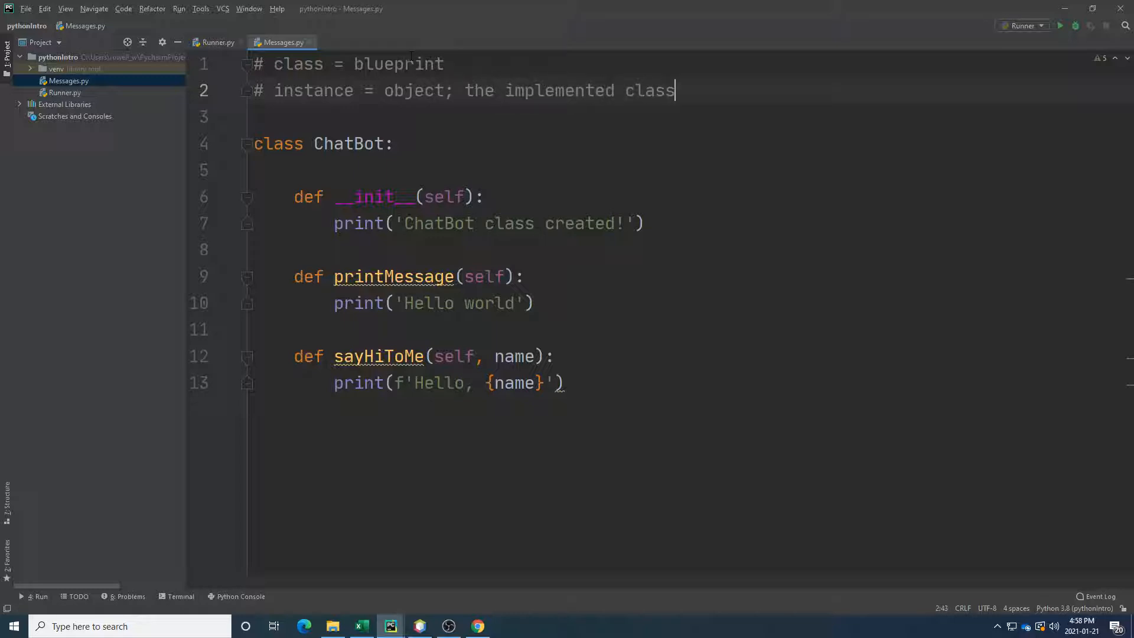
{"action": "left_click", "coordinate": [392, 143]}
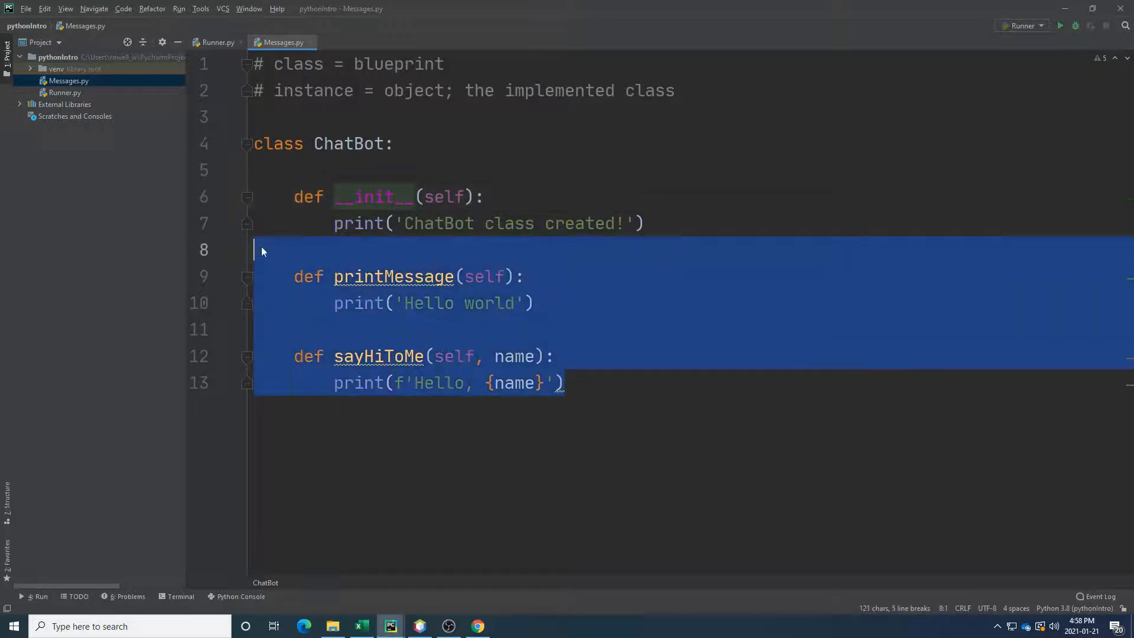
Review the ChatBot methods, highlighting the Hello world print and sayHiToMe's name parameter.
{"action": "left_click", "coordinate": [396, 277]}
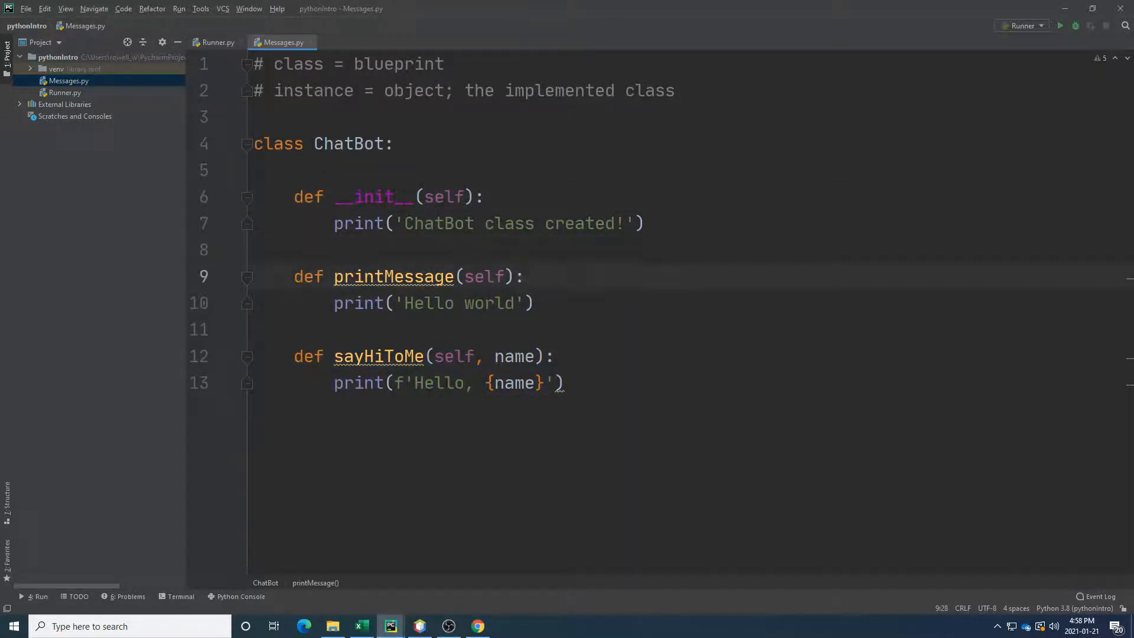
{"action": "left_click", "coordinate": [536, 303]}
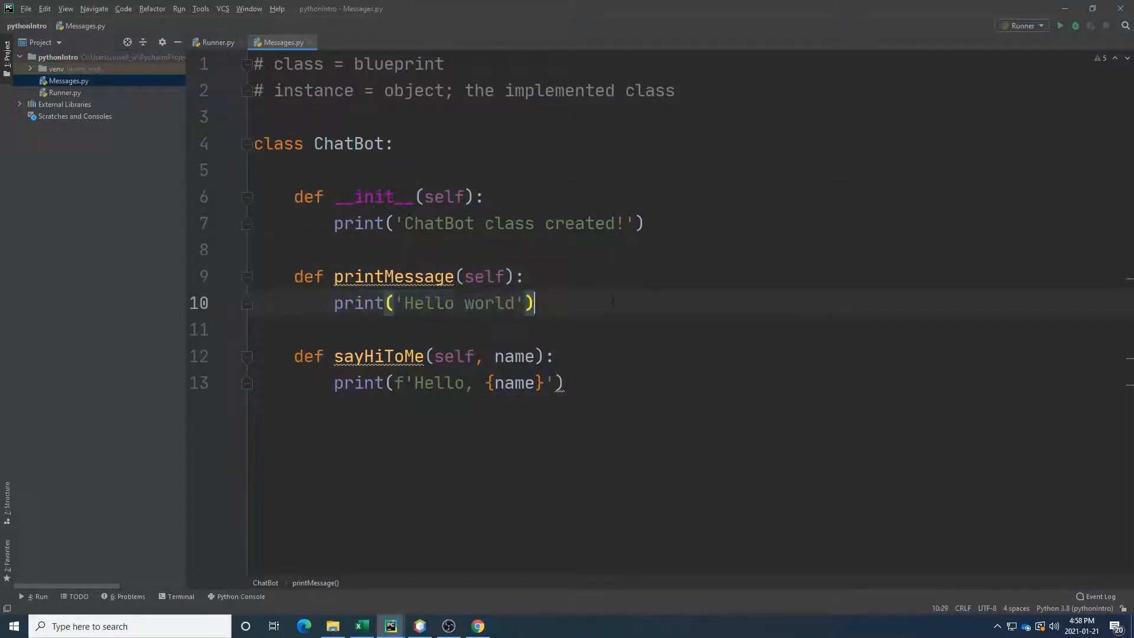
{"action": "double_click", "coordinate": [513, 355]}
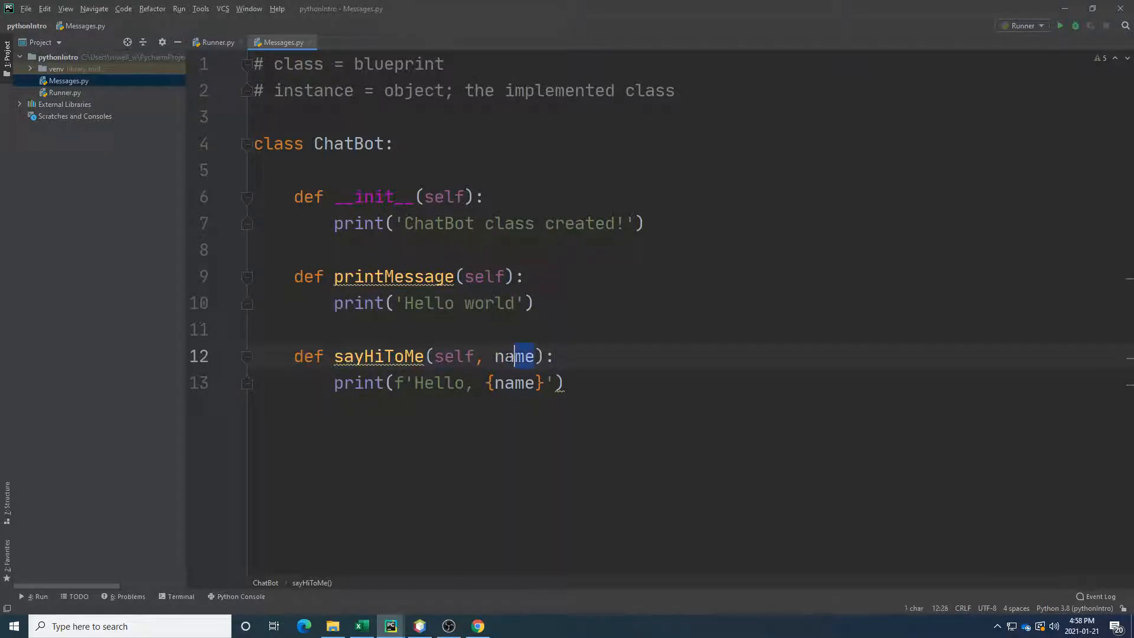
{"action": "double_click", "coordinate": [514, 356]}
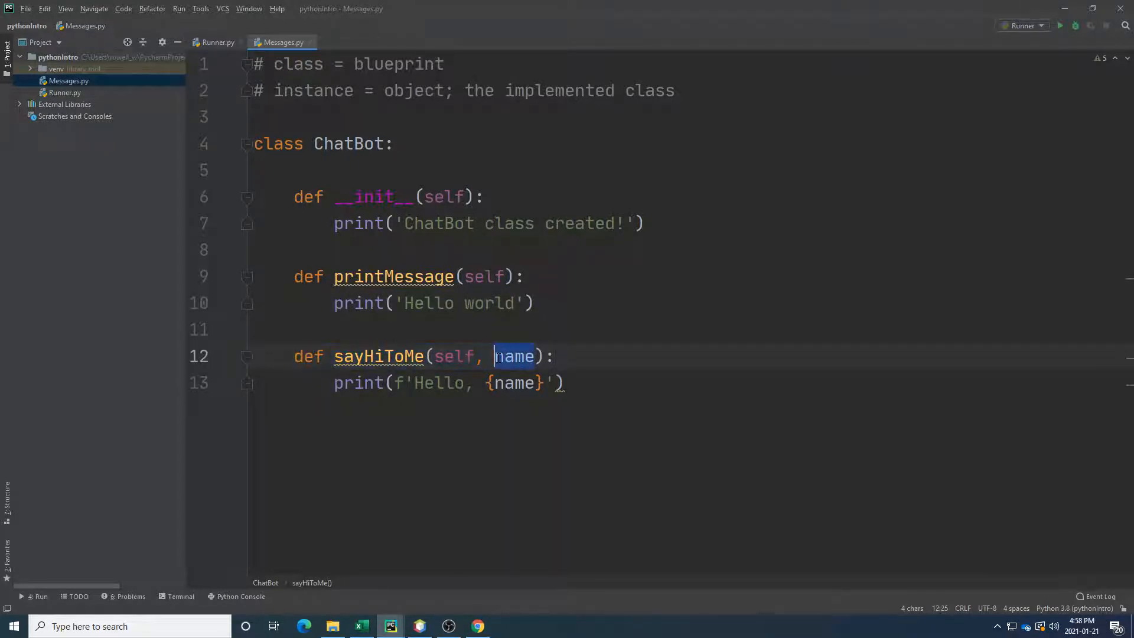
{"action": "mouse_move", "coordinate": [515, 356]}
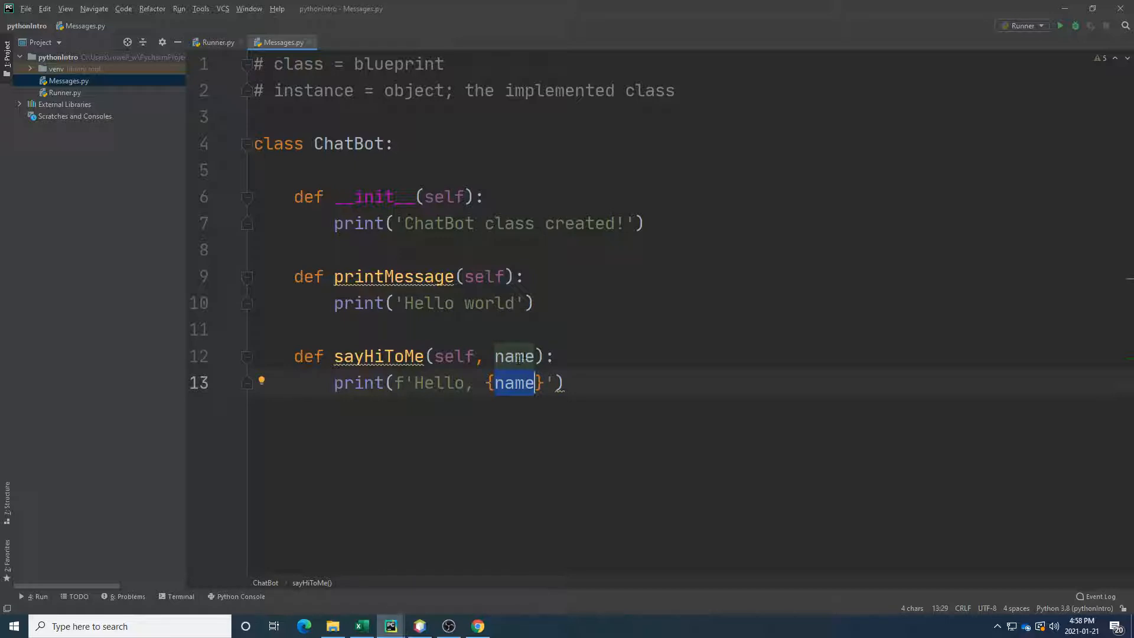
{"action": "mouse_move", "coordinate": [504, 386]}
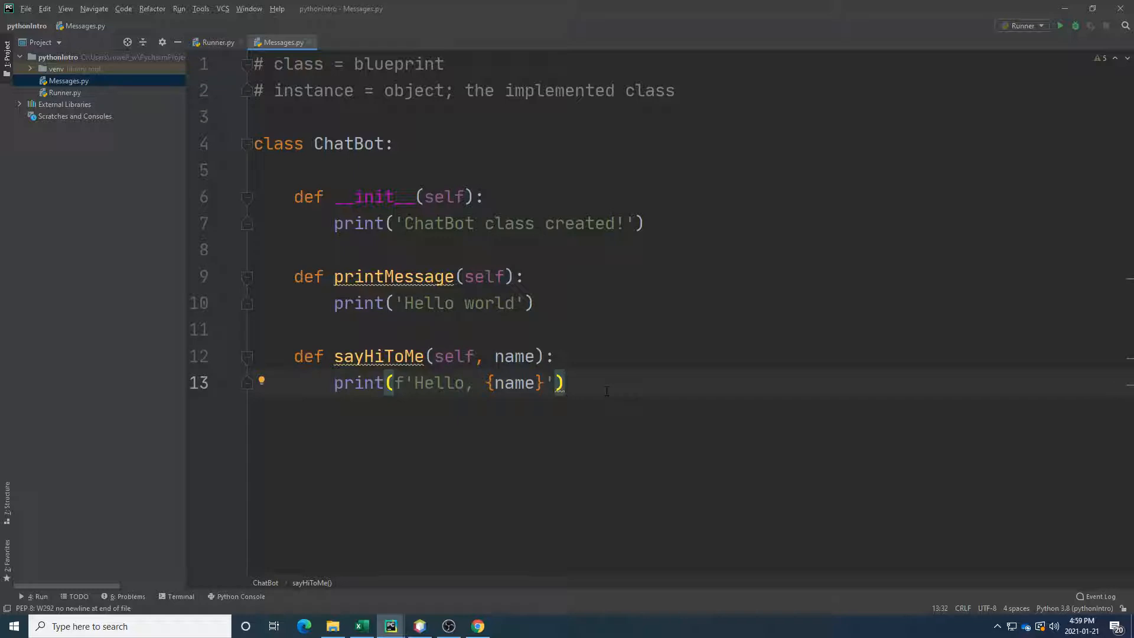
{"action": "mouse_move", "coordinate": [674, 363]}
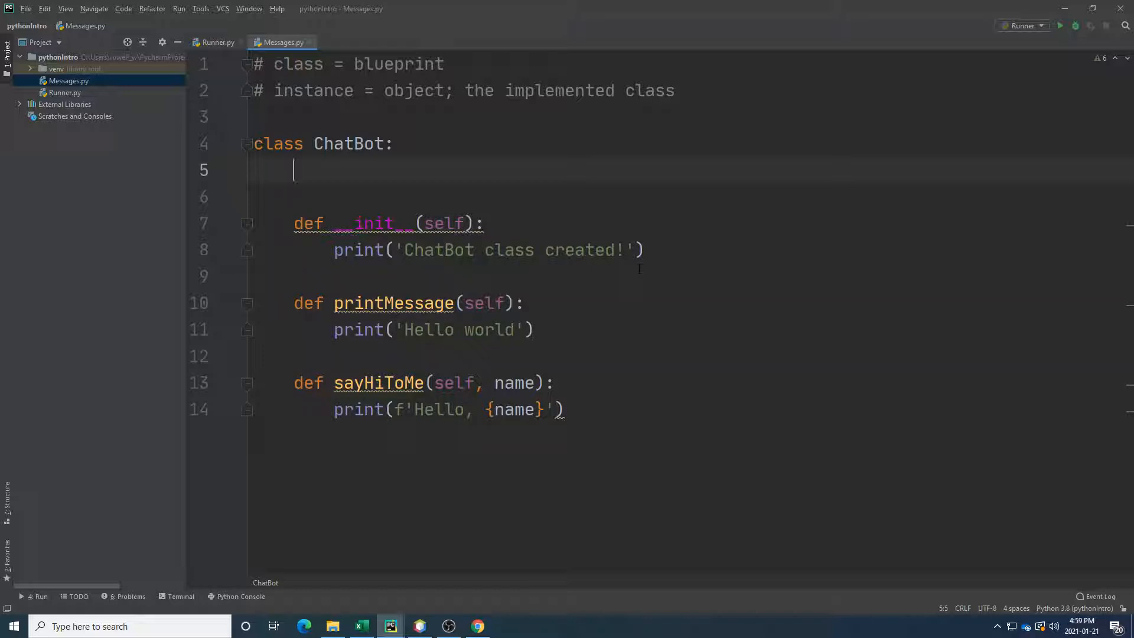
Declare class variable myName = '' in ChatBot and open a blank line in sayHiToMe.
{"action": "type", "text": "nam"}
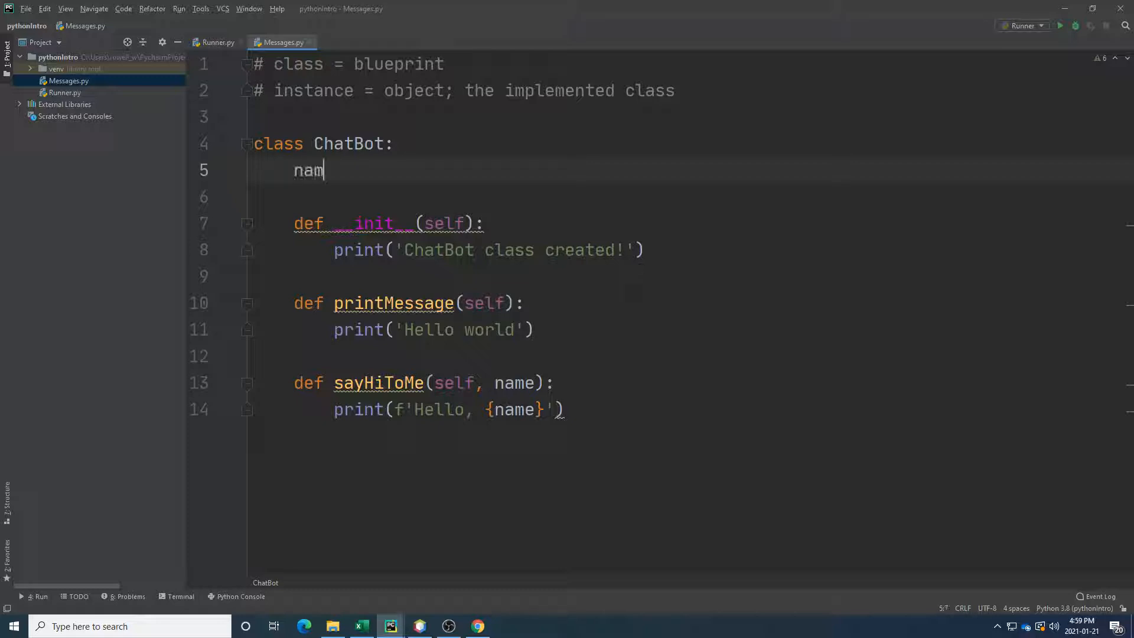
{"action": "type", "text": "e"}
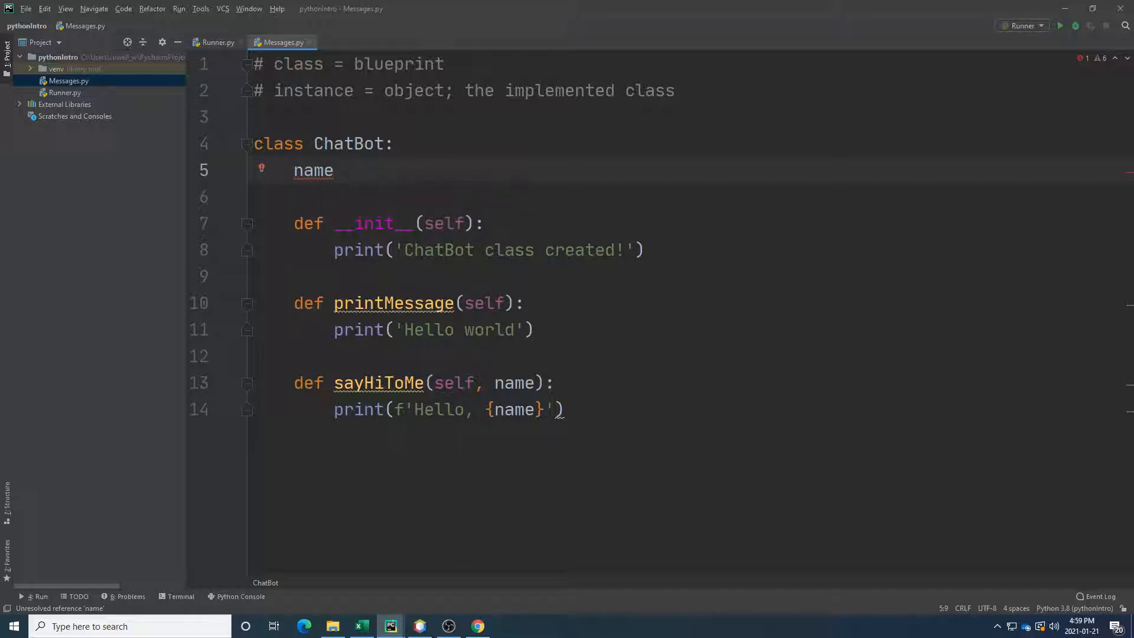
{"action": "type", "text": "= ''"}
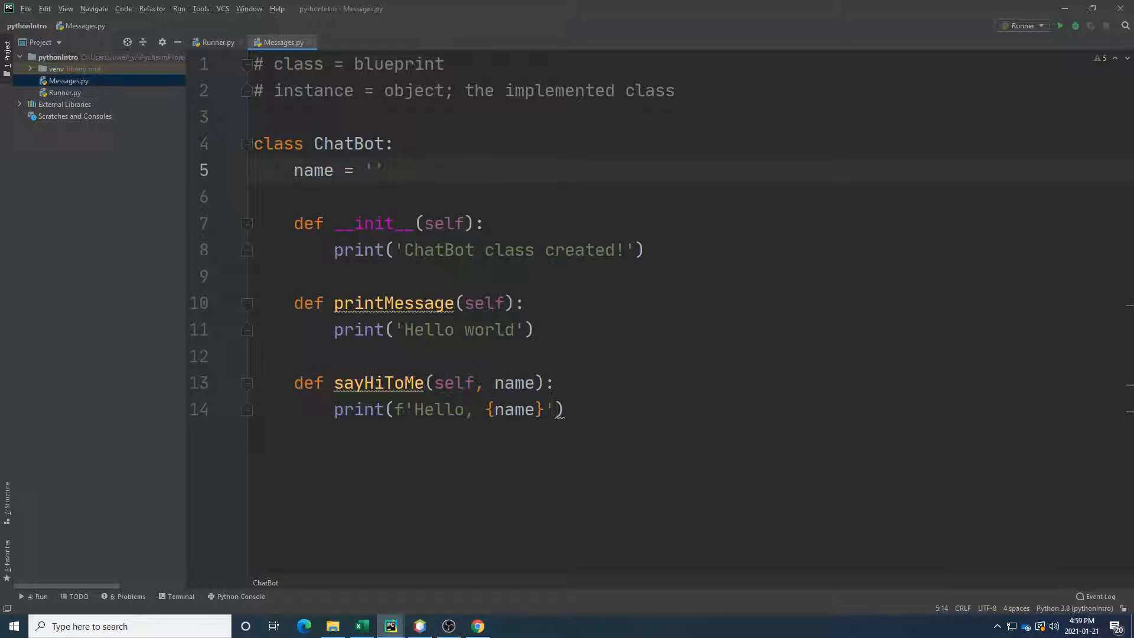
{"action": "double_click", "coordinate": [514, 383]}
{"action": "type", "text": "myN"}
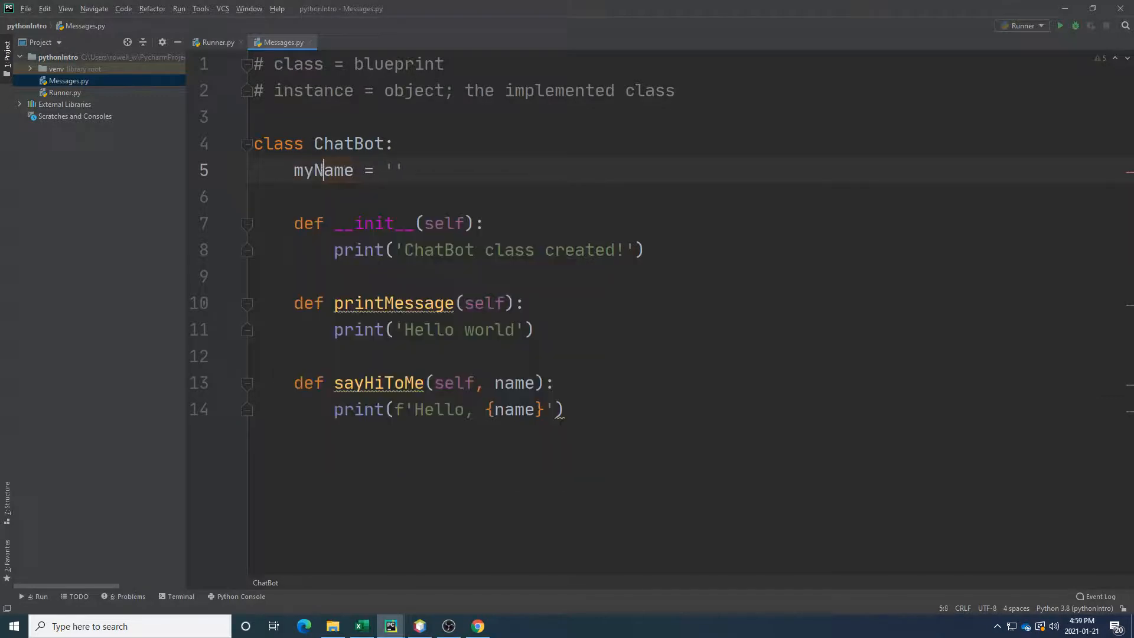
{"action": "key", "text": "Return"}
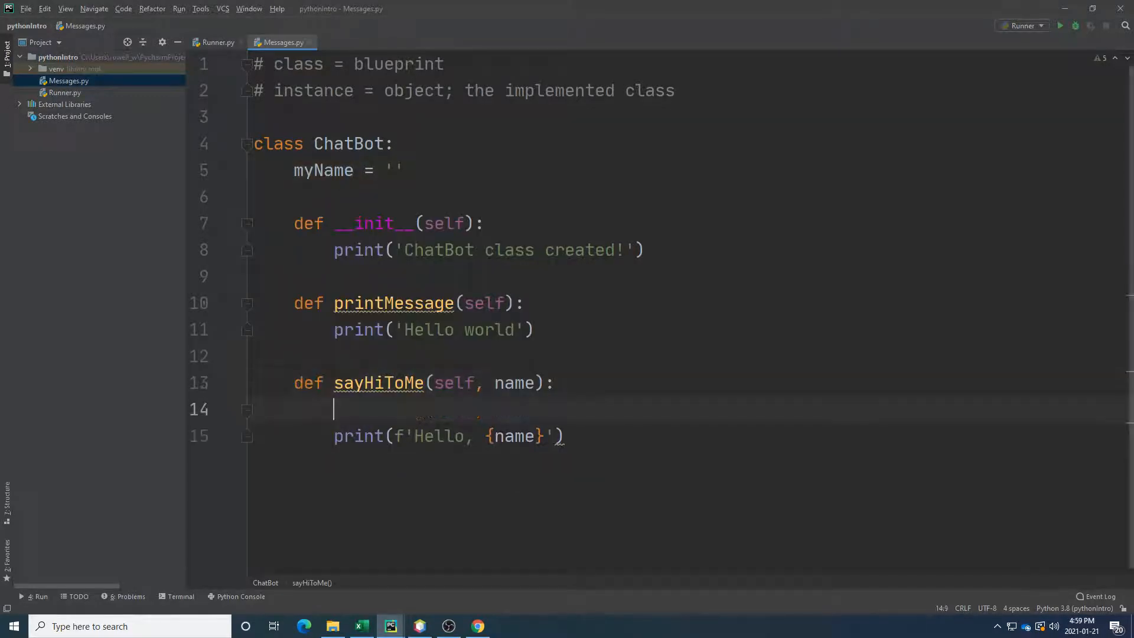
Make sayHiToMe assign myName = name and remove its greeting print line.
{"action": "type", "text": "my"}
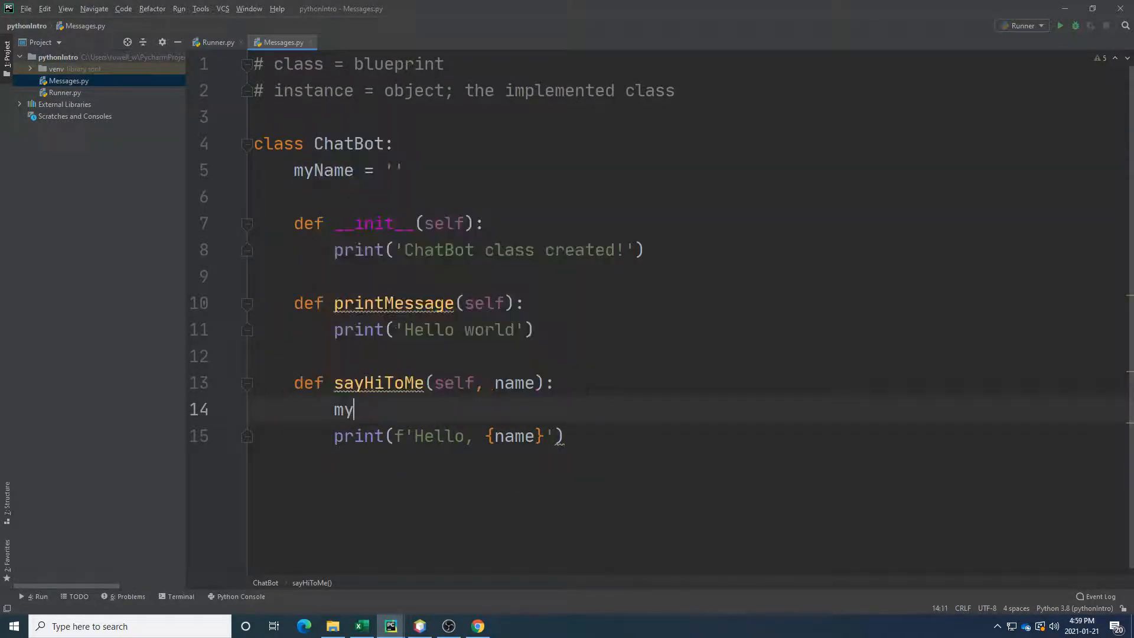
{"action": "type", "text": "Name = n"}
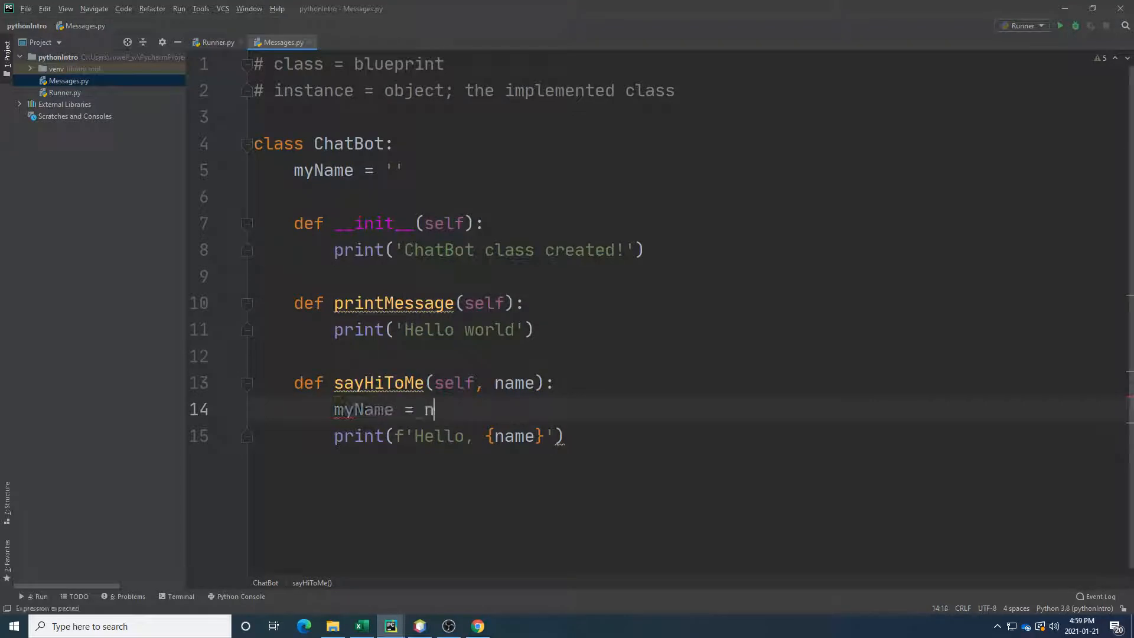
{"action": "type", "text": "ame"}
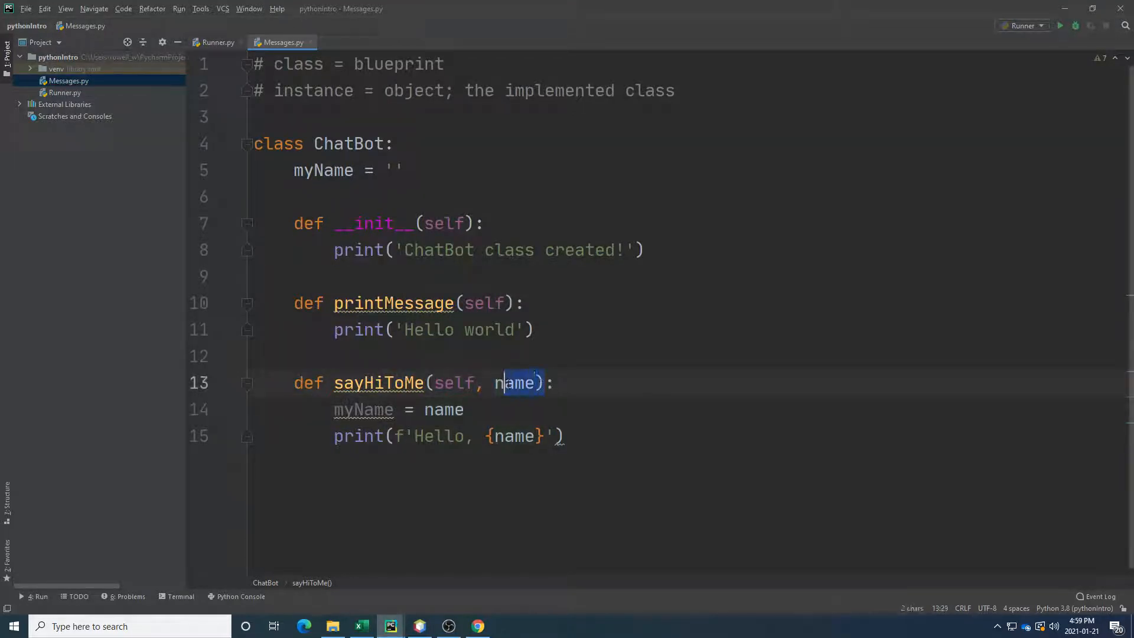
{"action": "double_click", "coordinate": [515, 383]}
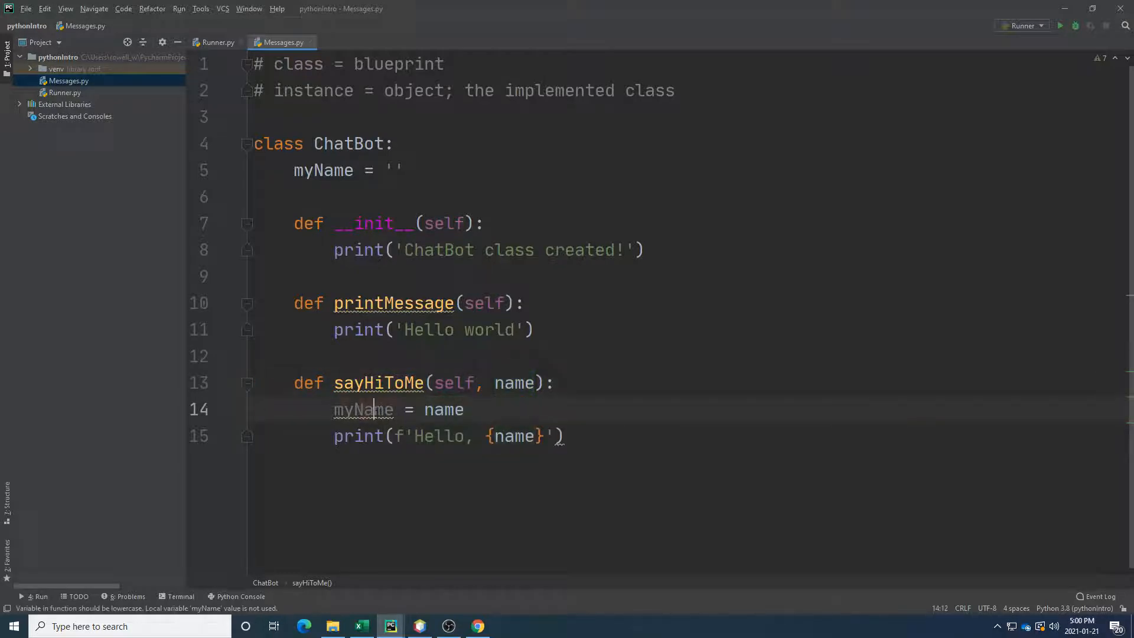
{"action": "left_click", "coordinate": [393, 436]}
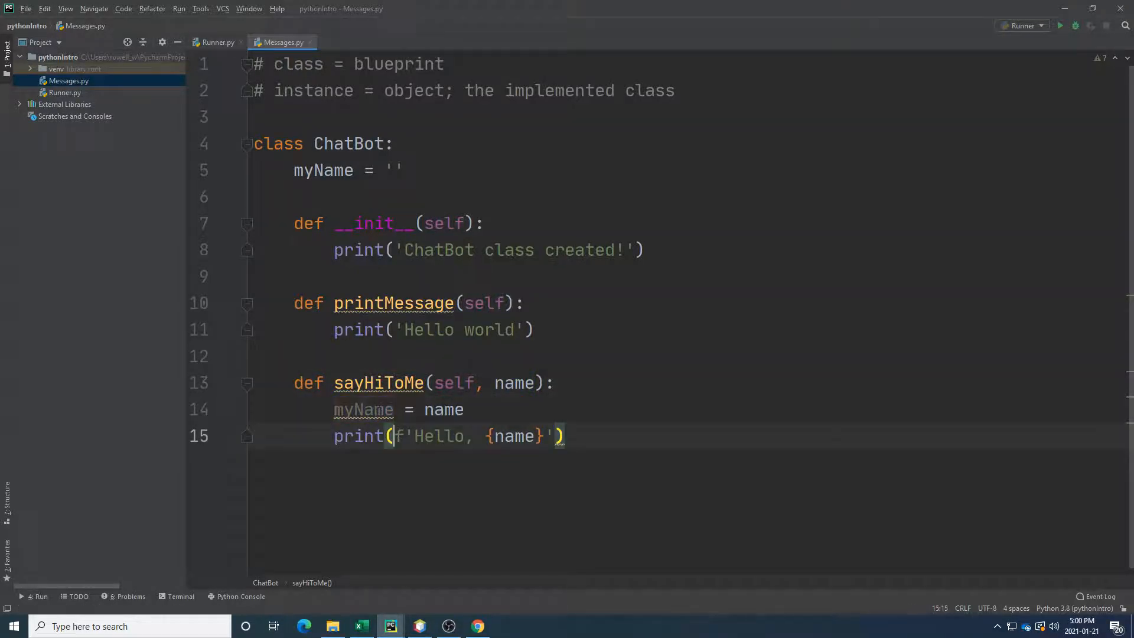
{"action": "left_click", "coordinate": [420, 223]}
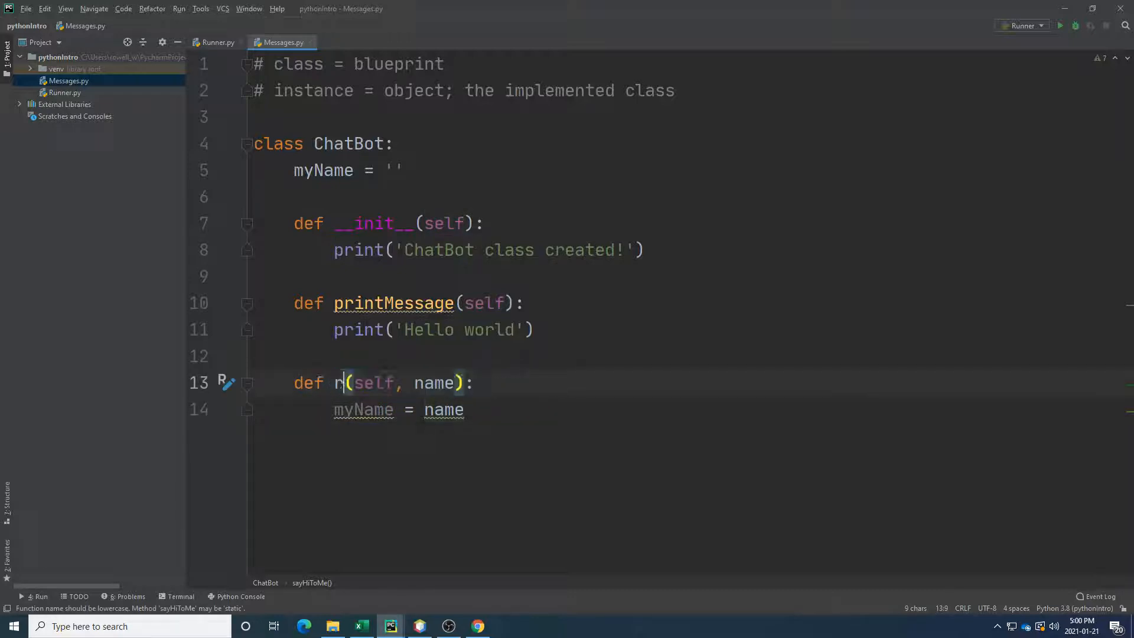
Rename the methods to rememberMyName and printMyName.
{"action": "type", "text": "ememberMyName"}
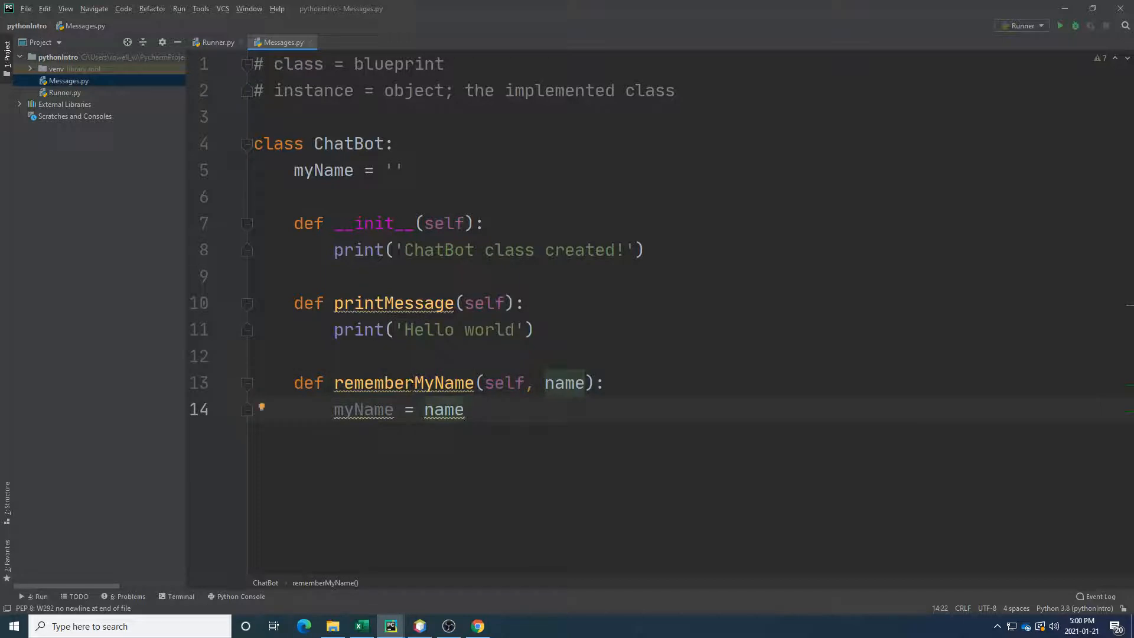
{"action": "left_click", "coordinate": [384, 303]}
{"action": "type", "text": "y"}
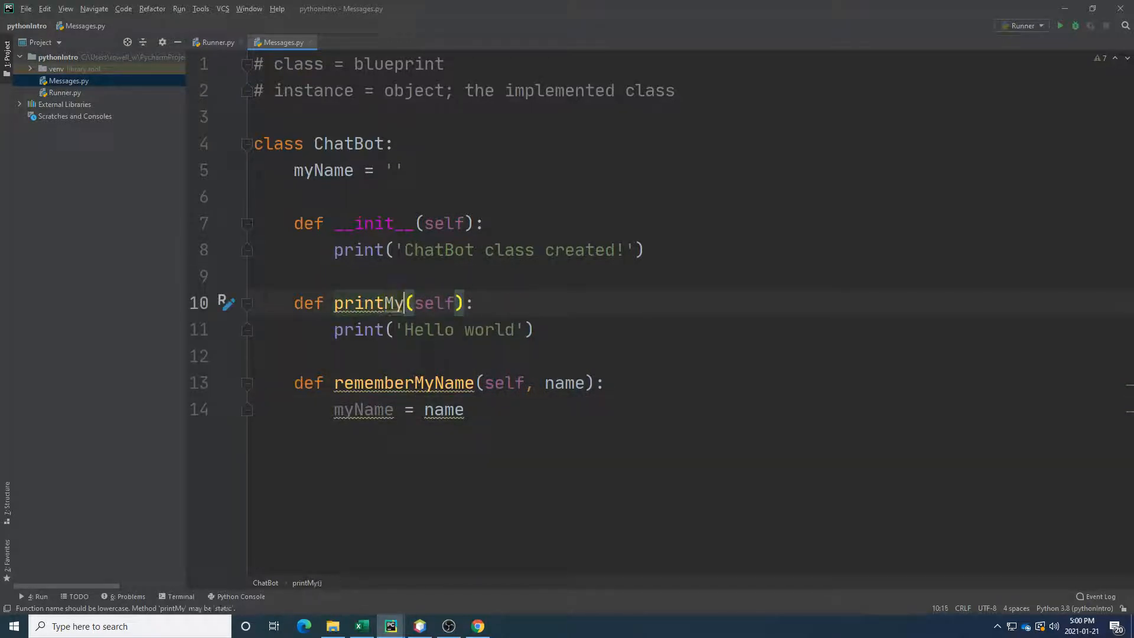
{"action": "type", "text": "Name"}
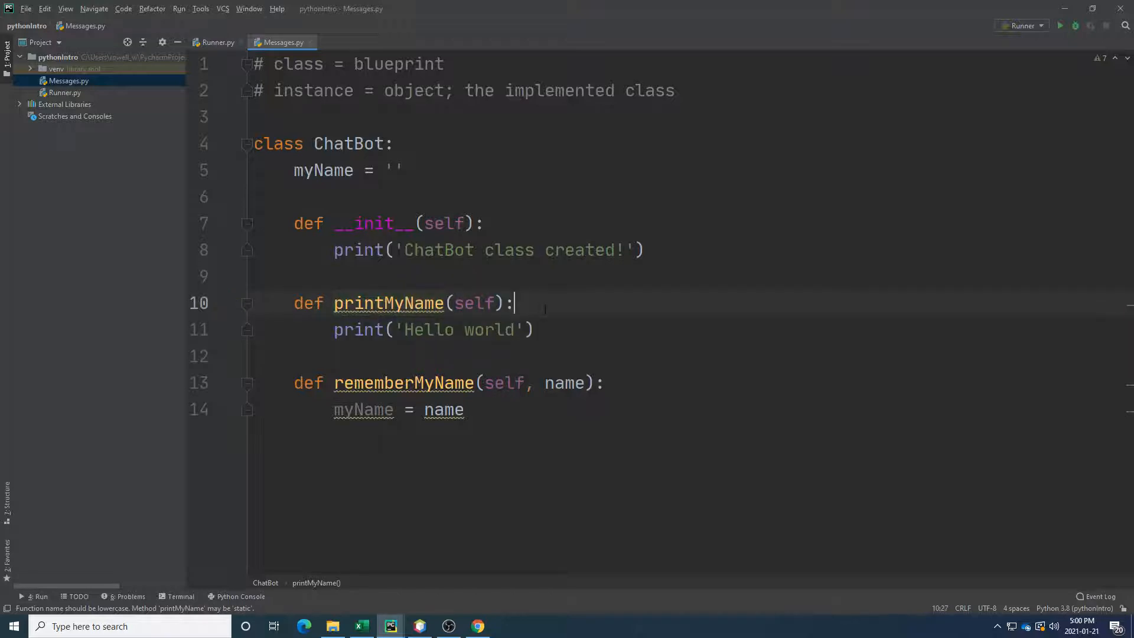
Make printMyName print myName instead of Hello world, and open a line above myName.
{"action": "double_click", "coordinate": [433, 329]}
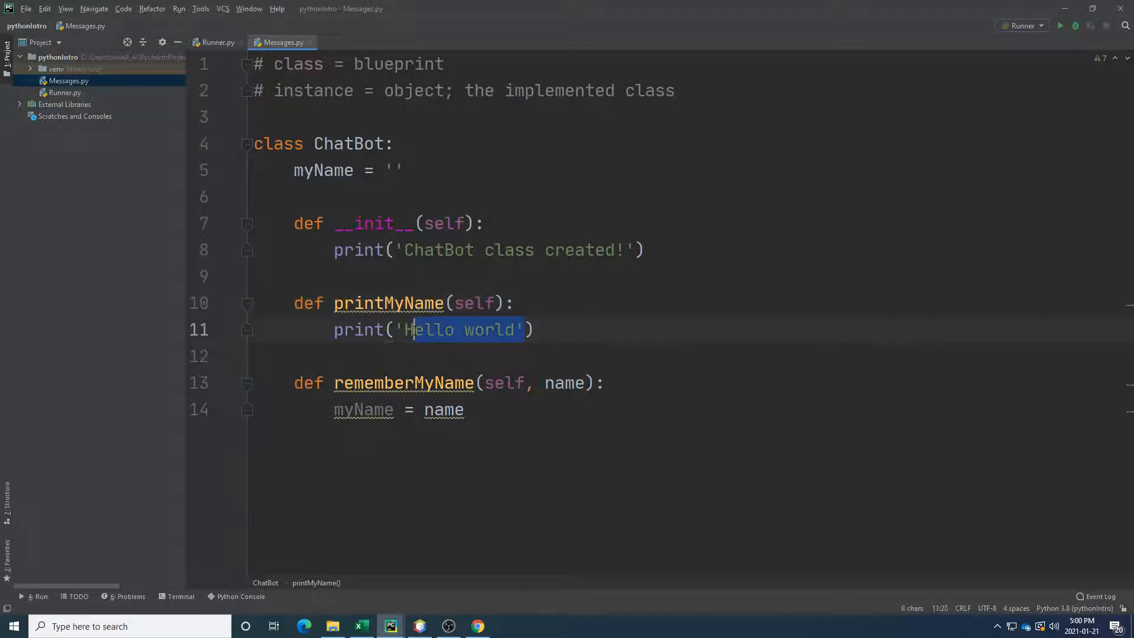
{"action": "type", "text": "myName)"}
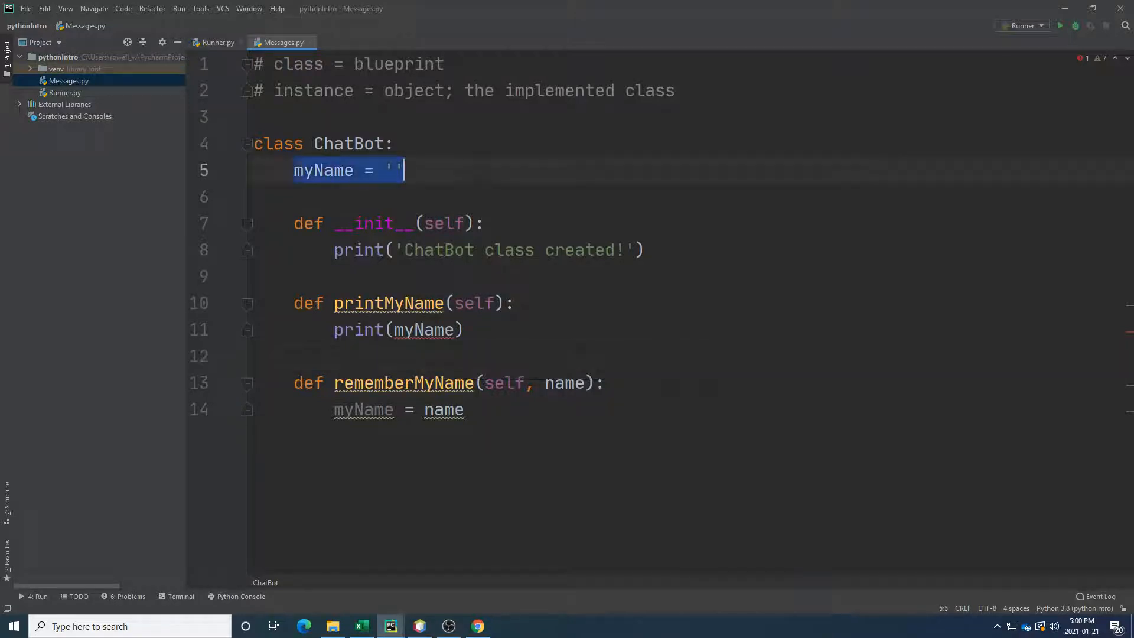
{"action": "left_click", "coordinate": [334, 409]}
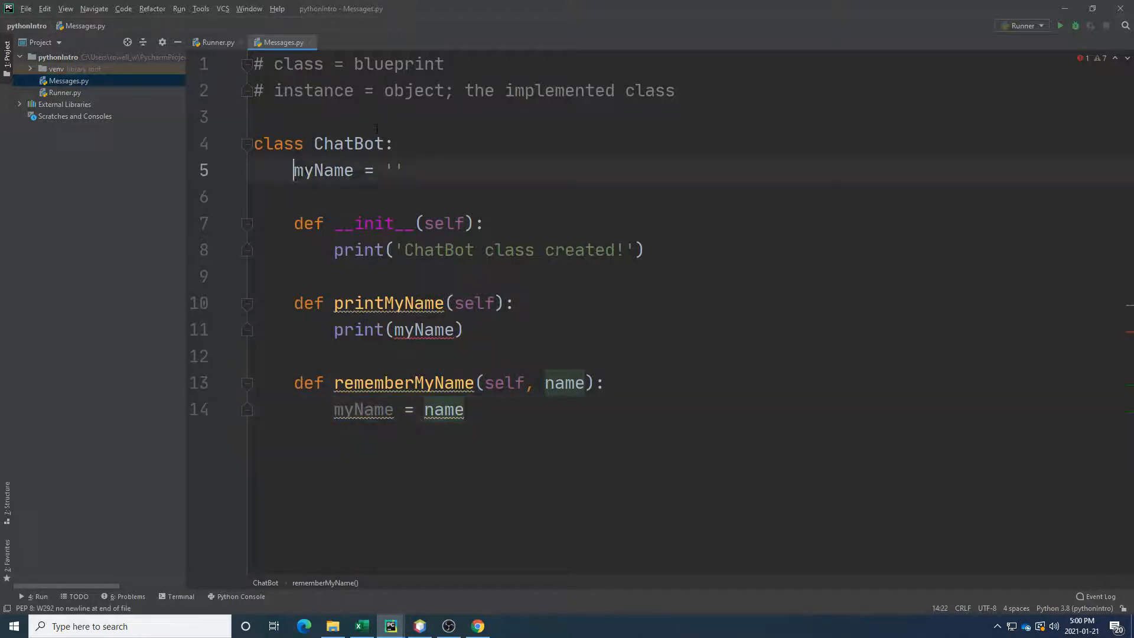
{"action": "left_click", "coordinate": [404, 170]}
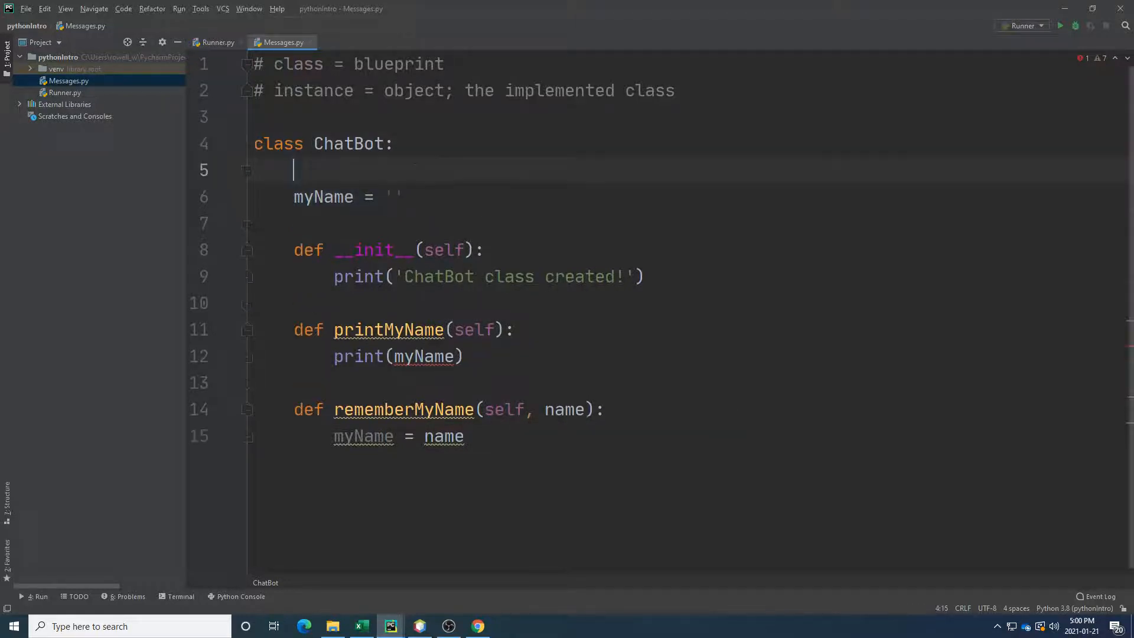
Comment myName as a class variable holding the same value for every object.
{"action": "type", "text": "# class c"}
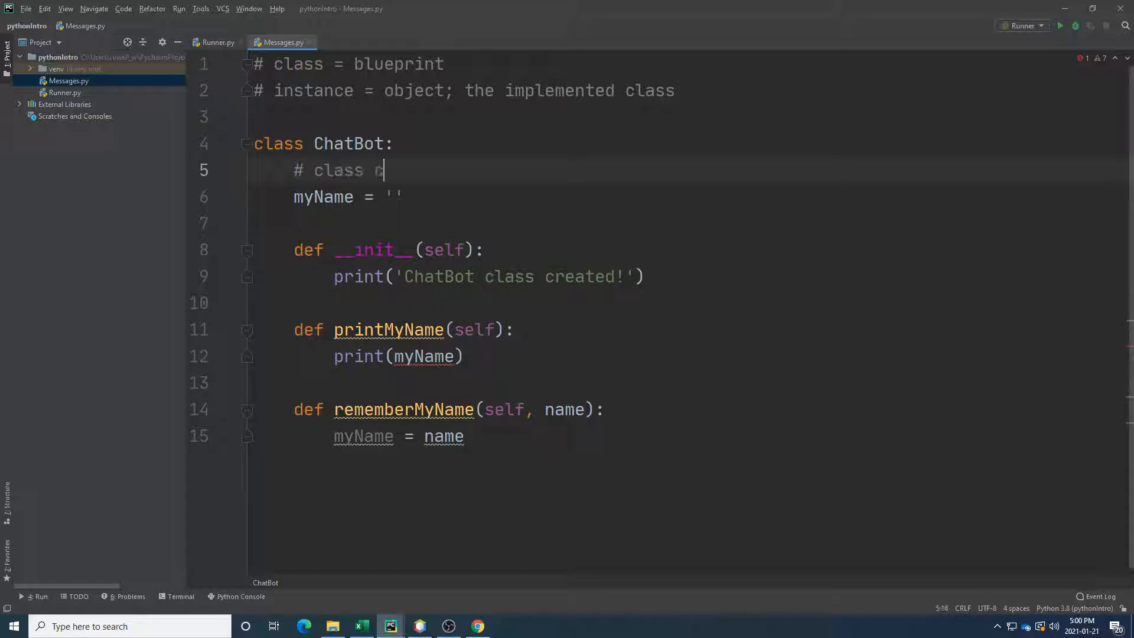
{"action": "type", "text": "variable -"}
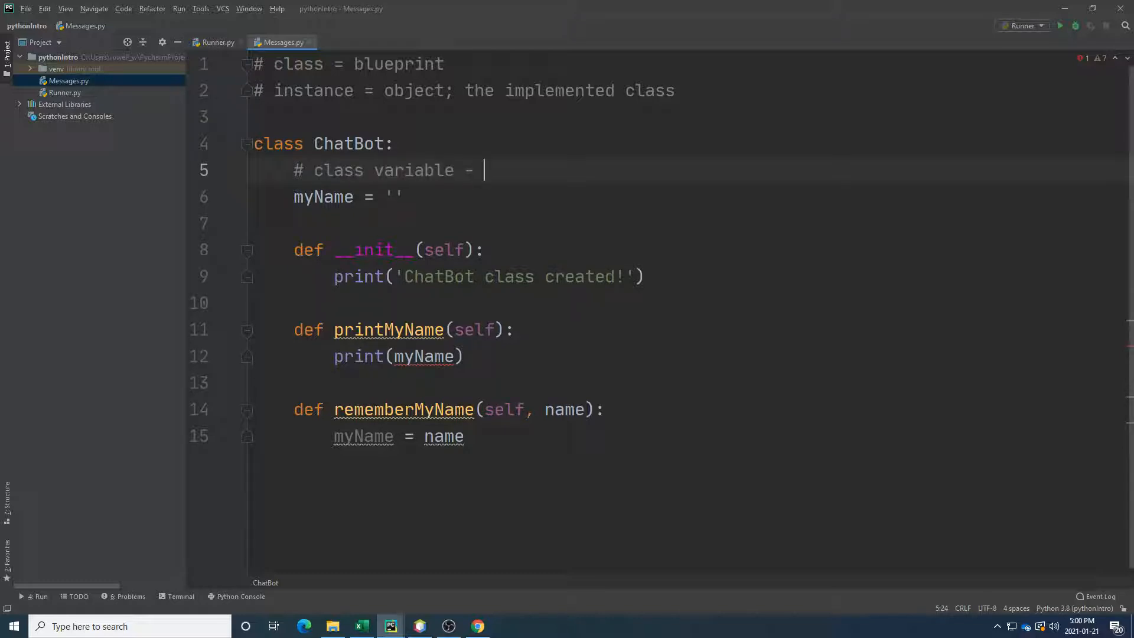
{"action": "type", "text": "this i"}
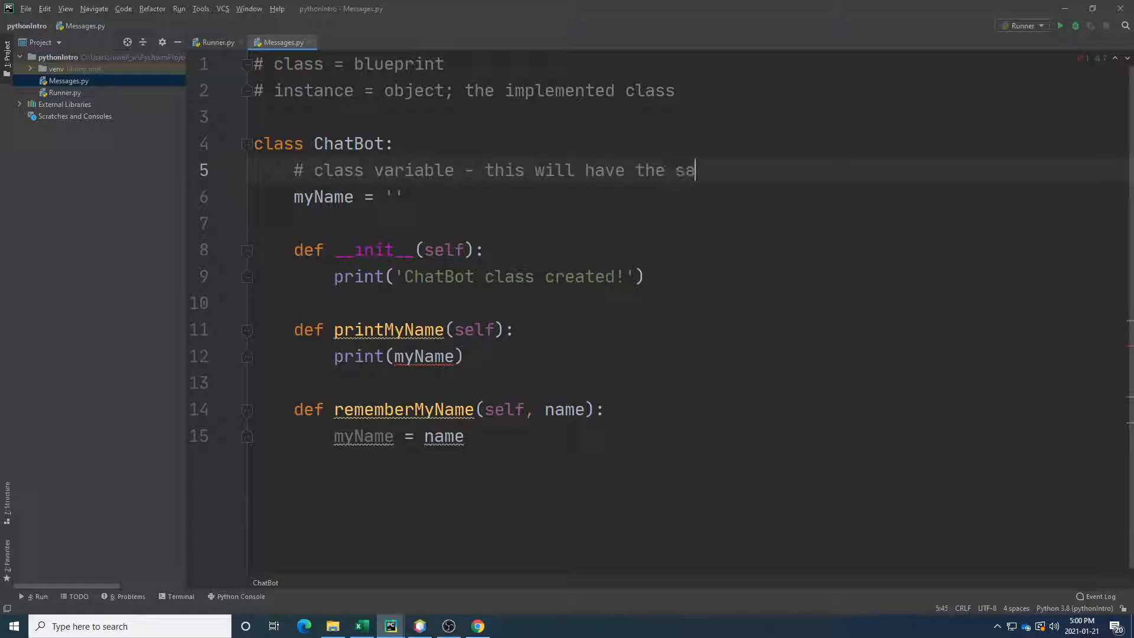
{"action": "type", "text": "me value for EVERY OBJECT"}
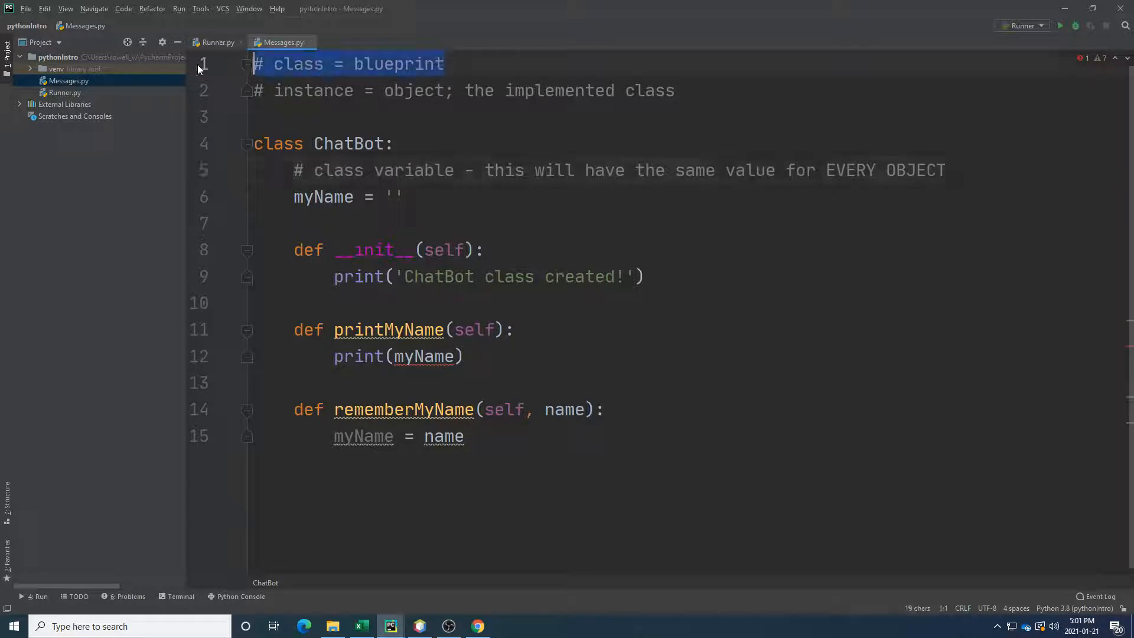
Set myName's default value to 'Placeholder'.
{"action": "left_click", "coordinate": [325, 197]}
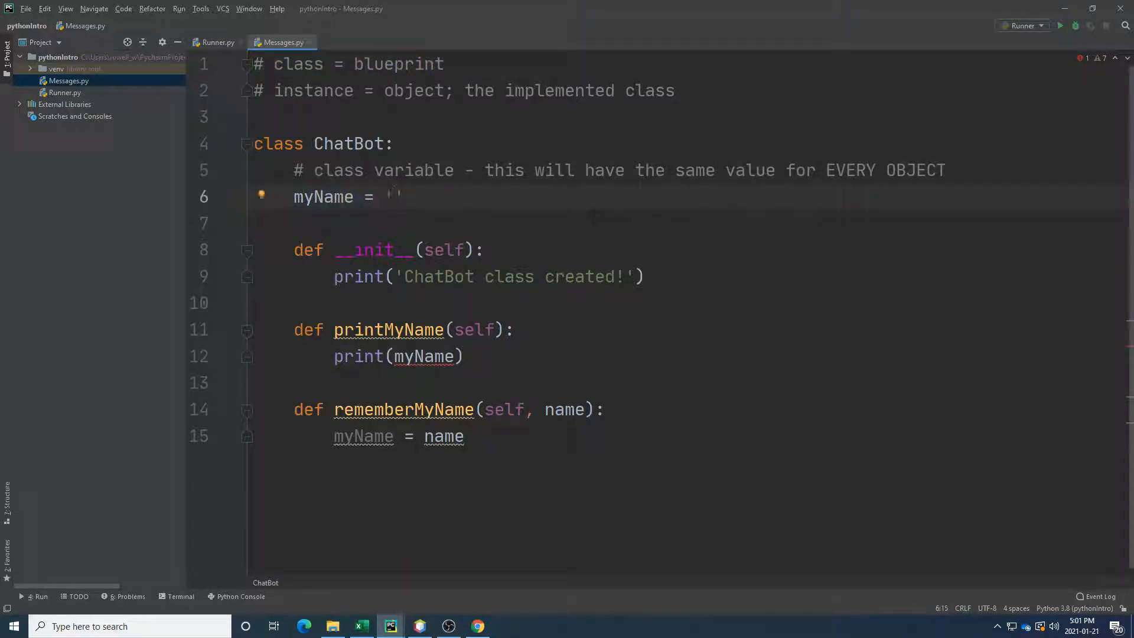
{"action": "type", "text": "Placeholde"}
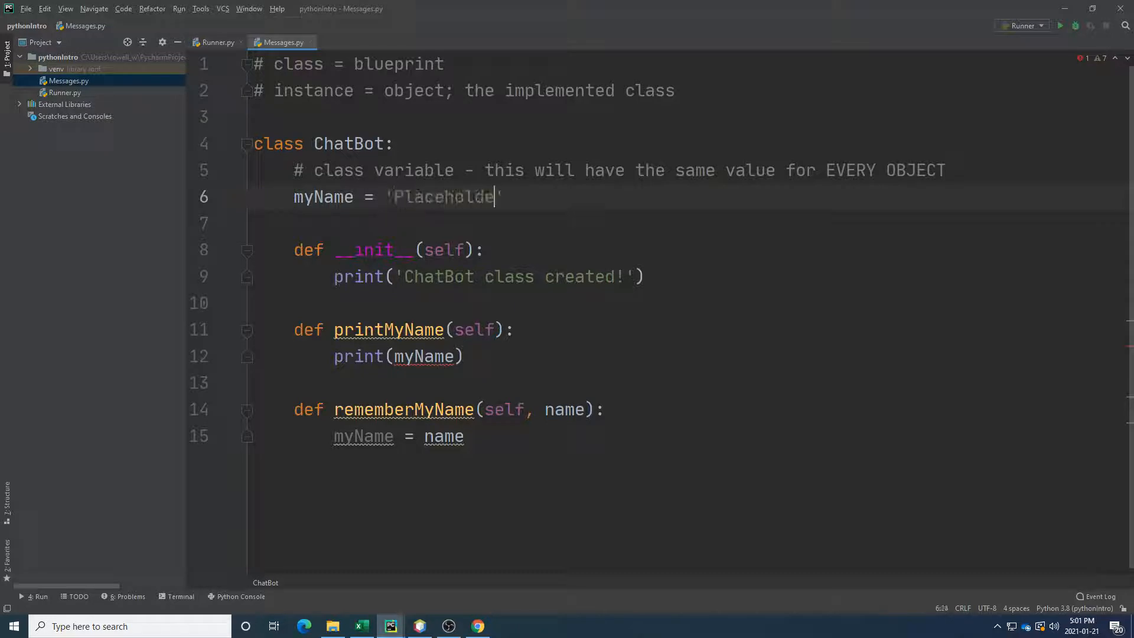
{"action": "type", "text": "r"}
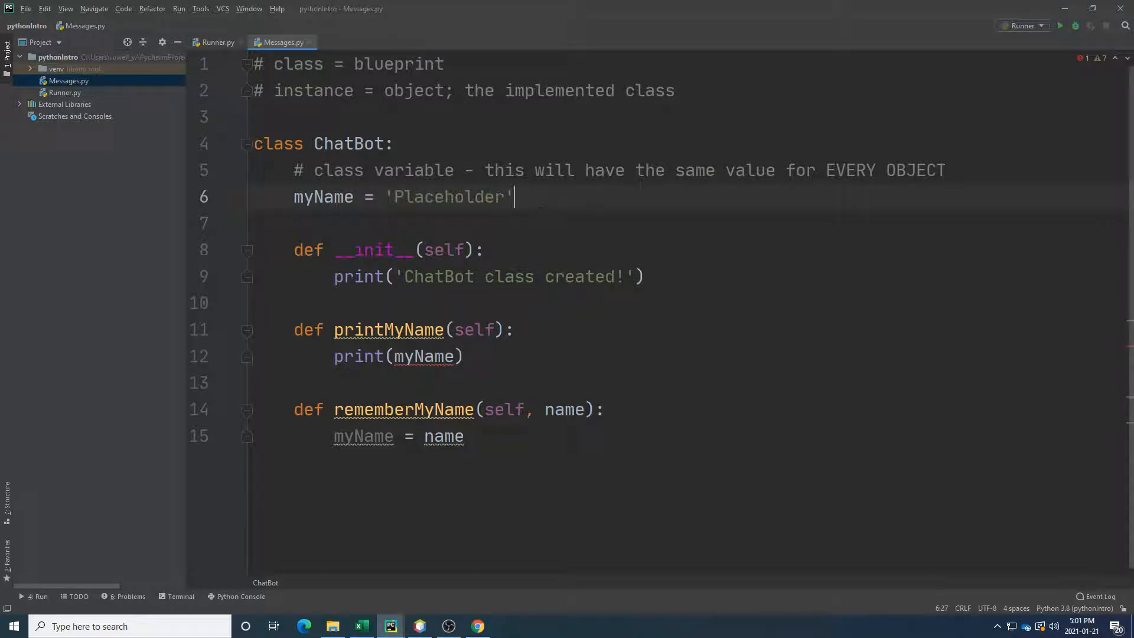
Comment out print(myName) in printMyName and print 'No name yet ... ' instead.
{"action": "double_click", "coordinate": [424, 356]}
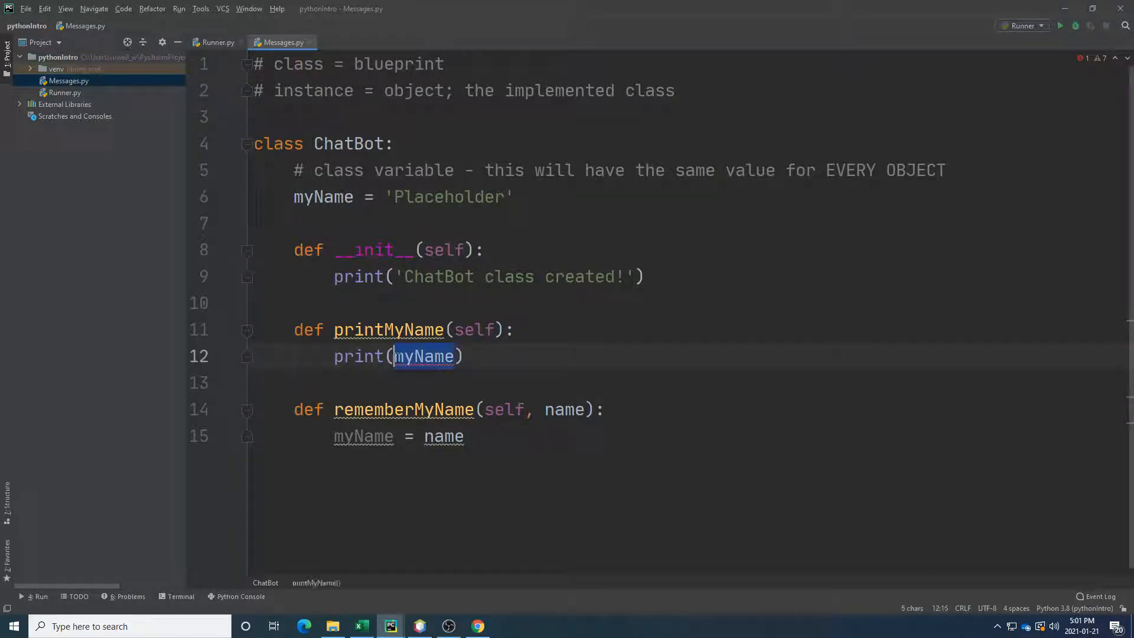
{"action": "left_click", "coordinate": [461, 355]}
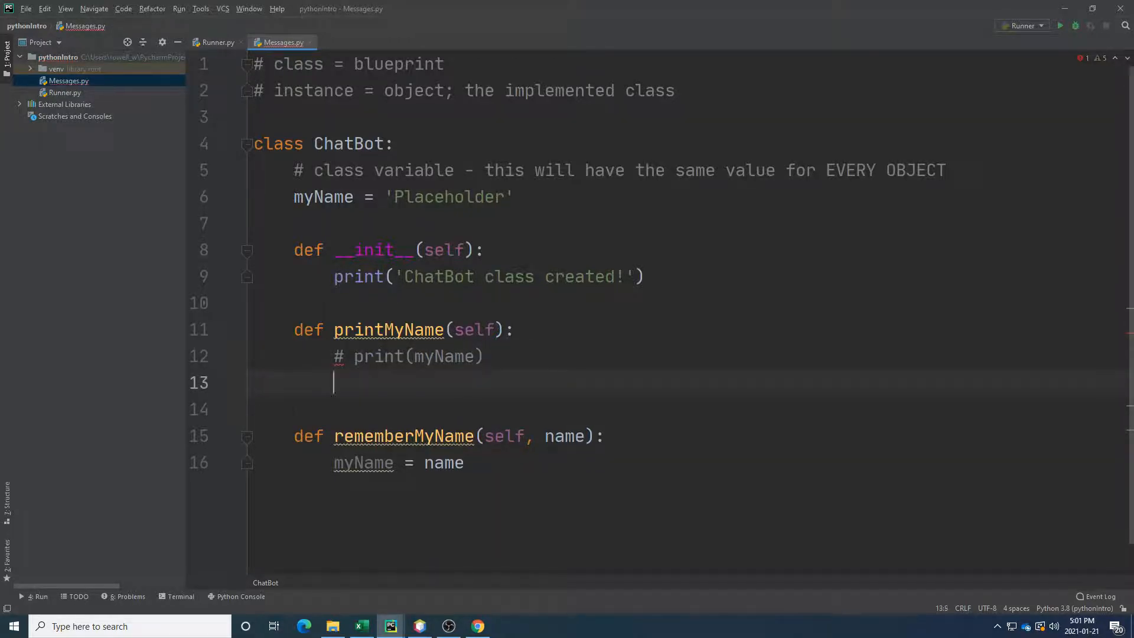
{"action": "type", "text": "print(\"\")"}
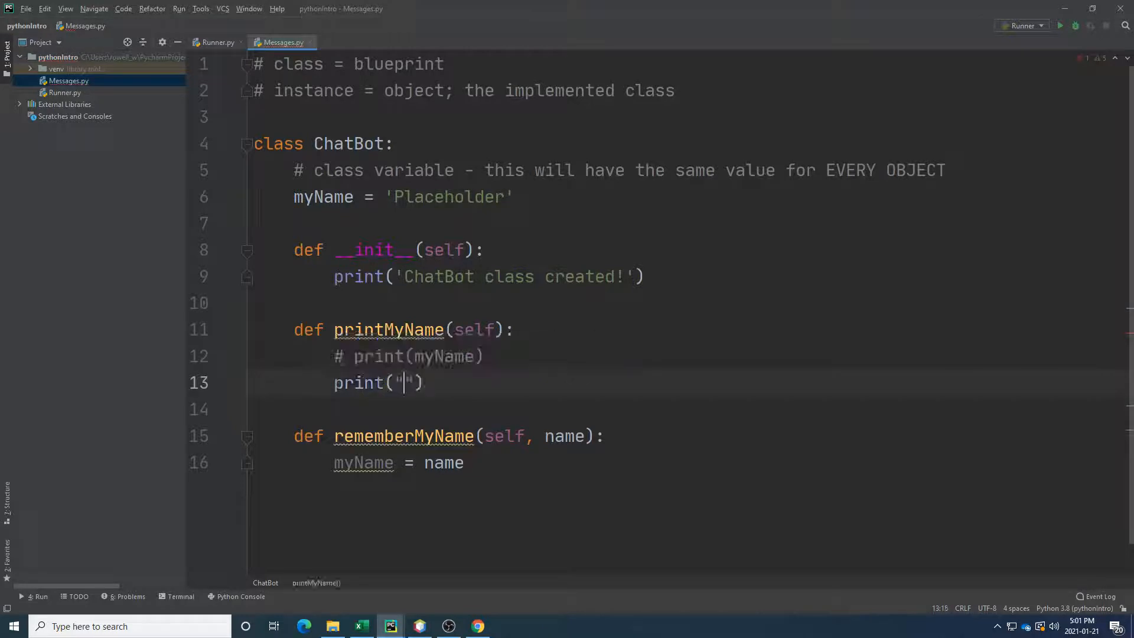
{"action": "type", "text": "No name yet ... '"}
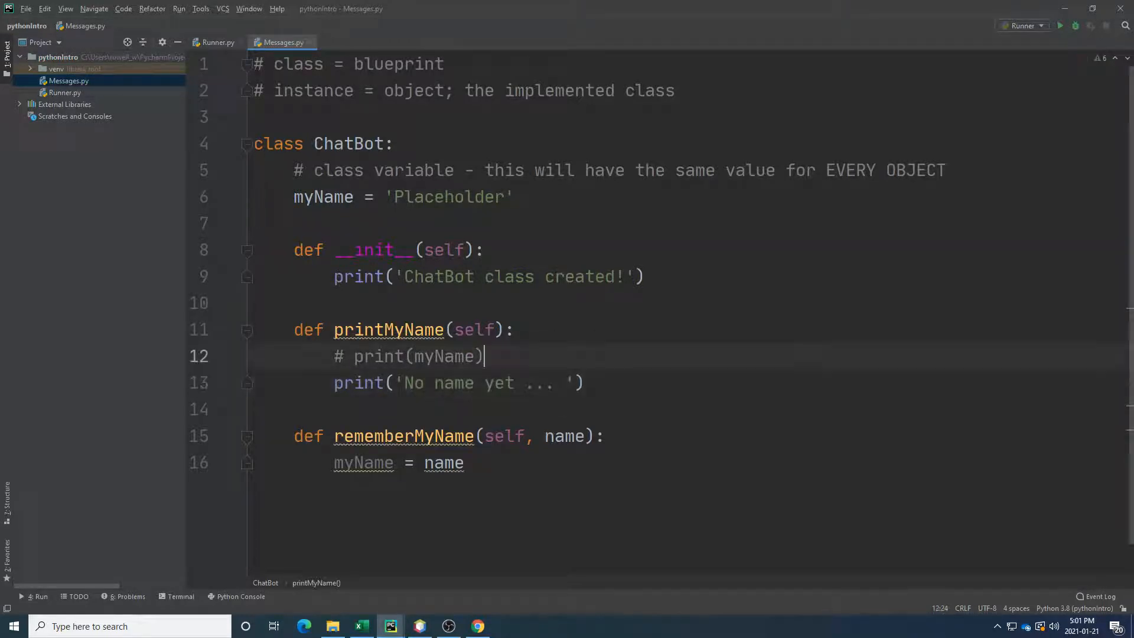
{"action": "left_click", "coordinate": [217, 42]}
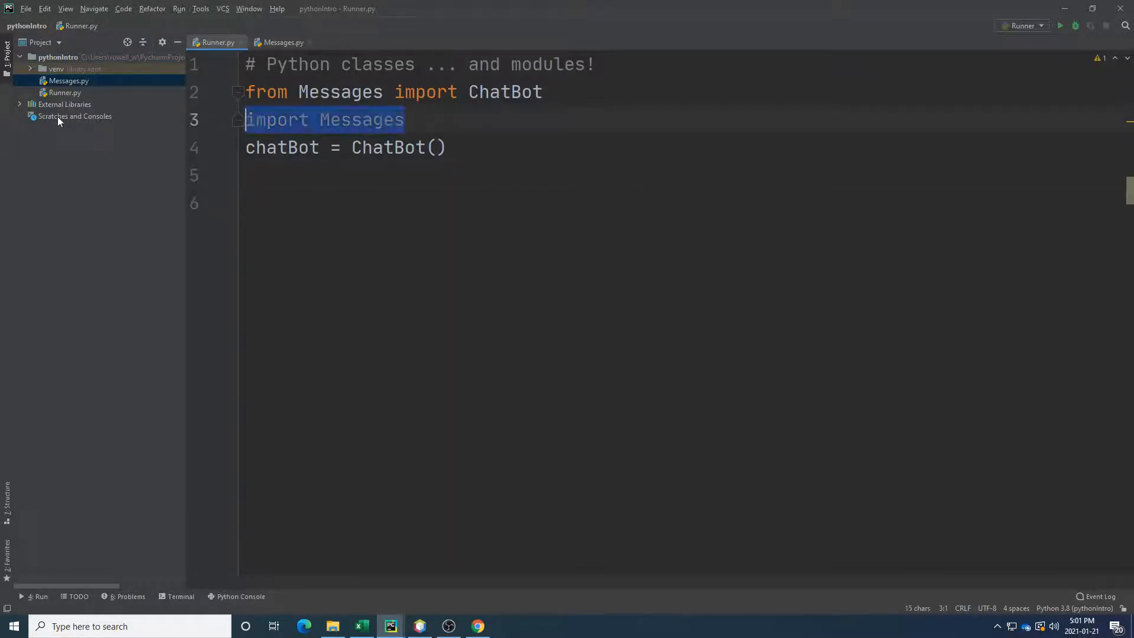
Replace Runner.py's import Messages with chatBot.printMyName() and run it, printing 'No name yet ...'.
{"action": "key", "text": "Delete"}
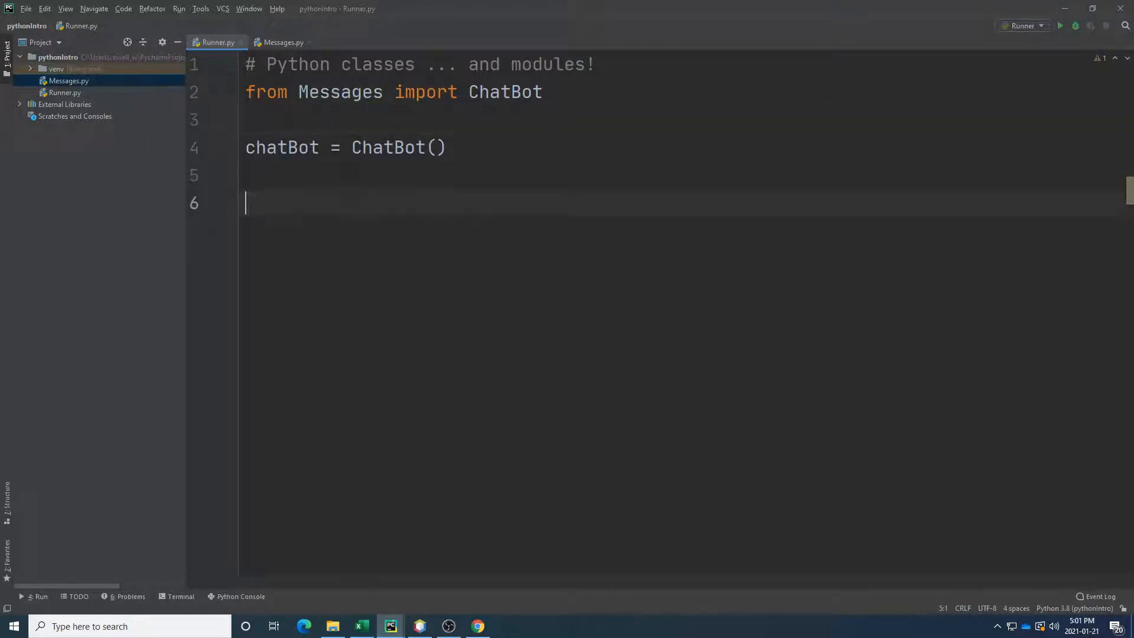
{"action": "type", "text": "chatBot"}
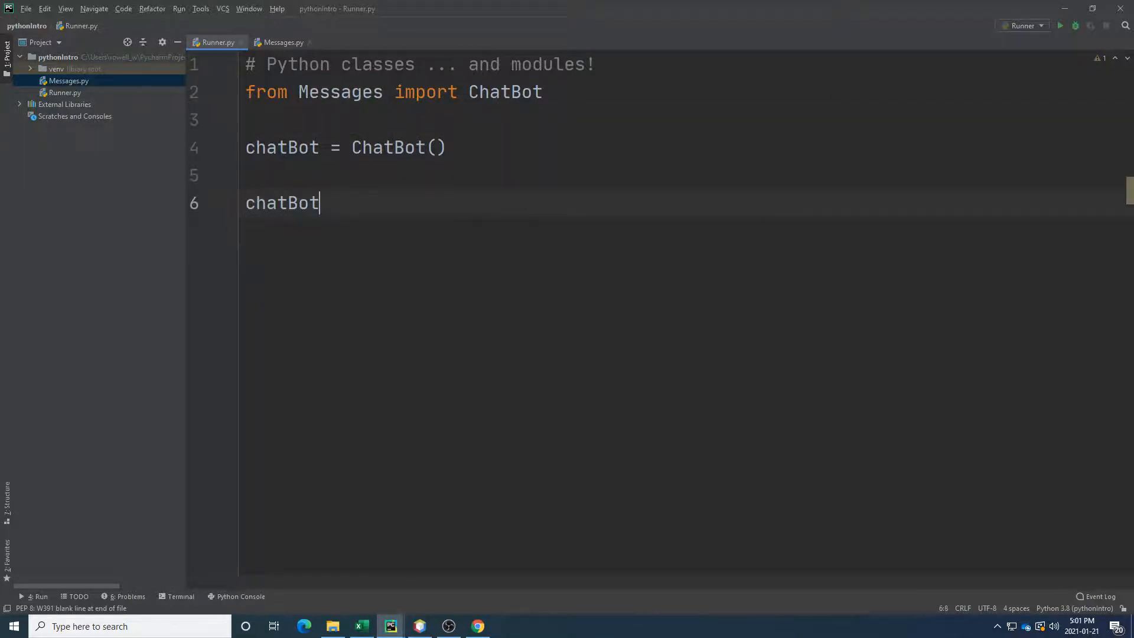
{"action": "type", "text": ".printMyName()"}
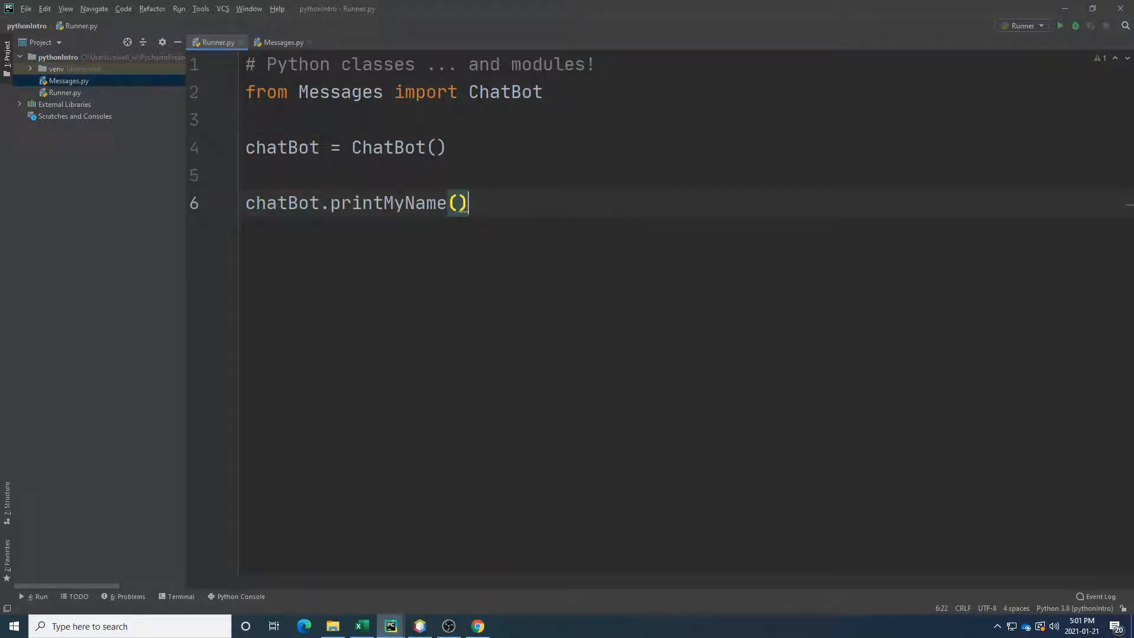
{"action": "left_click", "coordinate": [1059, 25]}
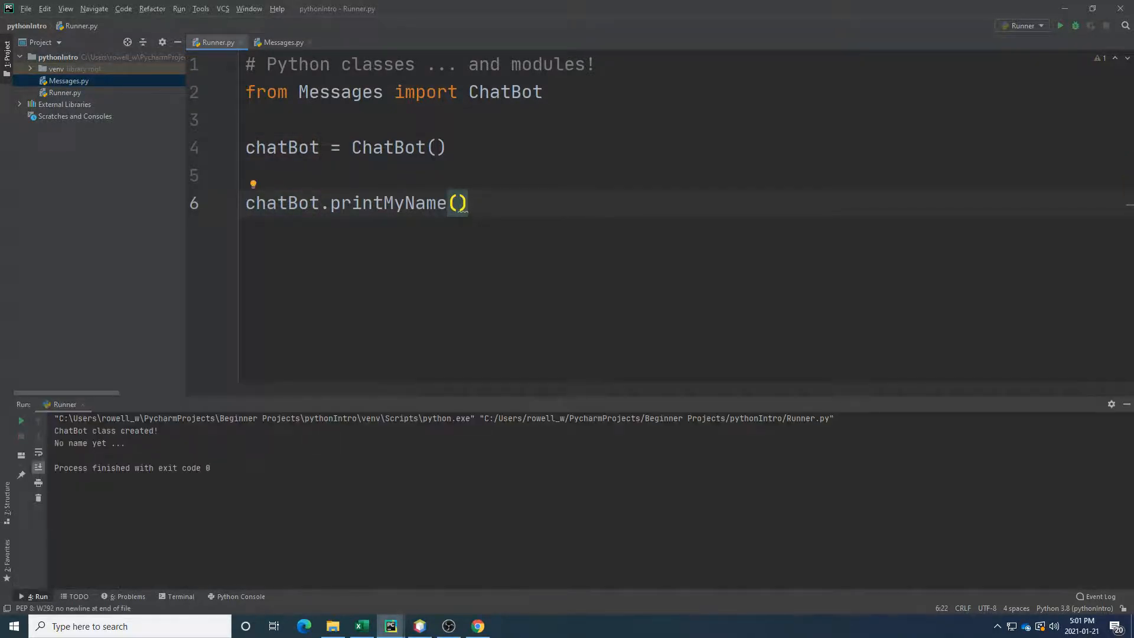
Check myName's 'Placeholder' value in Messages.py, then return to Runner.py.
{"action": "left_click", "coordinate": [283, 42]}
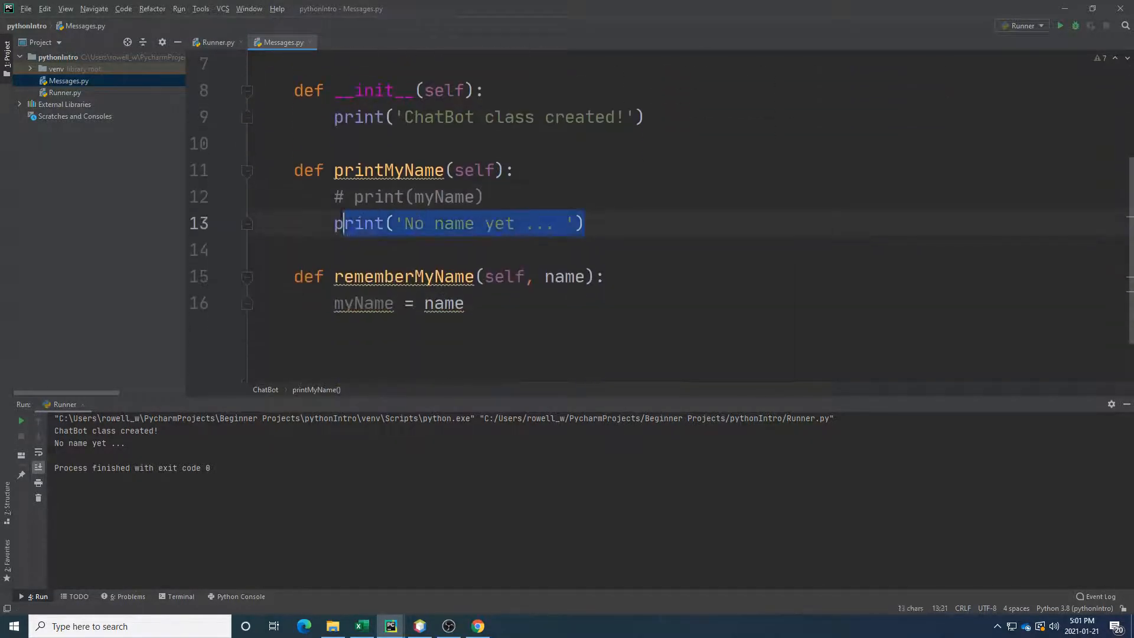
{"action": "scroll", "scroll_direction": "up", "scroll_amount": 3}
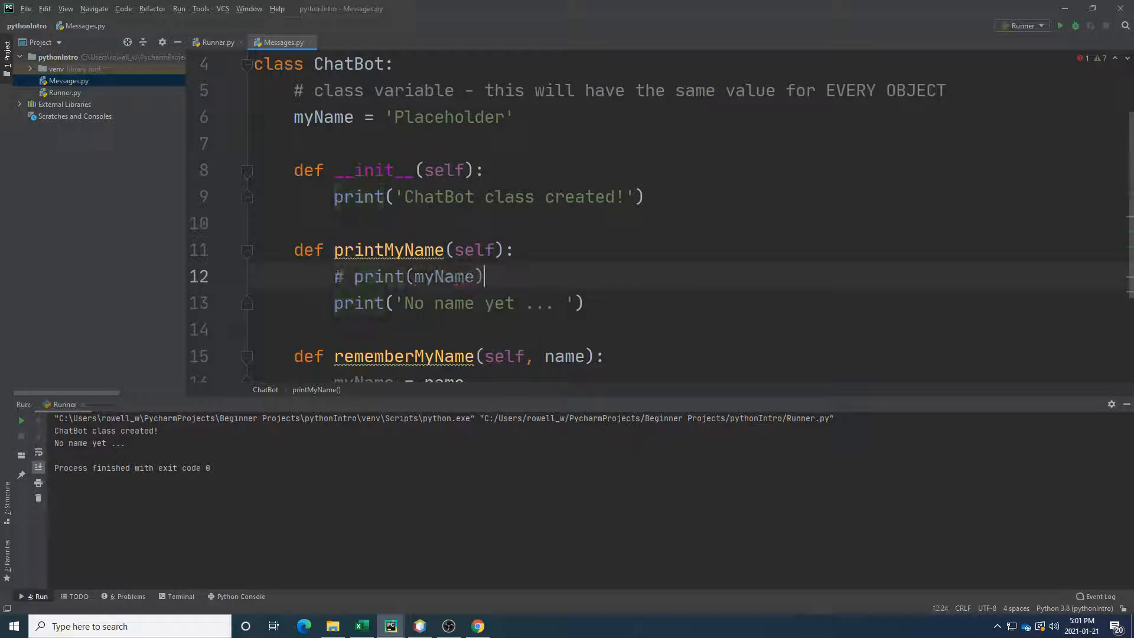
{"action": "left_click", "coordinate": [513, 117]}
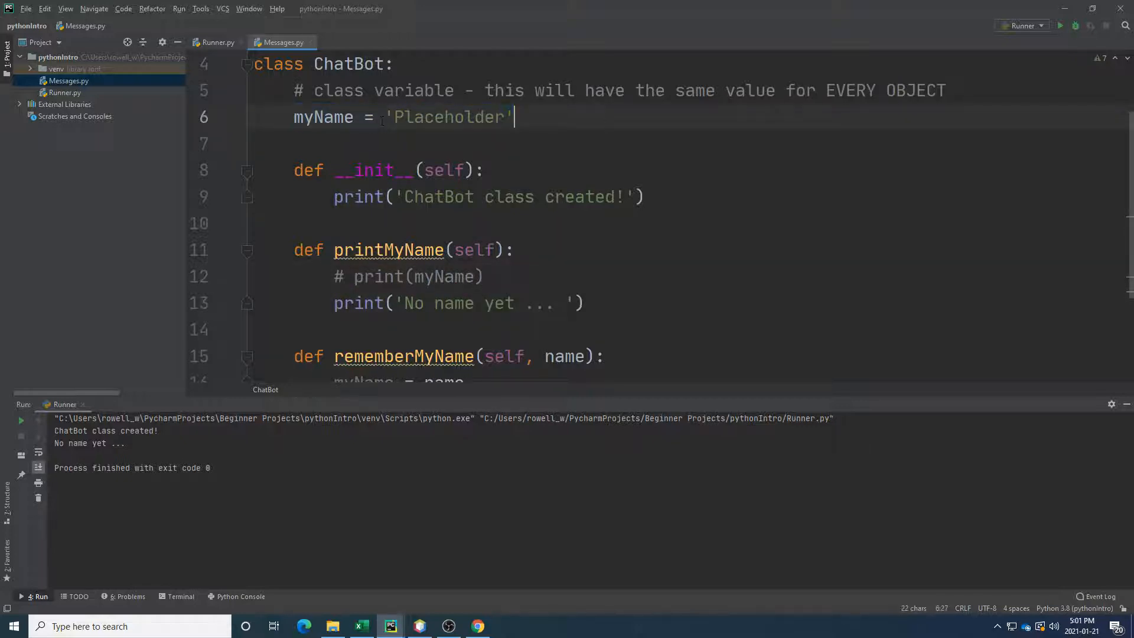
{"action": "left_click", "coordinate": [217, 42]}
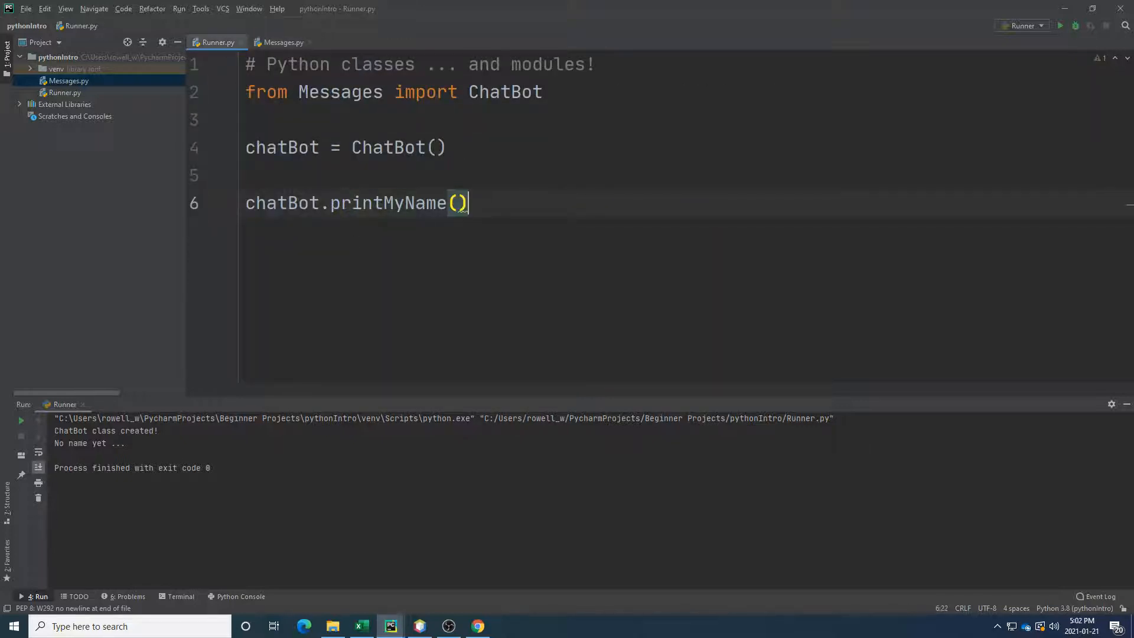
Add print(chatBot.myName) to Runner.py and rerun it, outputting 'Placeholder'.
{"action": "type", "text": "chatBot.m"}
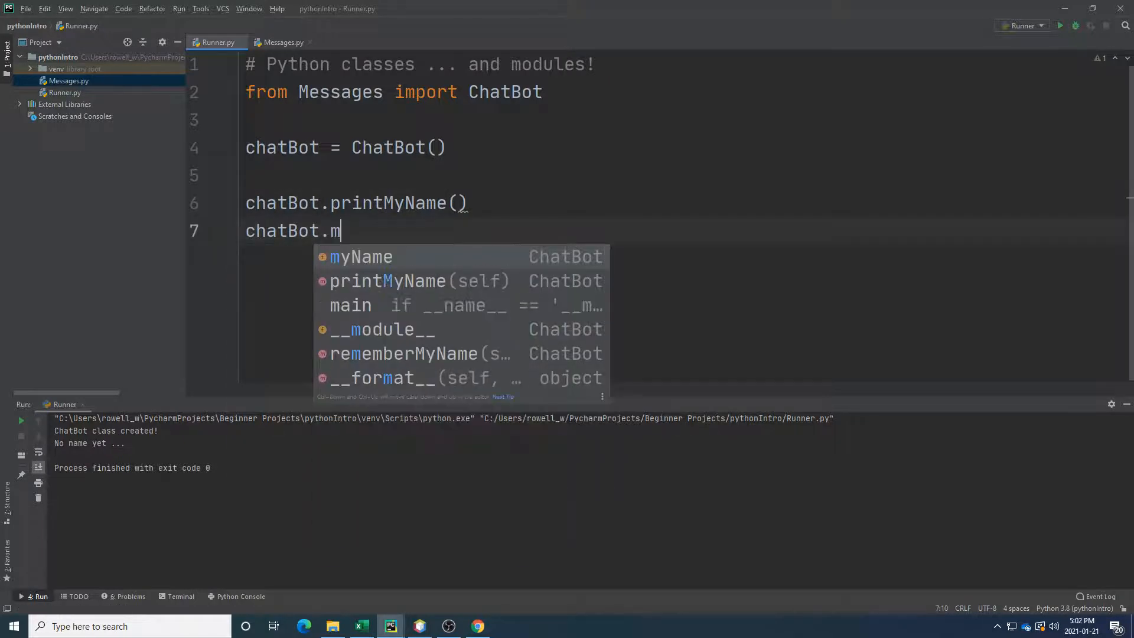
{"action": "type", "text": "yName"}
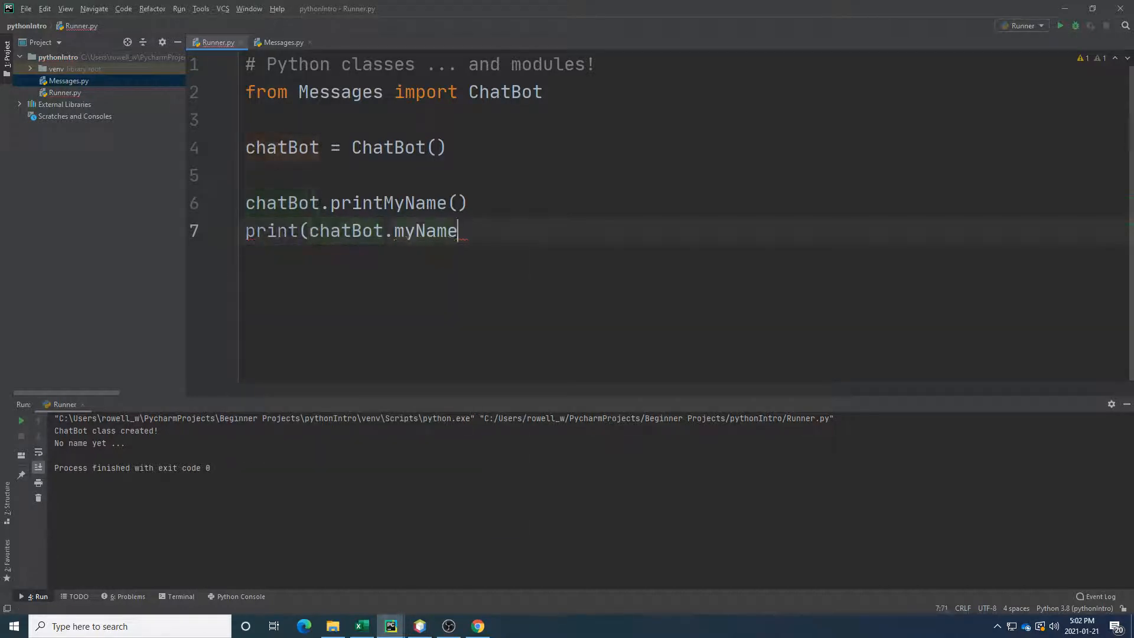
{"action": "type", "text": ")"}
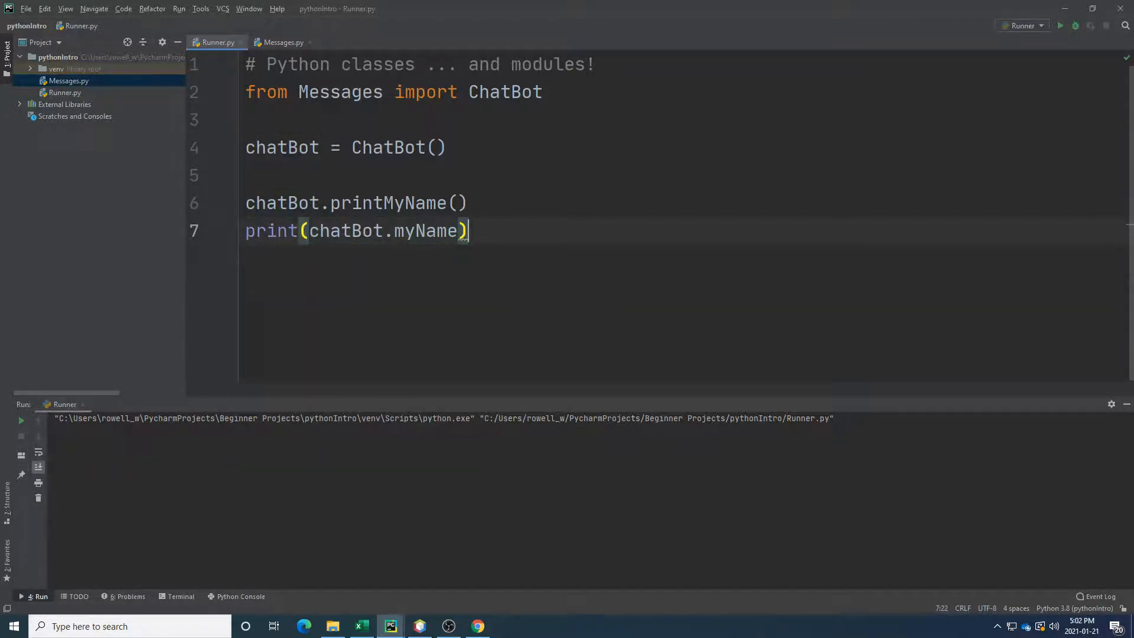
{"action": "left_click", "coordinate": [1061, 25]}
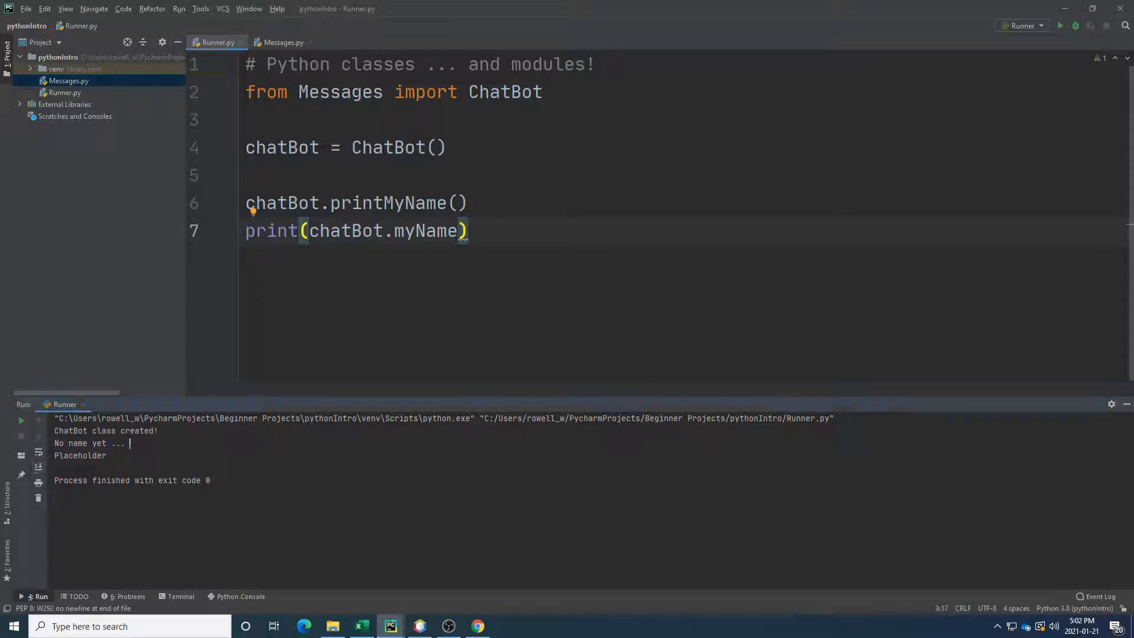
Compare the printed myName attribute with the ChatBot class in Messages.py.
{"action": "double_click", "coordinate": [80, 454]}
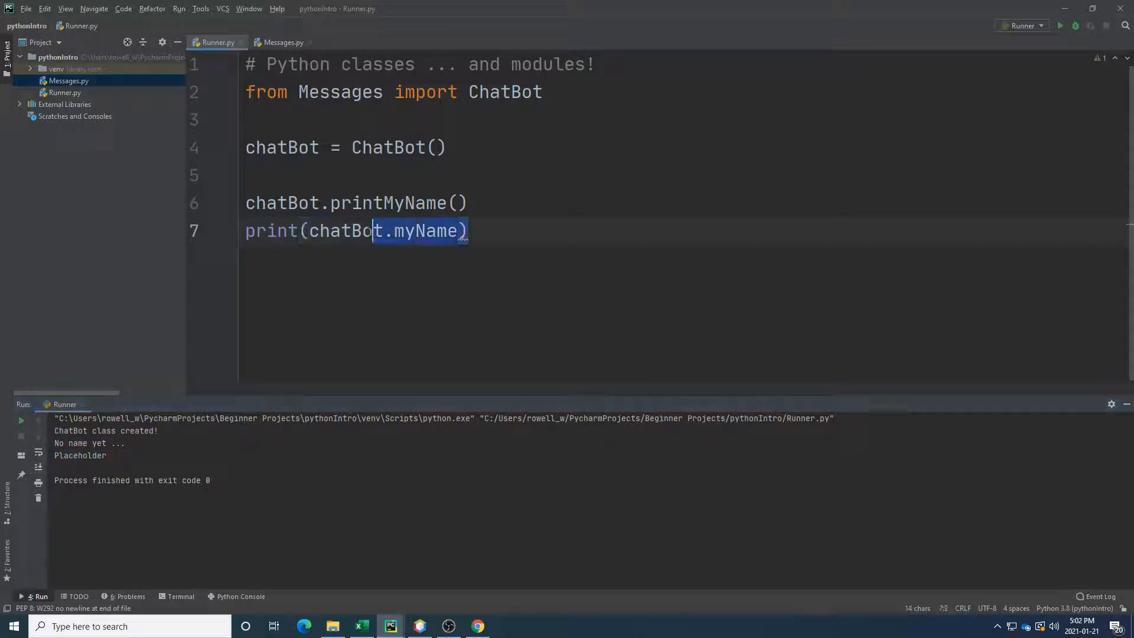
{"action": "double_click", "coordinate": [425, 231]}
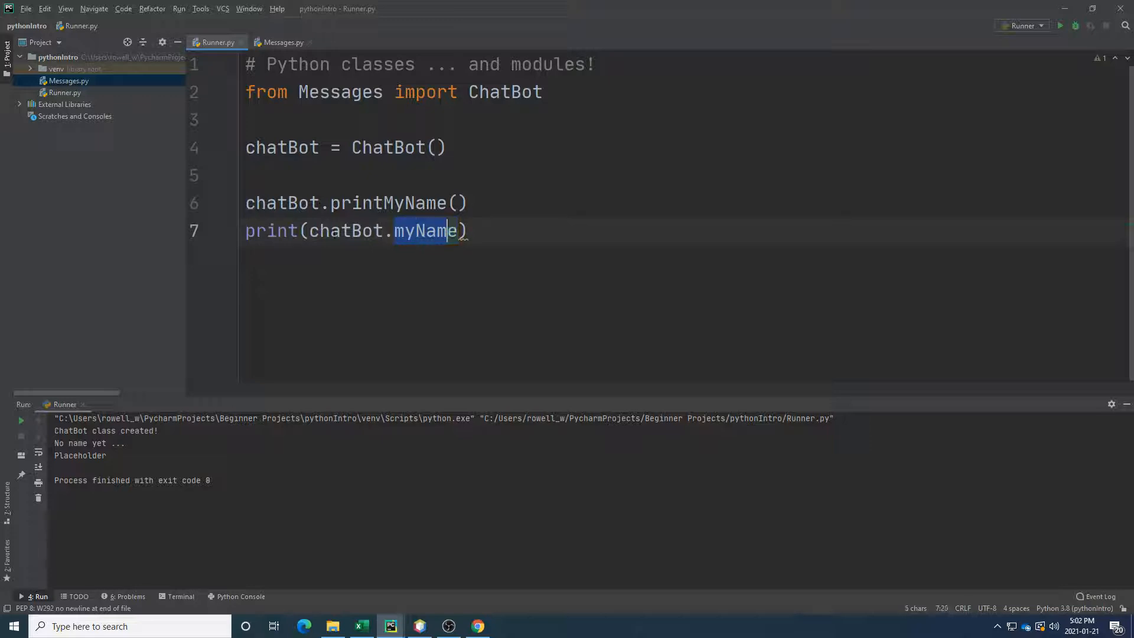
{"action": "left_click", "coordinate": [281, 42]}
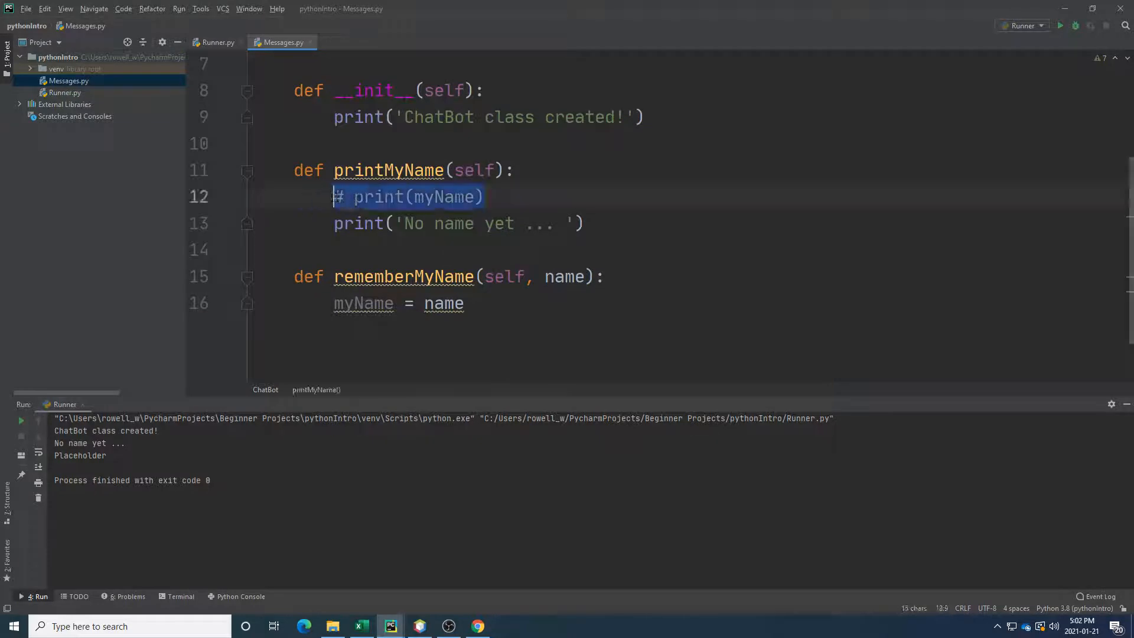
{"action": "left_click", "coordinate": [217, 42]}
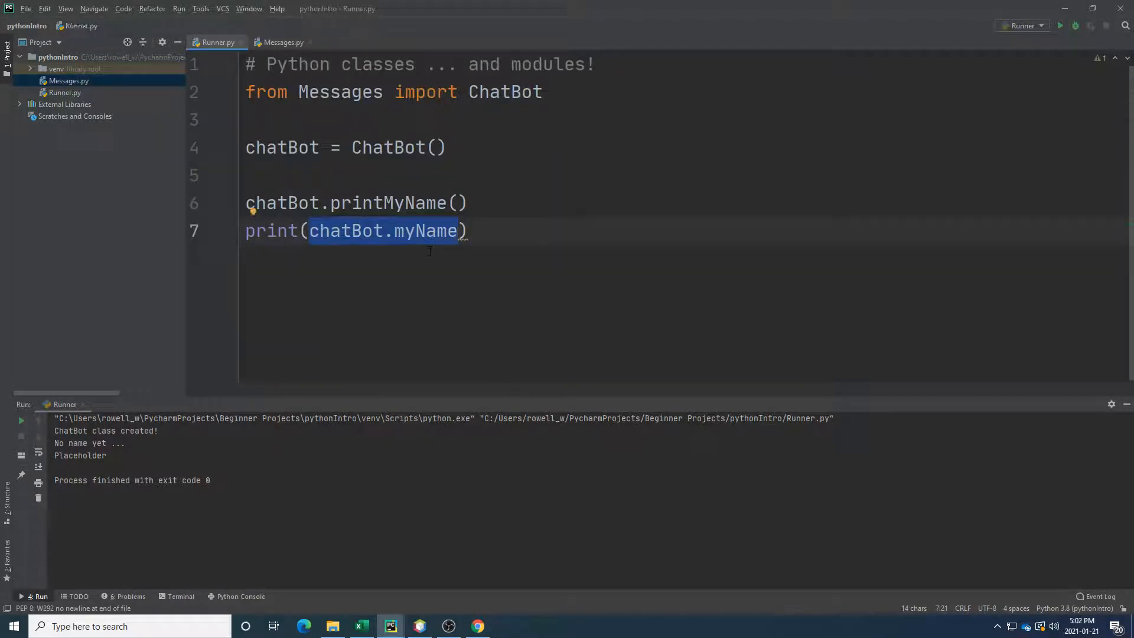
{"action": "left_click", "coordinate": [470, 229]}
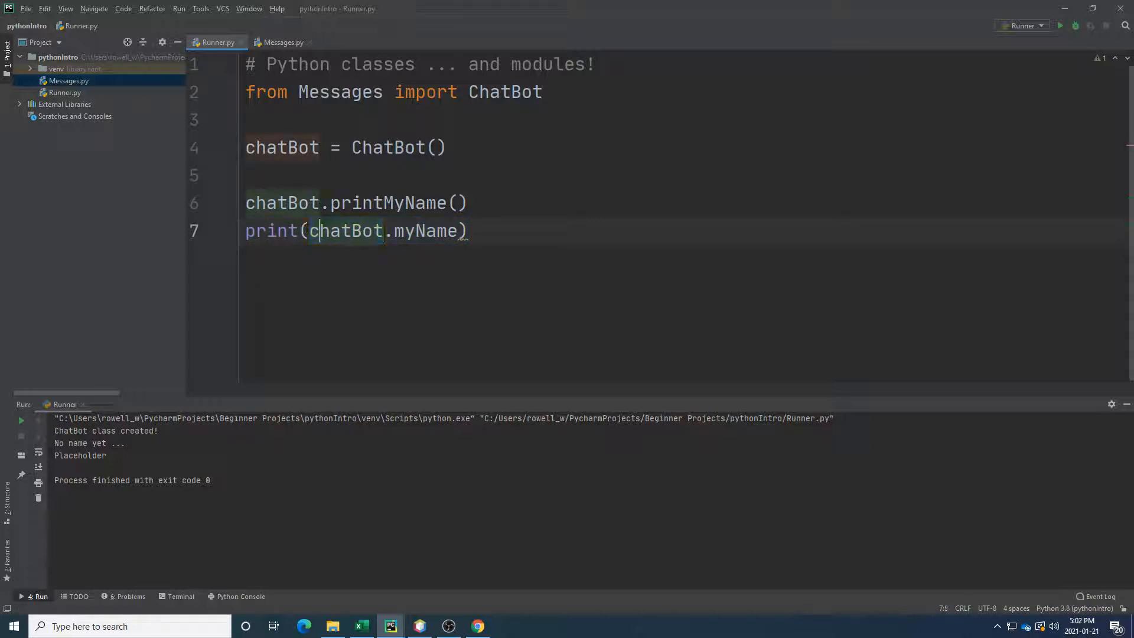
In Messages.py, insert an empty line after the __init__ constructor's print statement.
{"action": "left_click", "coordinate": [281, 42]}
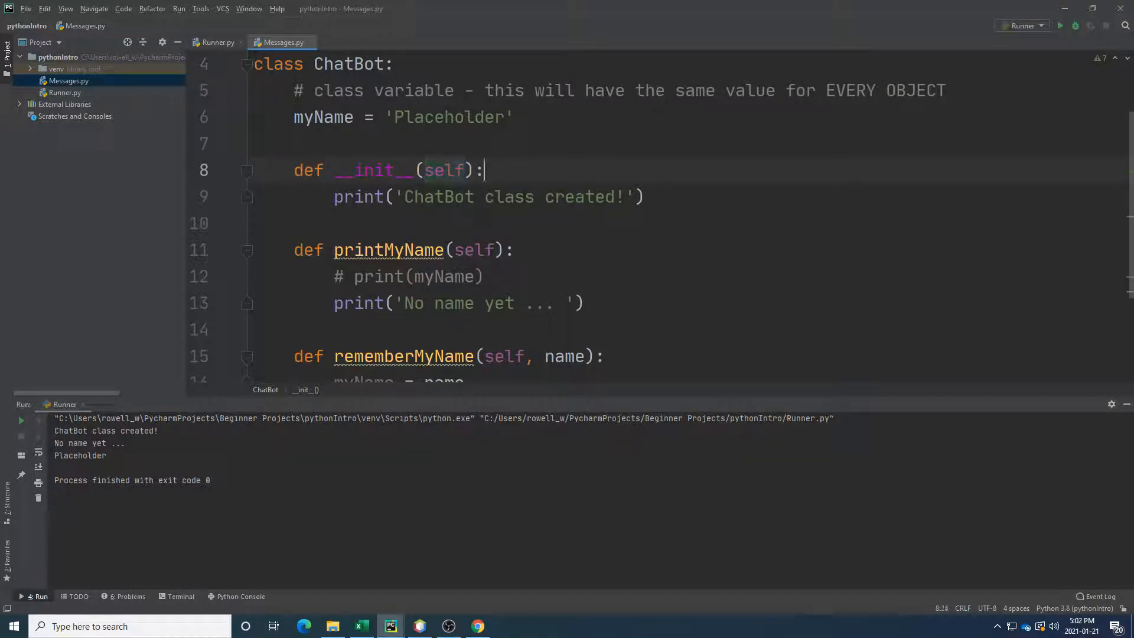
{"action": "left_click", "coordinate": [494, 171]}
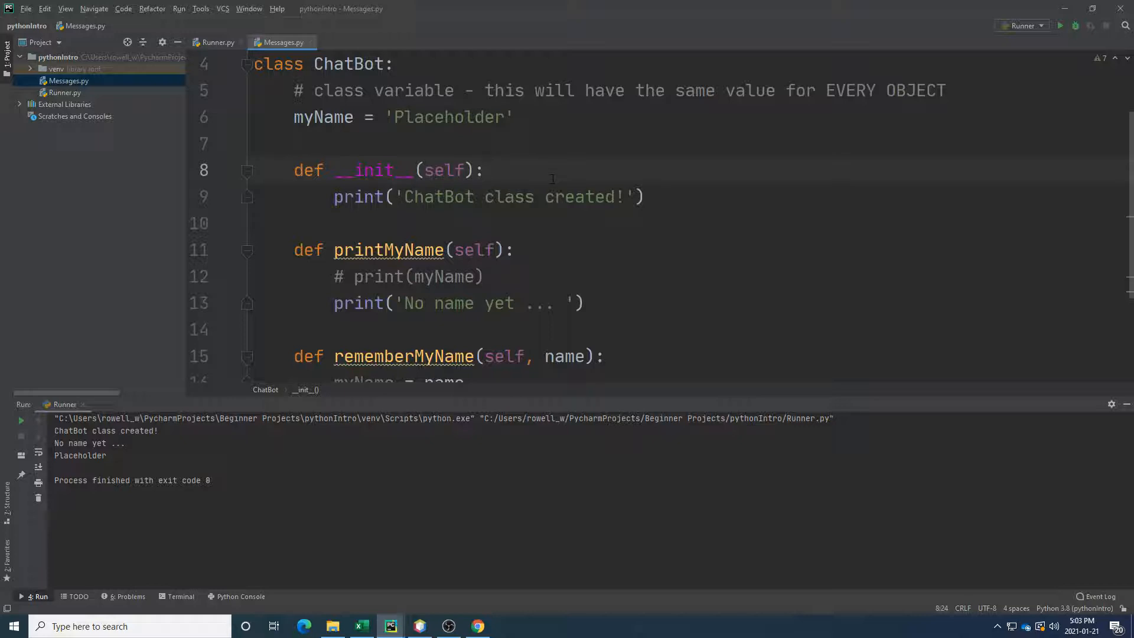
{"action": "double_click", "coordinate": [445, 171]}
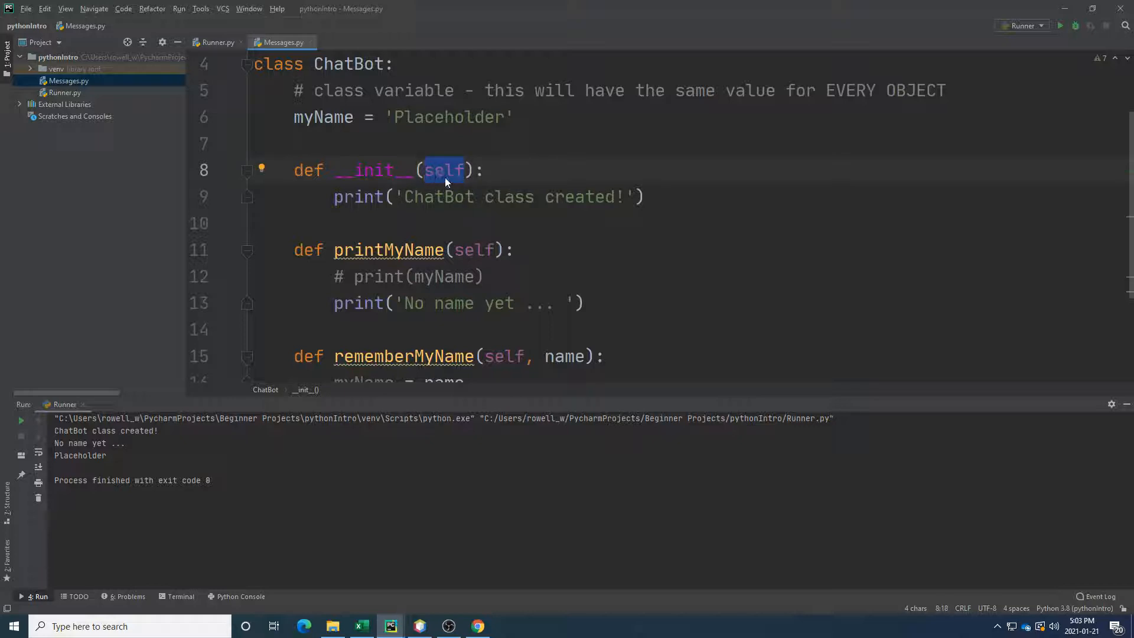
{"action": "mouse_move", "coordinate": [444, 171]}
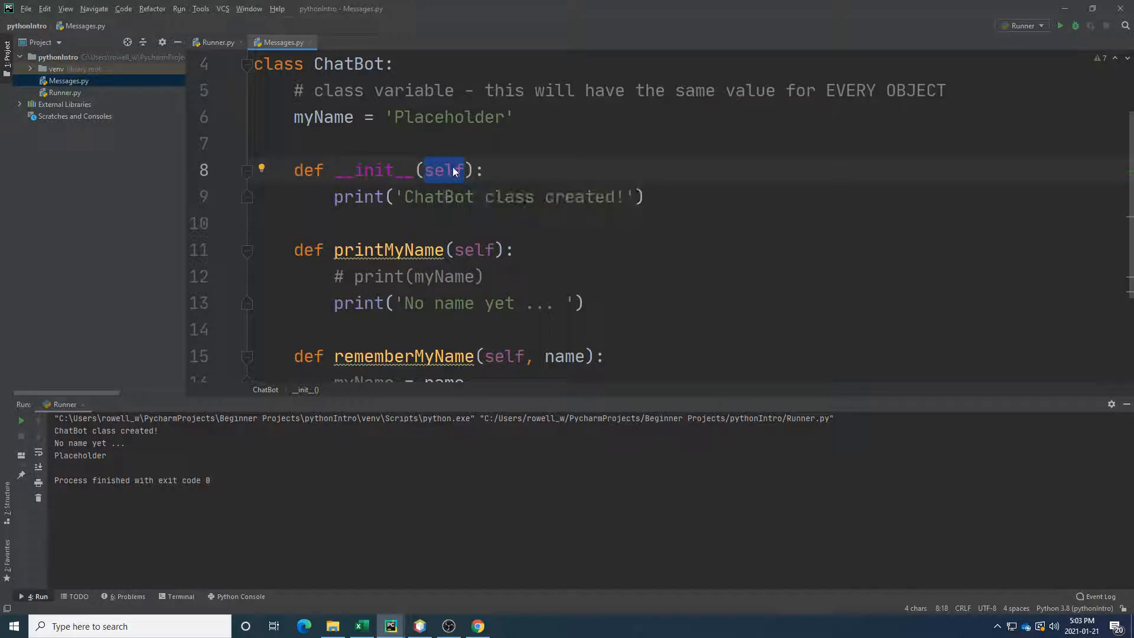
{"action": "mouse_move", "coordinate": [444, 171]}
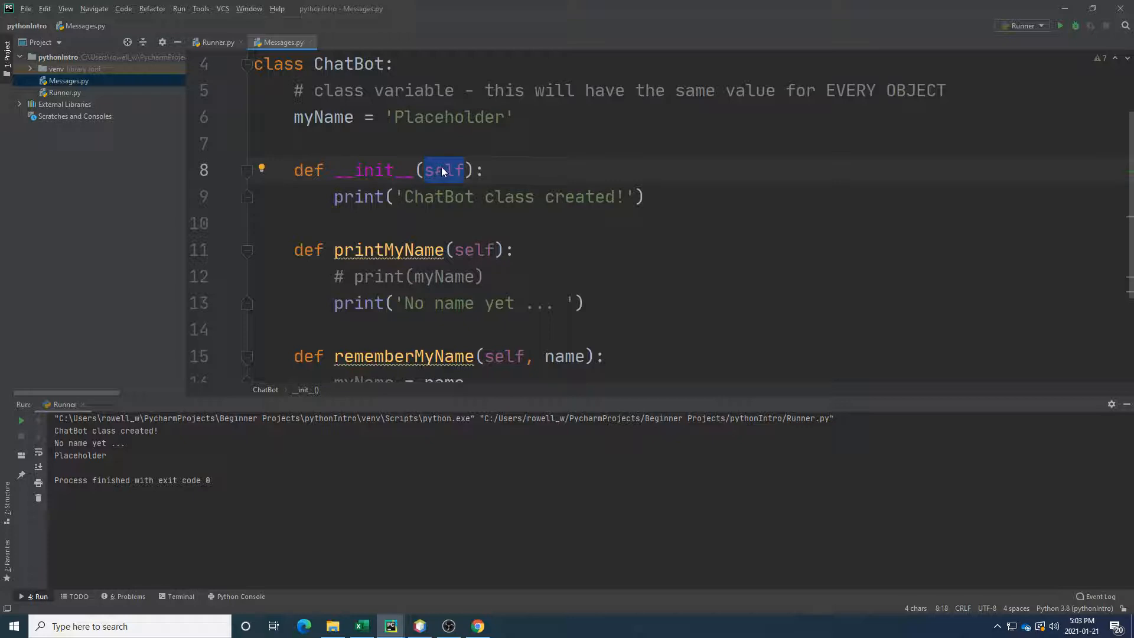
{"action": "mouse_move", "coordinate": [443, 170]}
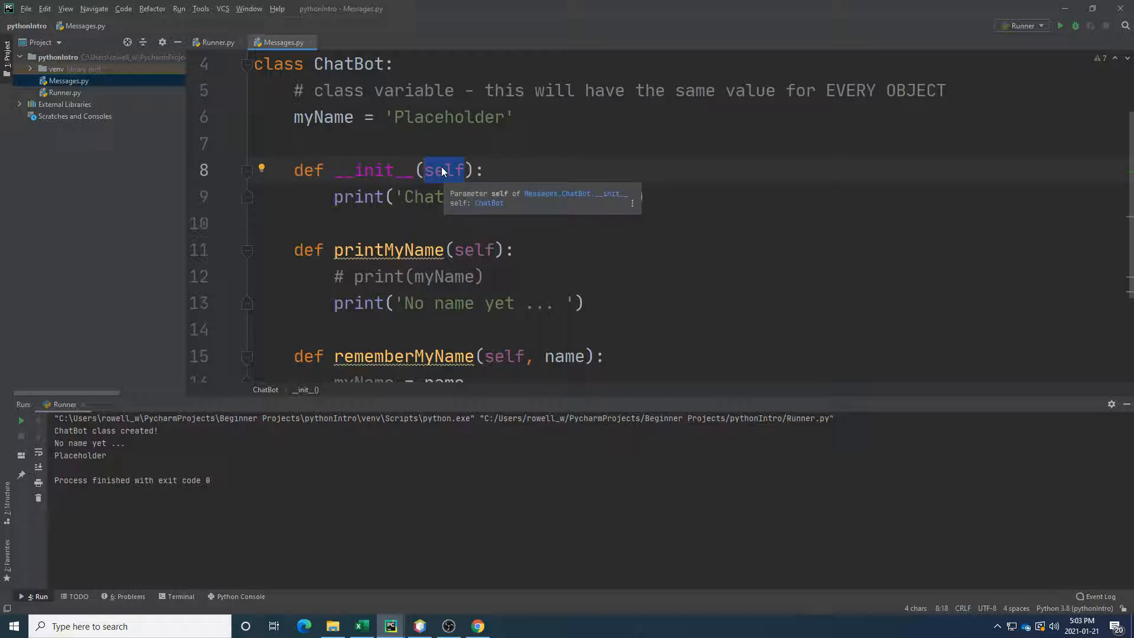
{"action": "mouse_move", "coordinate": [438, 167]}
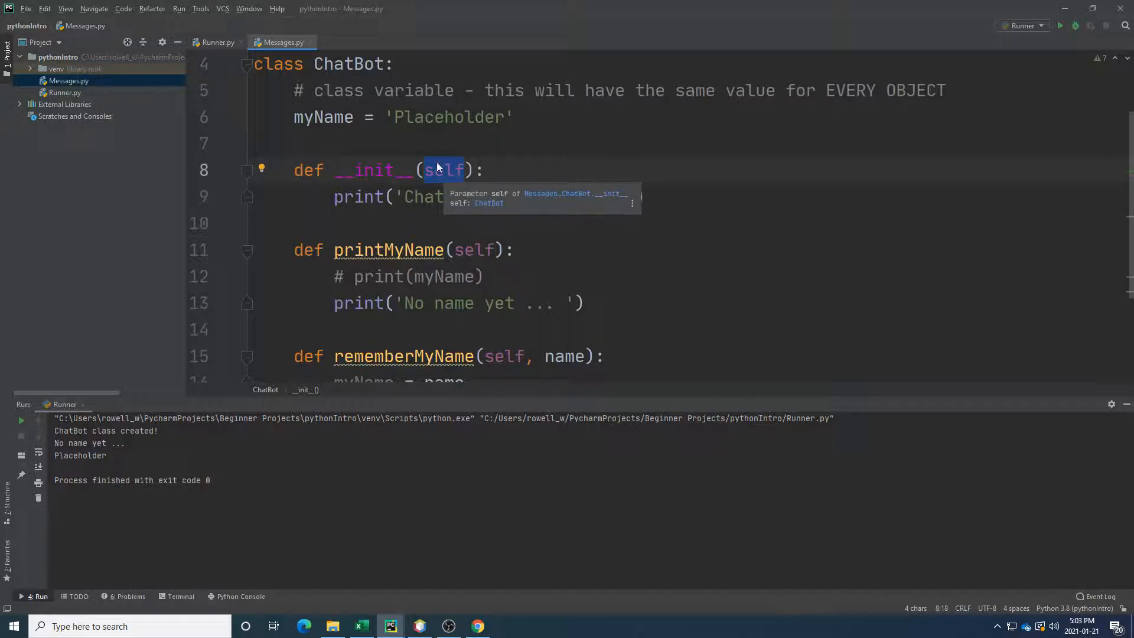
{"action": "mouse_move", "coordinate": [445, 170]}
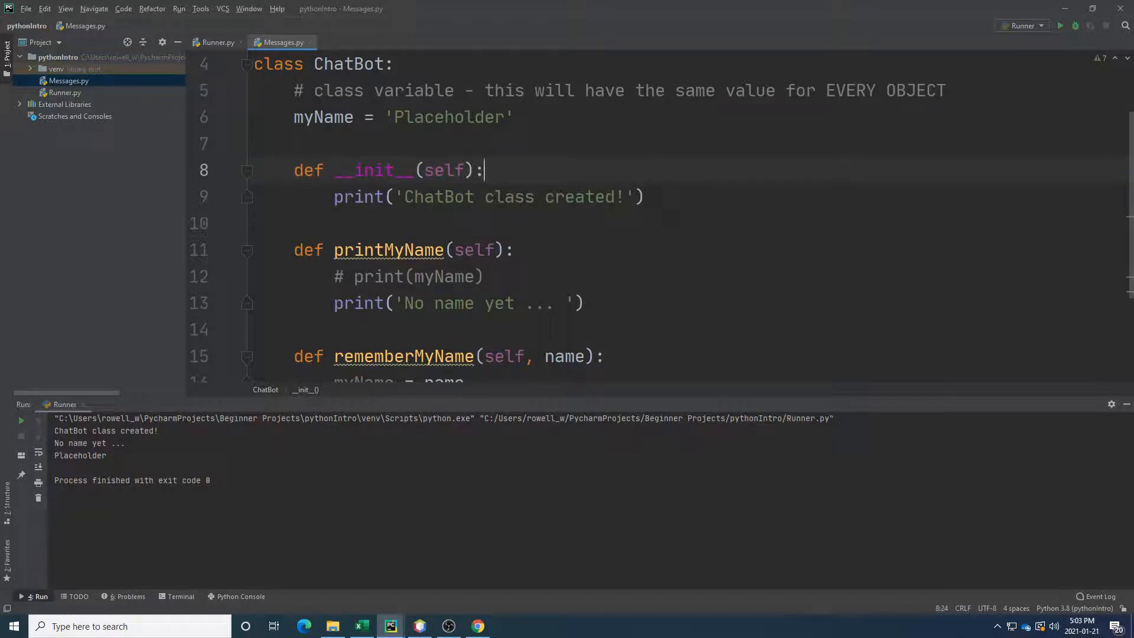
{"action": "left_click", "coordinate": [642, 197]}
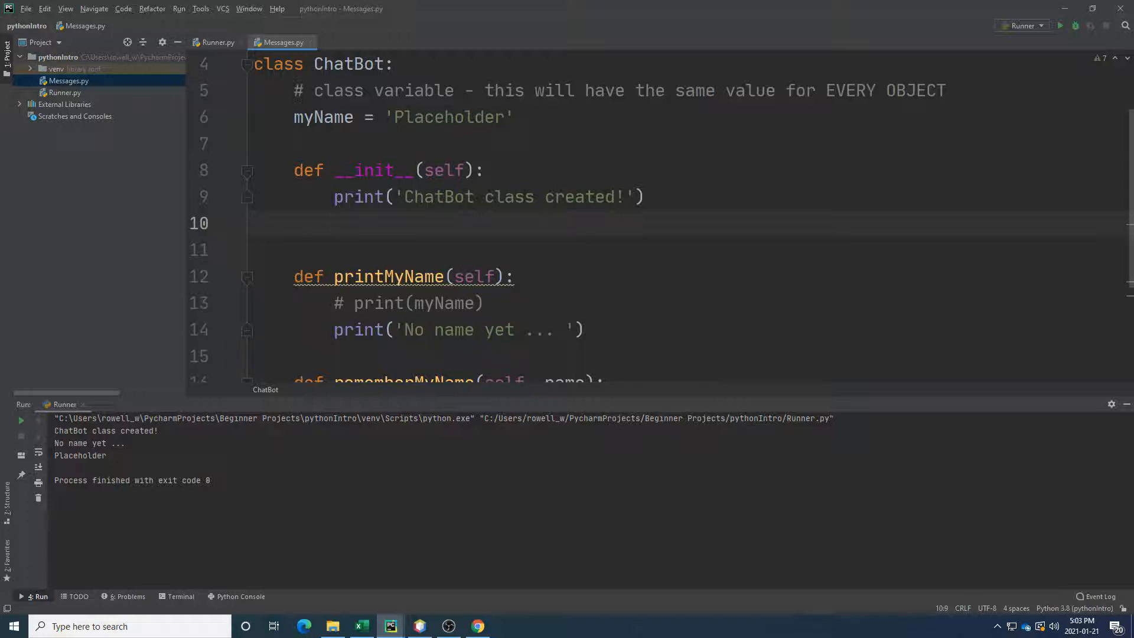
Add self.aiName = 'Elon' with the comment '# instance variables' to the constructor.
{"action": "type", "text": "self."}
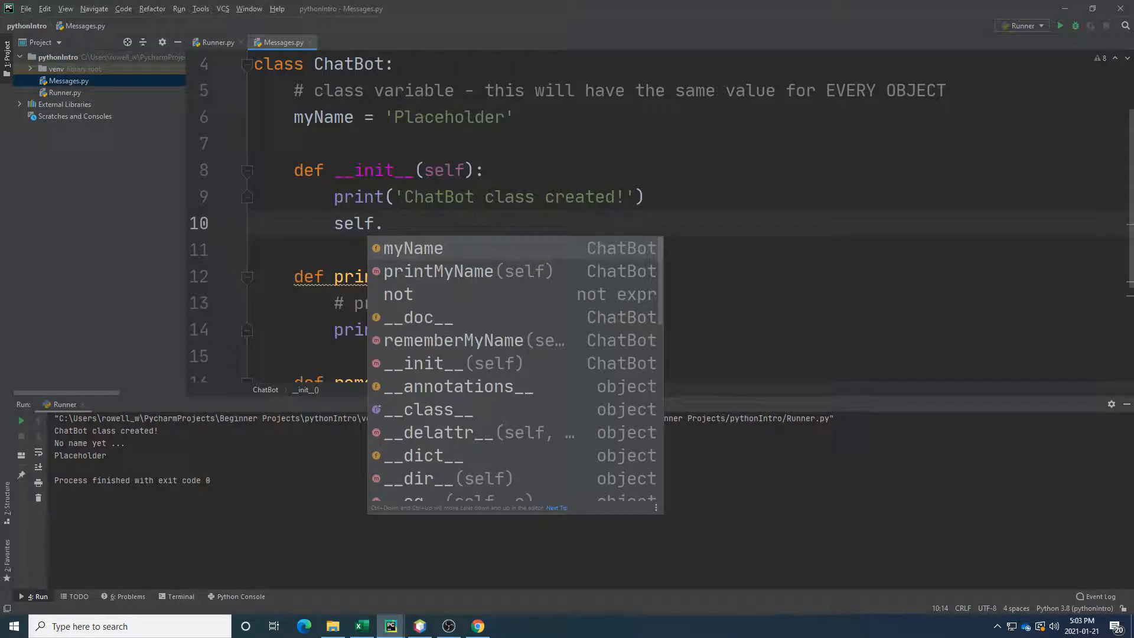
{"action": "type", "text": "aiName ="}
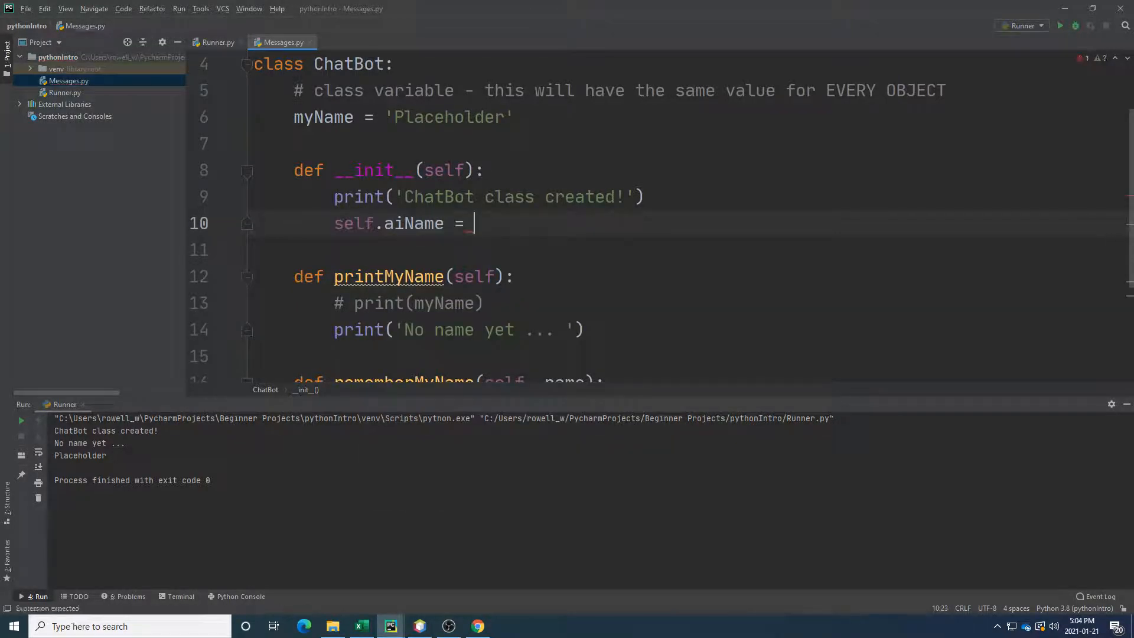
{"action": "type", "text": "'"}
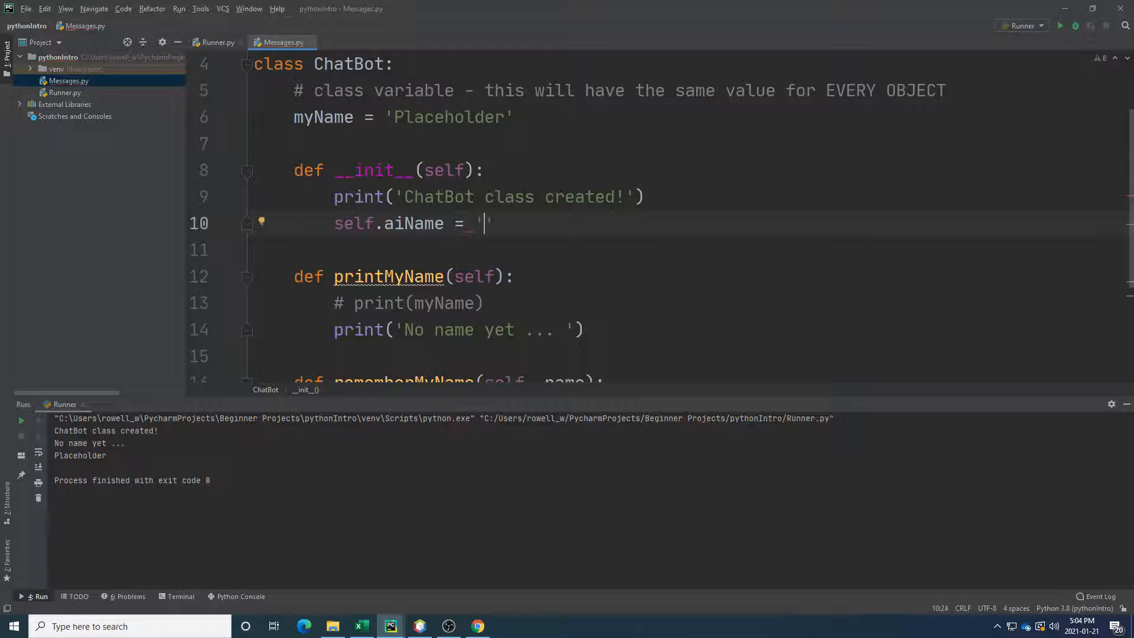
{"action": "type", "text": "Elon"}
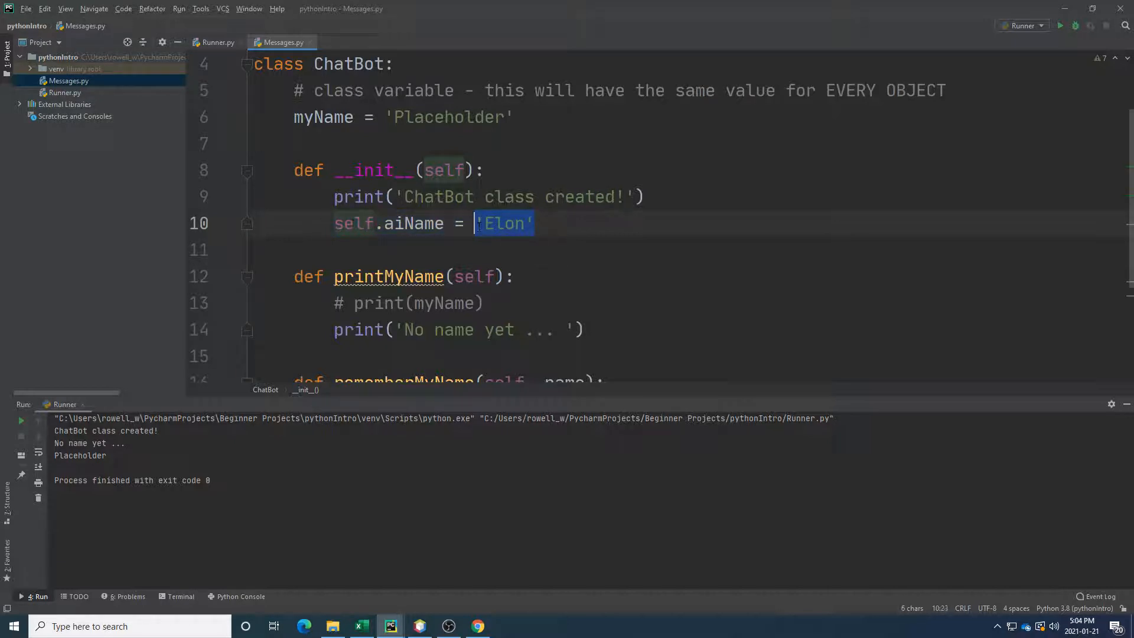
{"action": "left_click", "coordinate": [534, 224]}
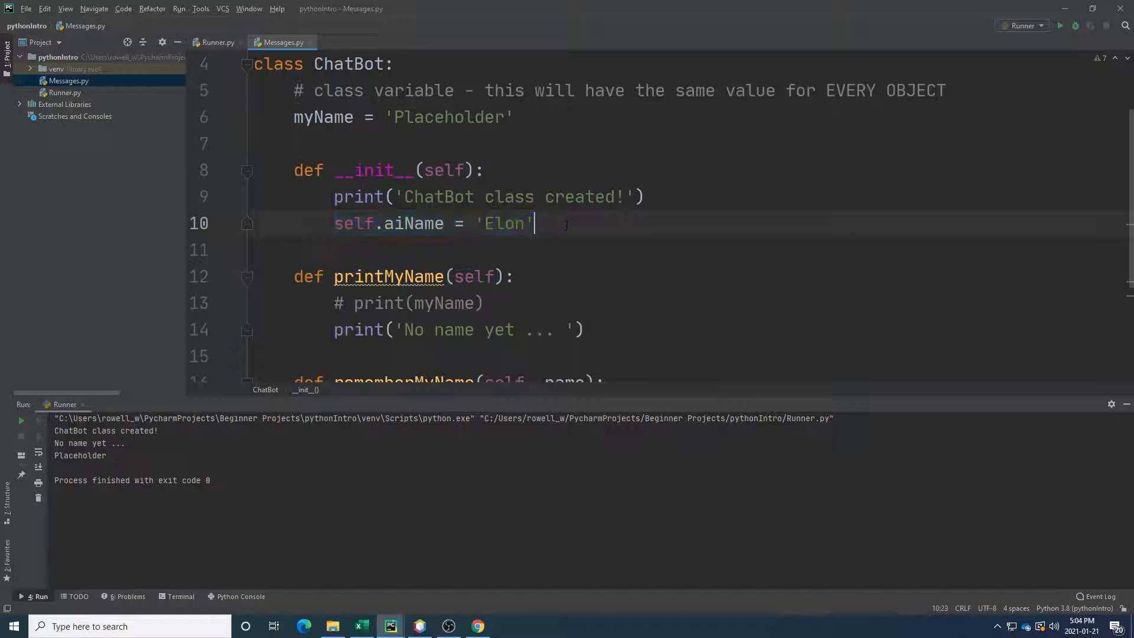
{"action": "type", "text": "# i"}
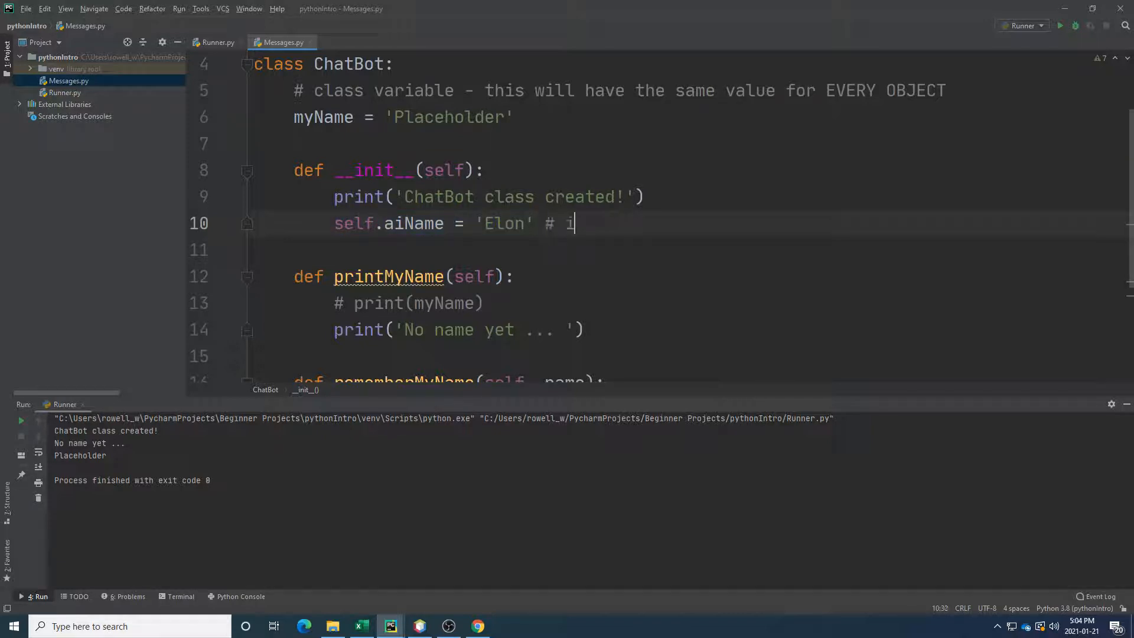
{"action": "type", "text": "nstance variab"}
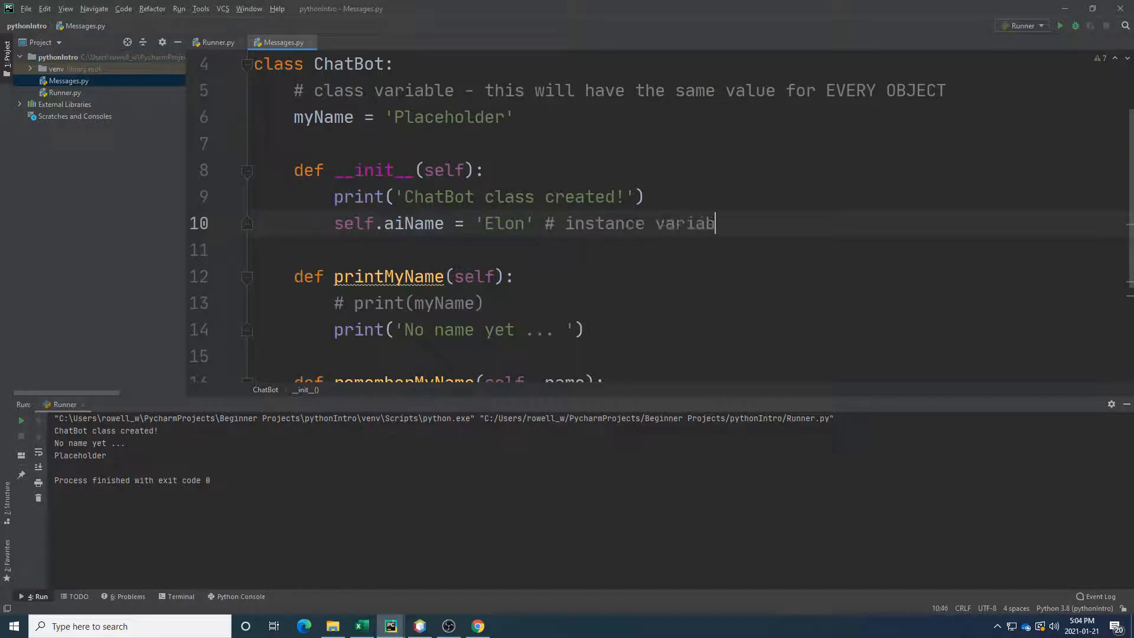
{"action": "type", "text": "les"}
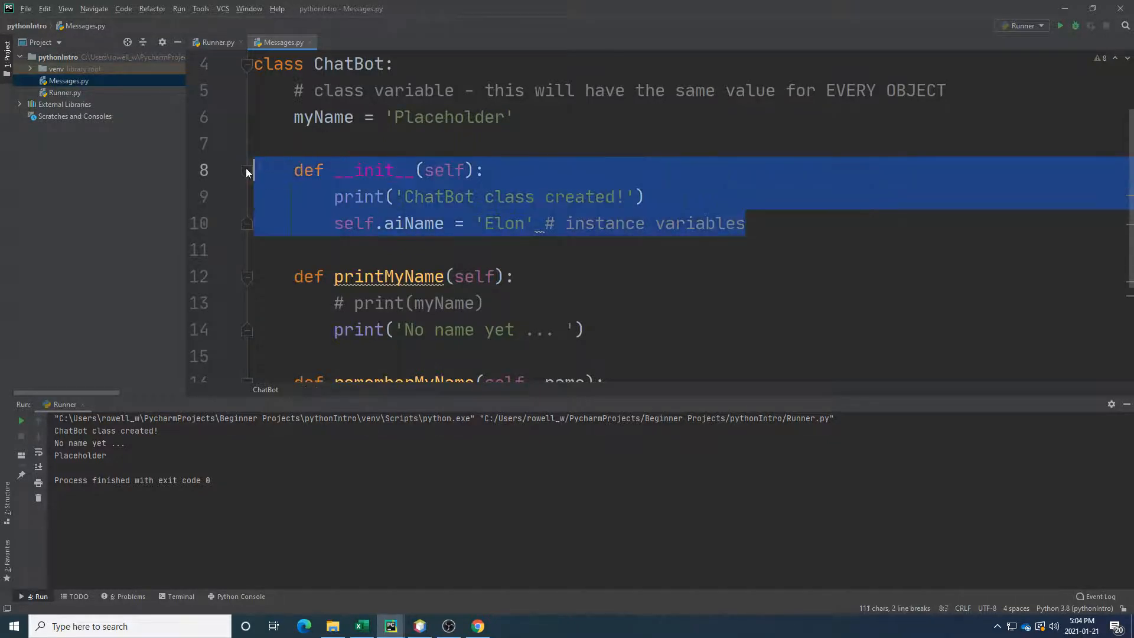
{"action": "left_click", "coordinate": [745, 223]}
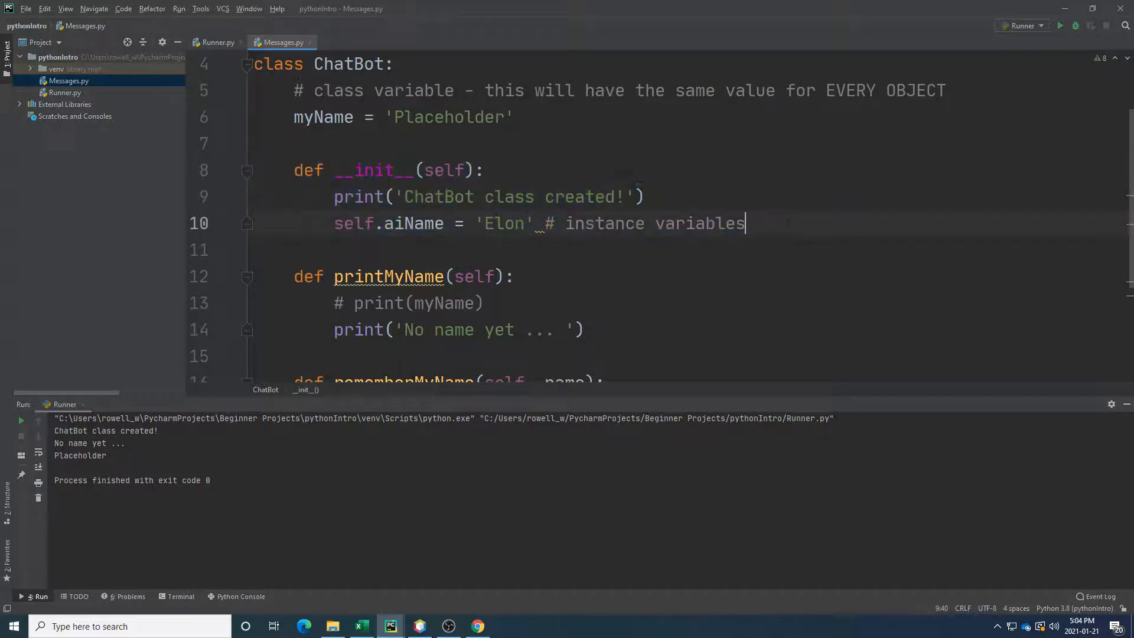
{"action": "scroll", "scroll_direction": "down", "scroll_amount": 3}
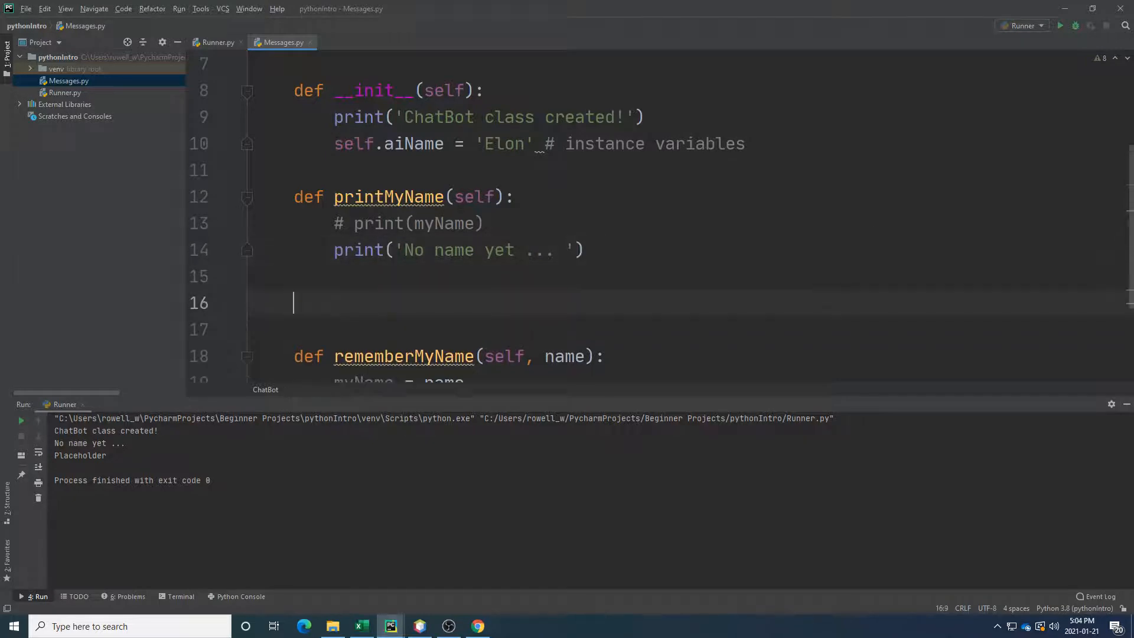
Add a printAIName(self) method below printMyName that prints self.aiName.
{"action": "type", "text": "def printAIName(self):"}
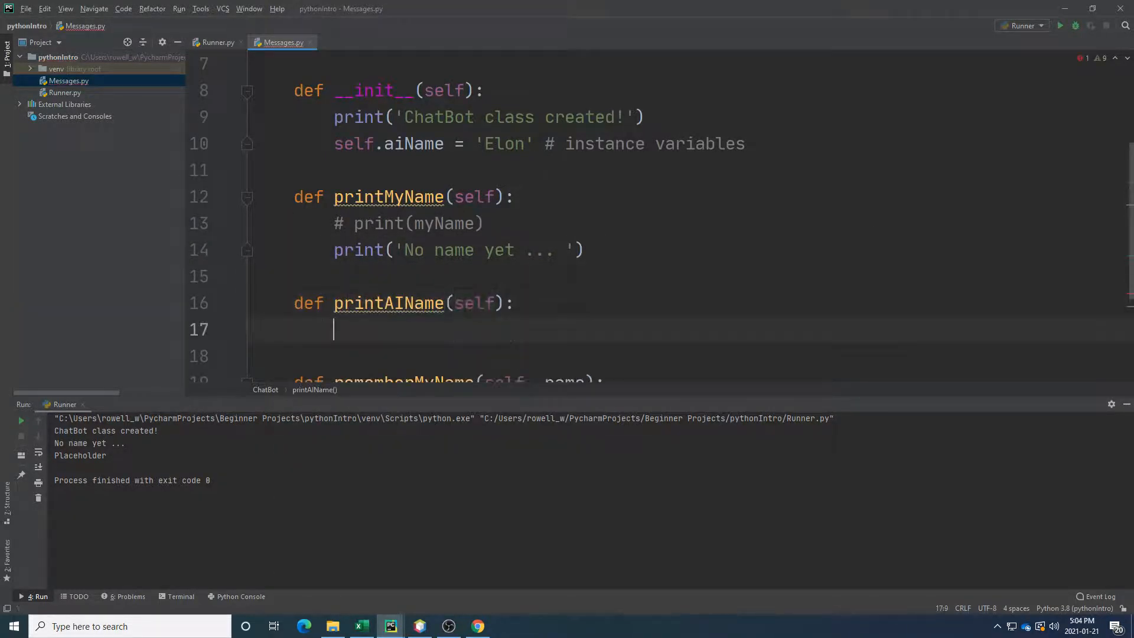
{"action": "type", "text": "print(self.aiName"}
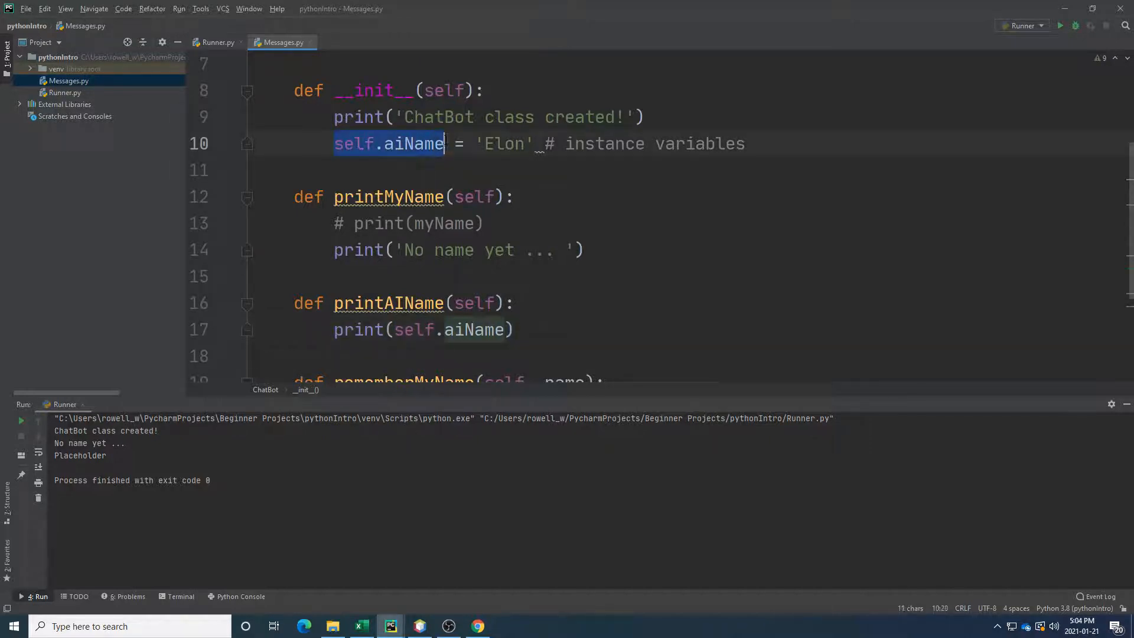
{"action": "left_click", "coordinate": [464, 89]}
{"action": "type", "text": ", "}
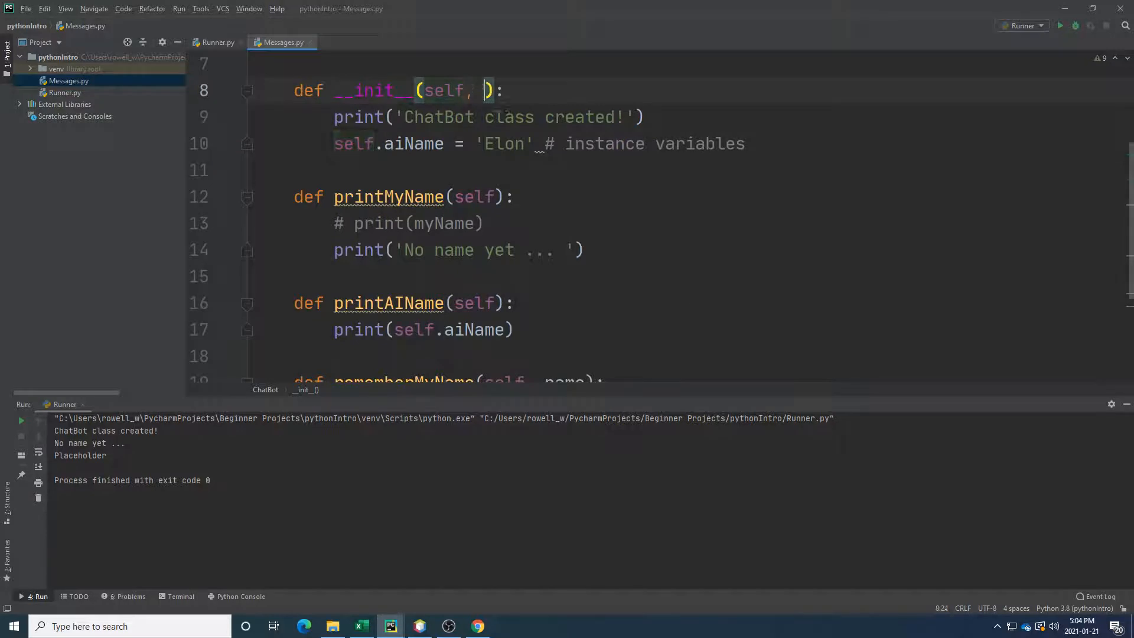
{"action": "type", "text": "aiA"}
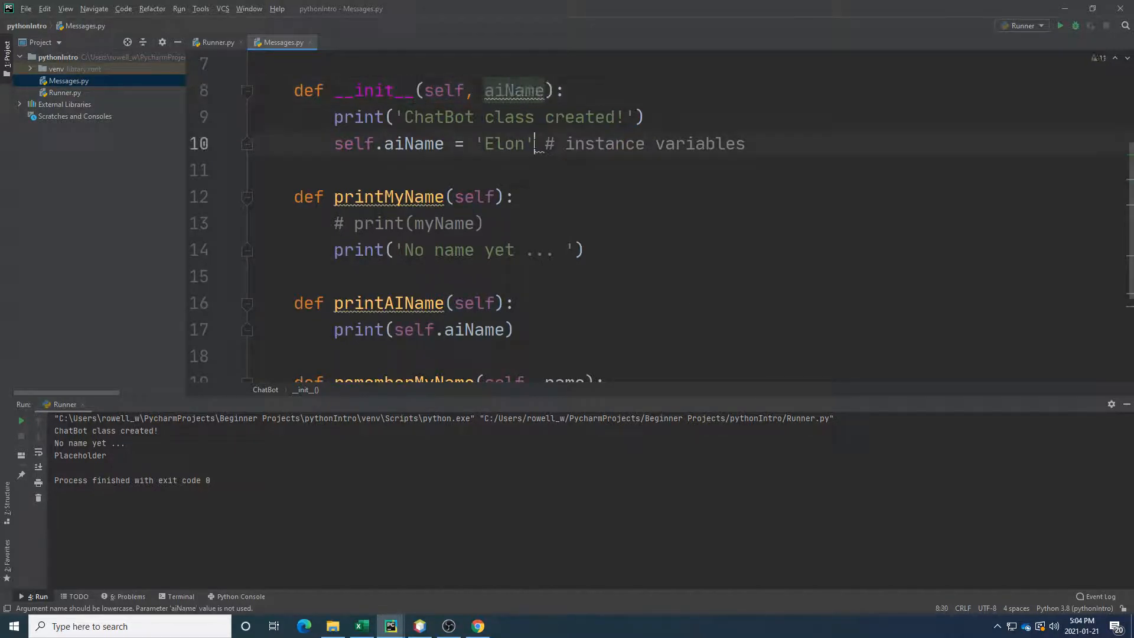
{"action": "type", "text": "aiName"}
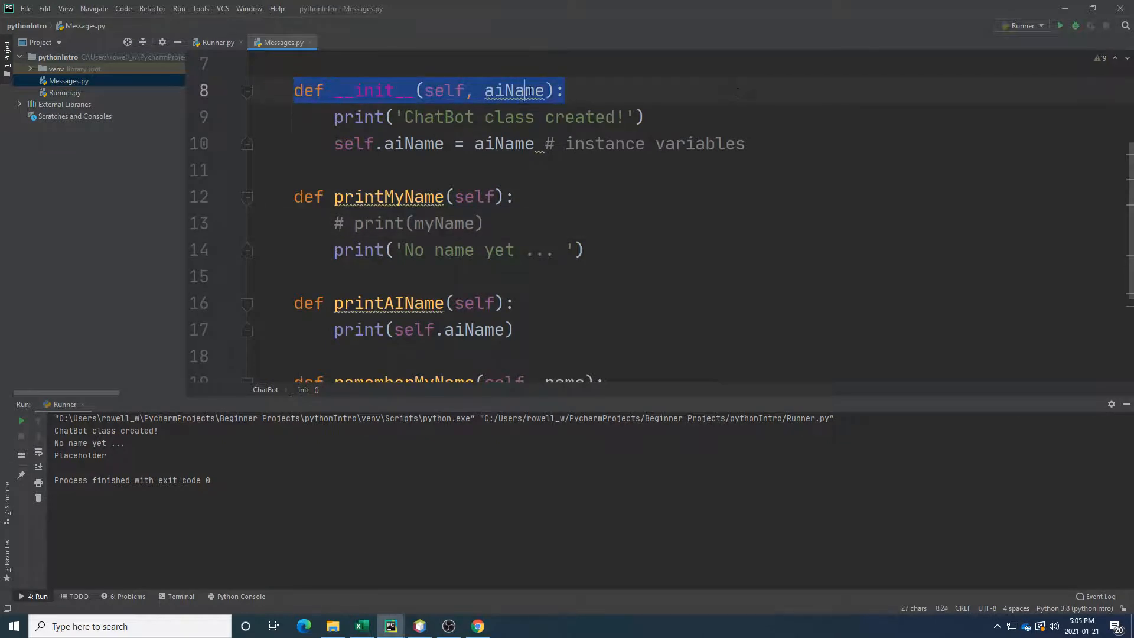
{"action": "left_click", "coordinate": [514, 90]}
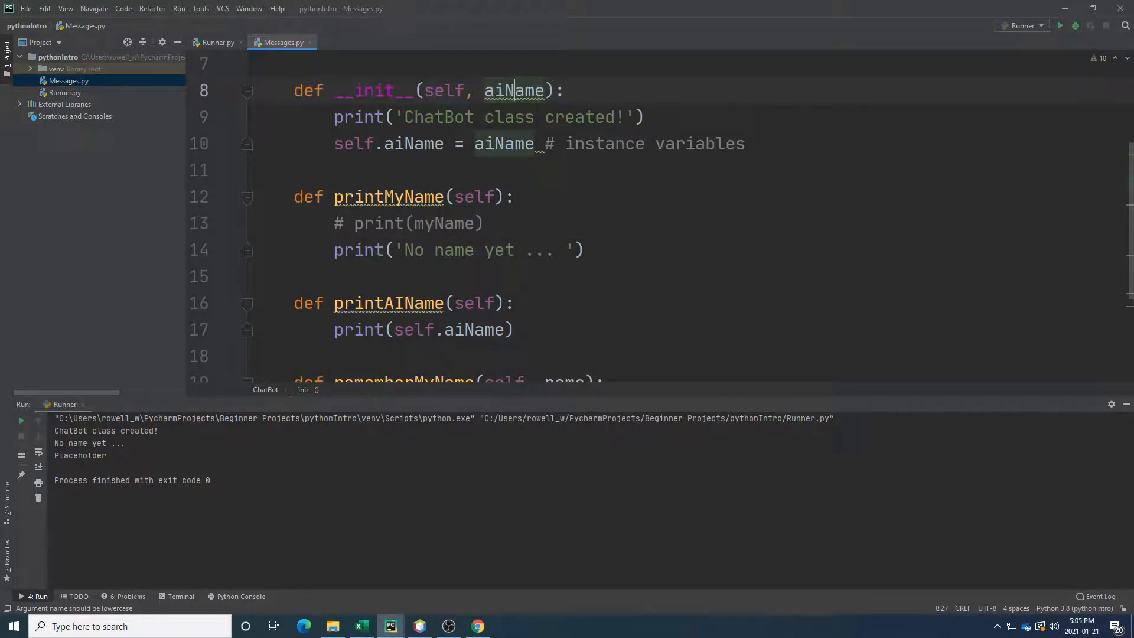
{"action": "double_click", "coordinate": [411, 143]}
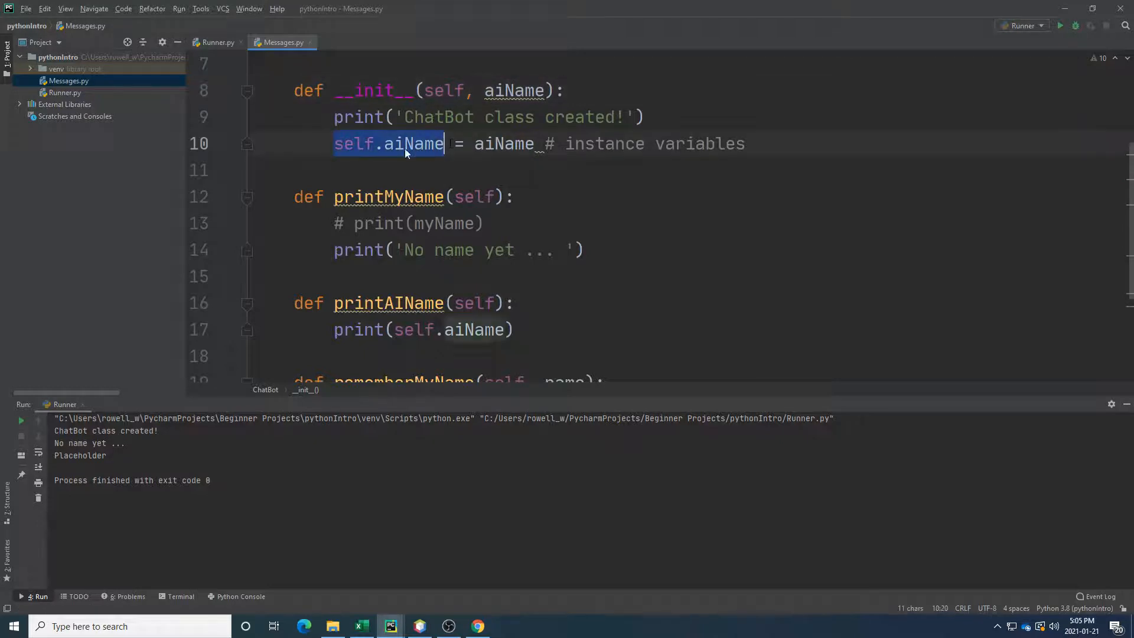
{"action": "left_click", "coordinate": [423, 329]}
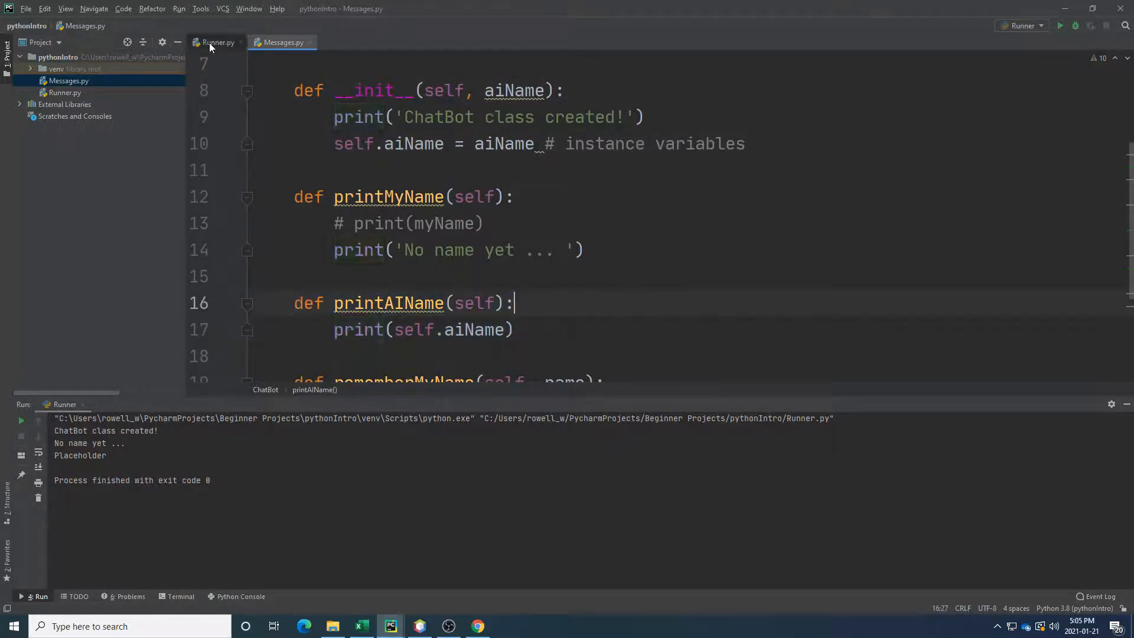
In Runner.py, create ChatBot('Elon'), call printAIName(), and run to print Elon.
{"action": "left_click", "coordinate": [217, 42]}
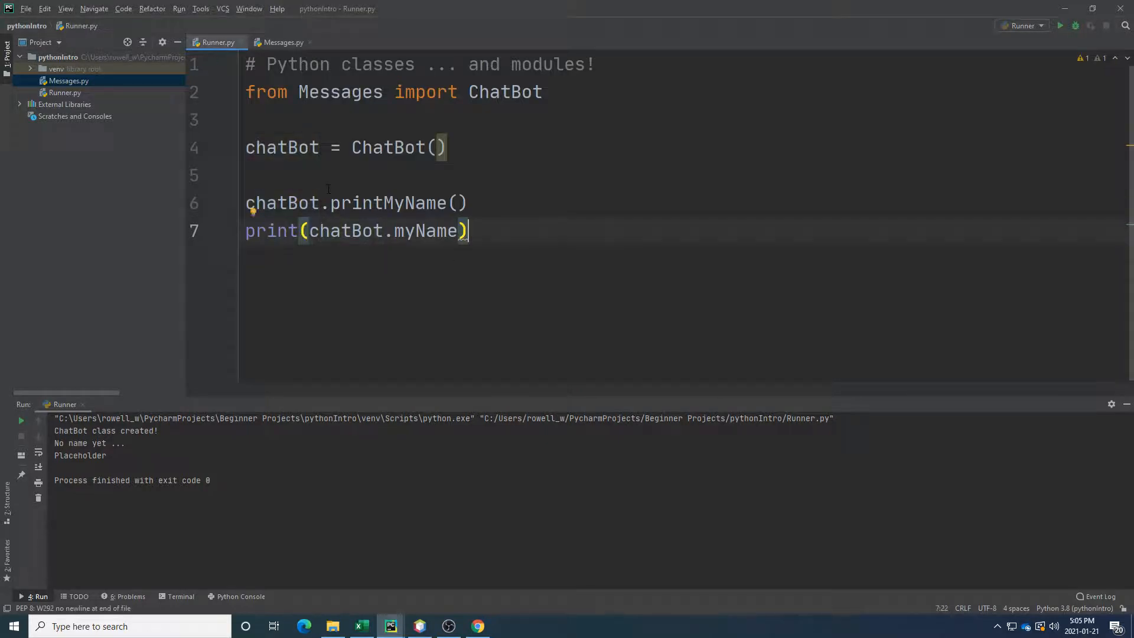
{"action": "type", "text": "'E'"}
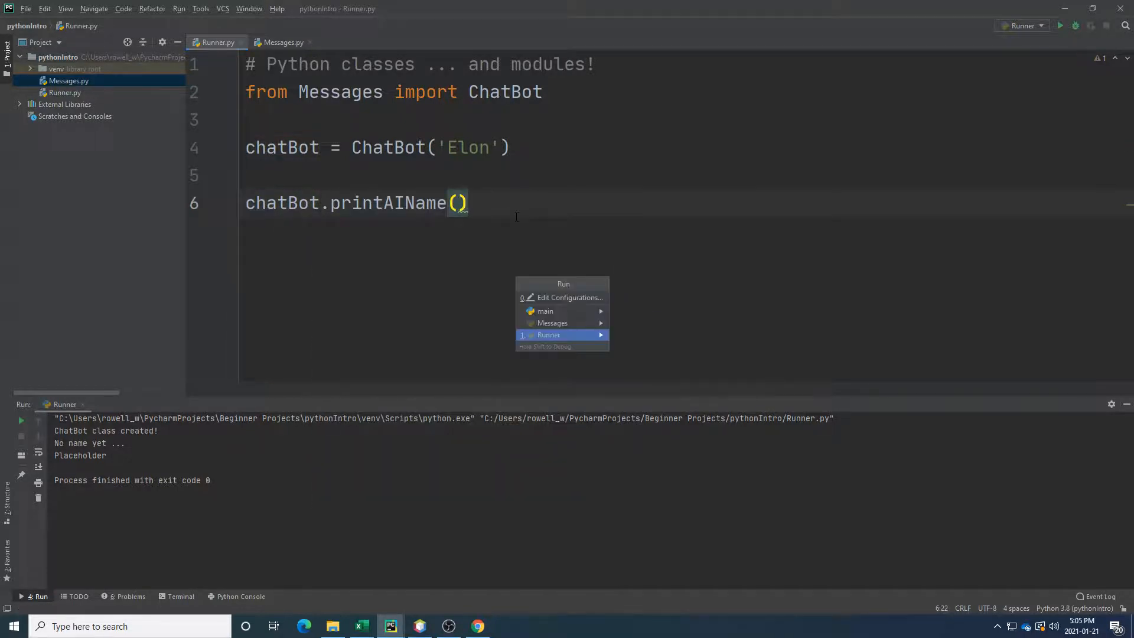
{"action": "left_click", "coordinate": [548, 335]}
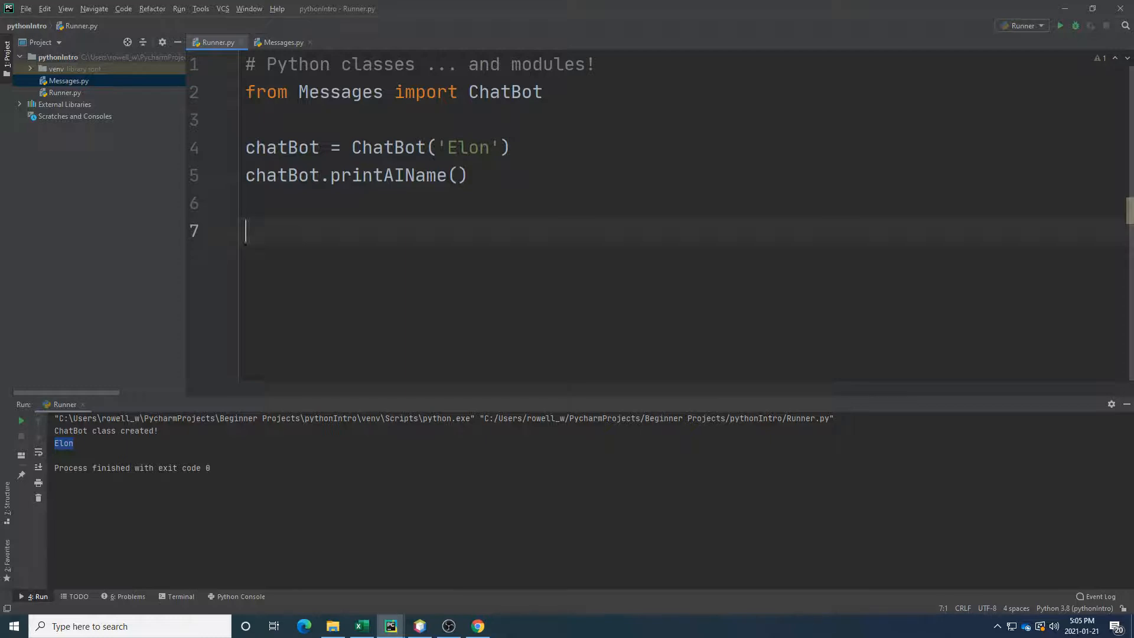
Add chatBotTwo = ChatBot('Bezos') and chatBotTwo.printAIName() to Runner.py.
{"action": "type", "text": "chat"}
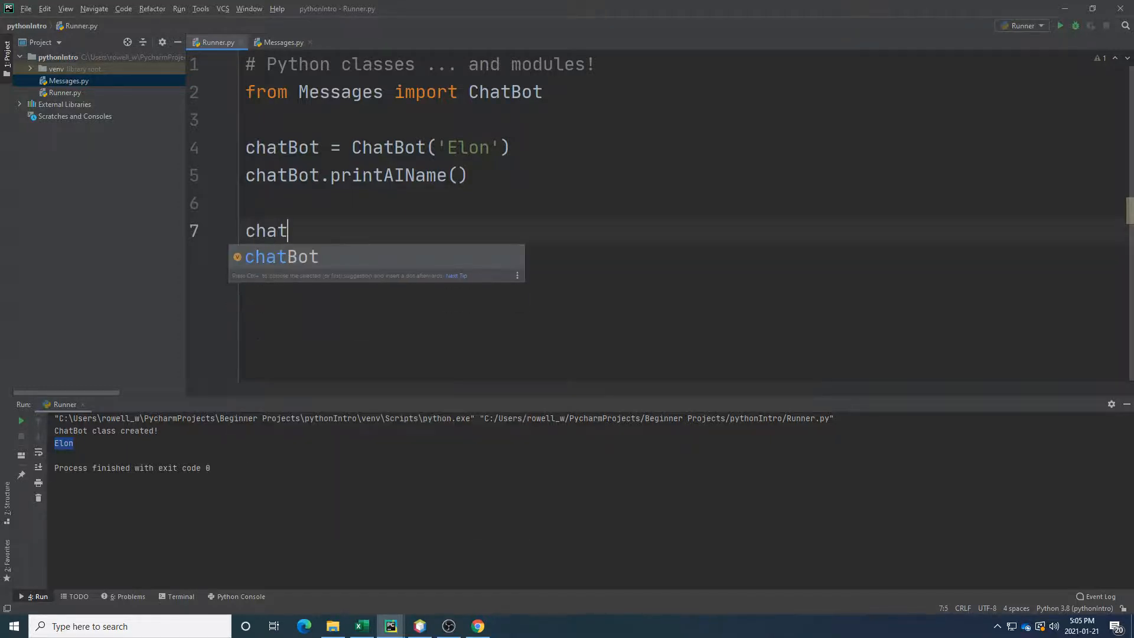
{"action": "type", "text": "BotTwo"}
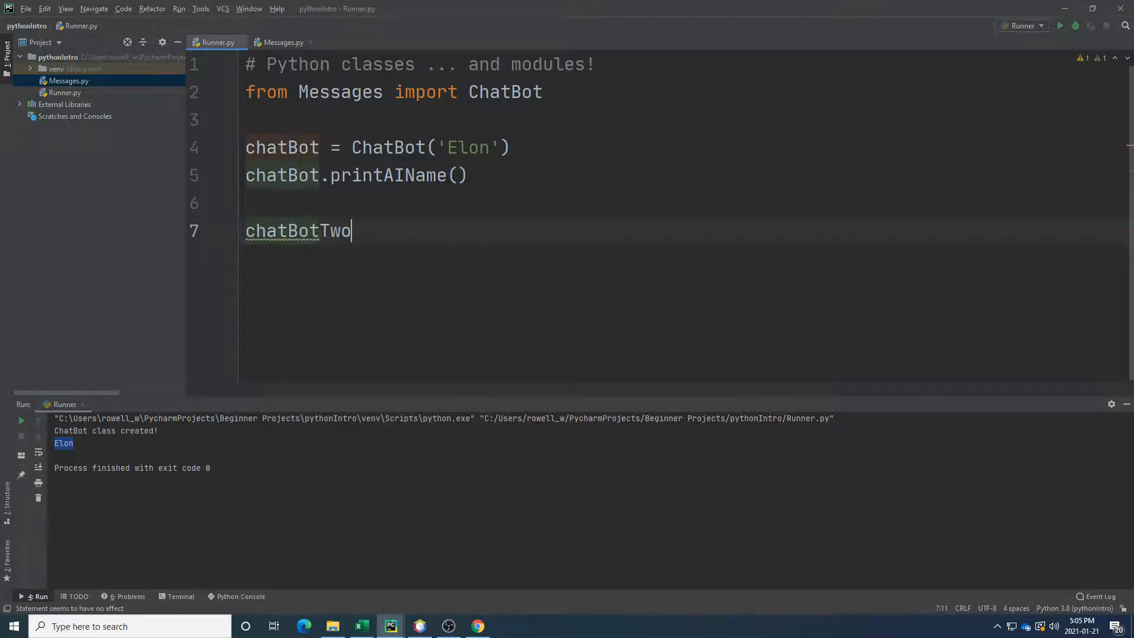
{"action": "type", "text": "= ChatBot()"}
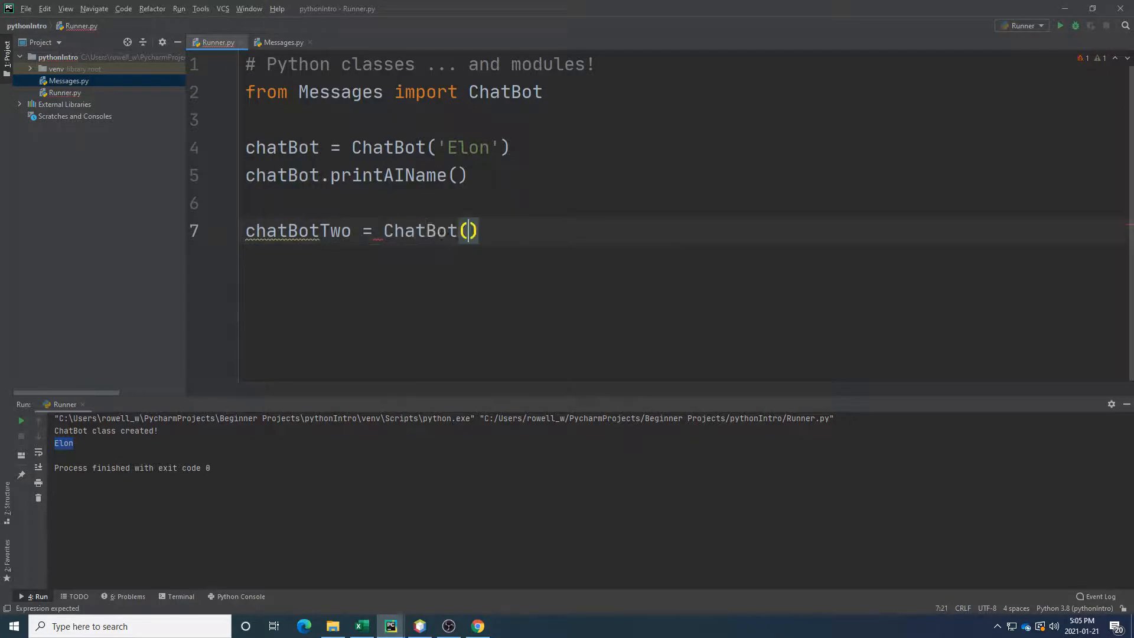
{"action": "type", "text": "''"}
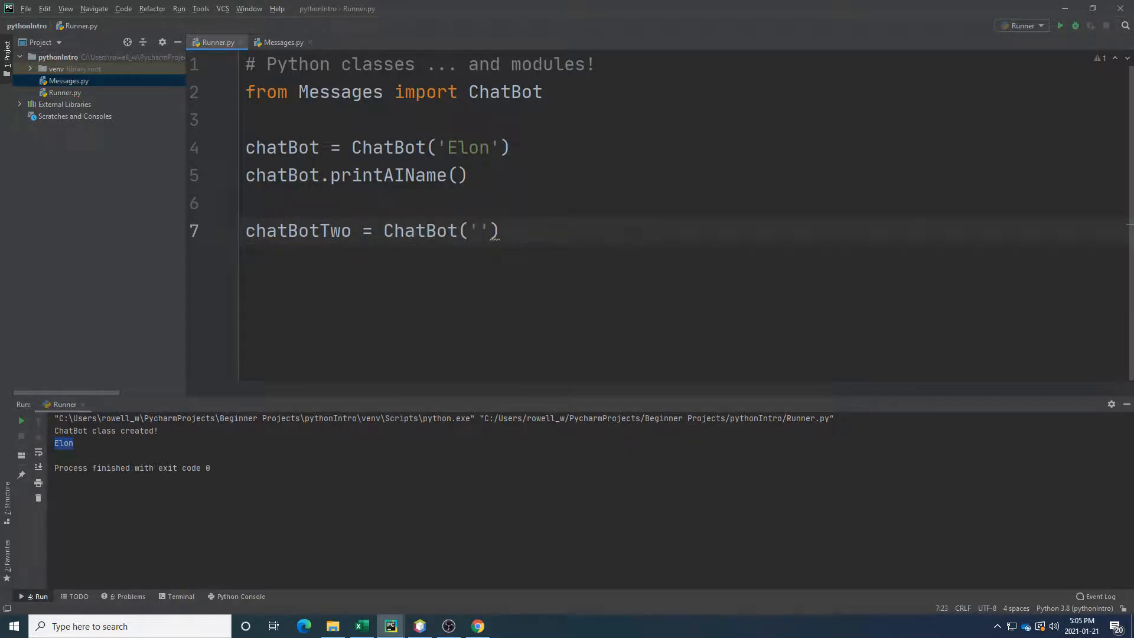
{"action": "type", "text": "Bezos"}
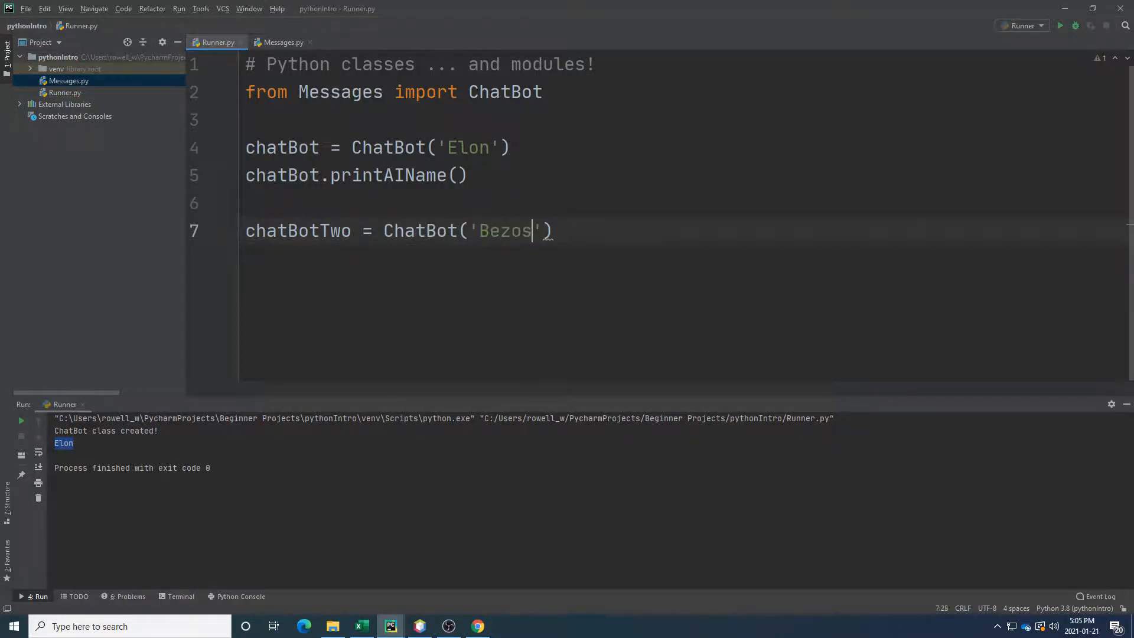
{"action": "type", "text": "ch"}
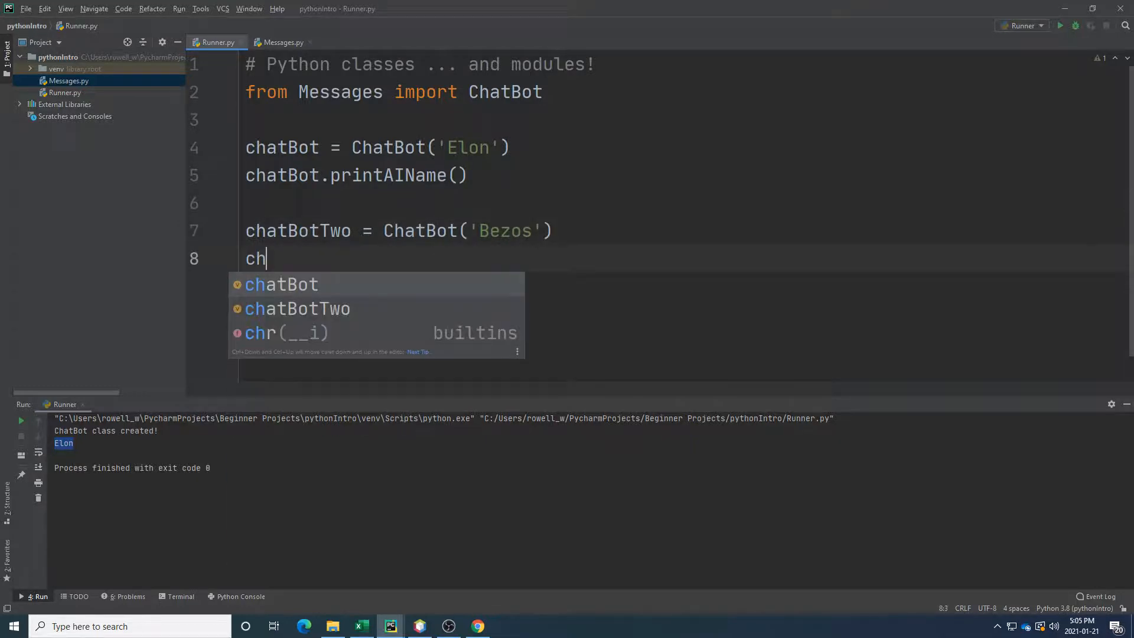
{"action": "type", "text": "atBotT"}
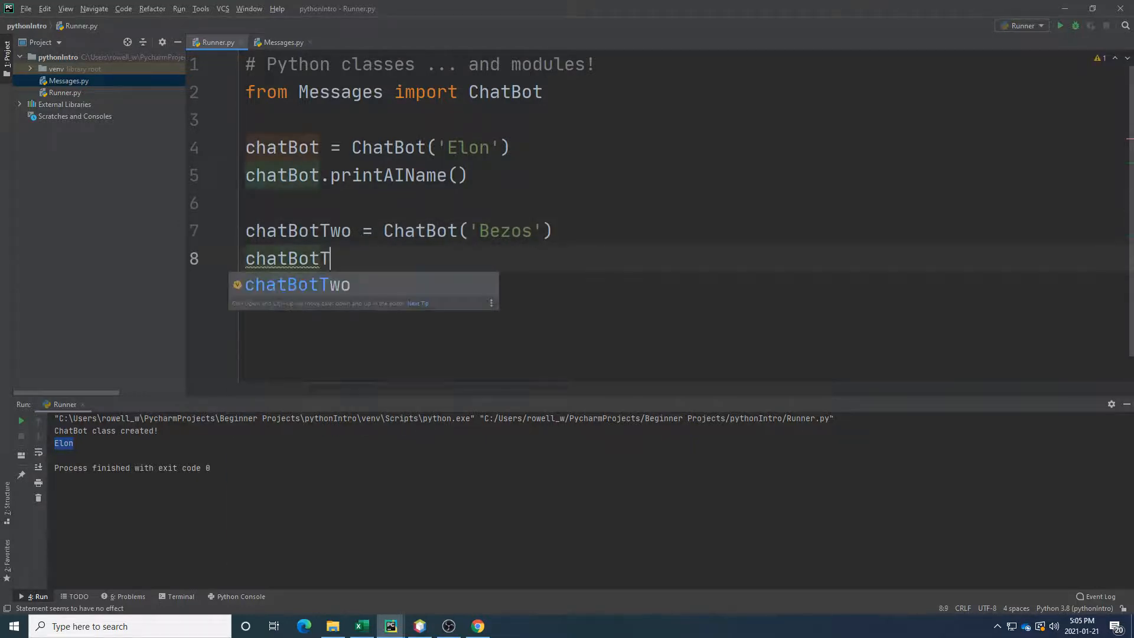
{"action": "type", "text": "wo.printAIName("}
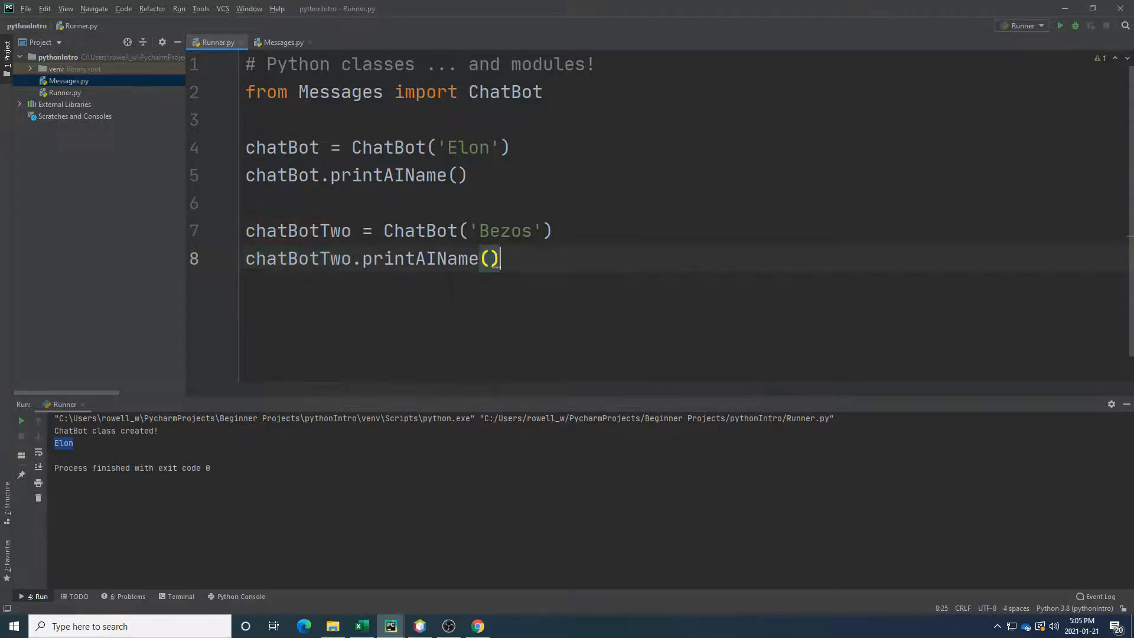
Run Runner, check the output shows Elon and Bezos, then view Messages.py.
{"action": "left_click", "coordinate": [1061, 26]}
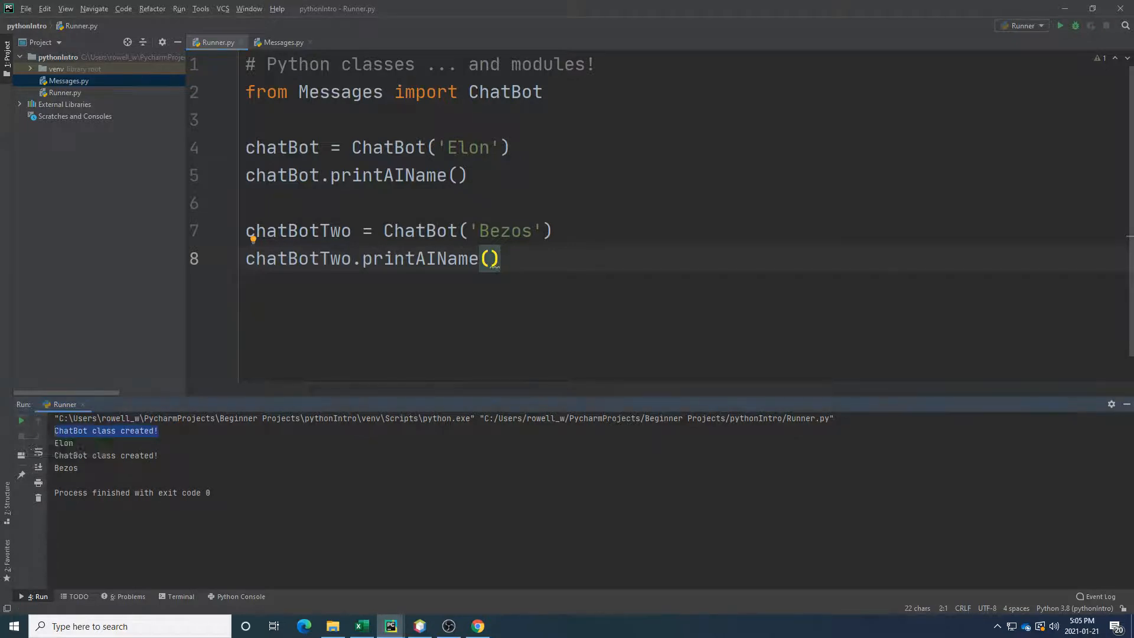
{"action": "double_click", "coordinate": [106, 455]}
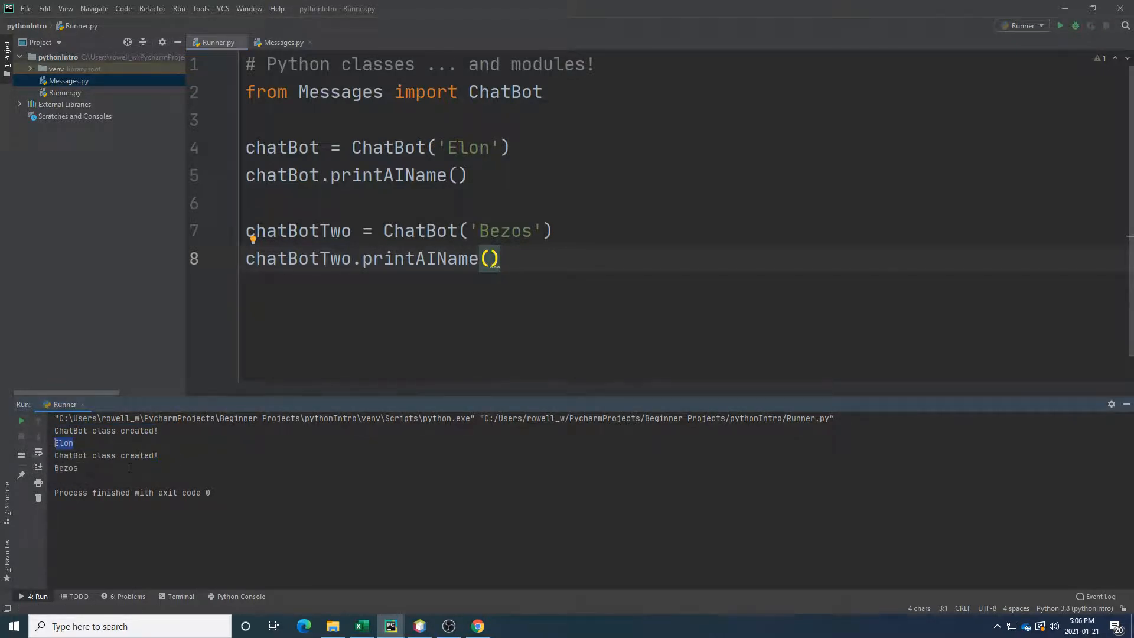
{"action": "left_click", "coordinate": [80, 479]}
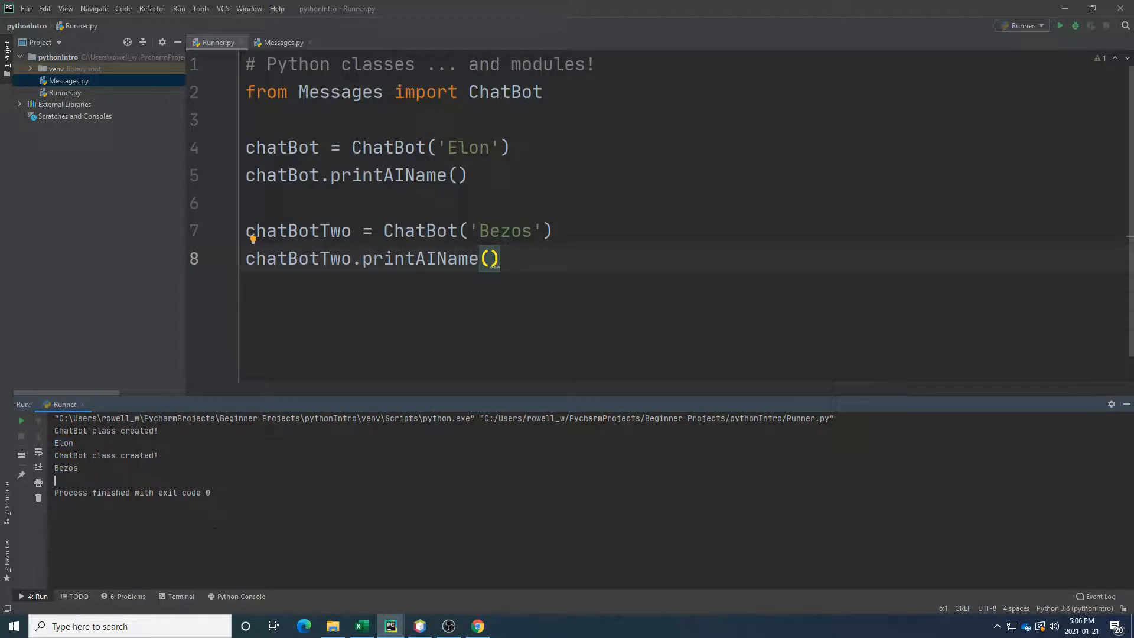
{"action": "double_click", "coordinate": [318, 259]}
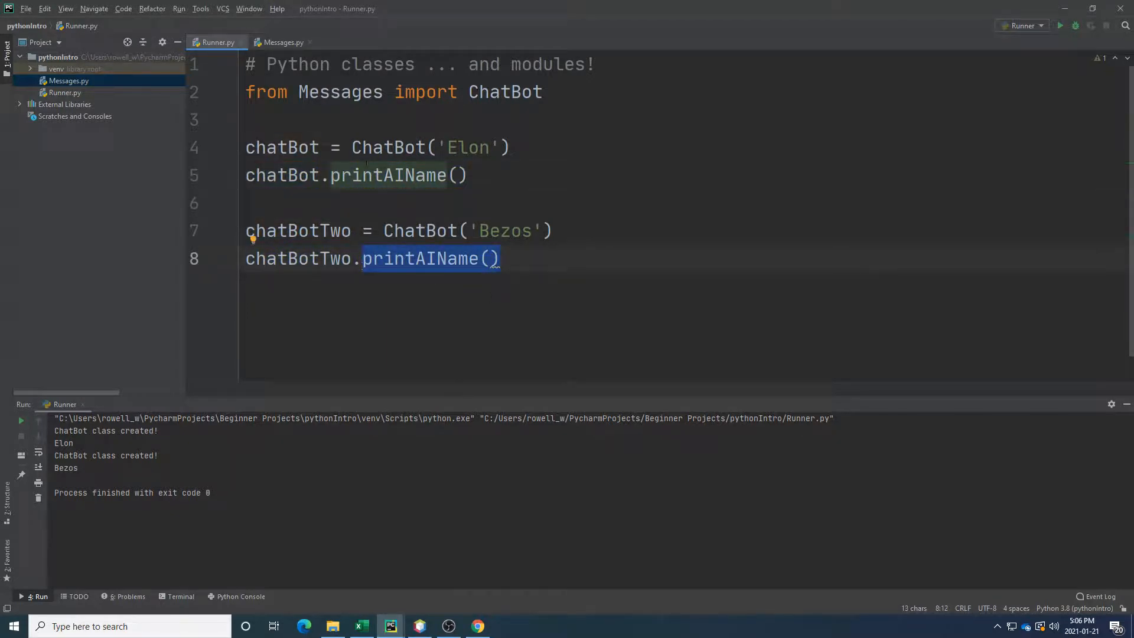
{"action": "left_click", "coordinate": [489, 259]}
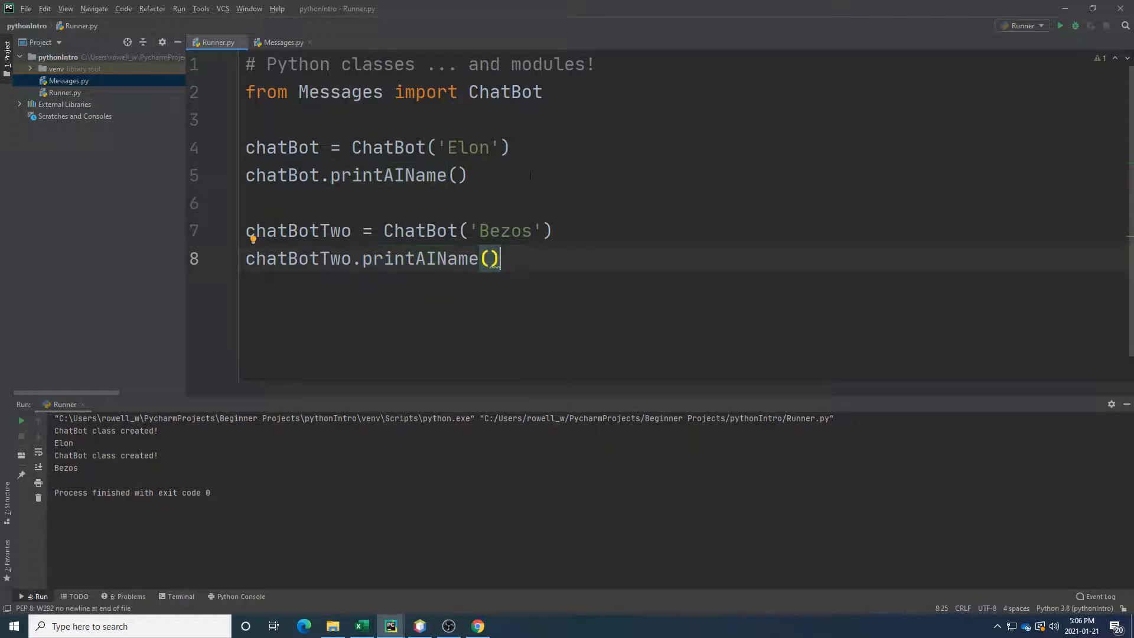
{"action": "left_click", "coordinate": [281, 42]}
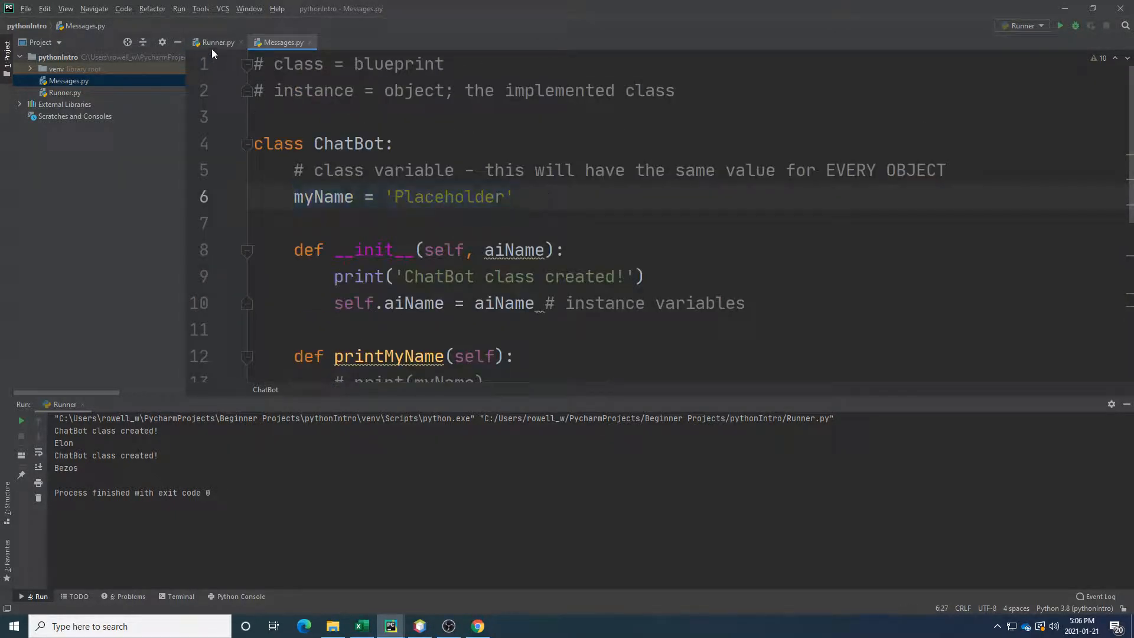
Add print(chatBot.myName) and print(chatBotTwo.myName) to Runner.py and start debugging.
{"action": "left_click", "coordinate": [216, 42]}
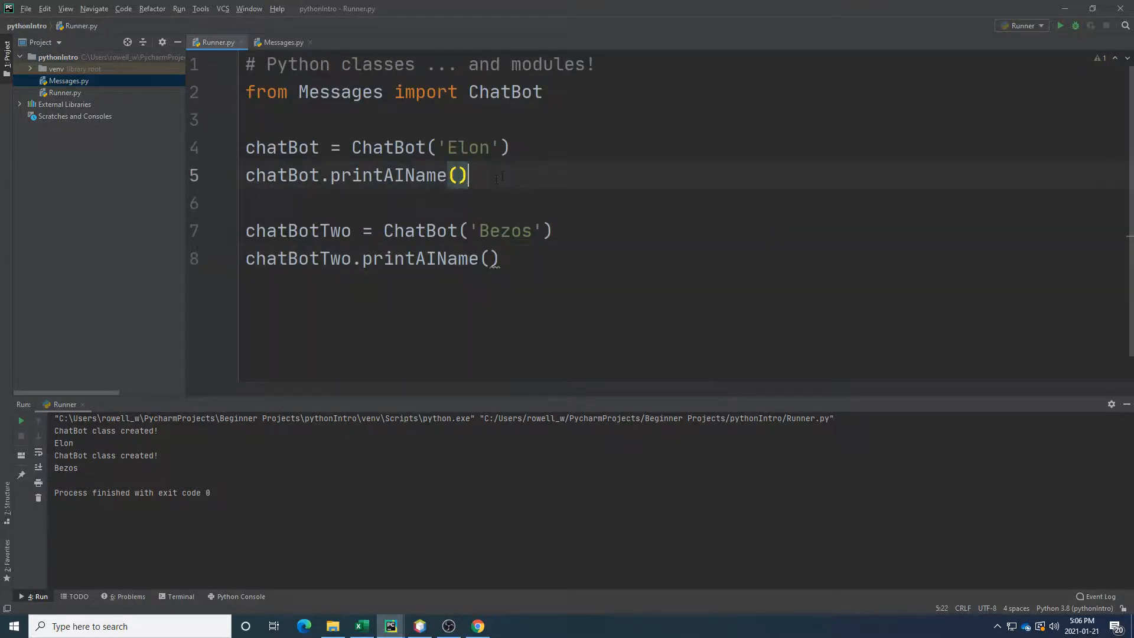
{"action": "type", "text": "cha"}
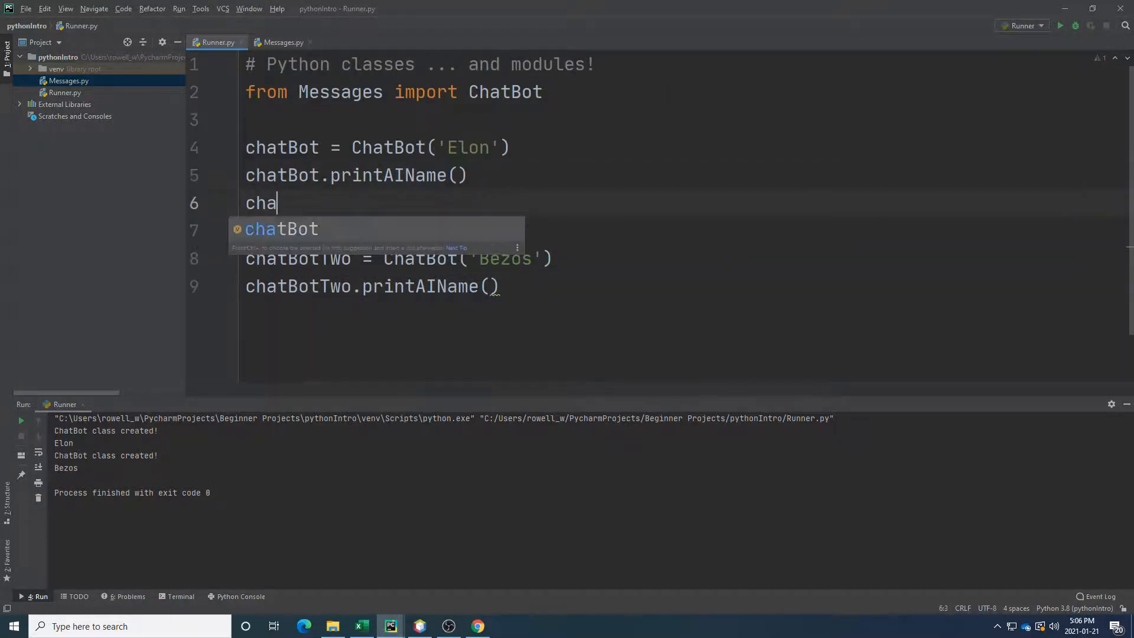
{"action": "type", "text": "tBot."}
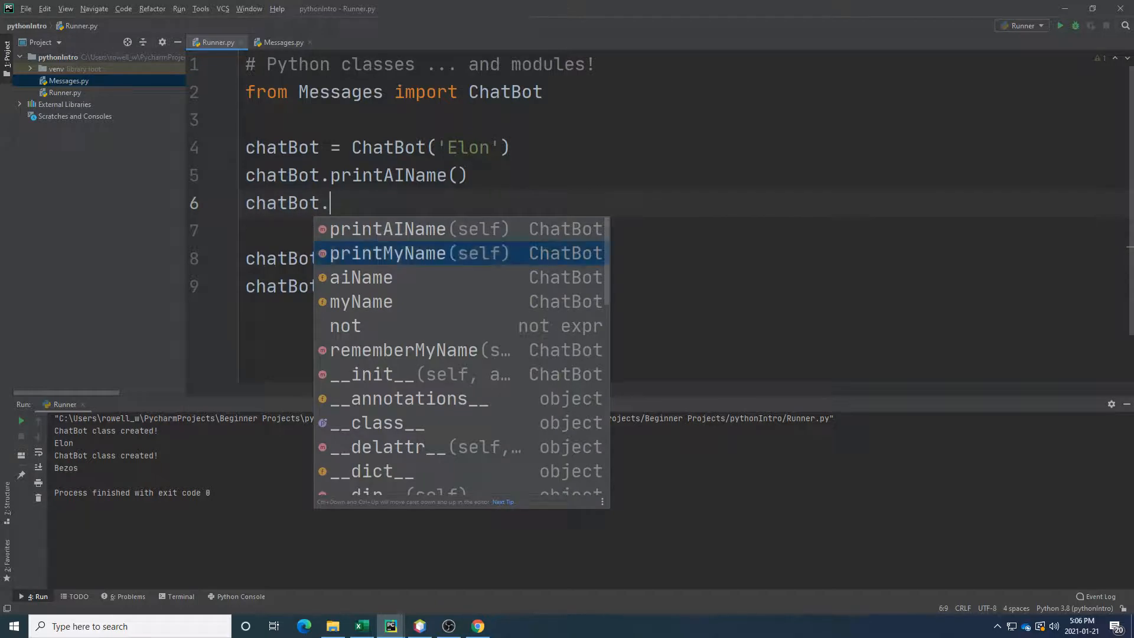
{"action": "left_click", "coordinate": [361, 302]}
{"action": "type", "text": "ch"}
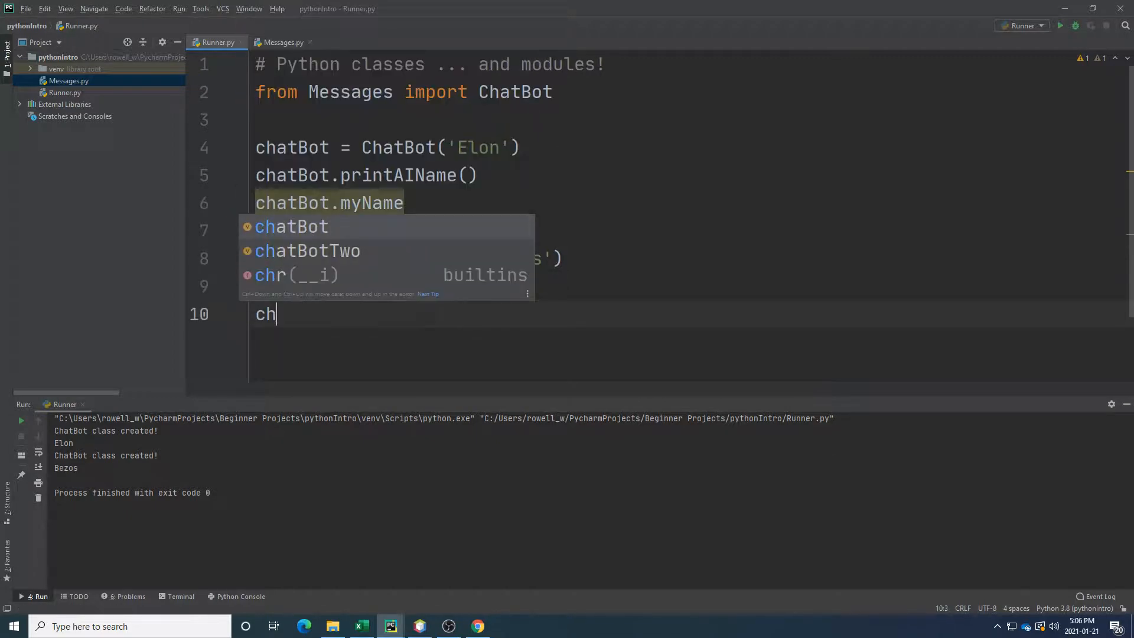
{"action": "type", "text": "atBotTwo."}
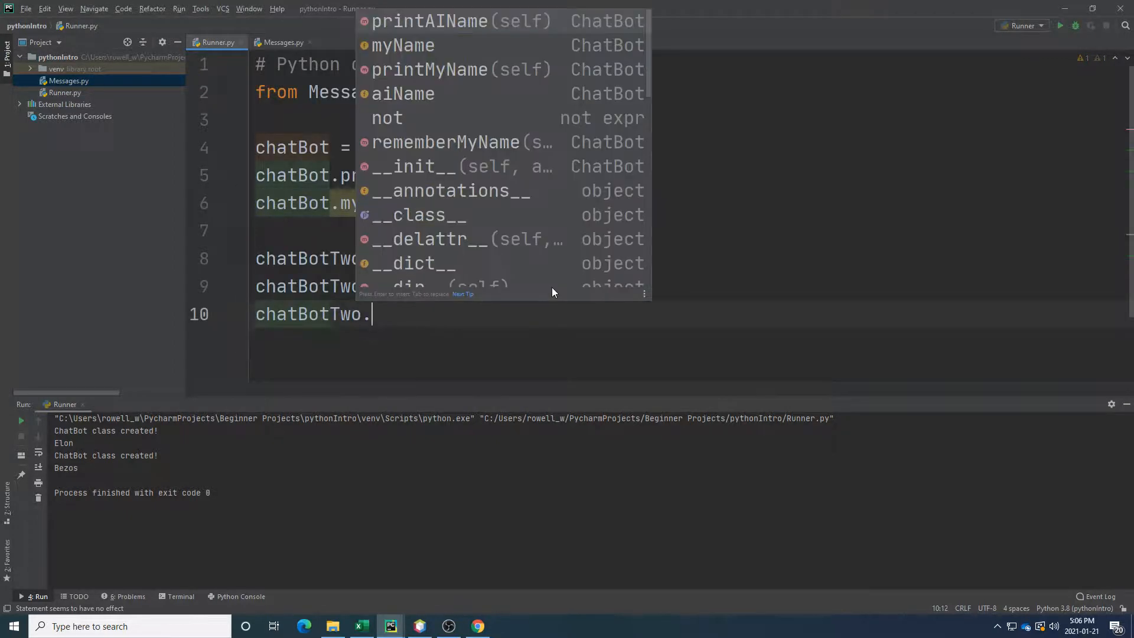
{"action": "type", "text": "ai"}
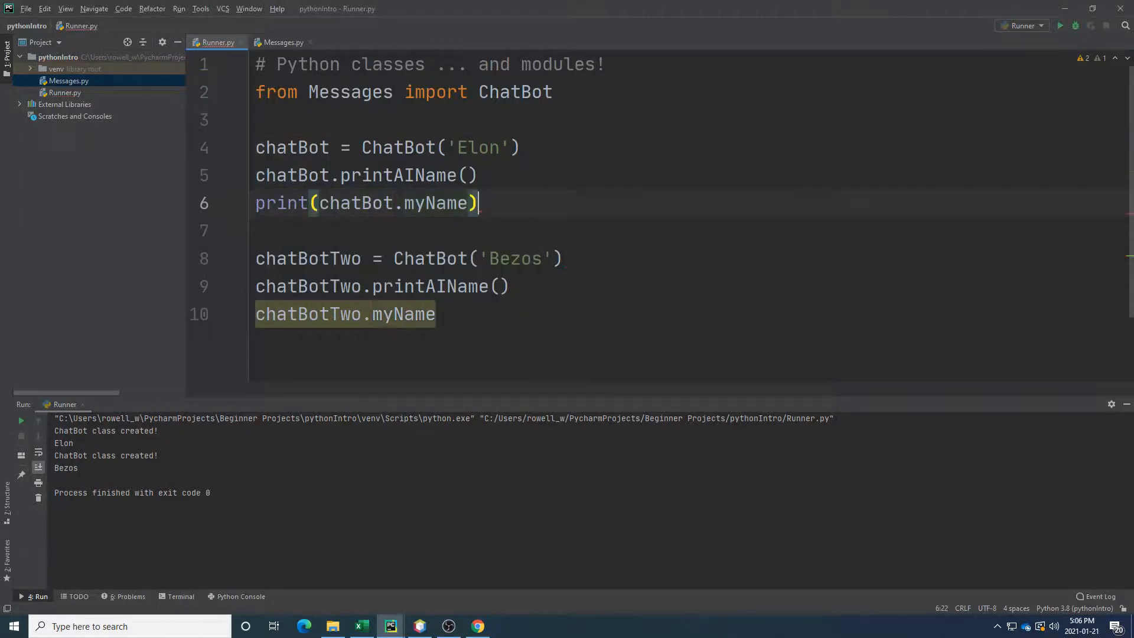
{"action": "type", "text": "print("}
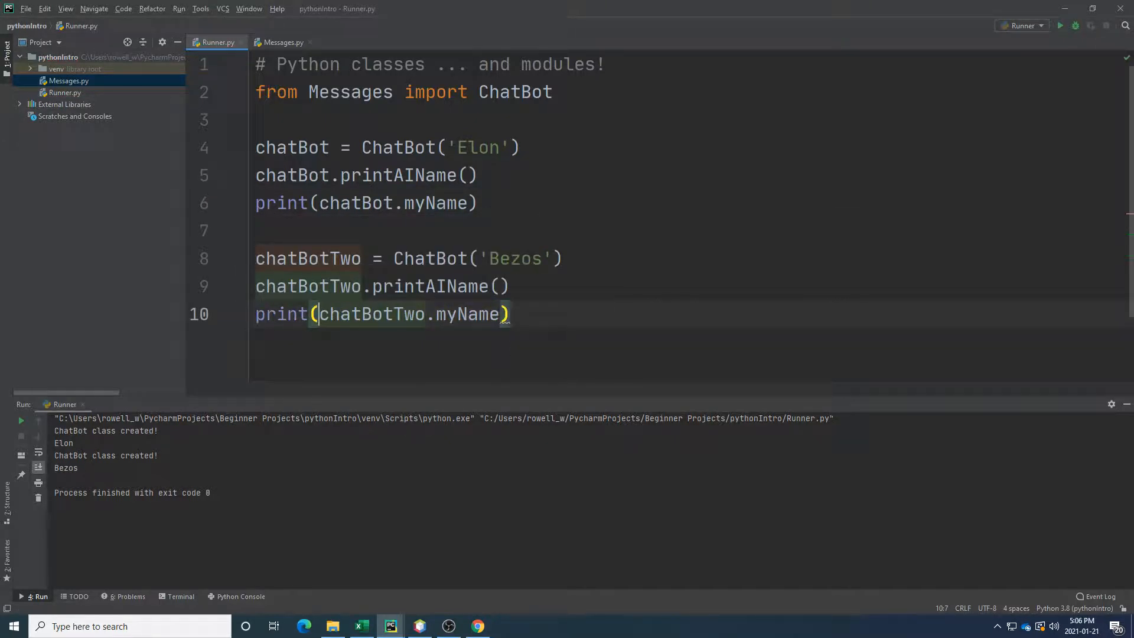
{"action": "left_click", "coordinate": [1076, 25]}
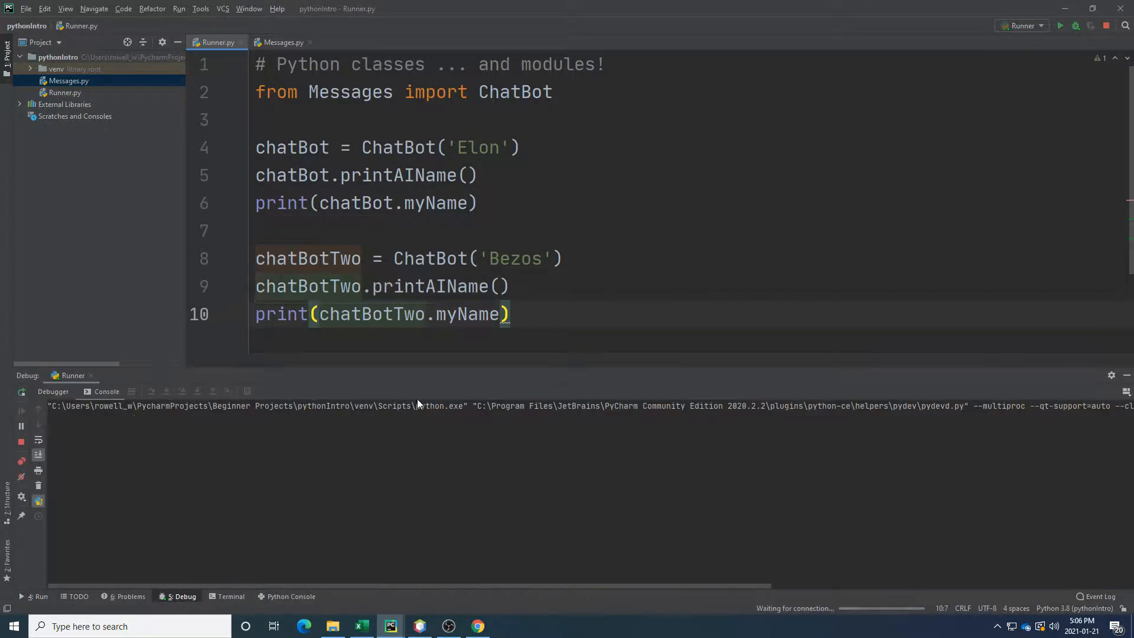
{"action": "left_click", "coordinate": [362, 428]}
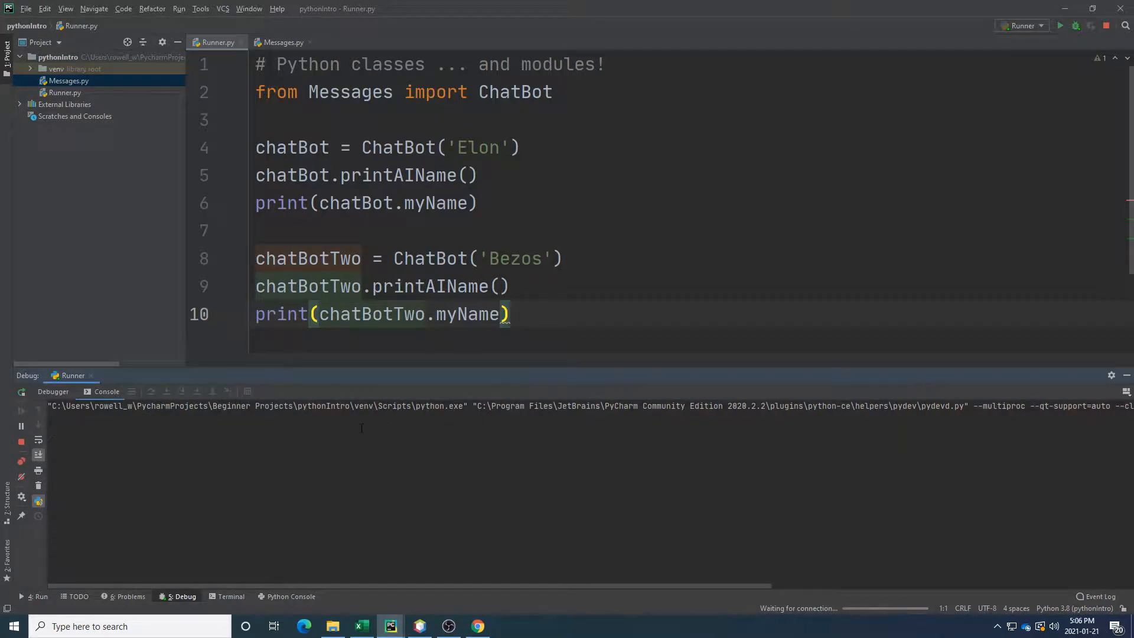
{"action": "left_click", "coordinate": [1060, 26]}
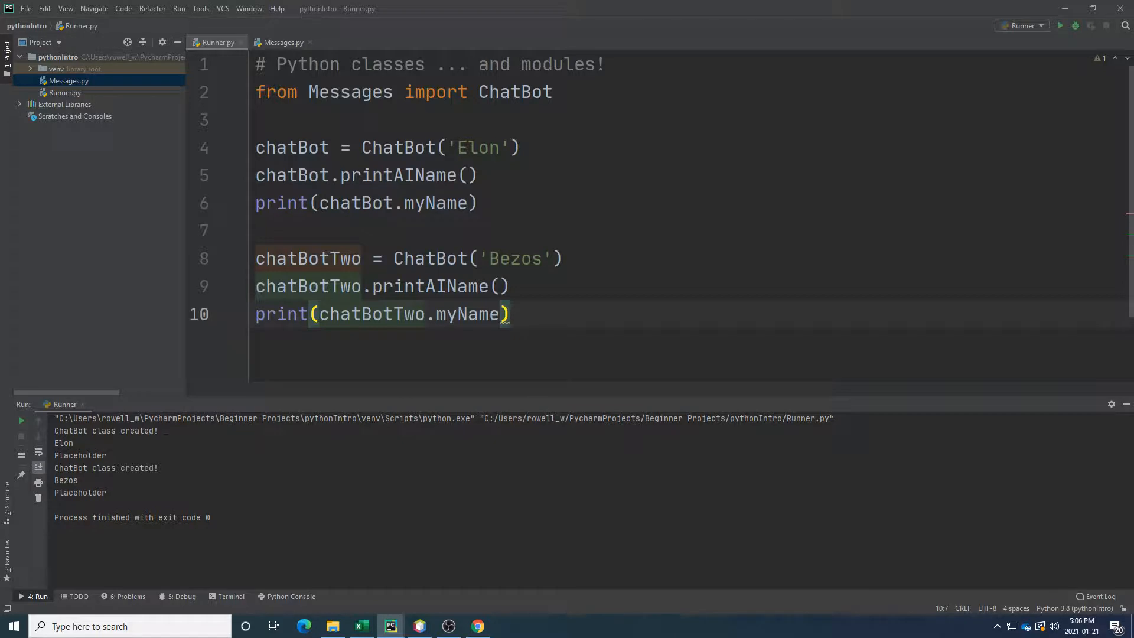
{"action": "double_click", "coordinate": [63, 443]}
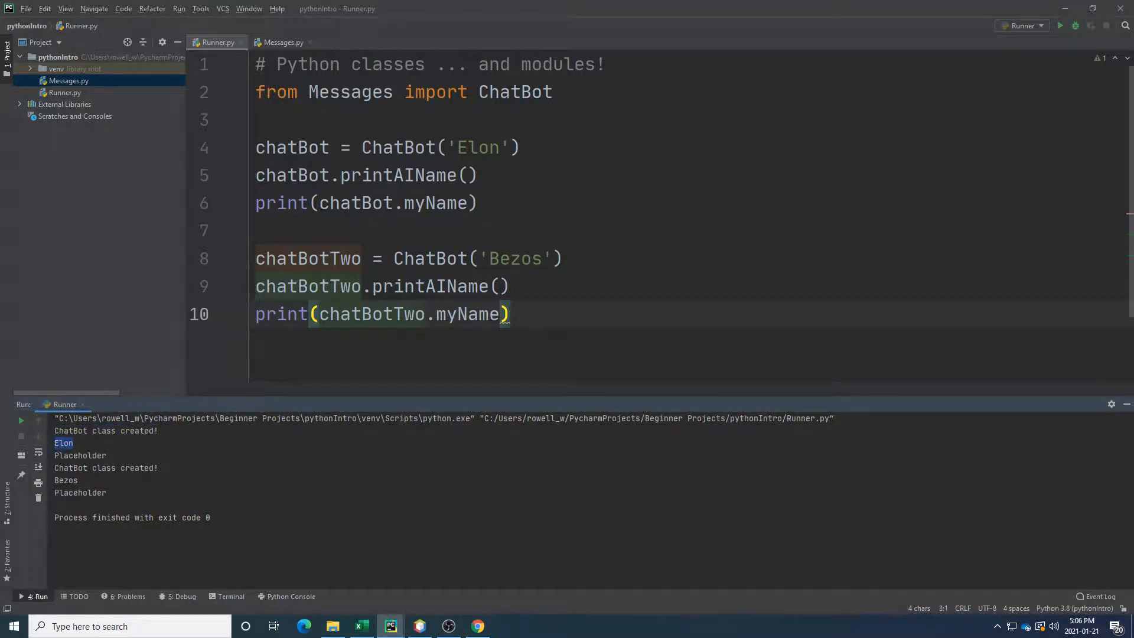
{"action": "double_click", "coordinate": [105, 468]}
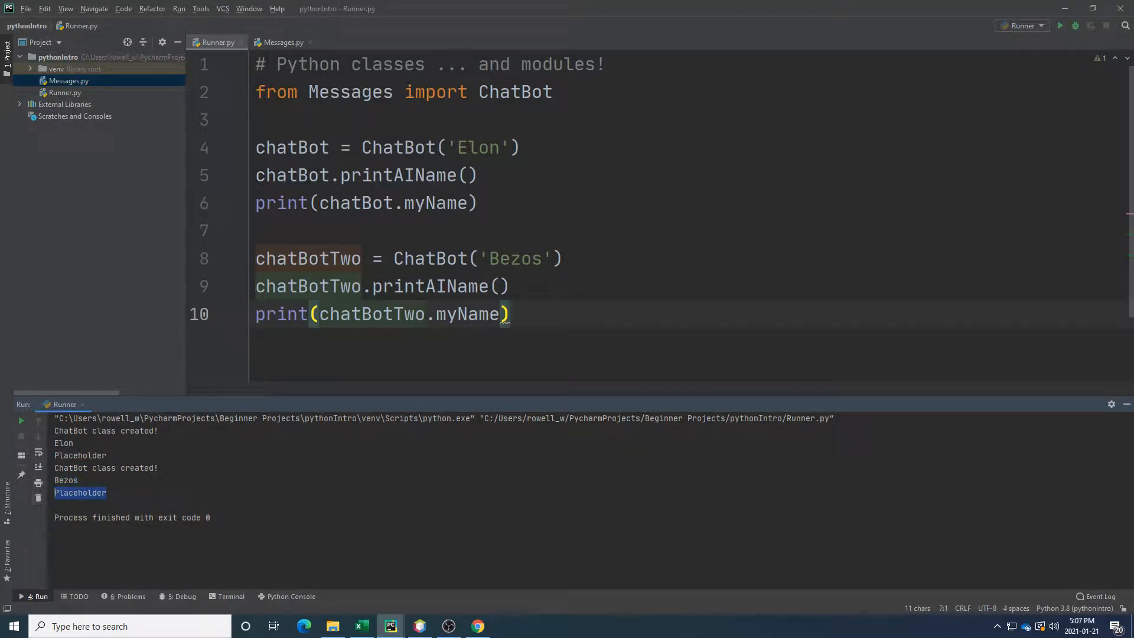
{"action": "left_click", "coordinate": [563, 259]}
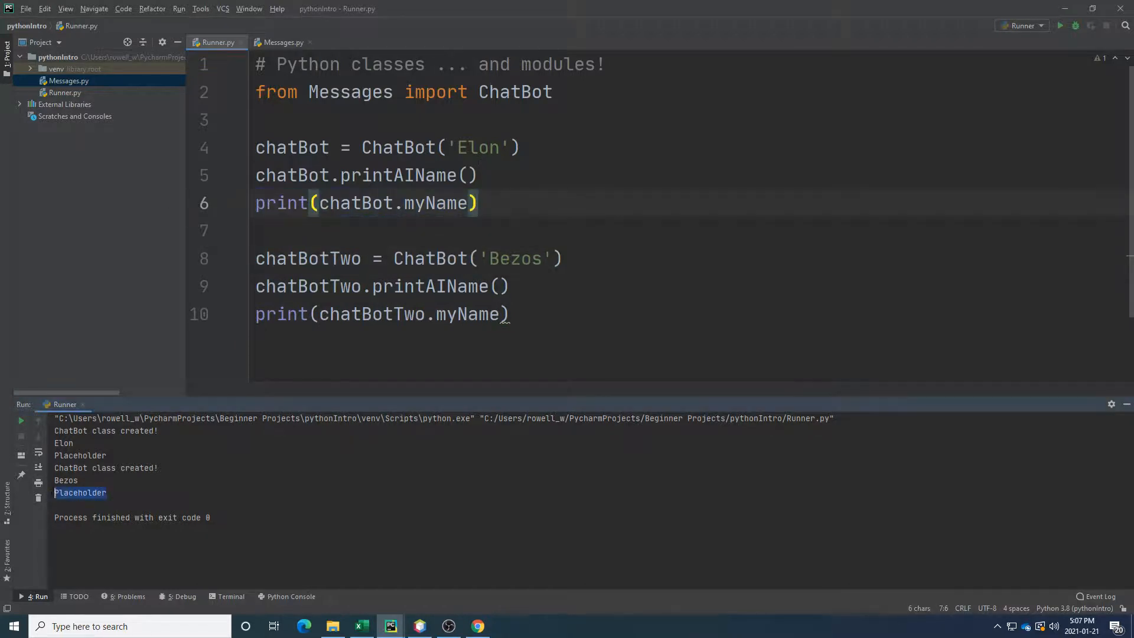
{"action": "left_click", "coordinate": [261, 230]}
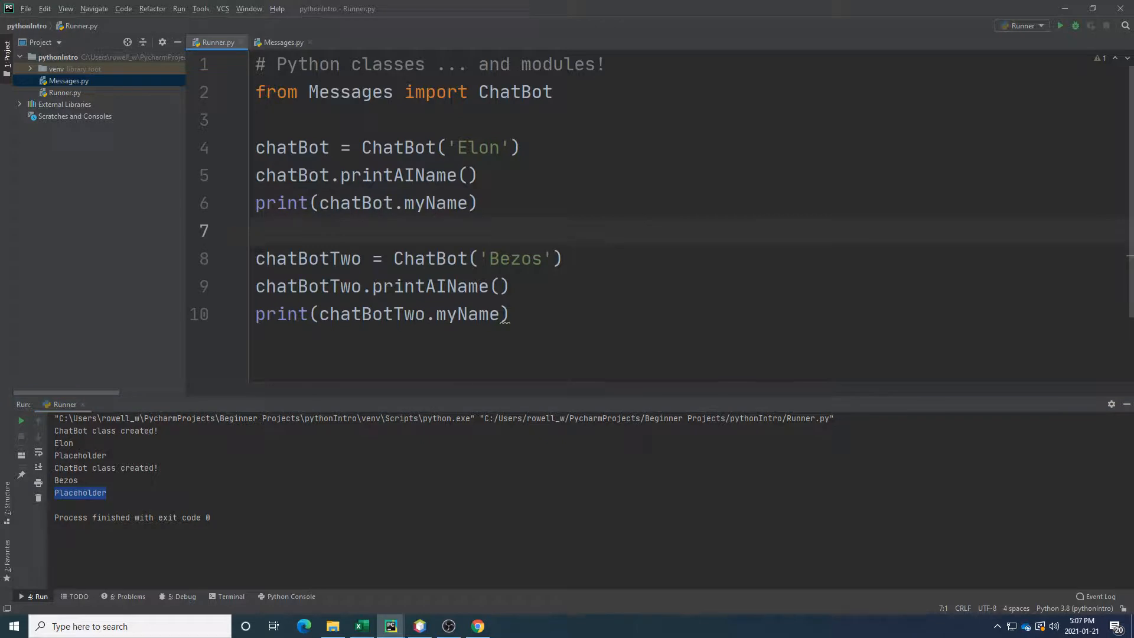
{"action": "left_click", "coordinate": [282, 42]}
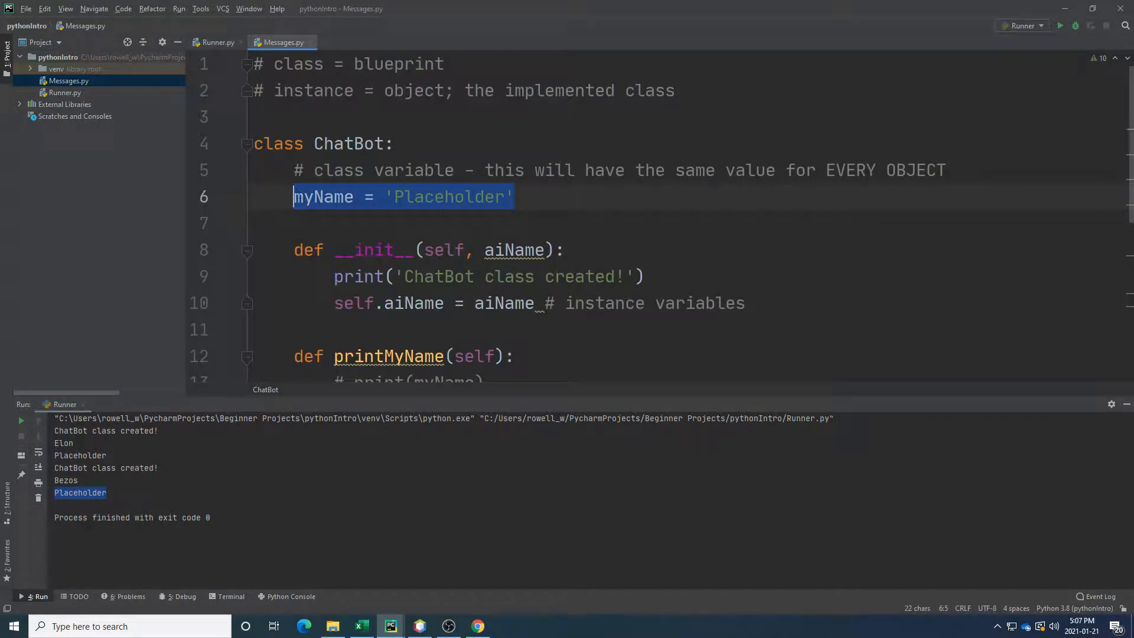
Review the myName class variable and the myName = name line in rememberMyName.
{"action": "left_click", "coordinate": [514, 196]}
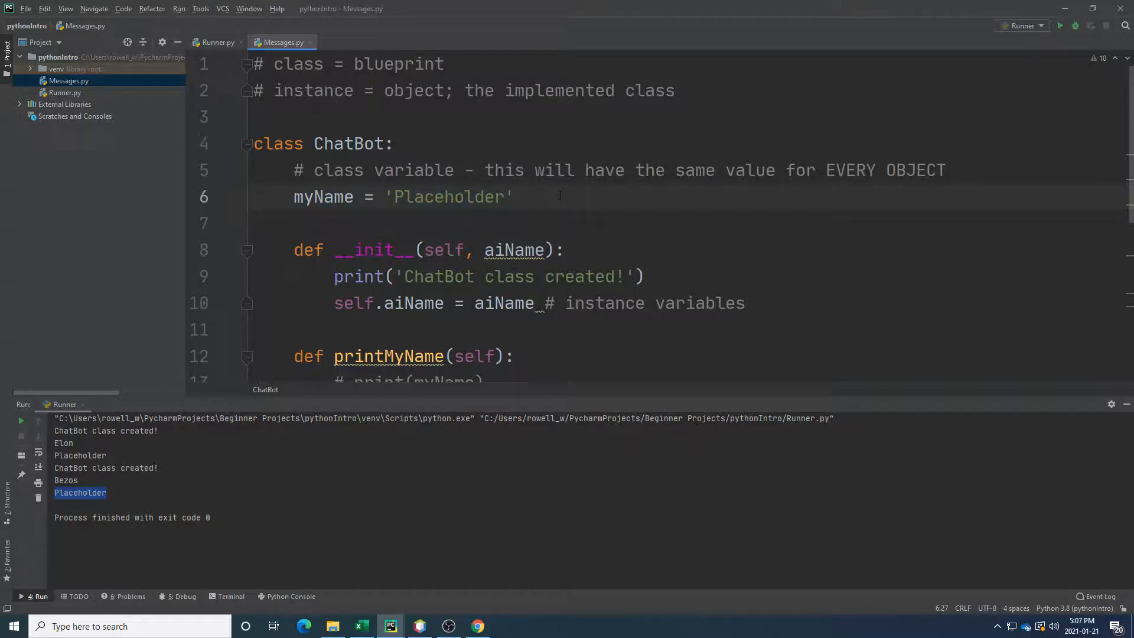
{"action": "scroll", "scroll_direction": "down", "scroll_amount": 3}
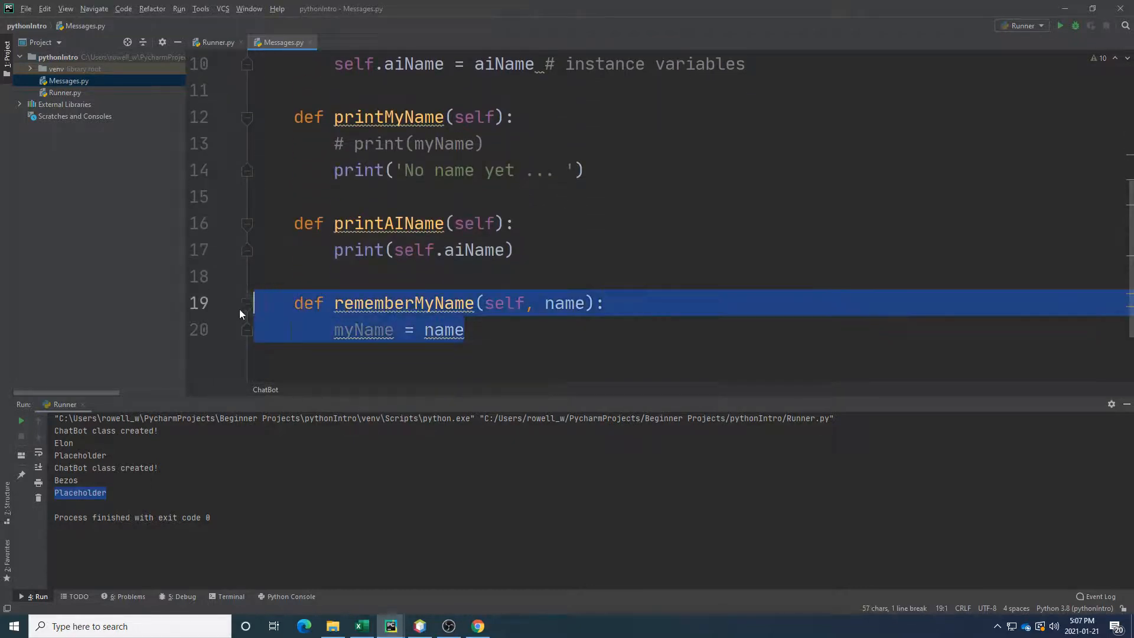
{"action": "left_click", "coordinate": [335, 330]}
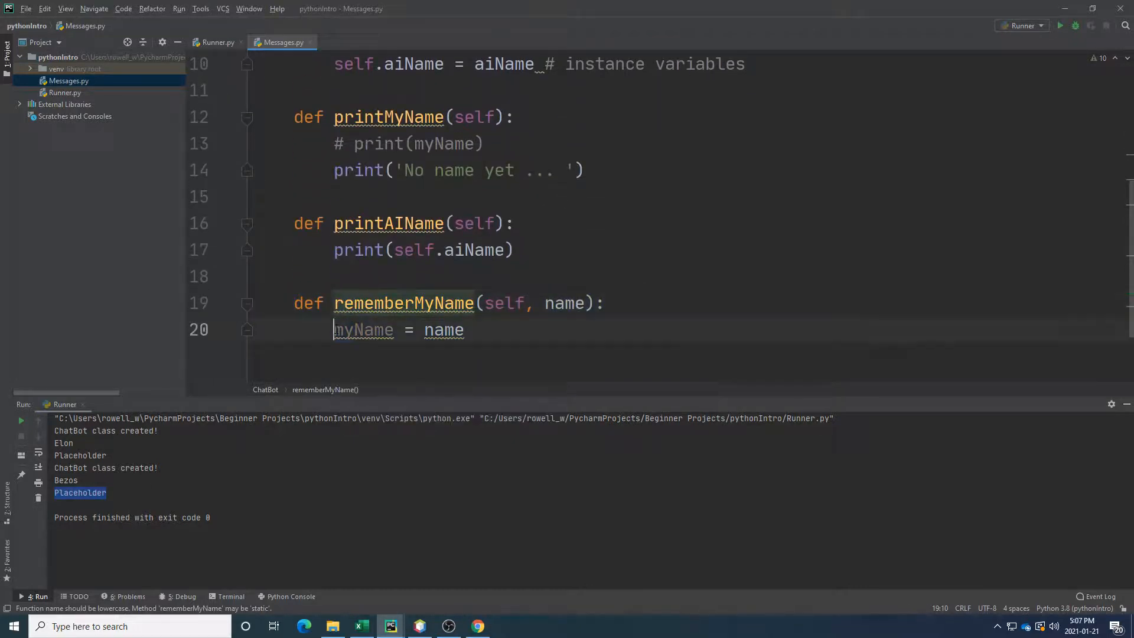
{"action": "scroll", "scroll_direction": "up", "scroll_amount": 3}
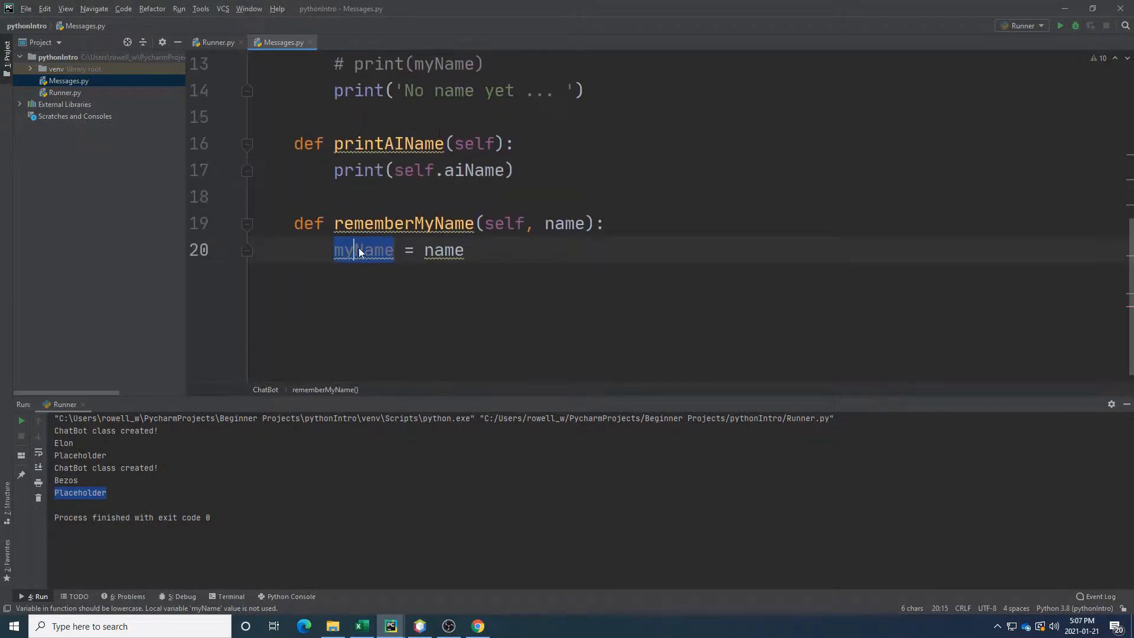
{"action": "type", "text": "N"}
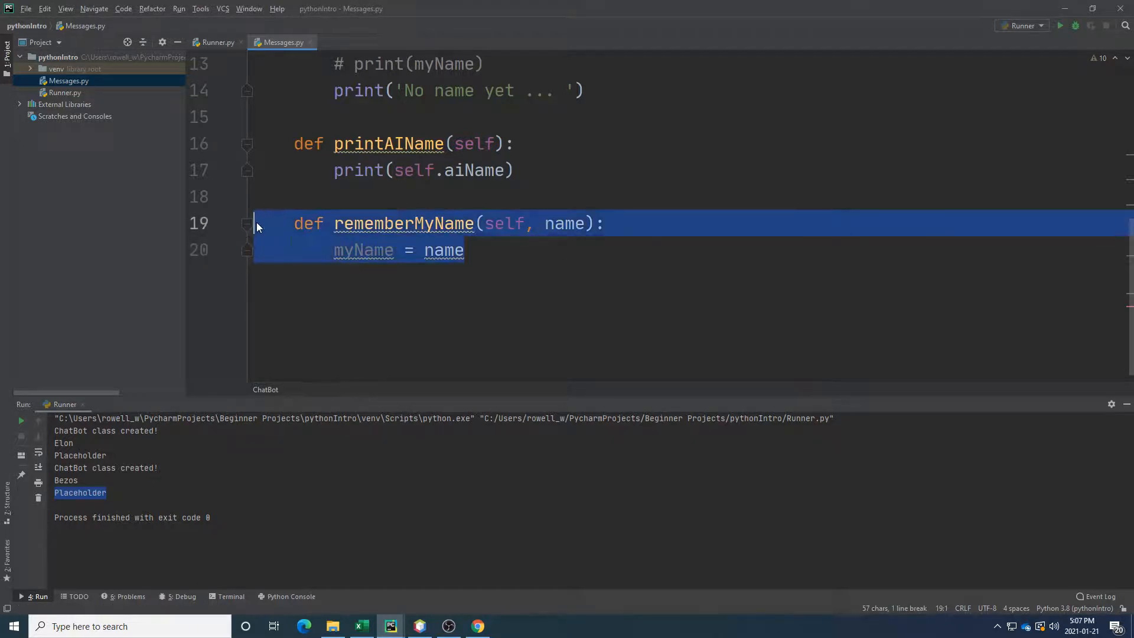
{"action": "left_click", "coordinate": [465, 250]}
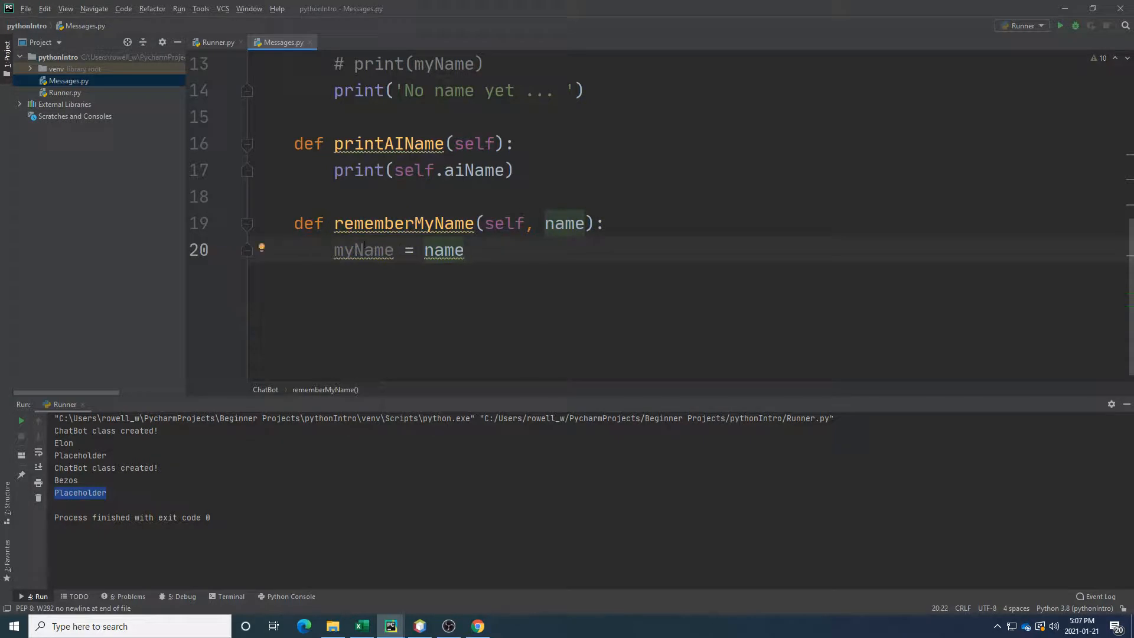
{"action": "scroll", "scroll_direction": "up", "scroll_amount": 3}
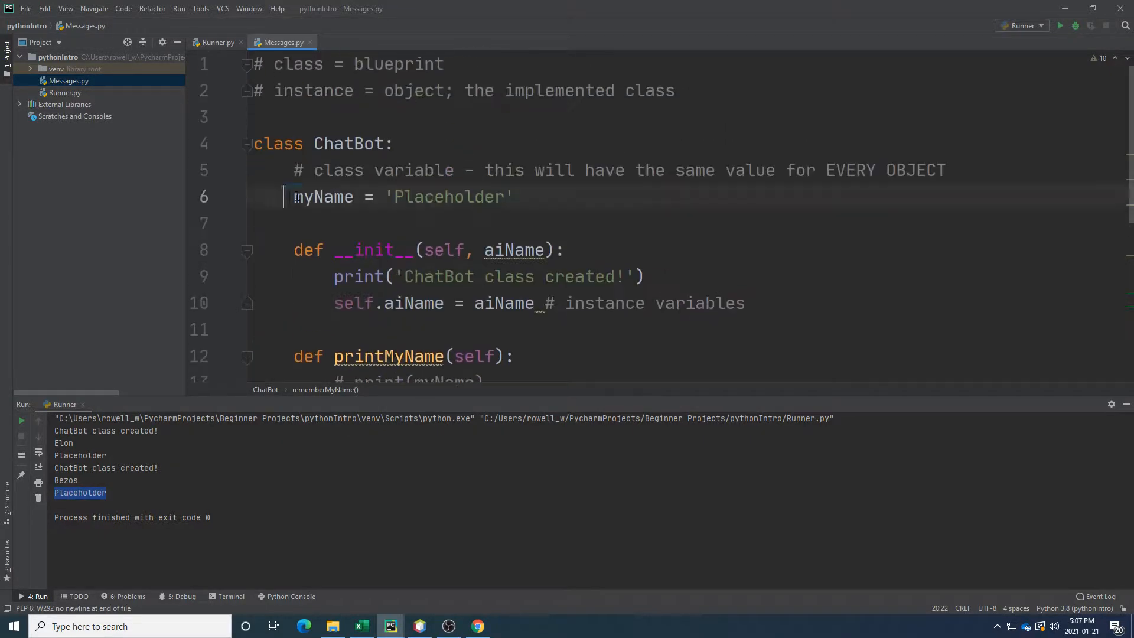
{"action": "left_click", "coordinate": [512, 196]}
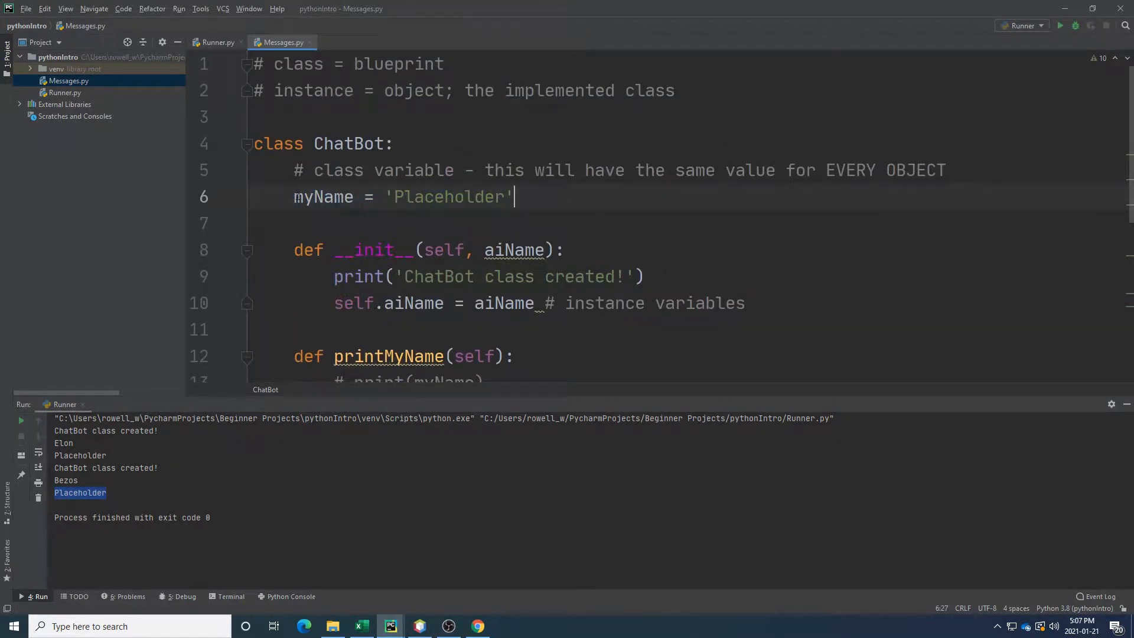
{"action": "scroll", "scroll_direction": "down", "scroll_amount": 3}
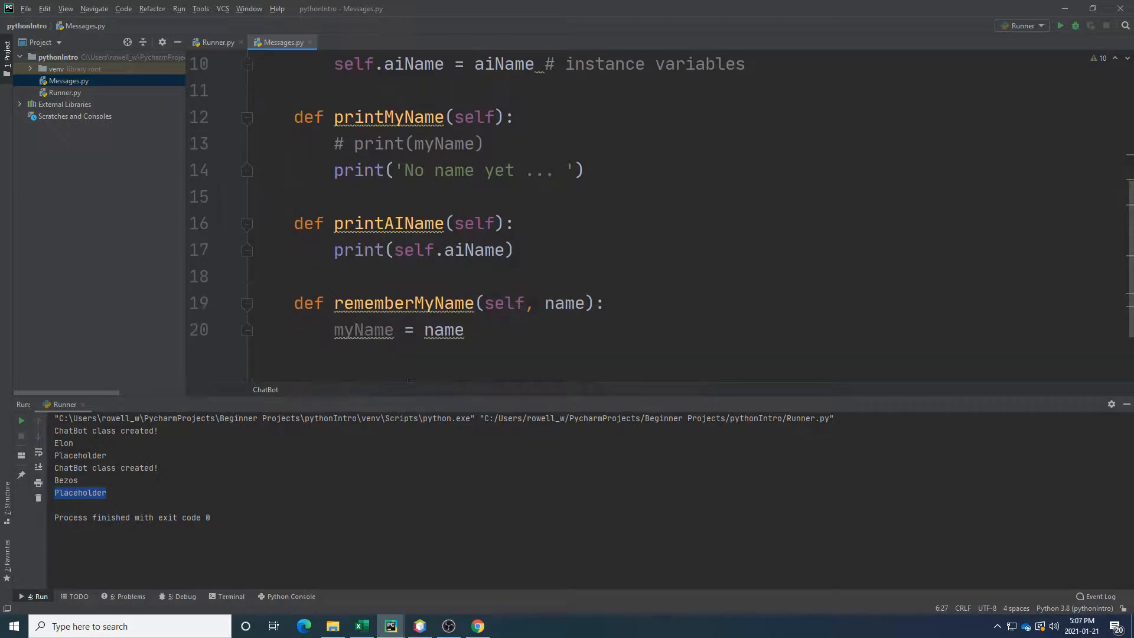
Change rememberMyName's line 20 to assign ChatBot.myName = name.
{"action": "left_click", "coordinate": [335, 330]}
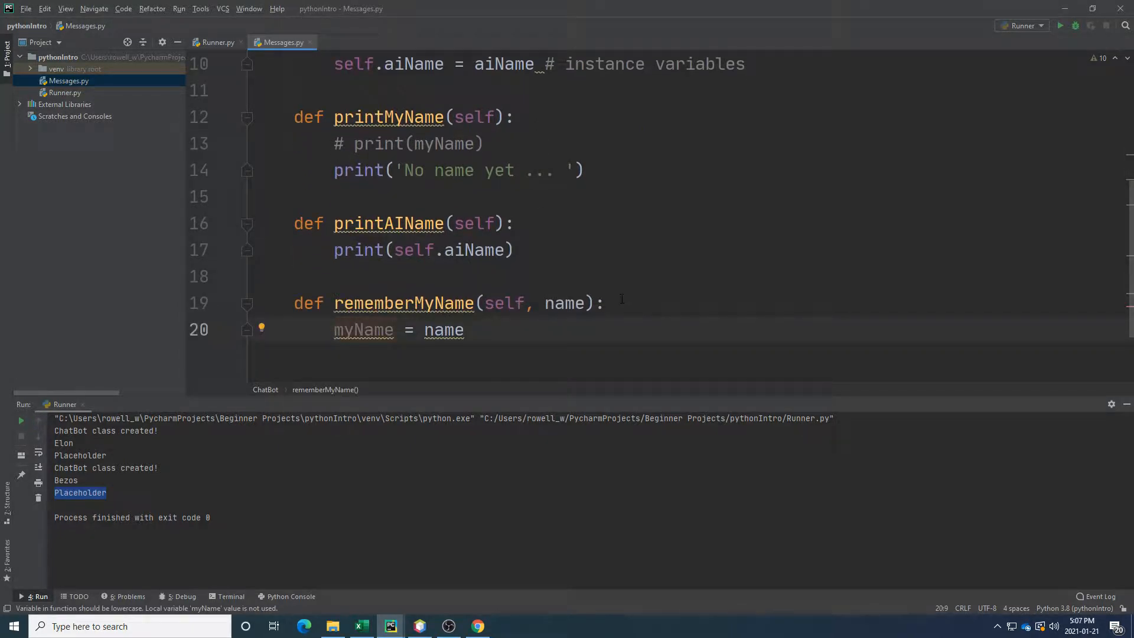
{"action": "scroll", "scroll_direction": "up", "scroll_amount": 3}
{"action": "type", "text": "ChatBot."}
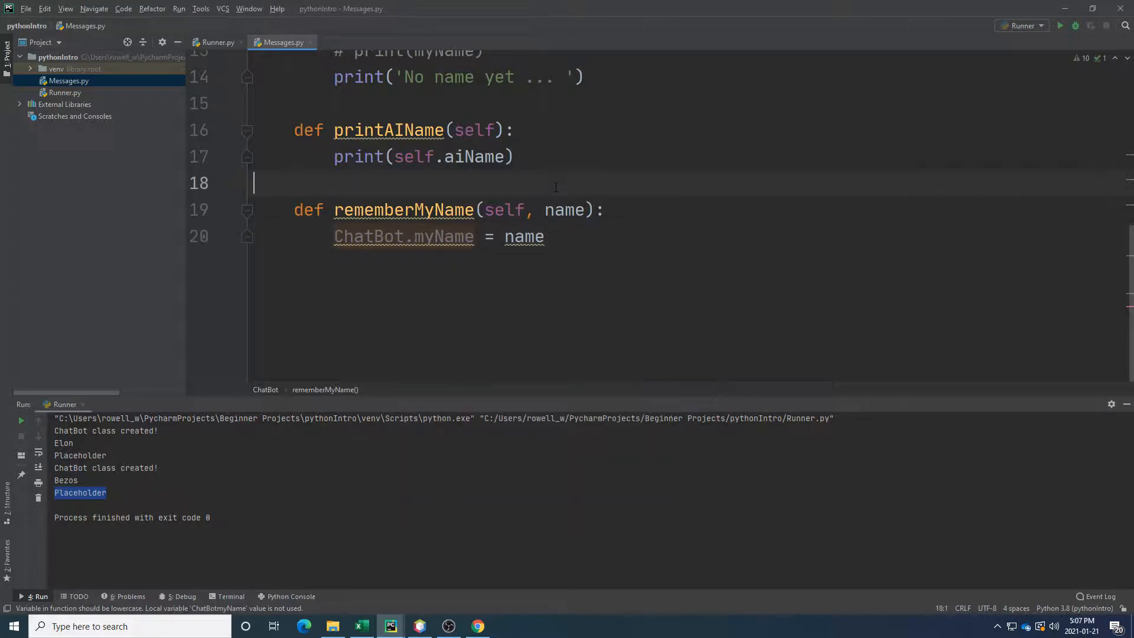
{"action": "scroll", "scroll_direction": "up", "scroll_amount": 3}
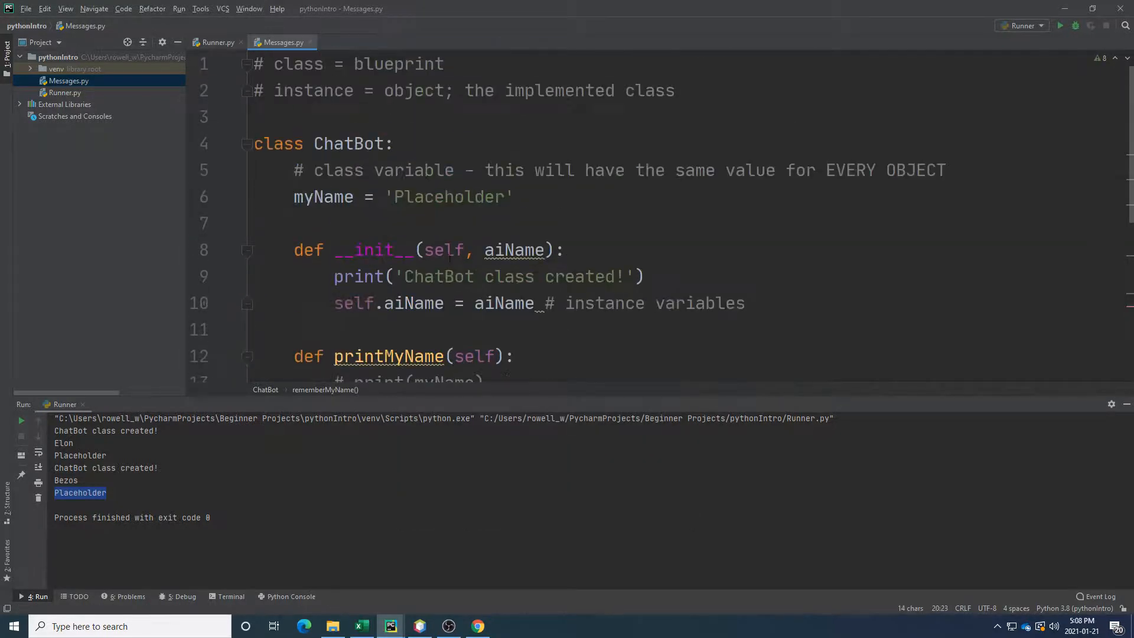
{"action": "scroll", "scroll_direction": "down", "scroll_amount": 3}
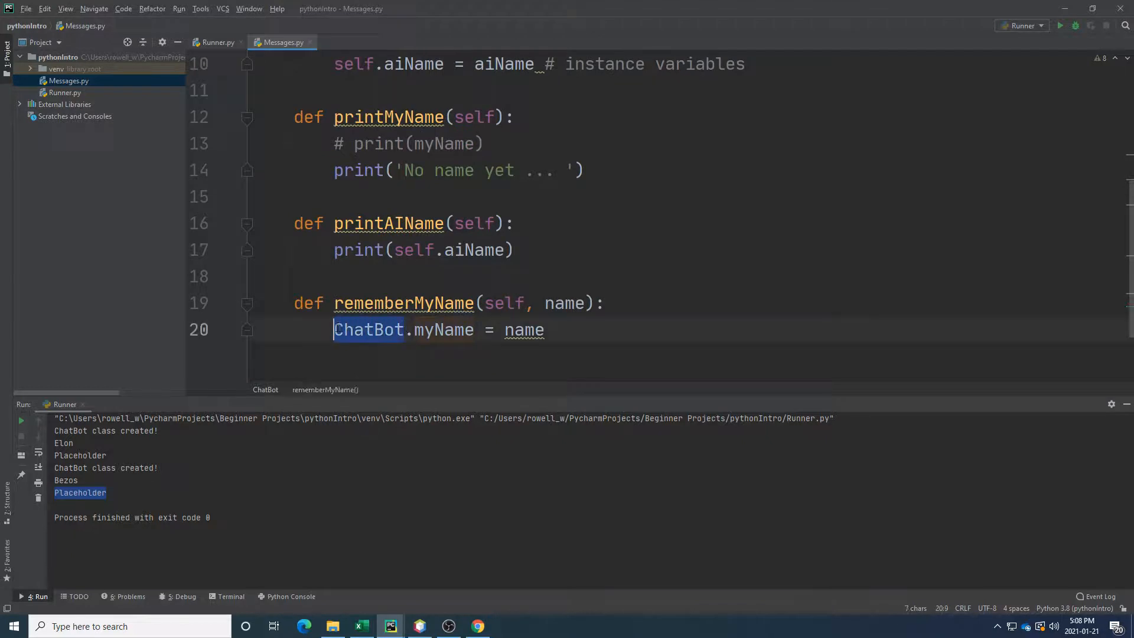
{"action": "left_click", "coordinate": [426, 330]}
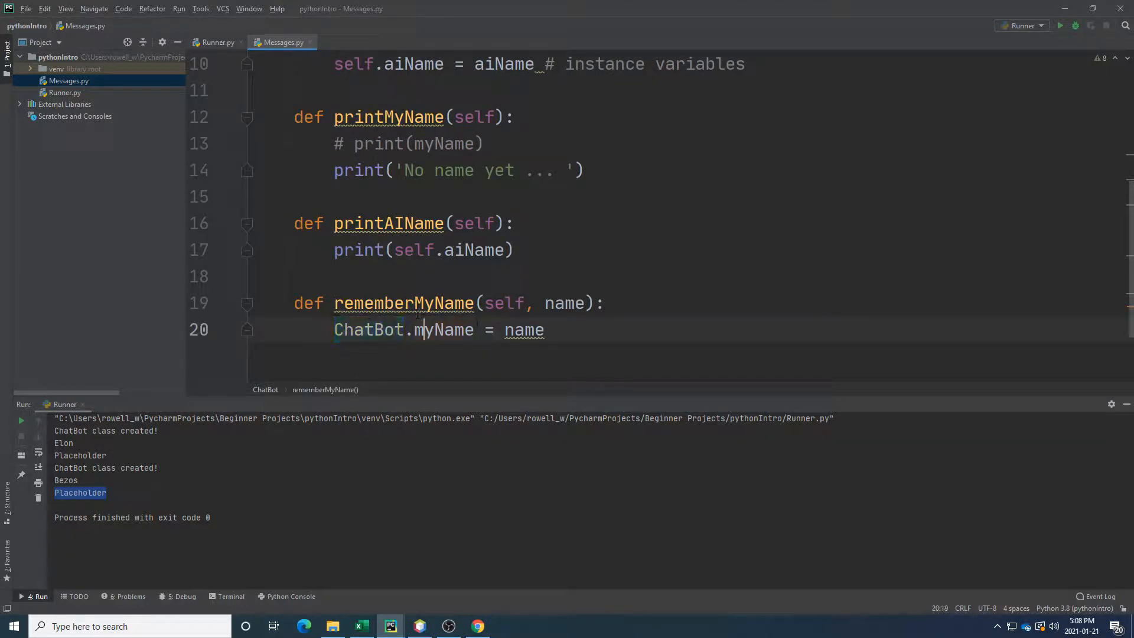
{"action": "scroll", "scroll_direction": "up", "scroll_amount": 3}
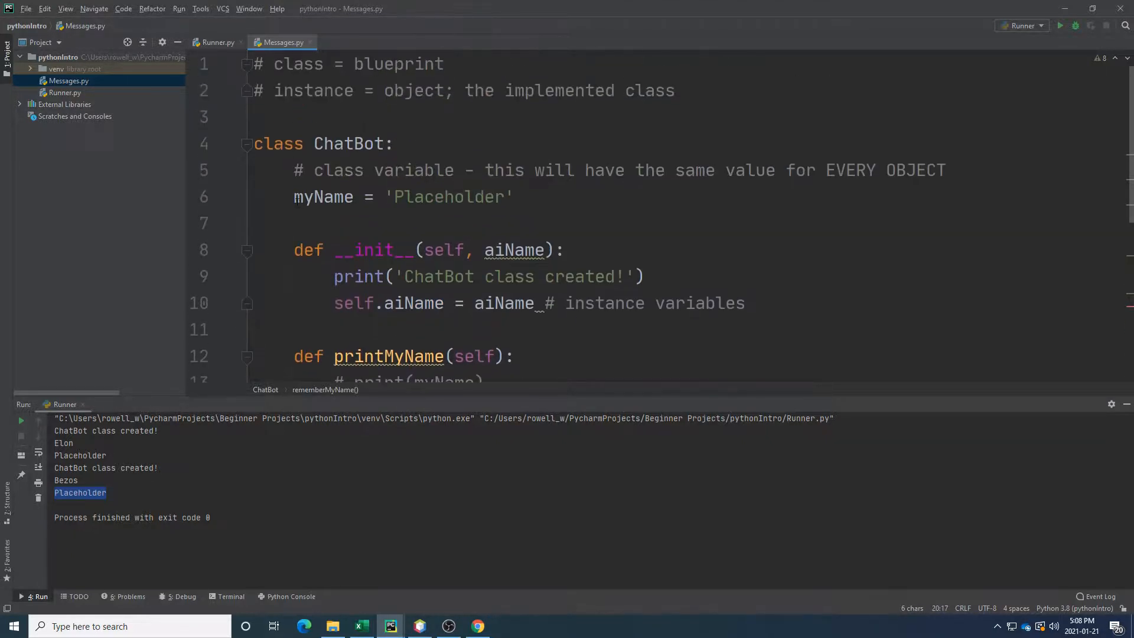
{"action": "scroll", "scroll_direction": "down", "scroll_amount": 3}
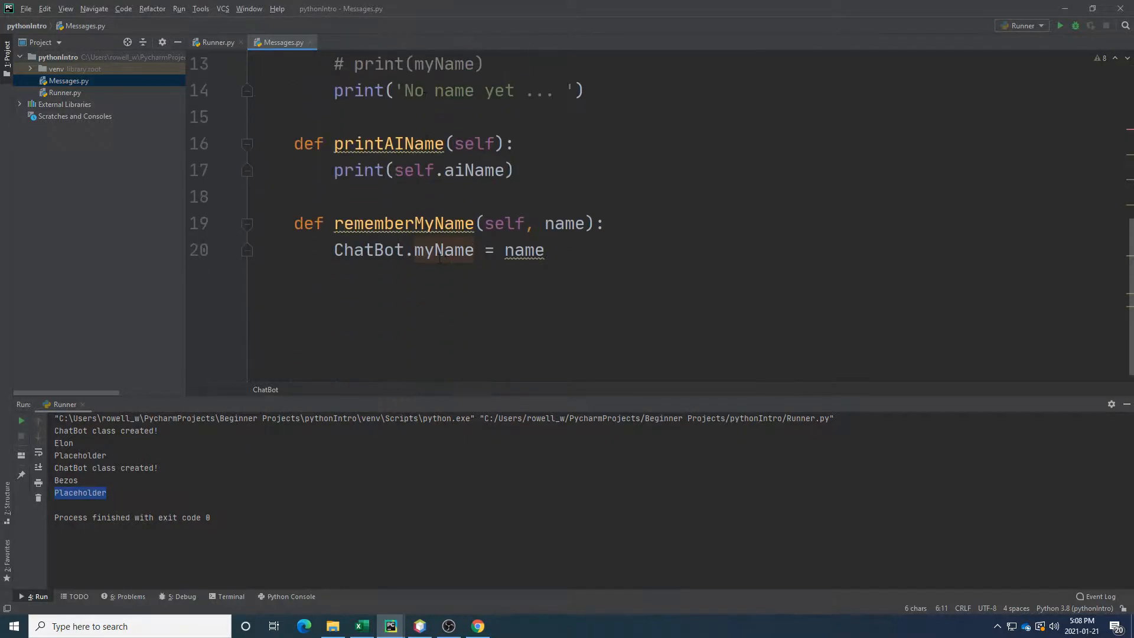
{"action": "scroll", "scroll_direction": "up", "scroll_amount": 3}
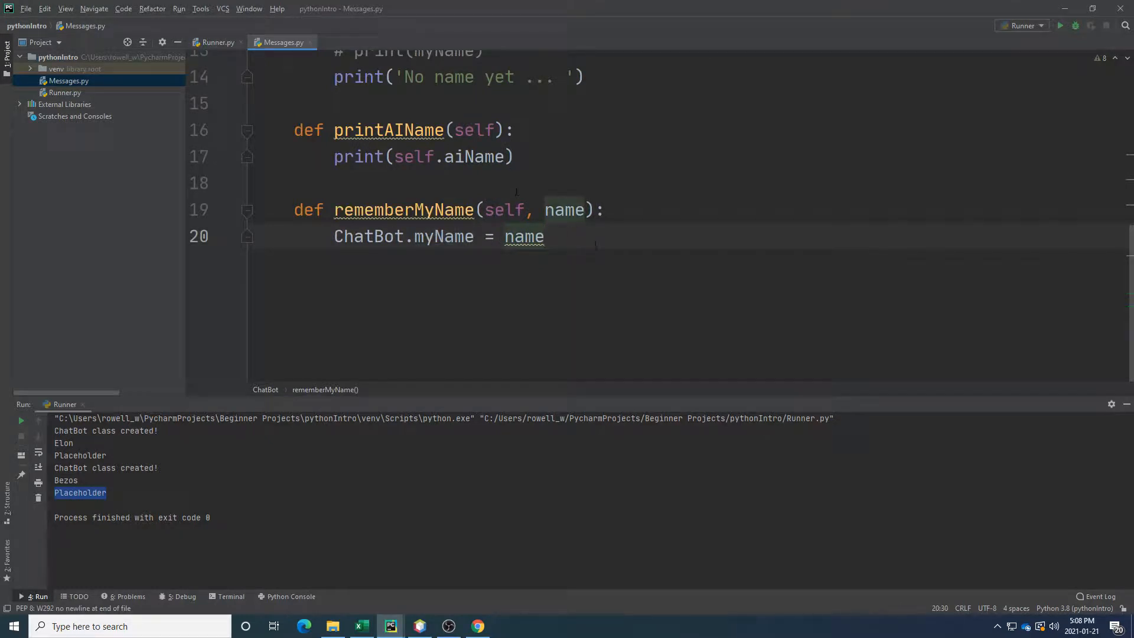
{"action": "double_click", "coordinate": [404, 236]}
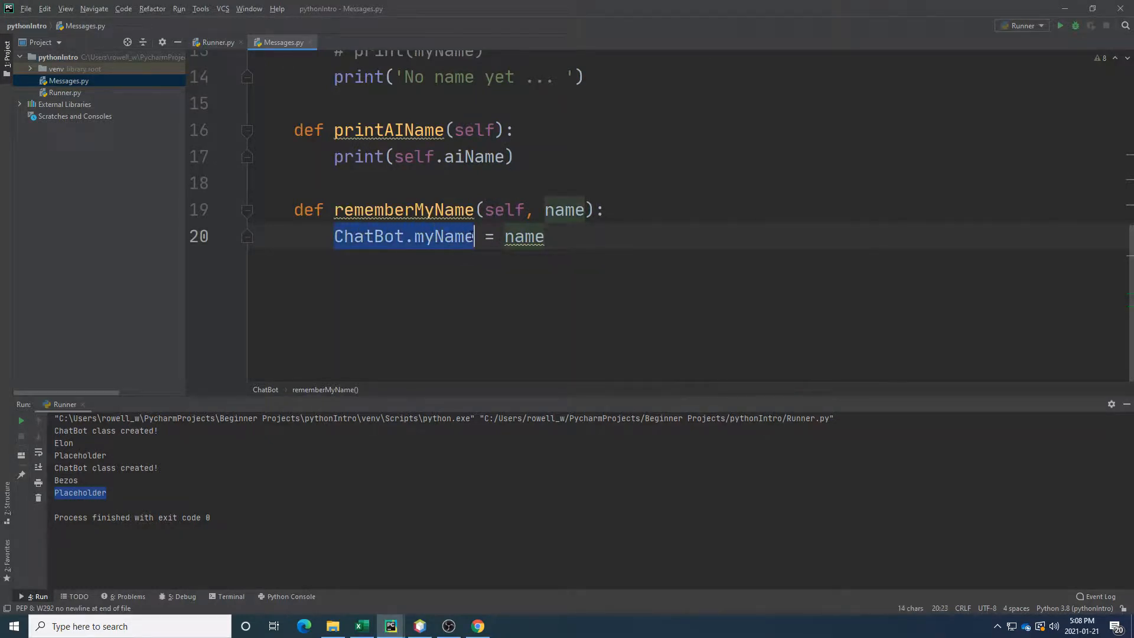
{"action": "scroll", "scroll_direction": "up", "scroll_amount": 3}
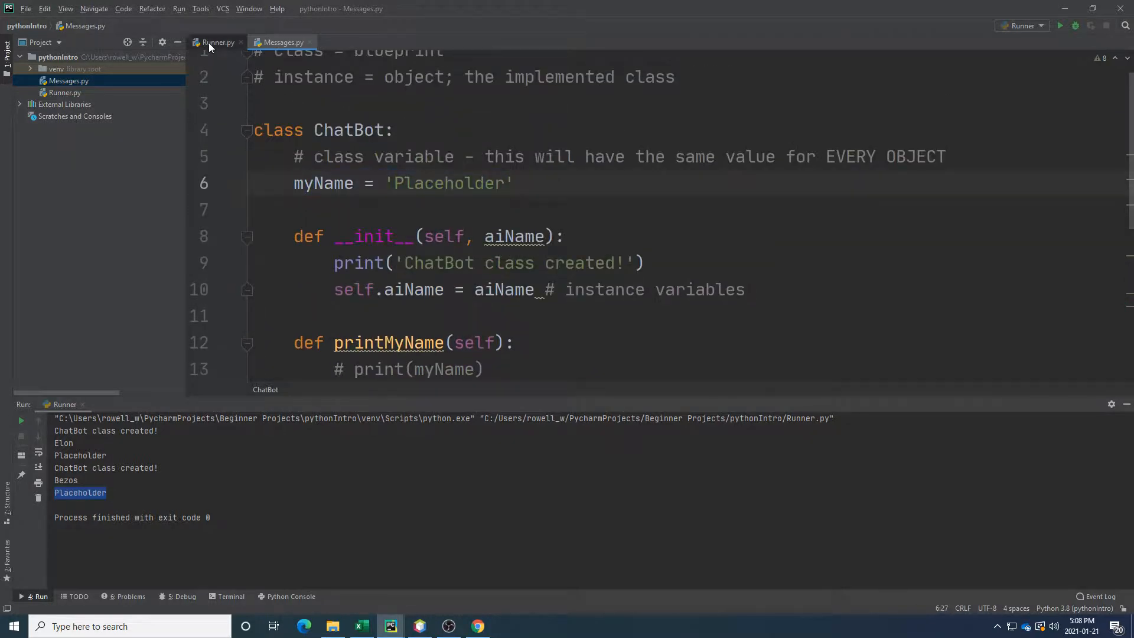
Add chatBot.rememberMyName('Rowell') to Runner.py and run, ending the output with Rowell.
{"action": "left_click", "coordinate": [218, 42]}
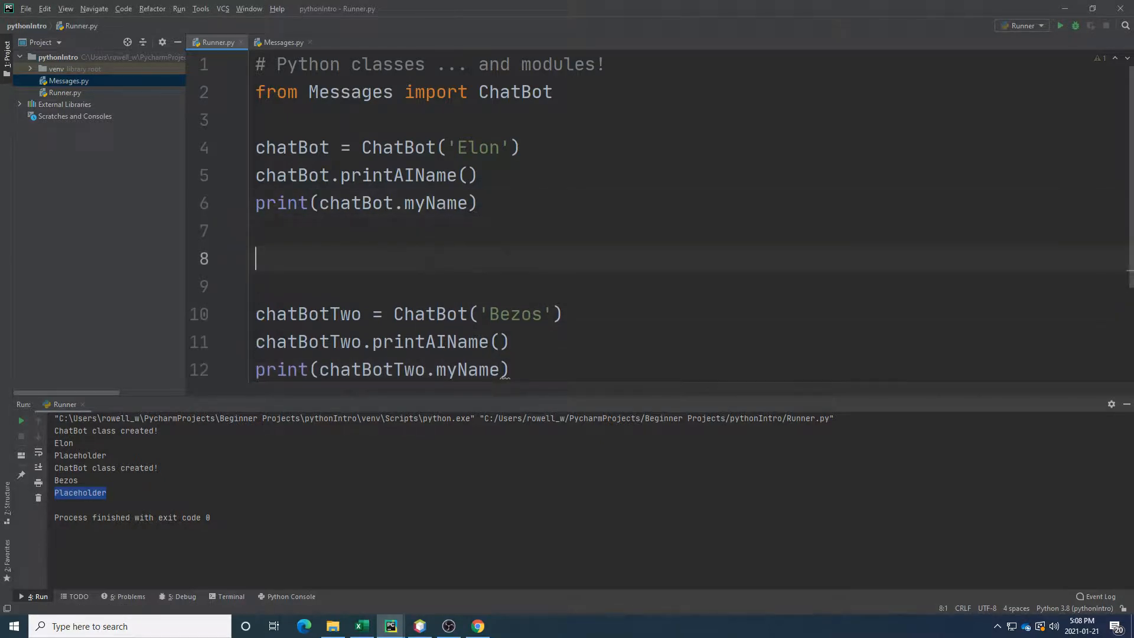
{"action": "left_click", "coordinate": [376, 230]}
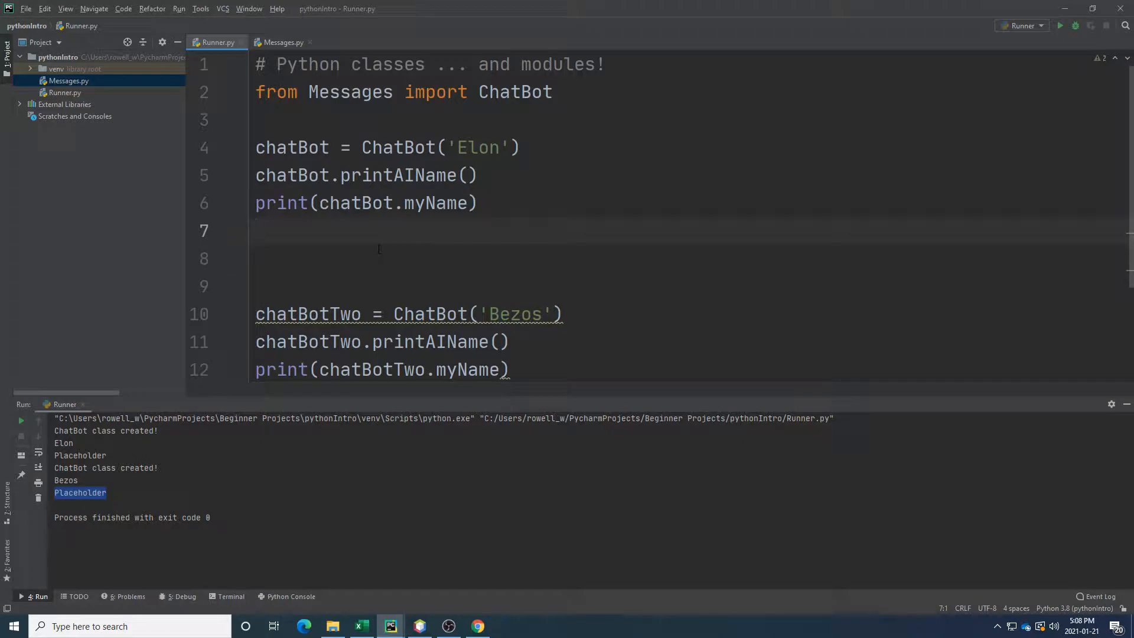
{"action": "type", "text": "chatBot.rememberMyName("}
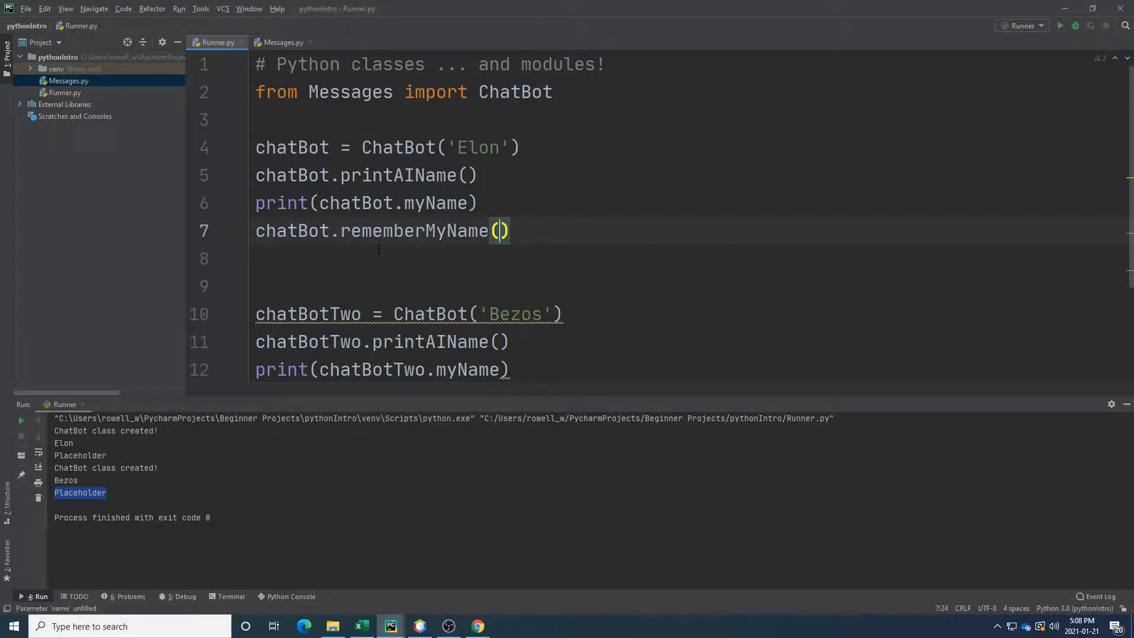
{"action": "type", "text": "'Rowell'"}
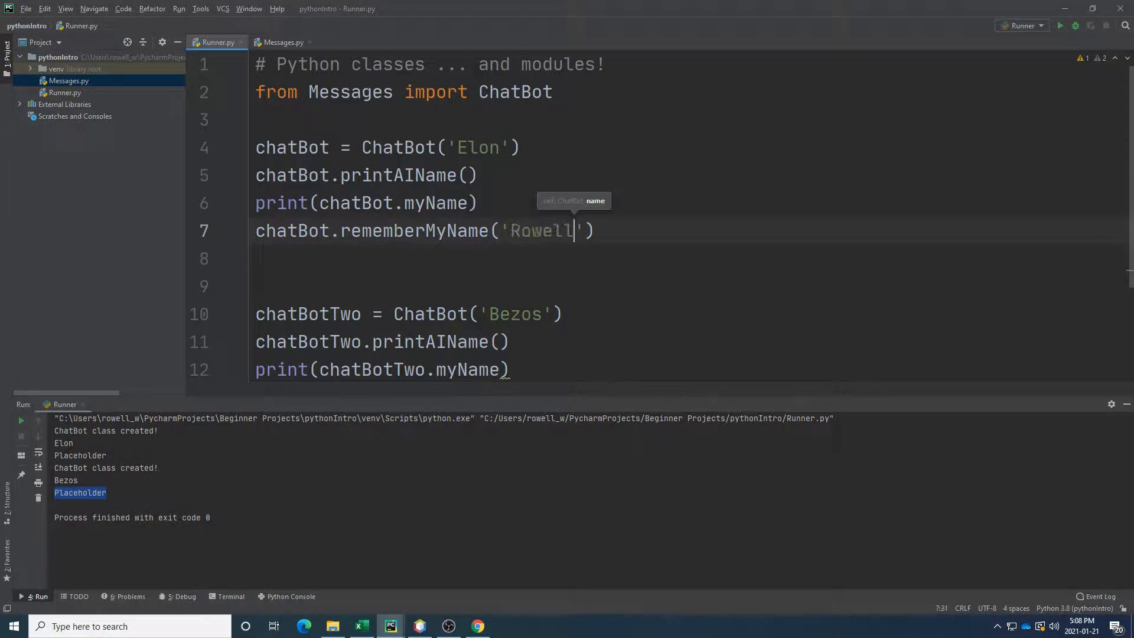
{"action": "left_click", "coordinate": [1060, 25]}
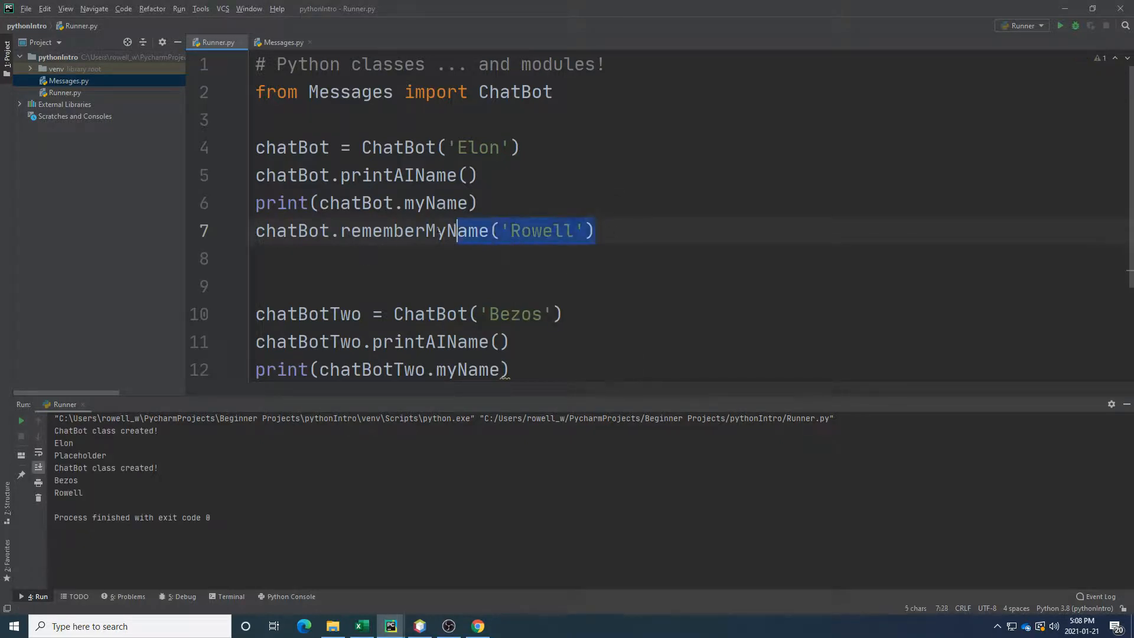
Check the rememberMyName assignment line in Messages.py.
{"action": "left_click", "coordinate": [282, 42]}
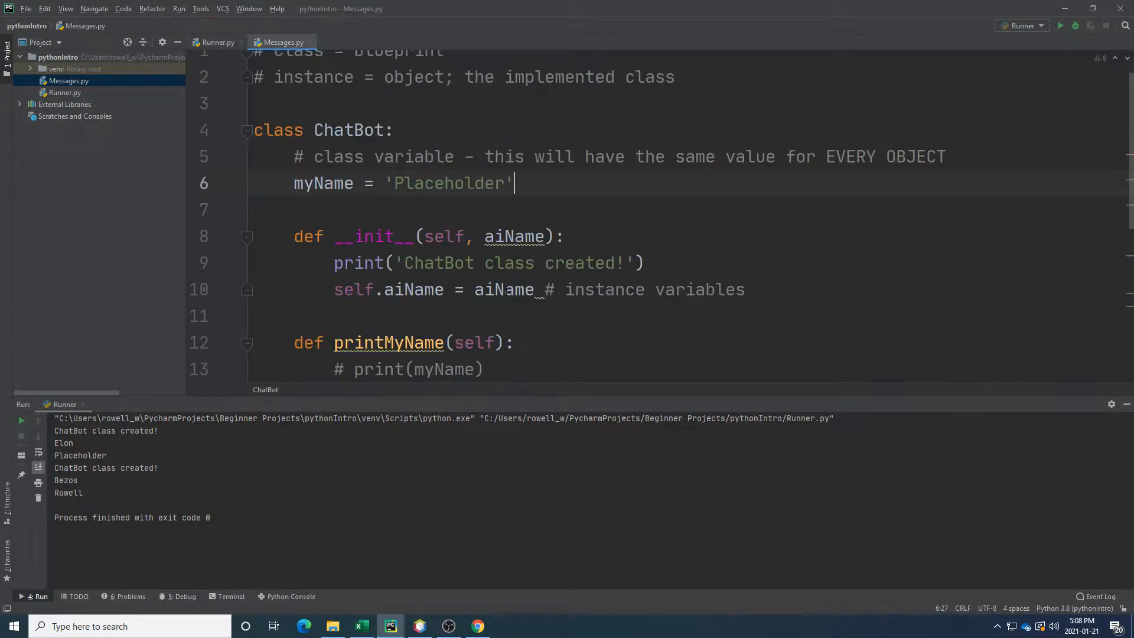
{"action": "scroll", "scroll_direction": "down", "scroll_amount": 3}
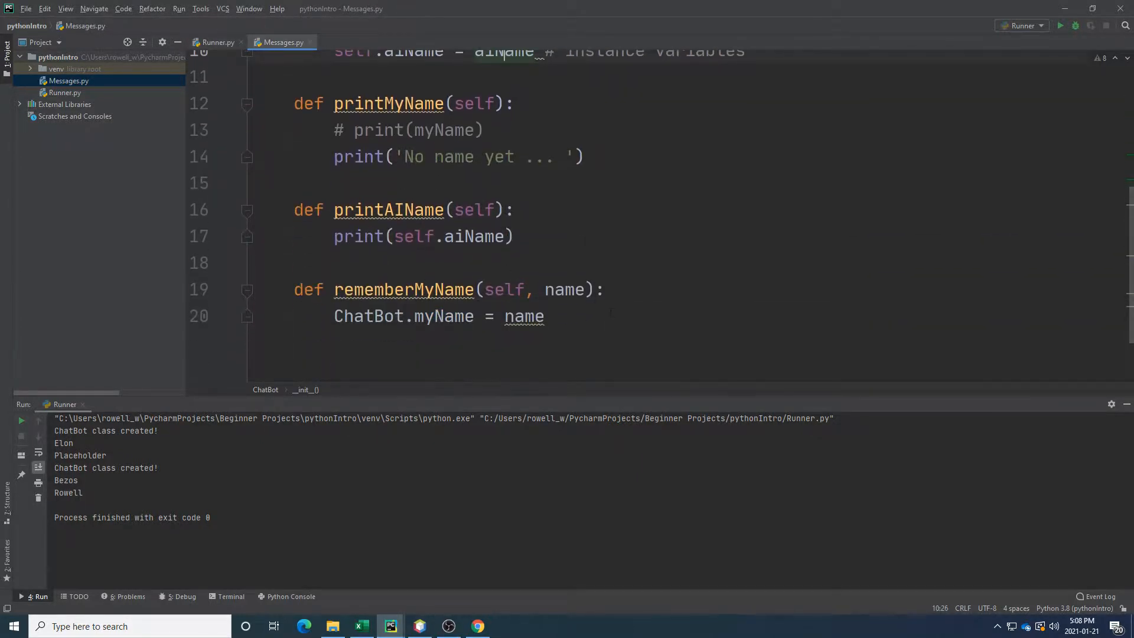
{"action": "left_click", "coordinate": [544, 316]}
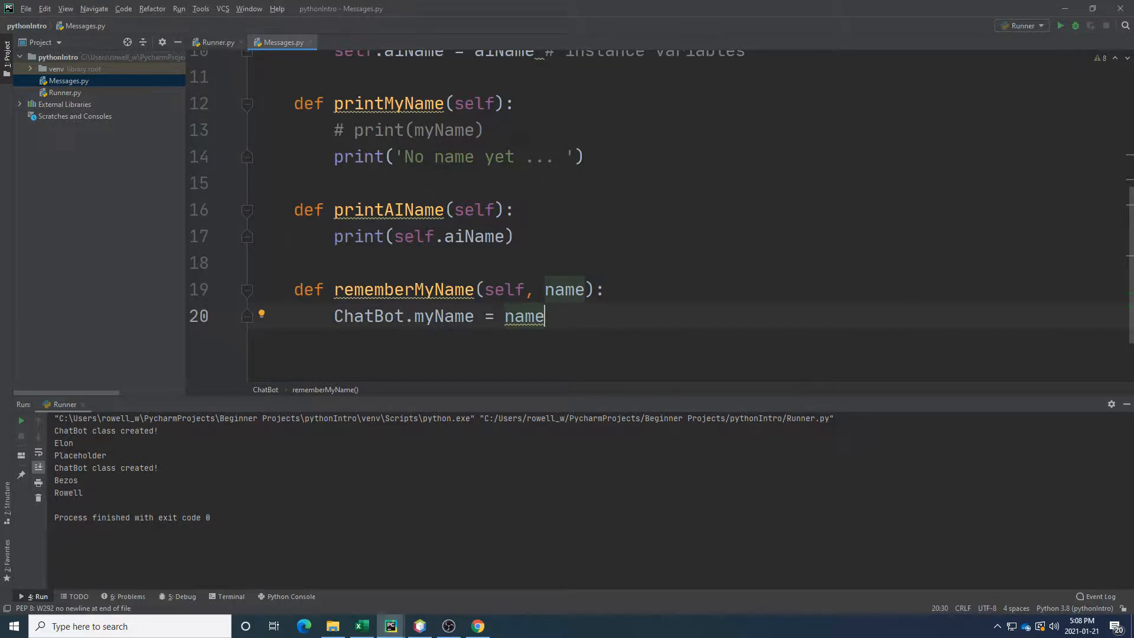
Add print(chatBot.myName) after rememberMyName in Runner.py and run, showing Placeholder then Rowell.
{"action": "left_click", "coordinate": [215, 42]}
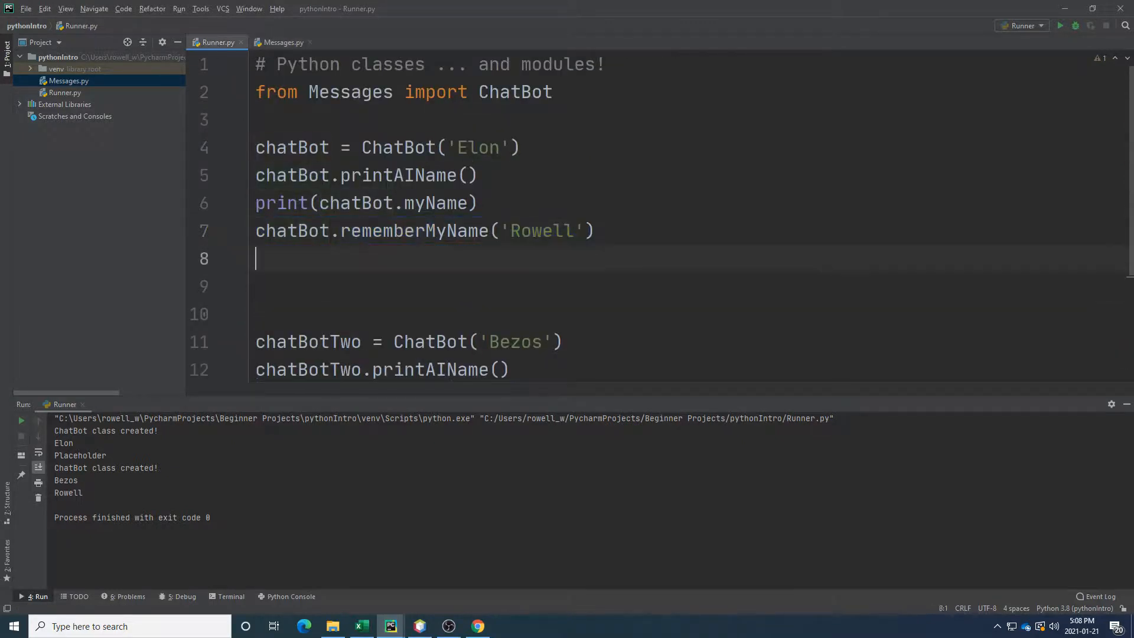
{"action": "type", "text": "chatBot.myName"}
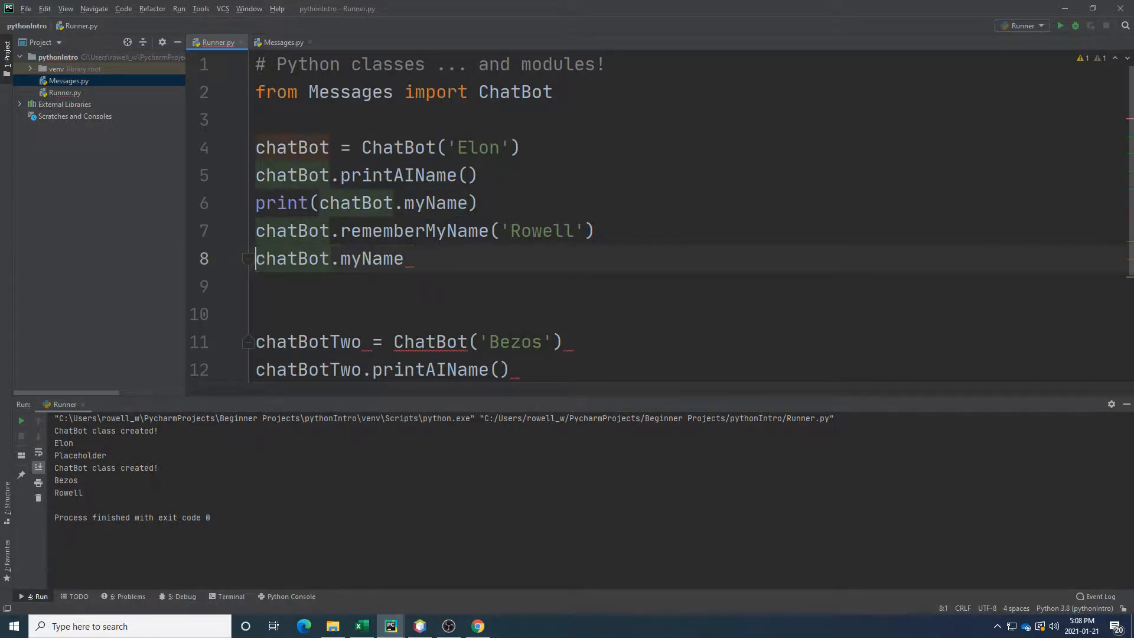
{"action": "type", "text": "print(chatBot.myName)"}
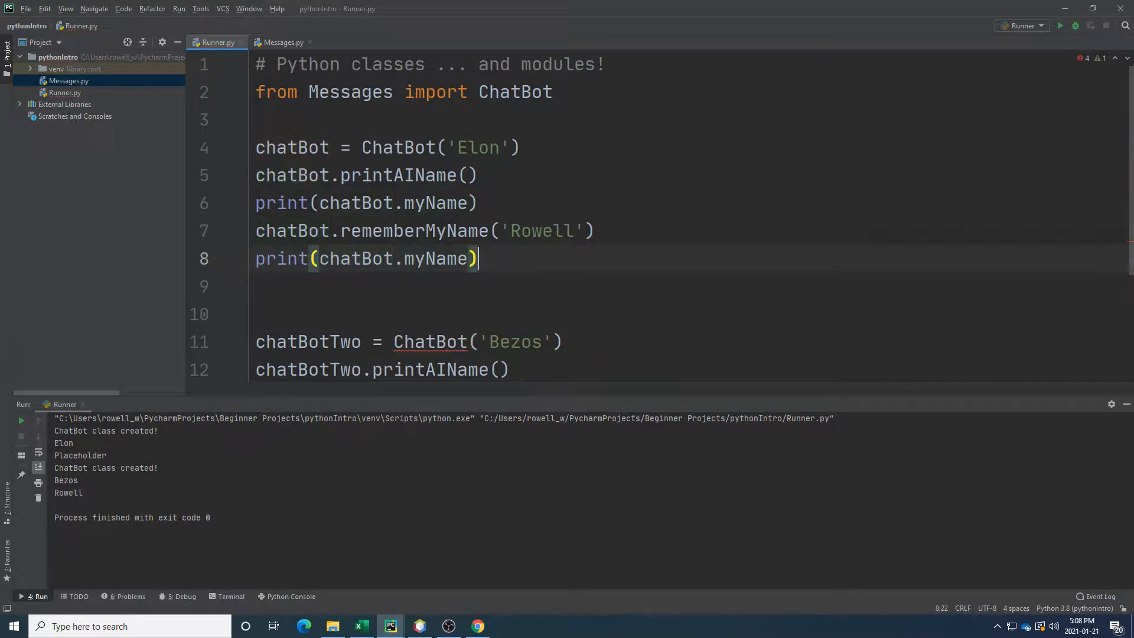
{"action": "left_click", "coordinate": [1059, 26]}
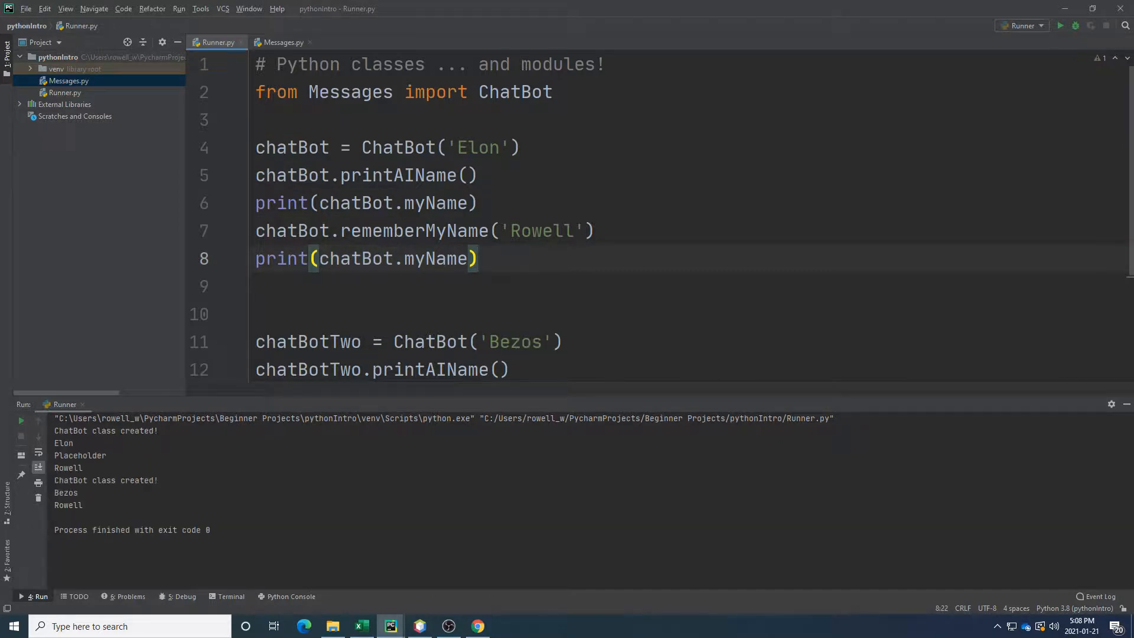
{"action": "double_click", "coordinate": [68, 468]}
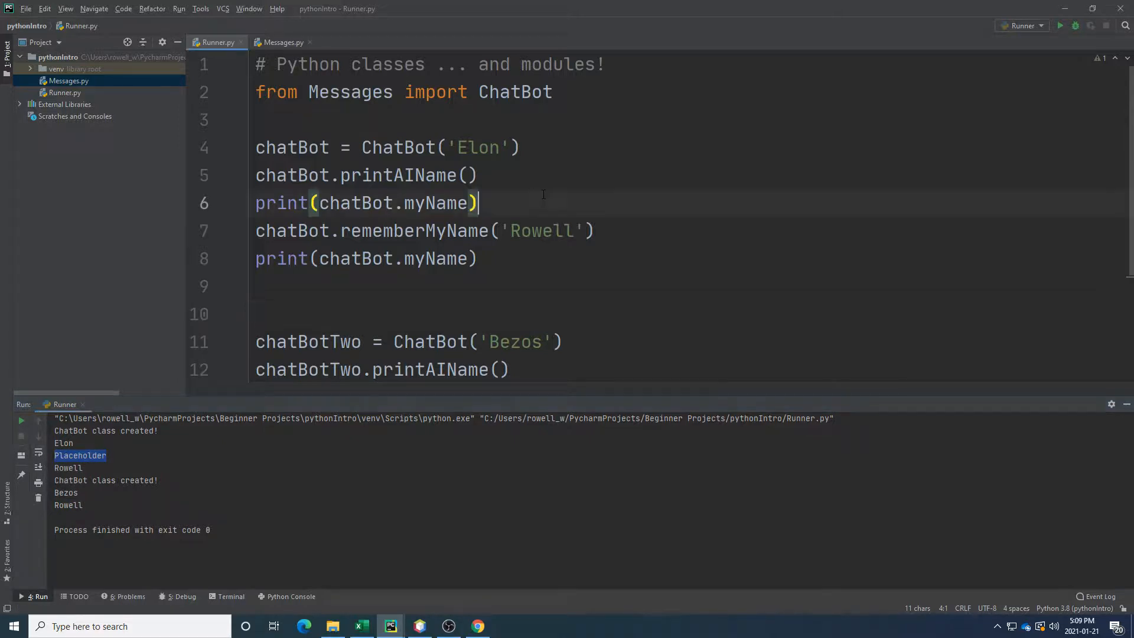
Disable the printAIName call, rerun Runner.py, and check the first Rowell in the output.
{"action": "left_click", "coordinate": [477, 175]}
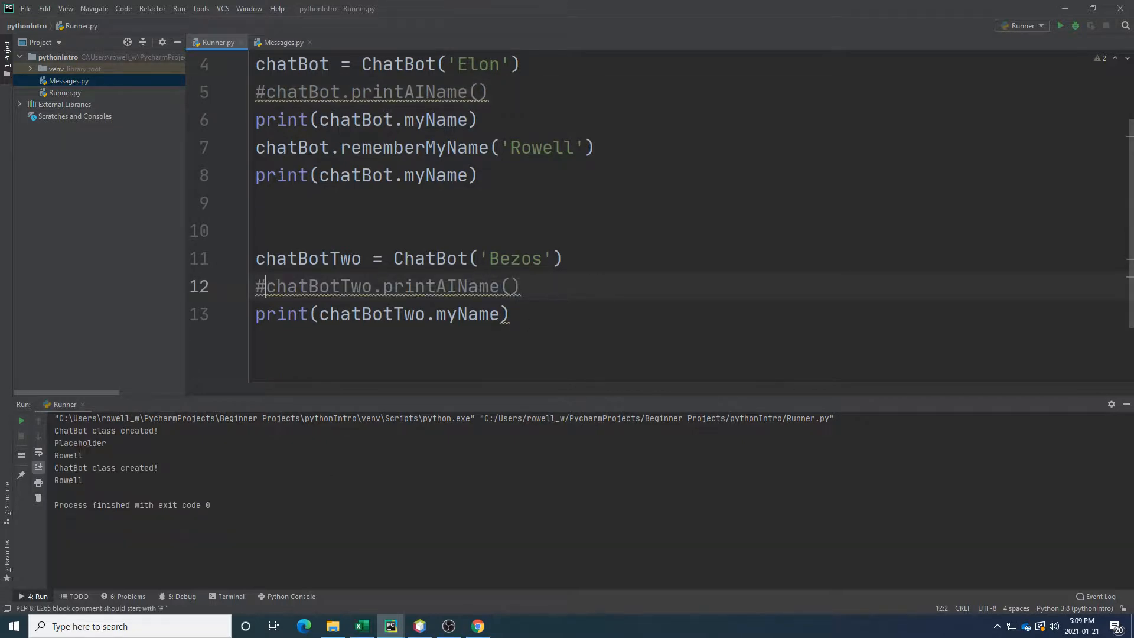
{"action": "scroll", "scroll_direction": "up", "scroll_amount": 3}
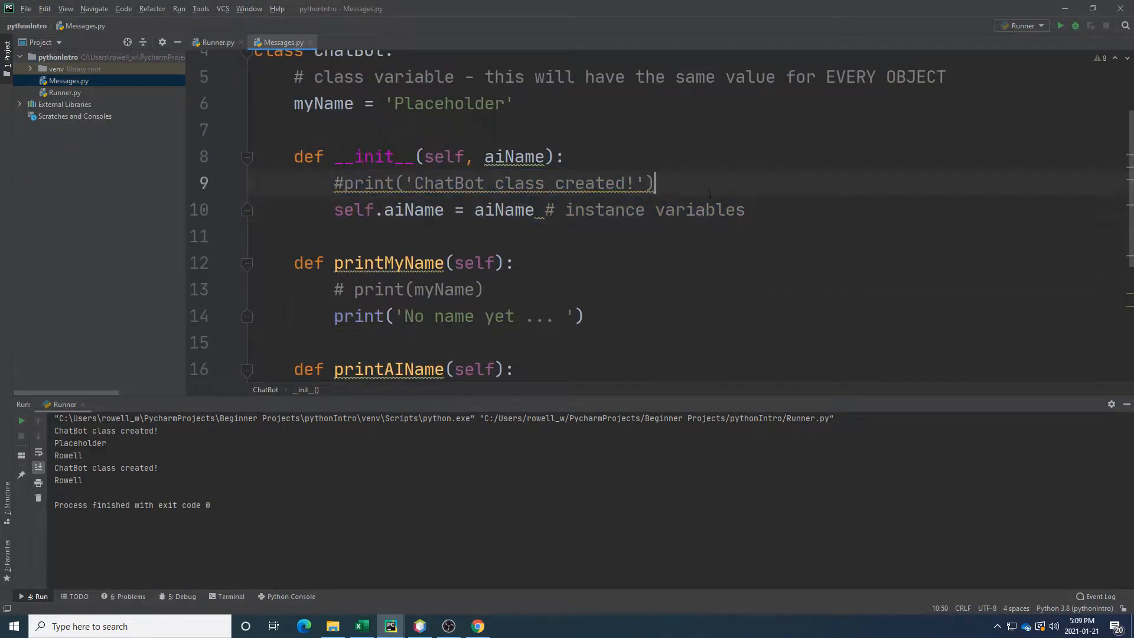
{"action": "left_click", "coordinate": [217, 42]}
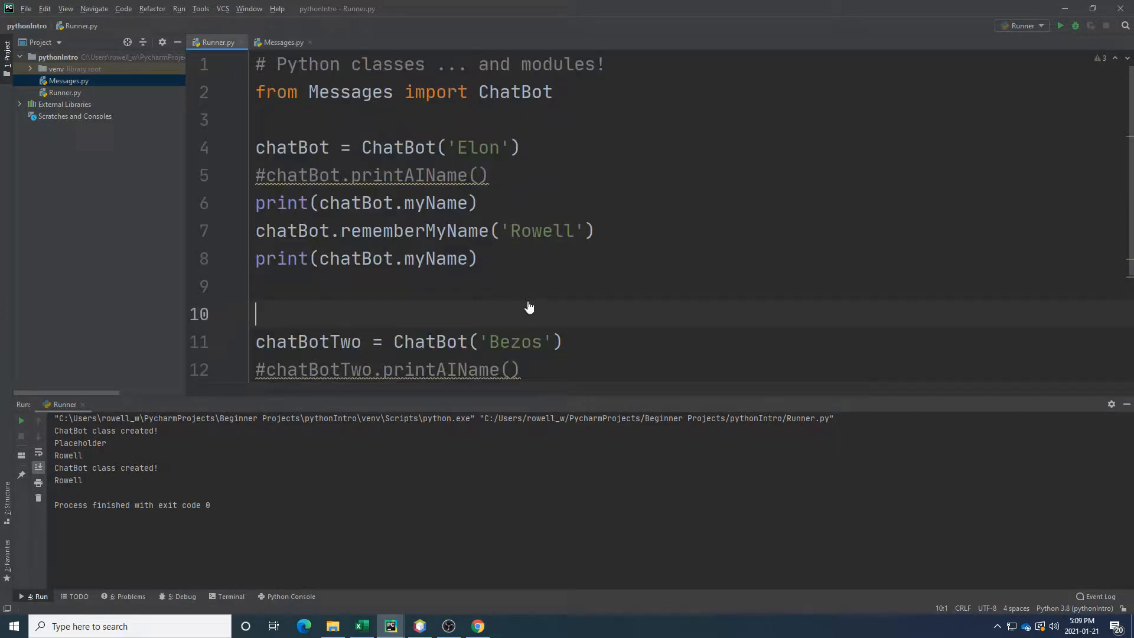
{"action": "left_click", "coordinate": [1061, 25]}
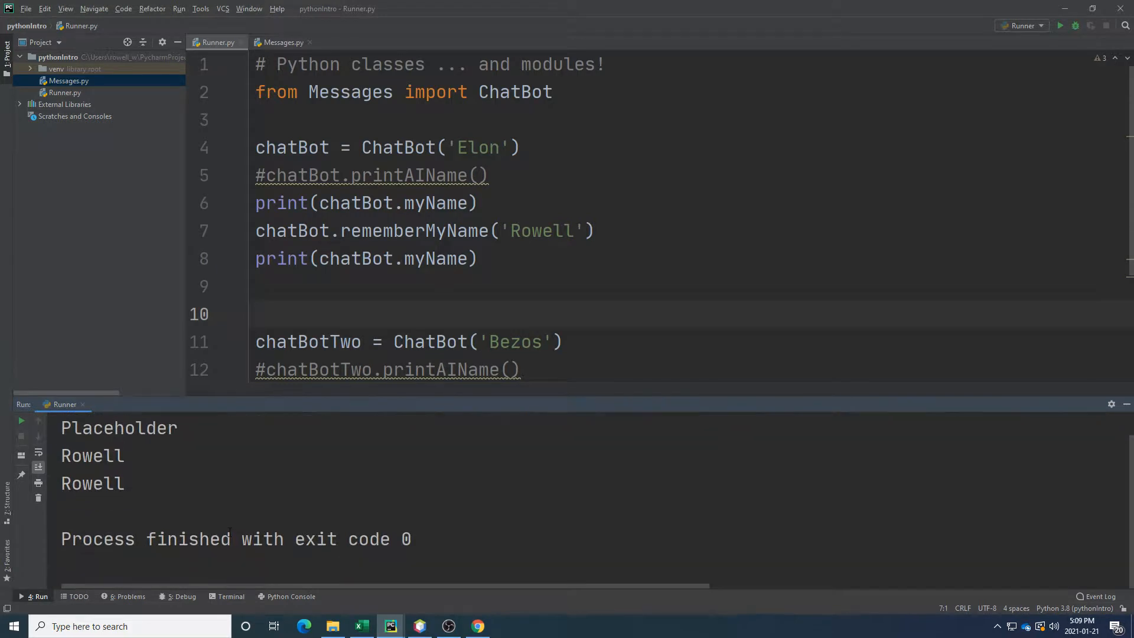
{"action": "double_click", "coordinate": [92, 456]}
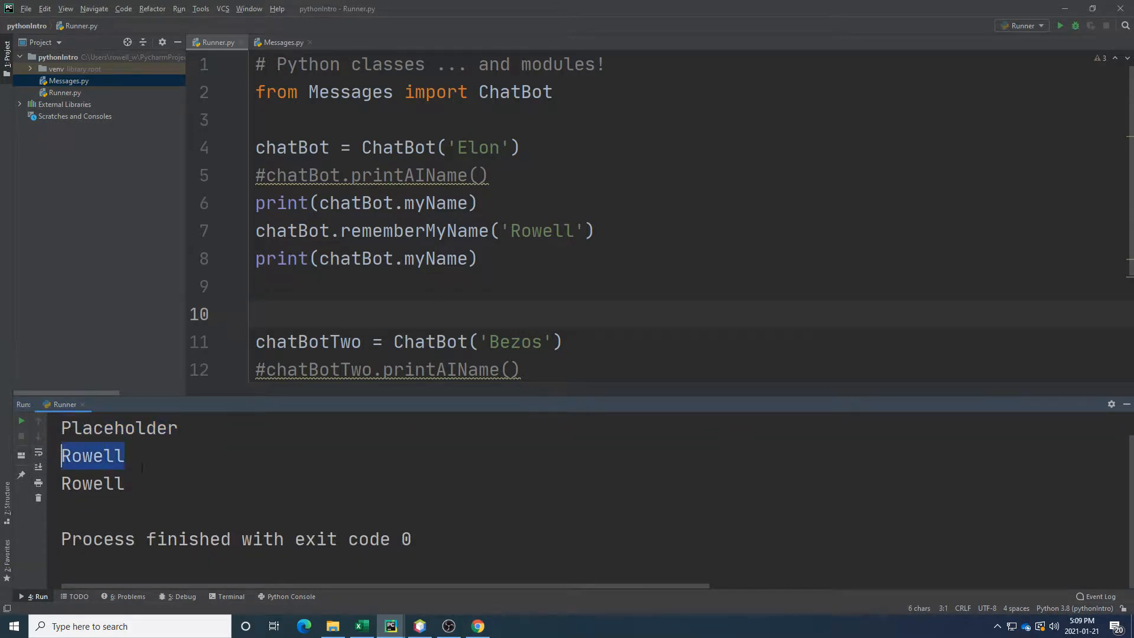
Compare chatBot.myName in Runner.py with the myName class variable in Messages.py.
{"action": "left_click", "coordinate": [477, 244]}
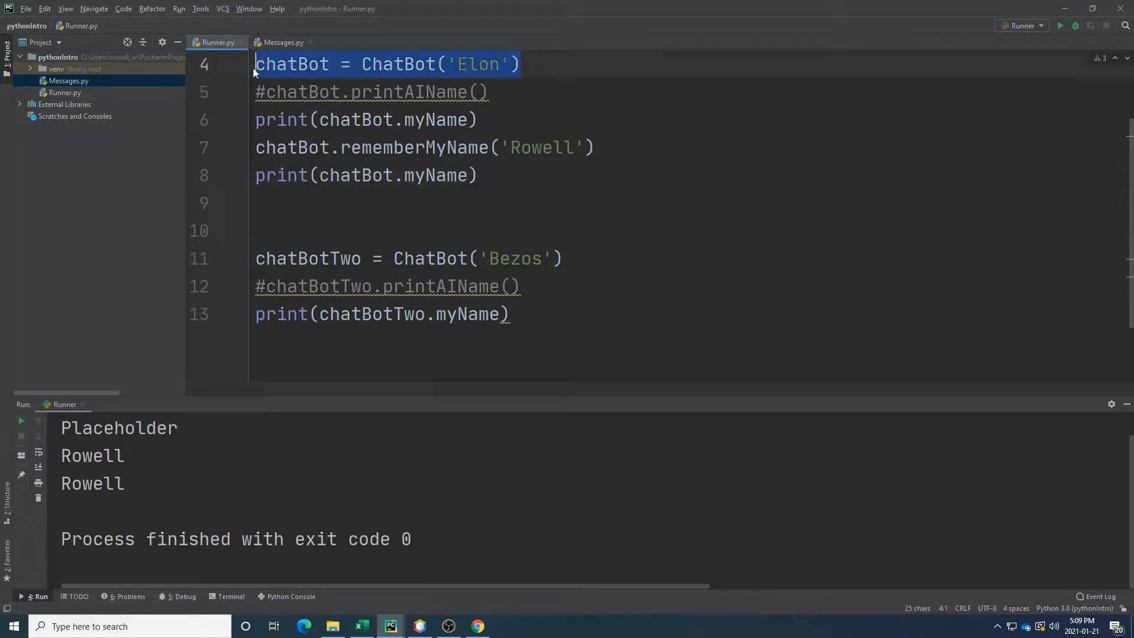
{"action": "left_click", "coordinate": [368, 120]}
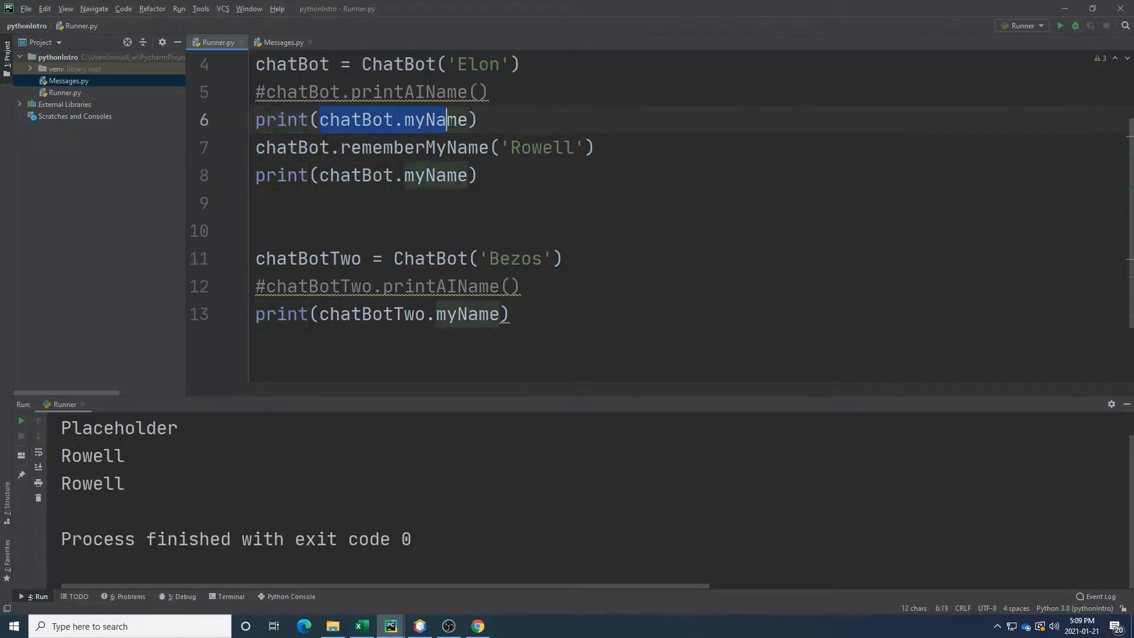
{"action": "left_click", "coordinate": [282, 42]}
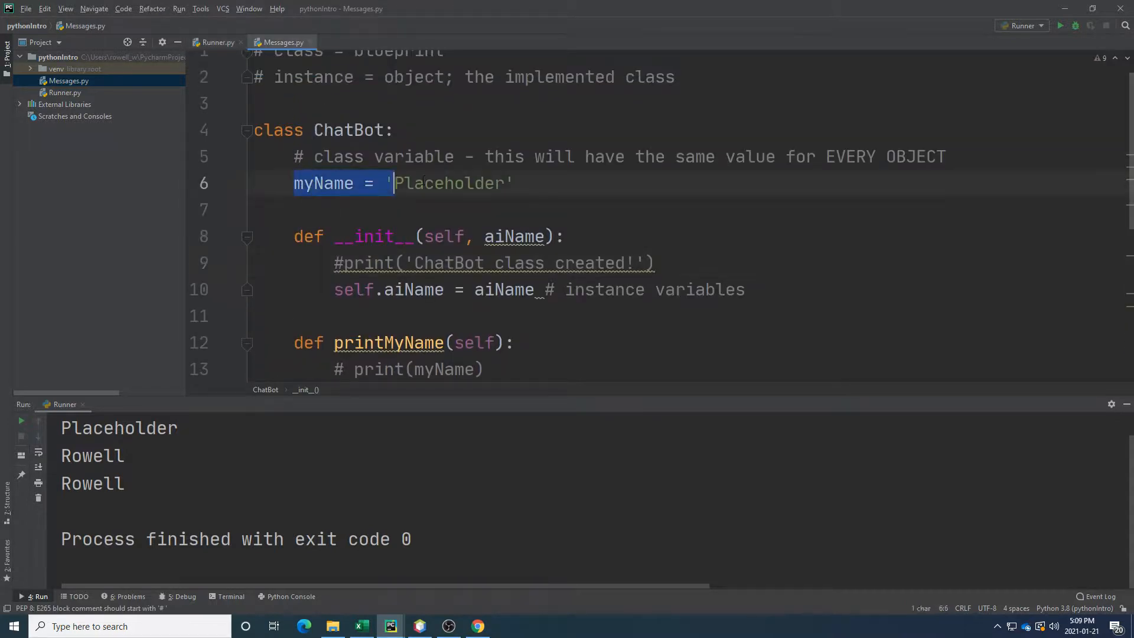
{"action": "scroll", "scroll_direction": "down", "scroll_amount": 3}
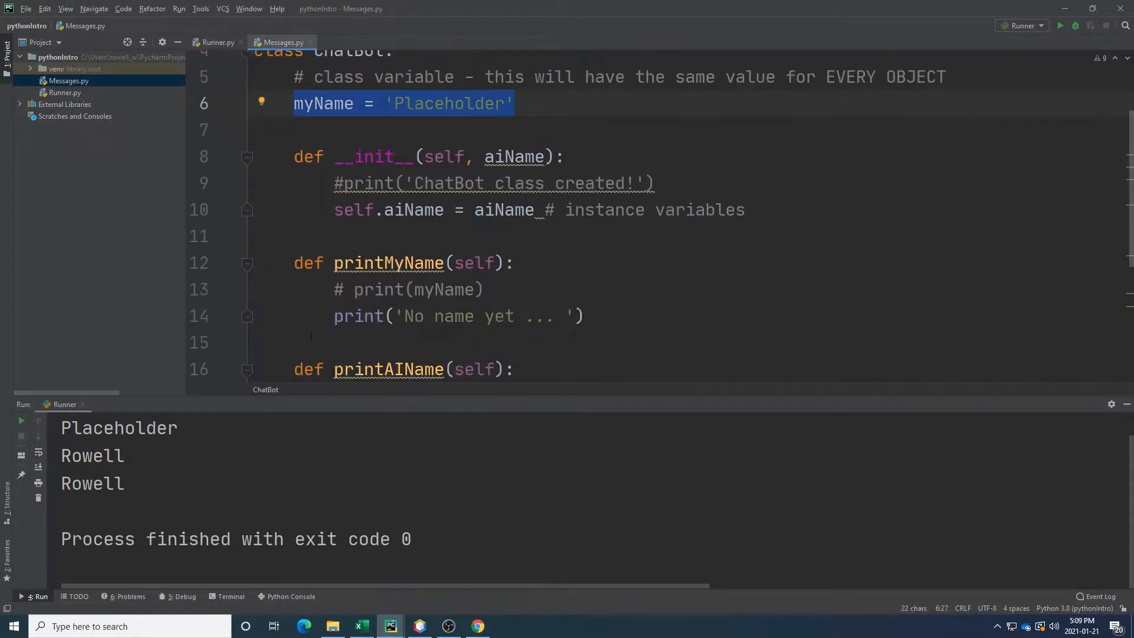
{"action": "left_click", "coordinate": [216, 42]}
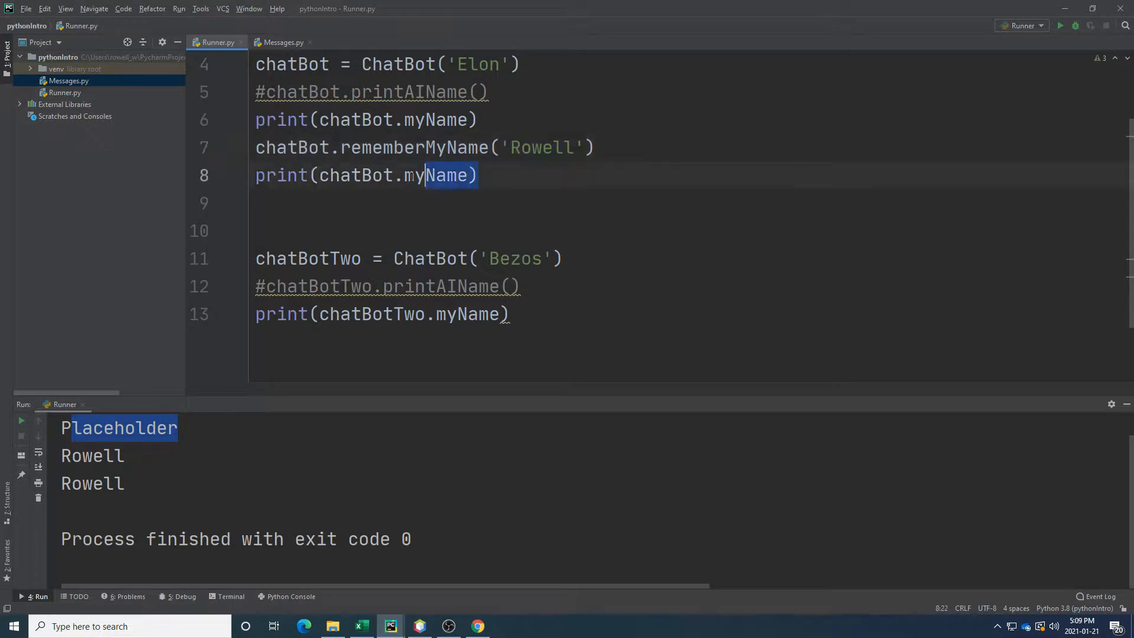
{"action": "left_click", "coordinate": [281, 42]}
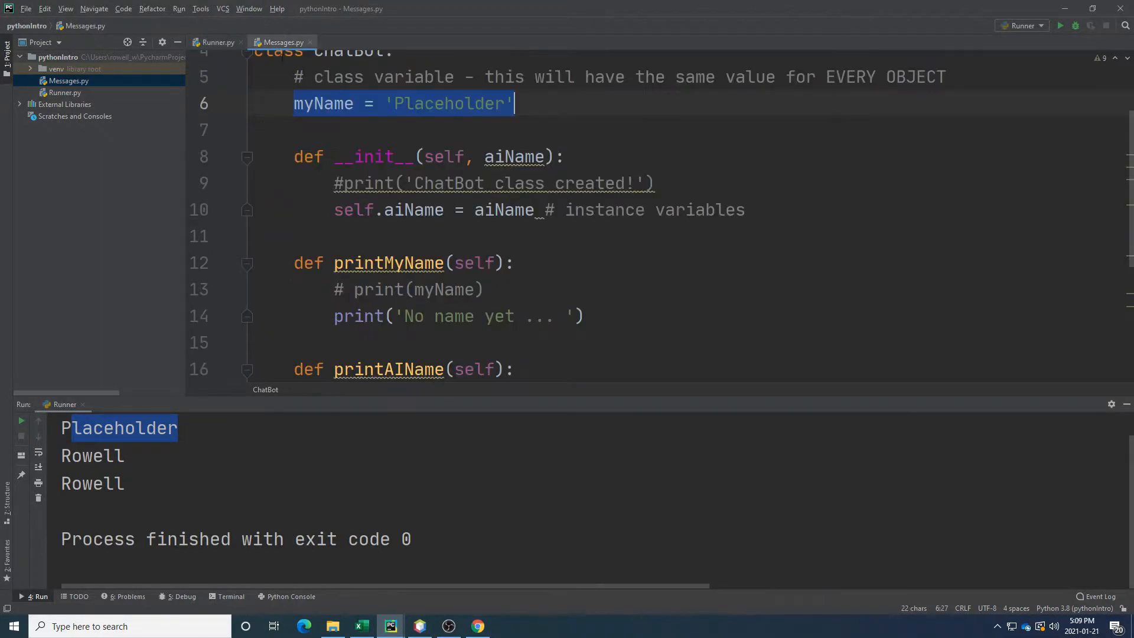
{"action": "double_click", "coordinate": [324, 104]}
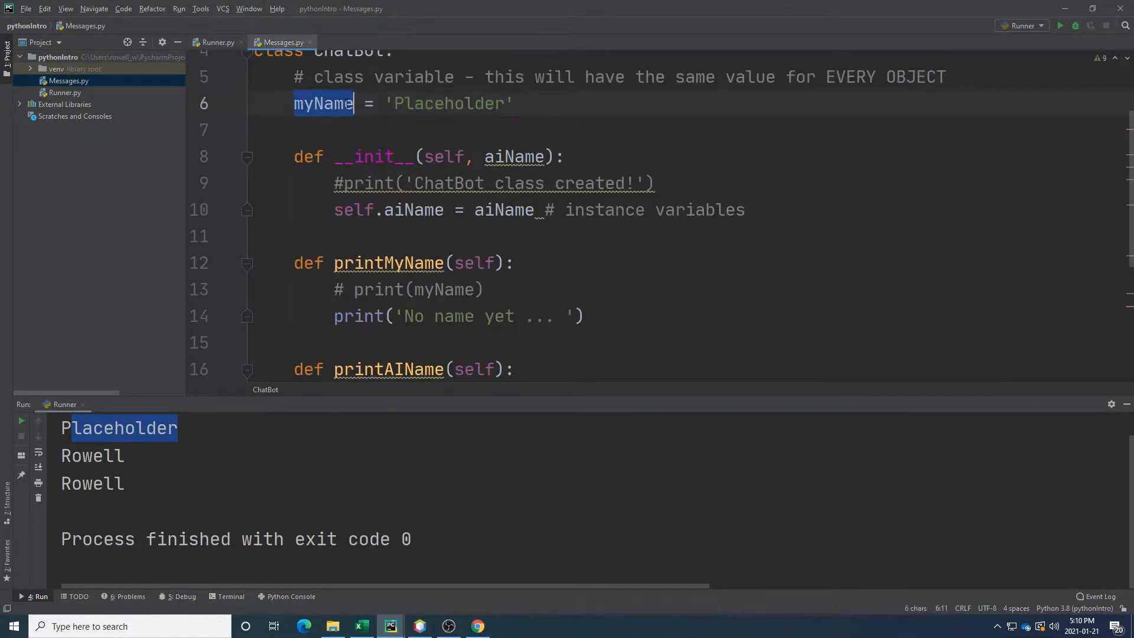
{"action": "scroll", "scroll_direction": "down", "scroll_amount": 3}
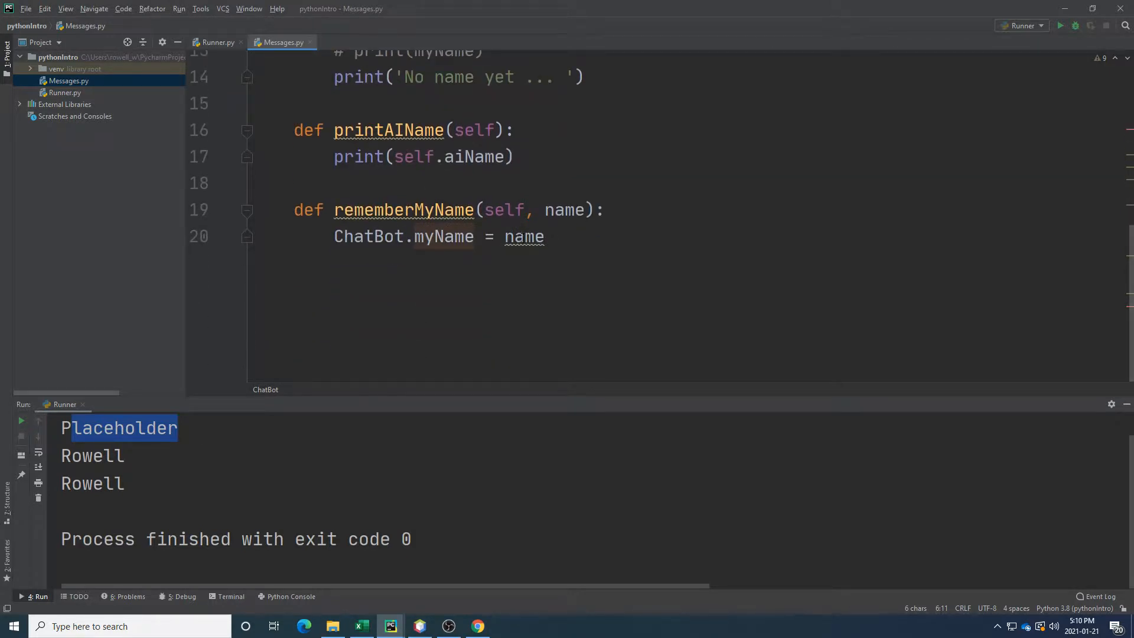
{"action": "left_click", "coordinate": [217, 42]}
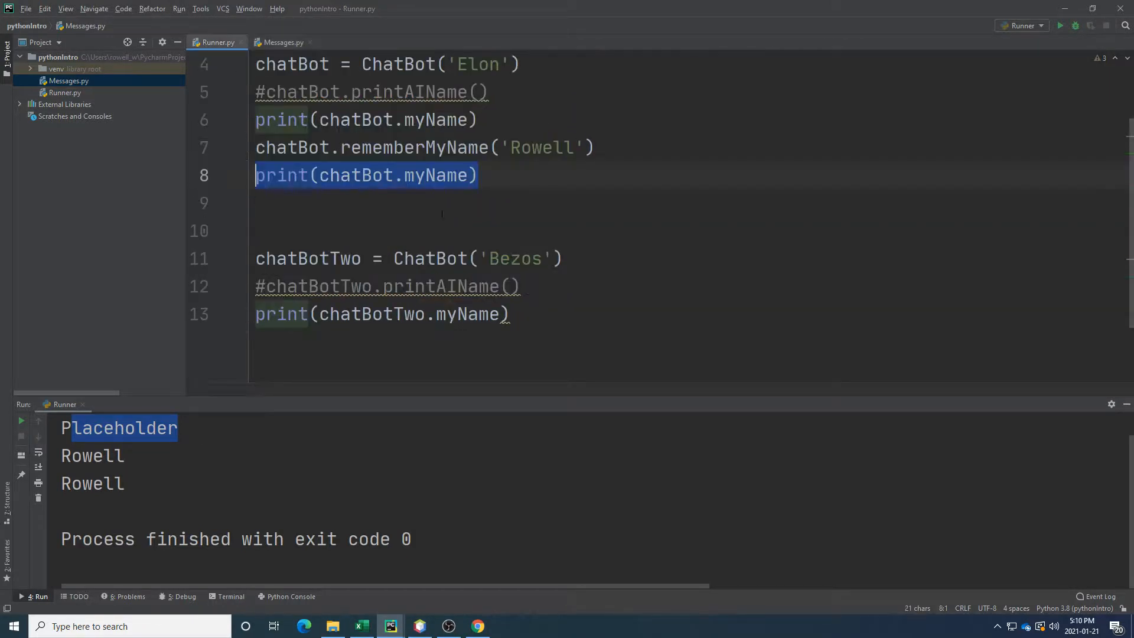
{"action": "left_click", "coordinate": [409, 286]}
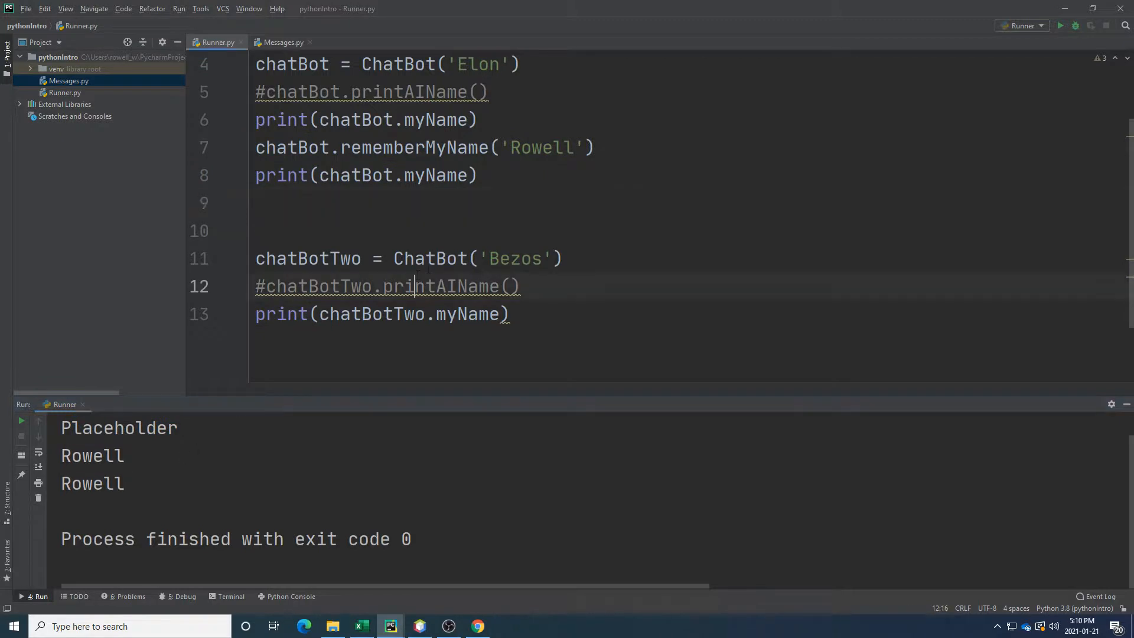
Trace the chatBotTwo.myName print back to the 'Placeholder' default and rememberMyName('Rowell').
{"action": "left_click", "coordinate": [586, 259]}
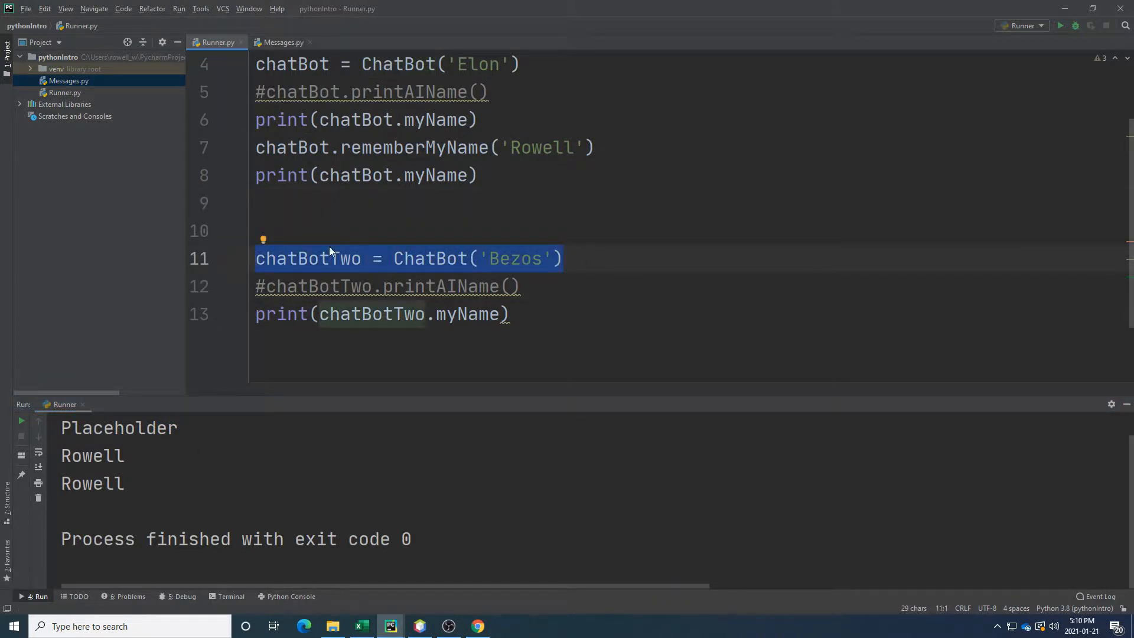
{"action": "left_click", "coordinate": [283, 42]}
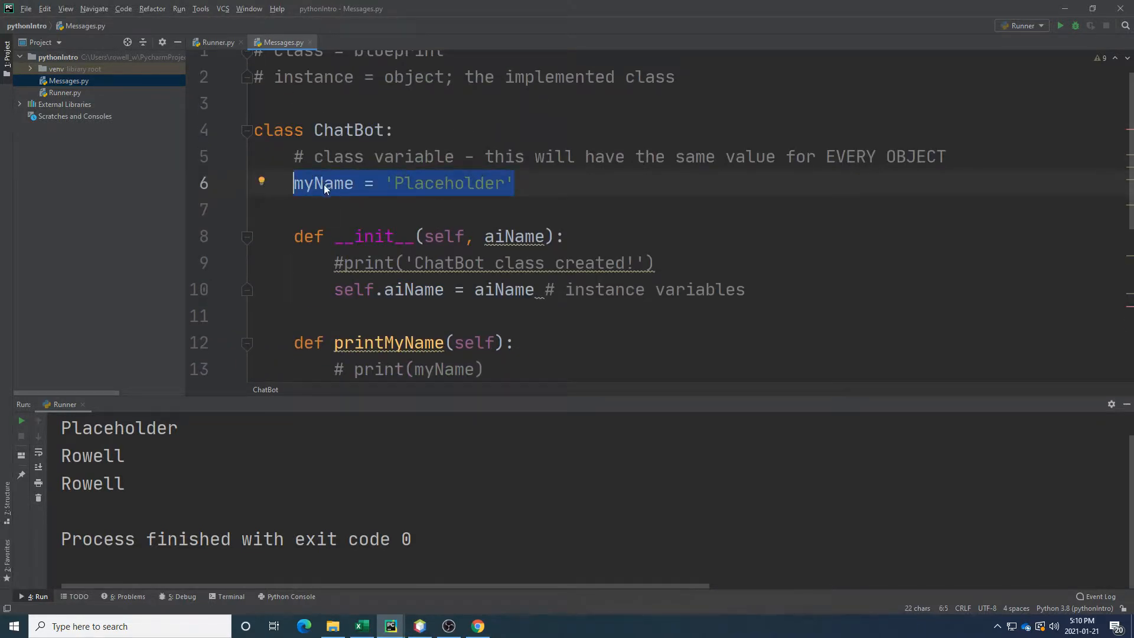
{"action": "left_click", "coordinate": [215, 42]}
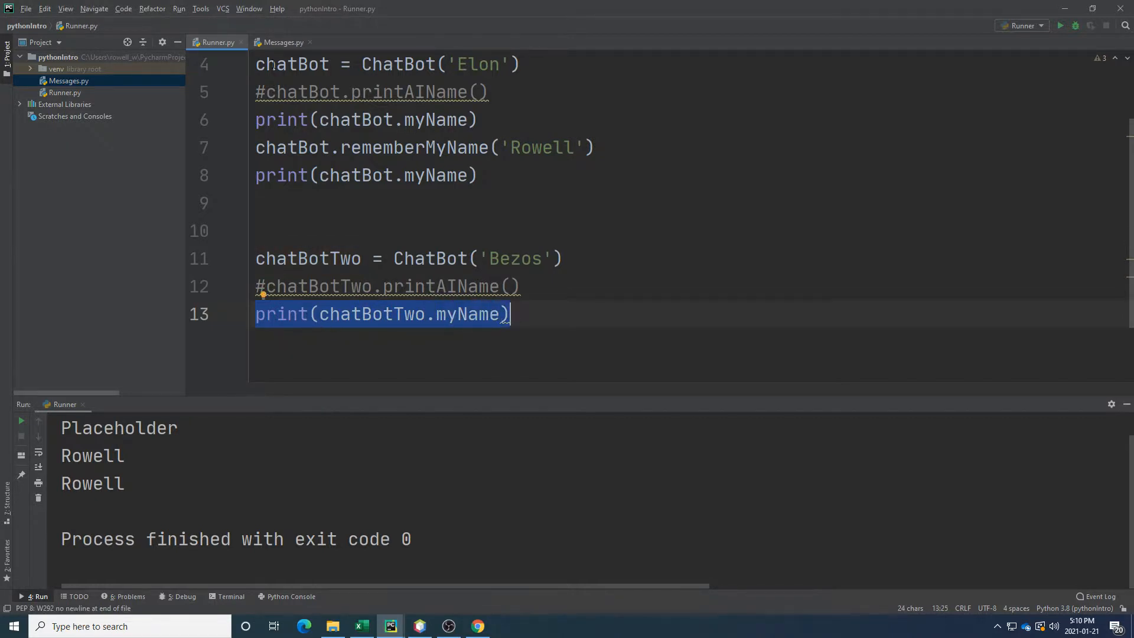
{"action": "left_click", "coordinate": [283, 42]}
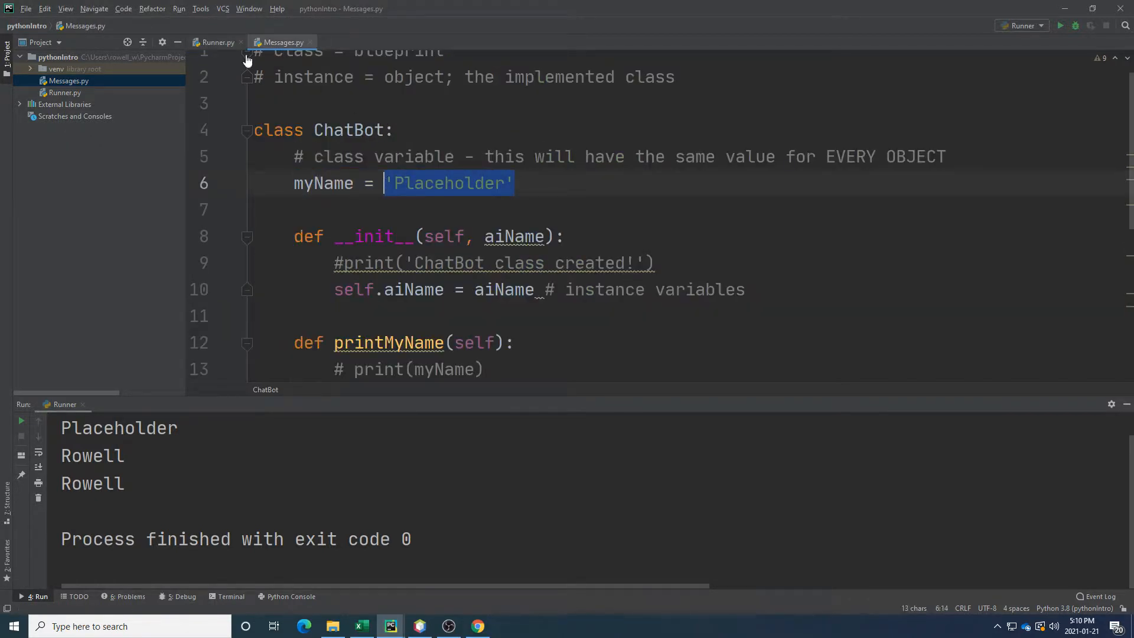
{"action": "left_click", "coordinate": [217, 42]}
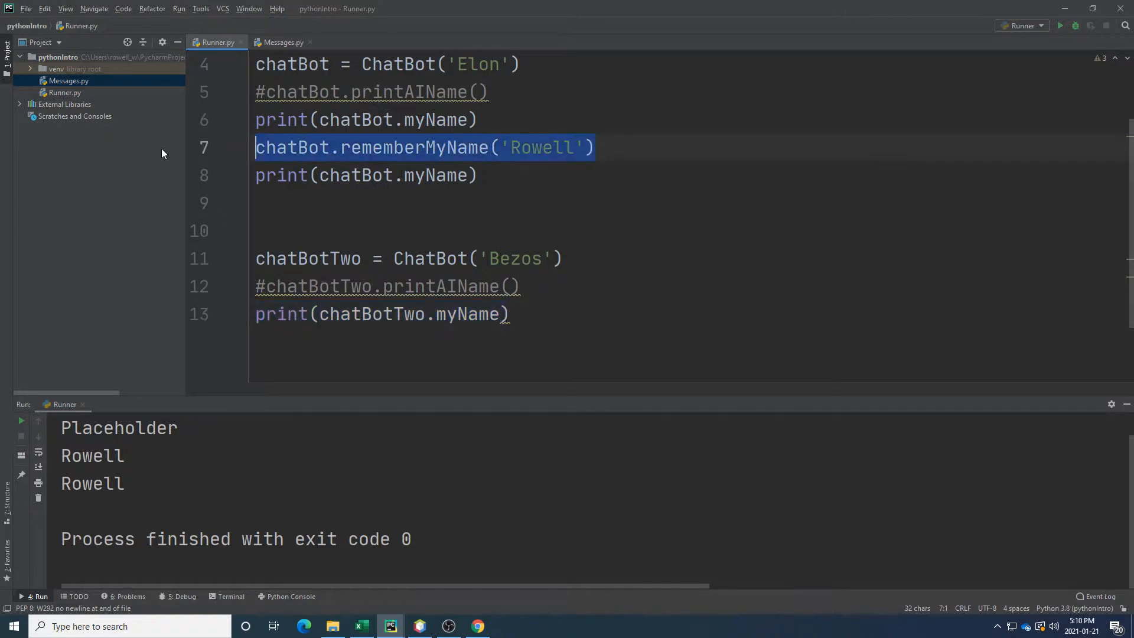
{"action": "mouse_move", "coordinate": [579, 147]}
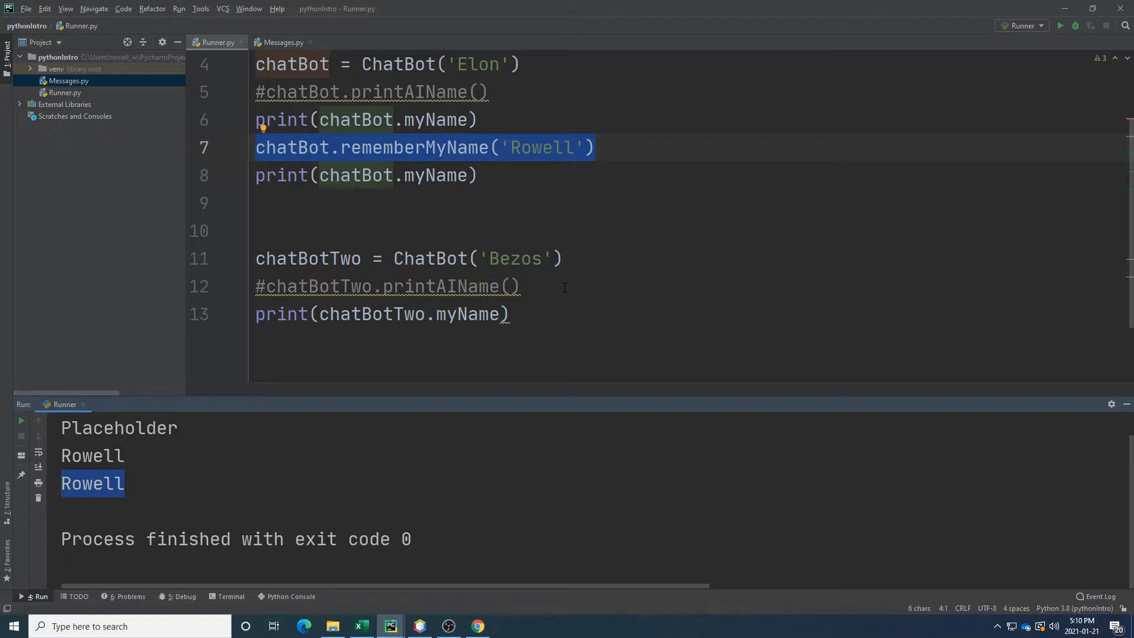
{"action": "mouse_move", "coordinate": [573, 335]}
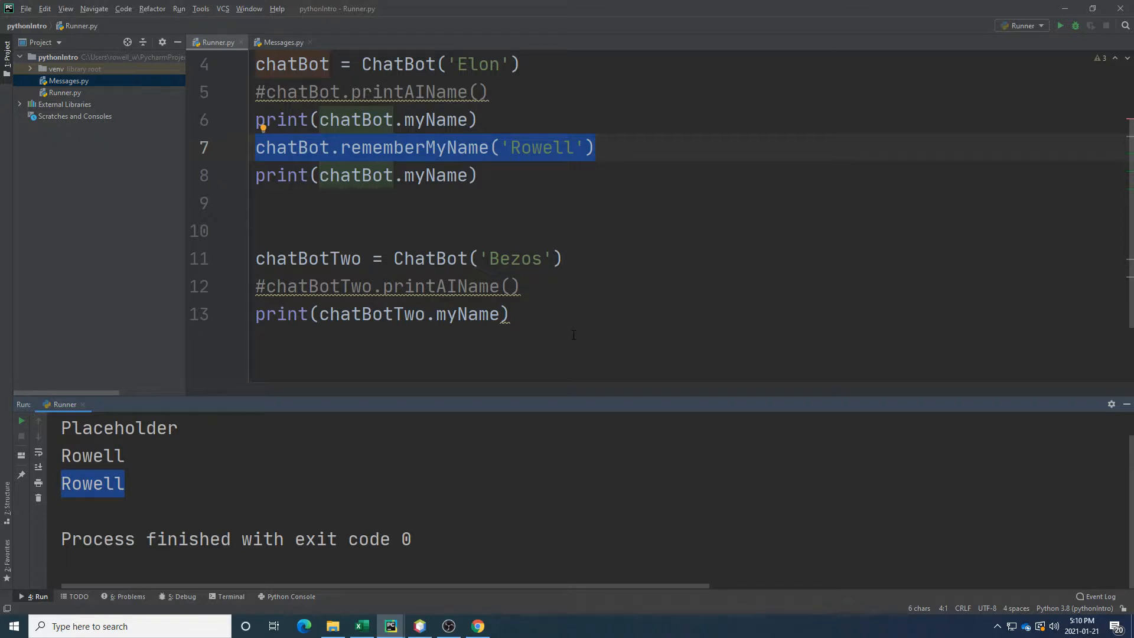
Review the rememberMyName('Rowell') line and second myName print, ending on Messages.py.
{"action": "left_click", "coordinate": [281, 42]}
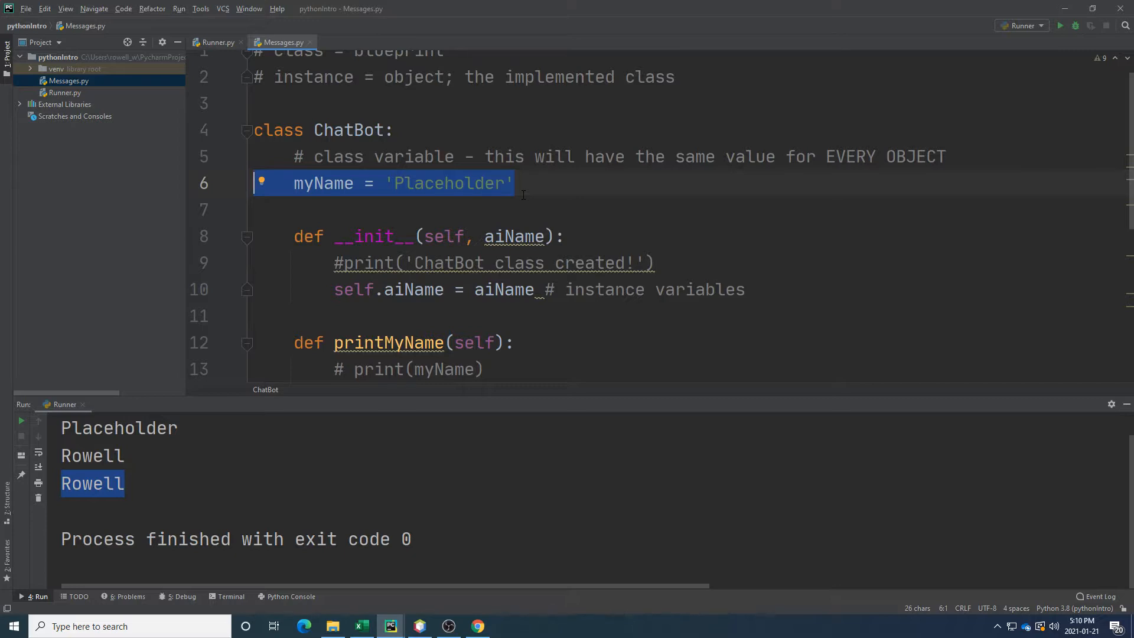
{"action": "left_click", "coordinate": [217, 42]}
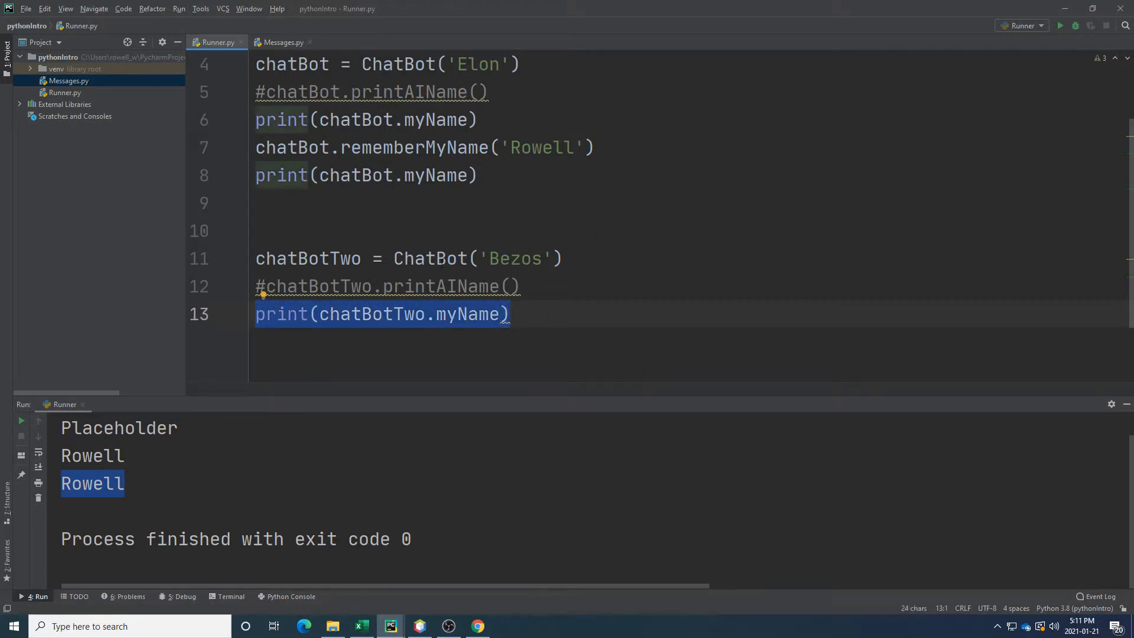
{"action": "left_click", "coordinate": [309, 147]}
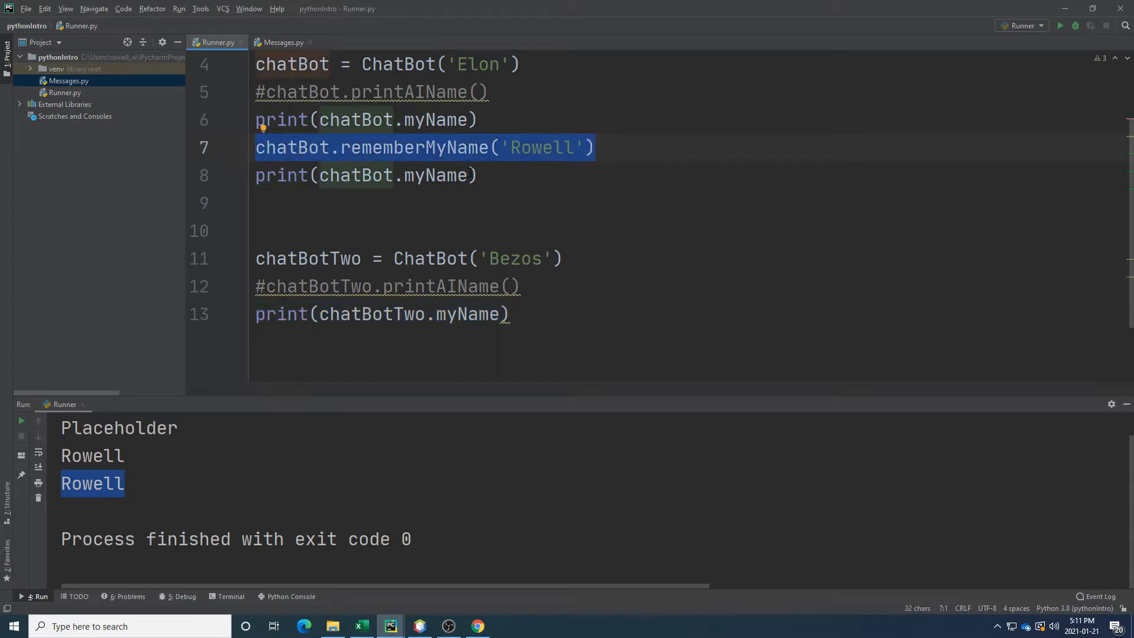
{"action": "double_click", "coordinate": [435, 175]}
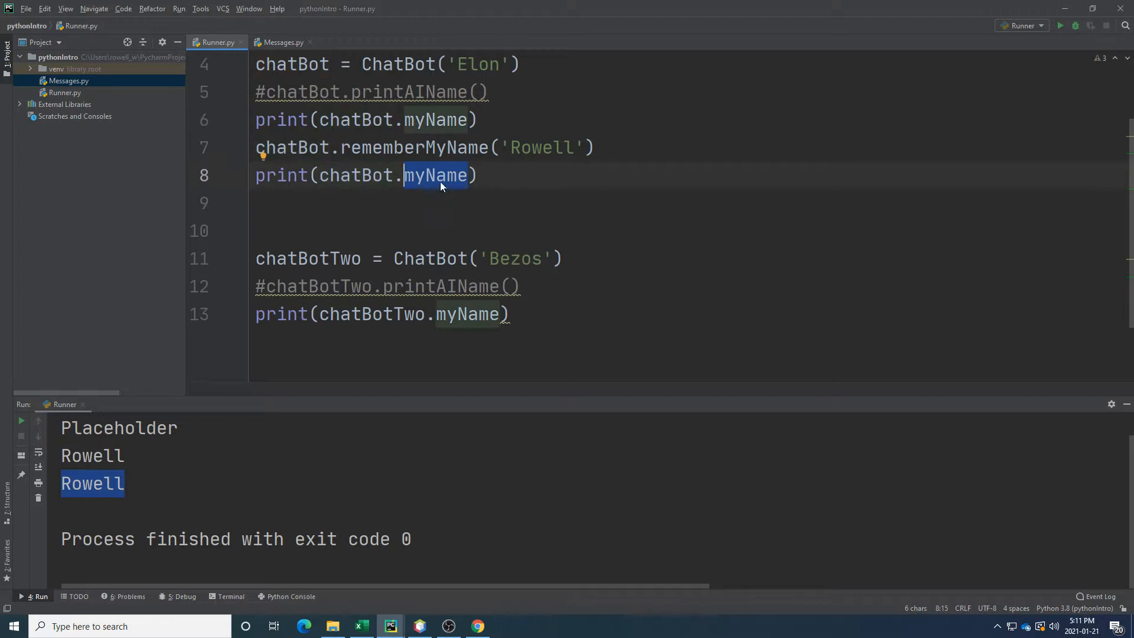
{"action": "left_click", "coordinate": [510, 313]}
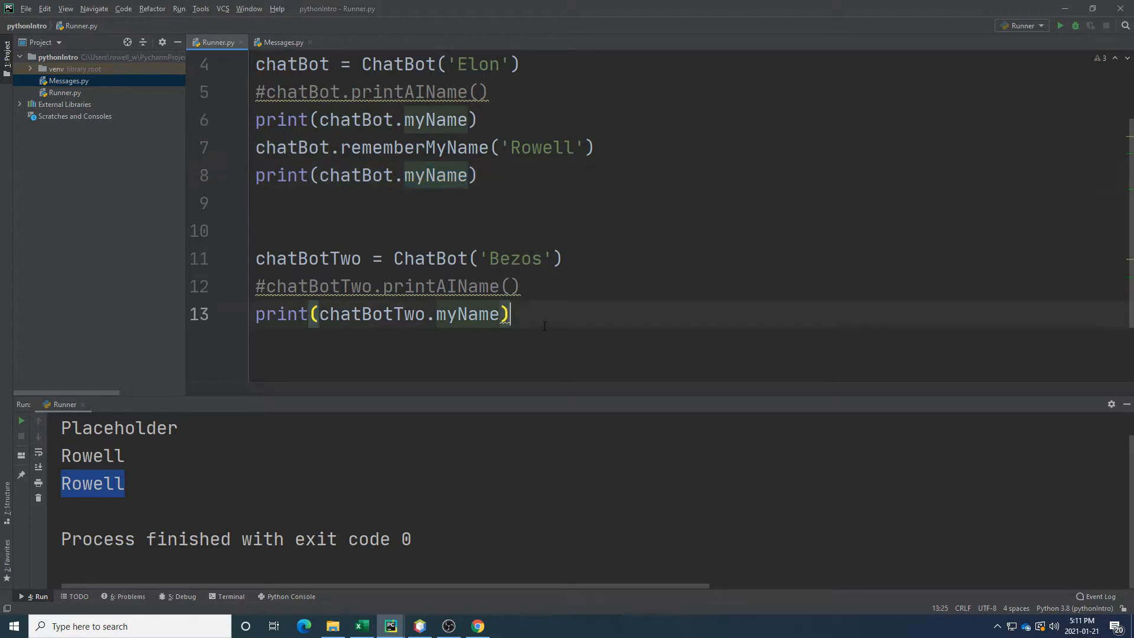
{"action": "left_click", "coordinate": [282, 42]}
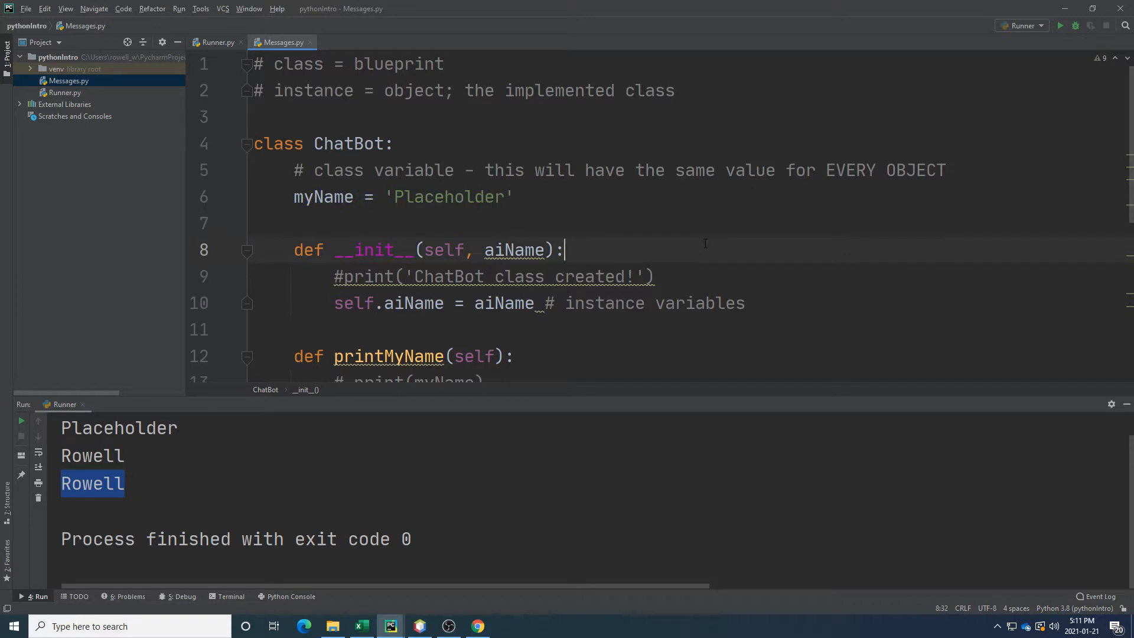
{"action": "scroll", "scroll_direction": "down", "scroll_amount": 3}
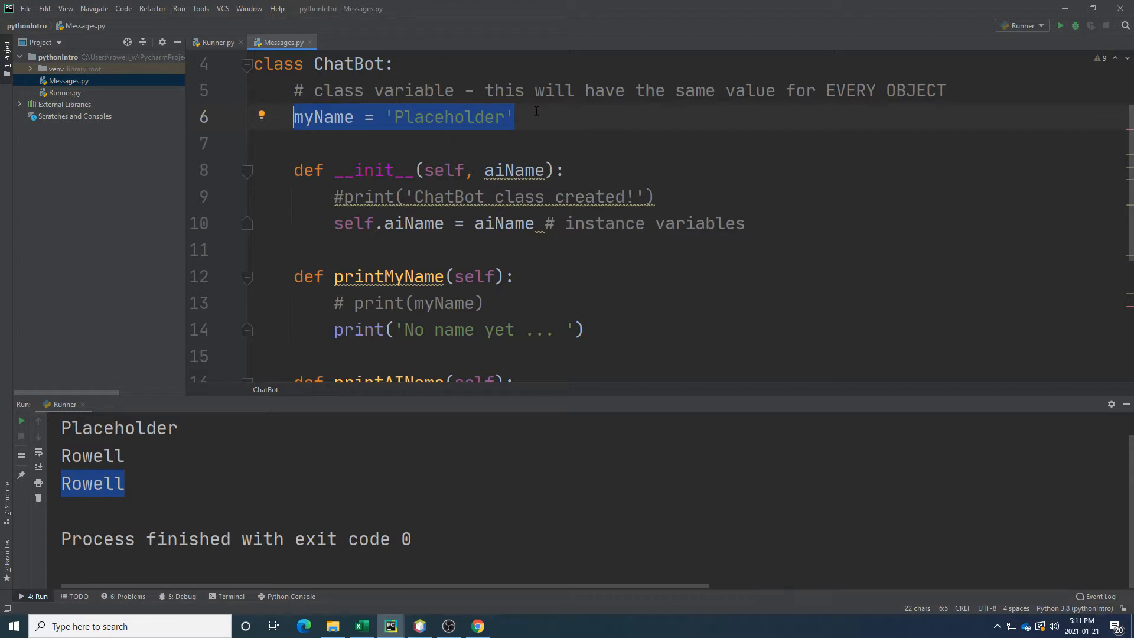
{"action": "scroll", "scroll_direction": "down", "scroll_amount": 3}
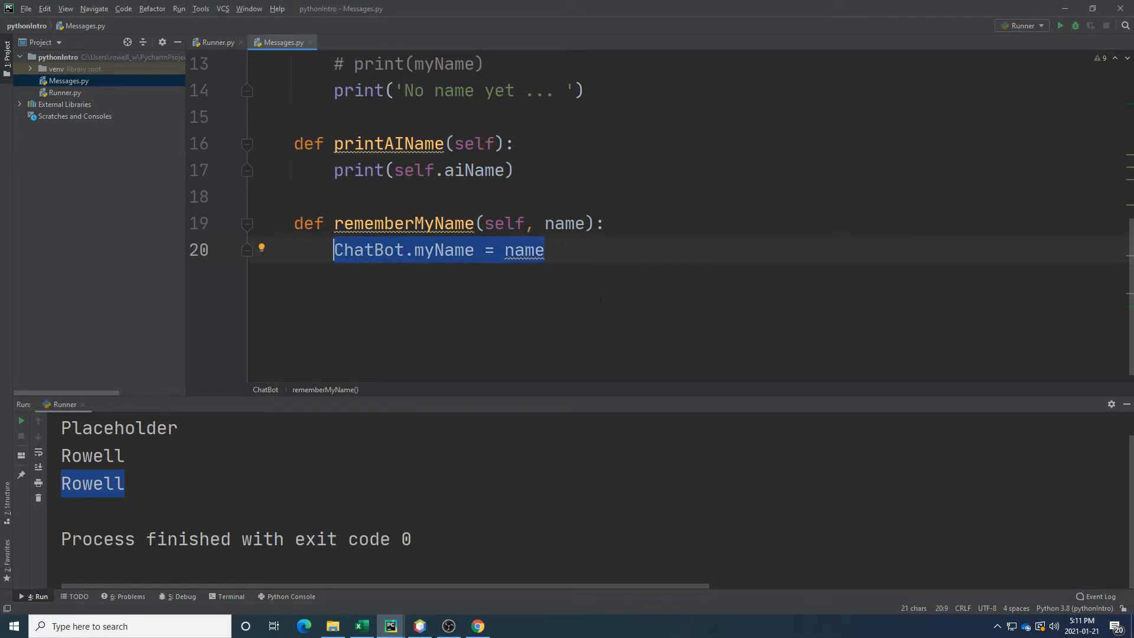
{"action": "scroll", "scroll_direction": "up", "scroll_amount": 3}
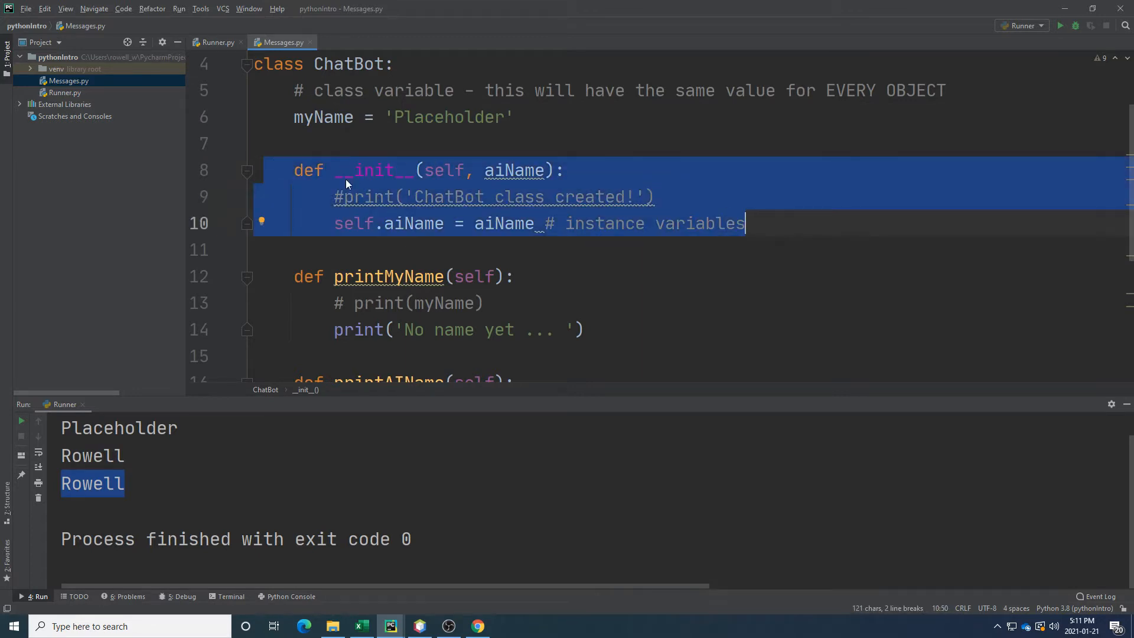
{"action": "double_click", "coordinate": [354, 223]}
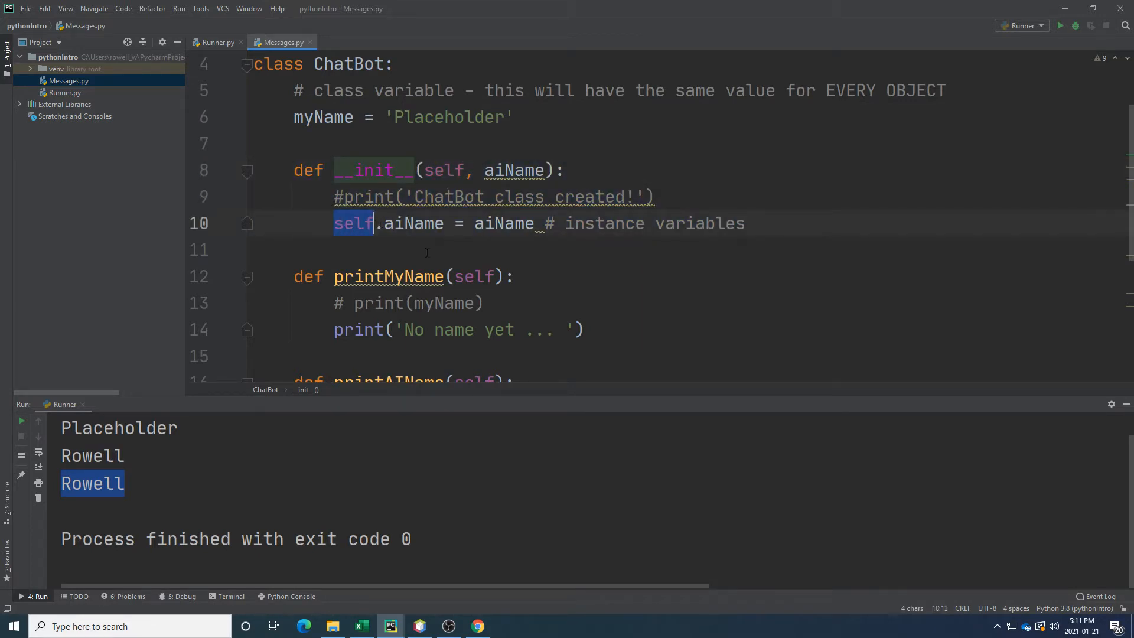
{"action": "left_click", "coordinate": [352, 223]}
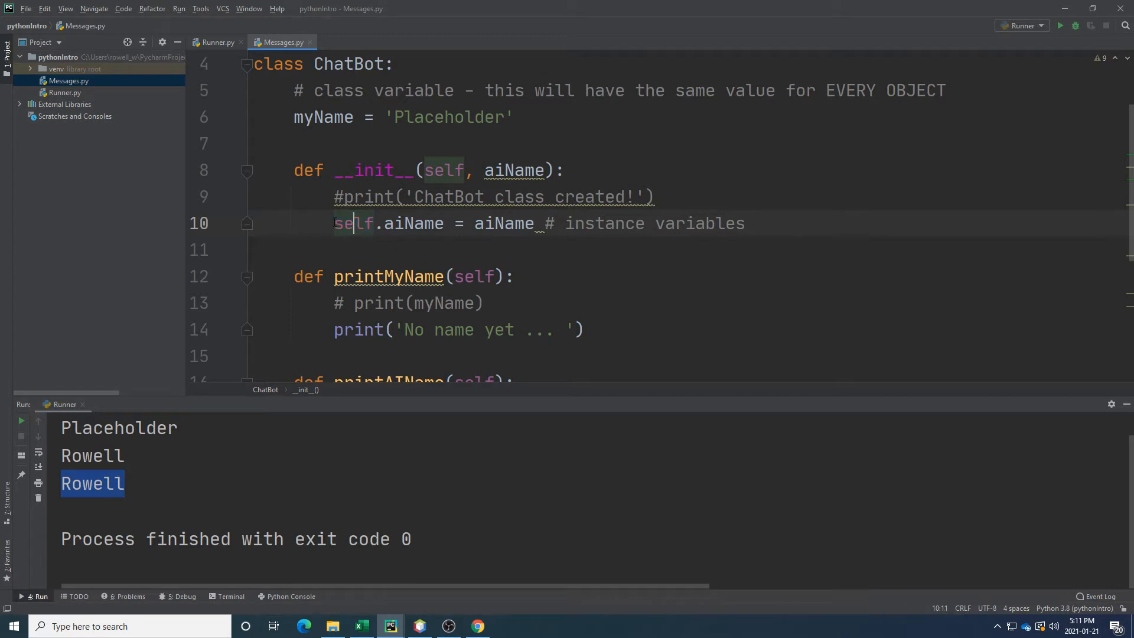
{"action": "scroll", "scroll_direction": "down", "scroll_amount": 3}
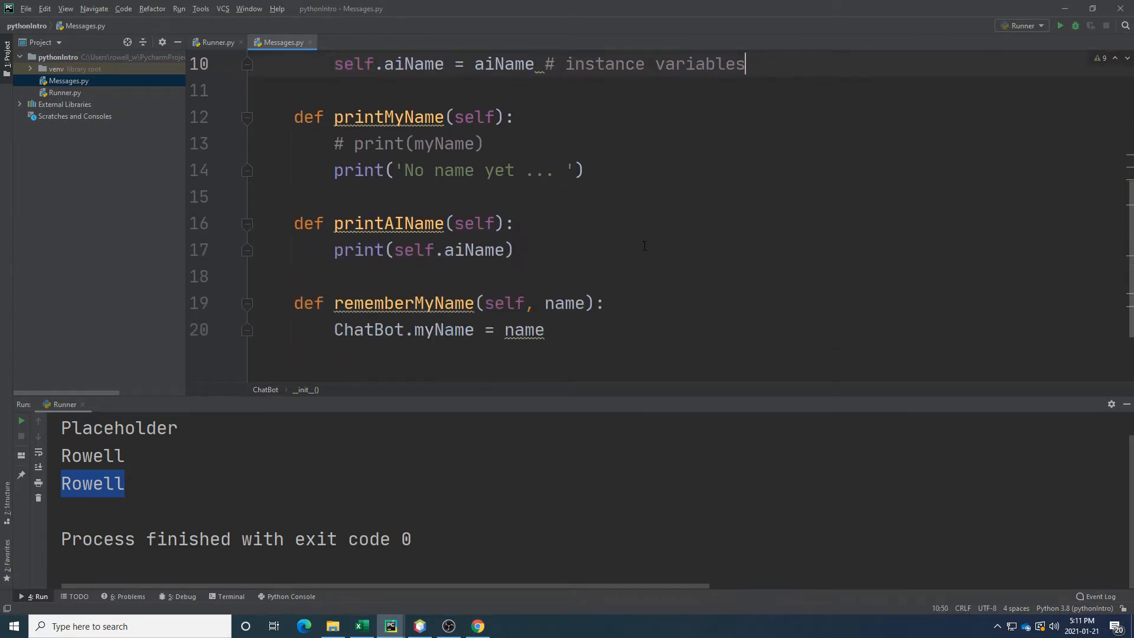
{"action": "left_click", "coordinate": [393, 329]}
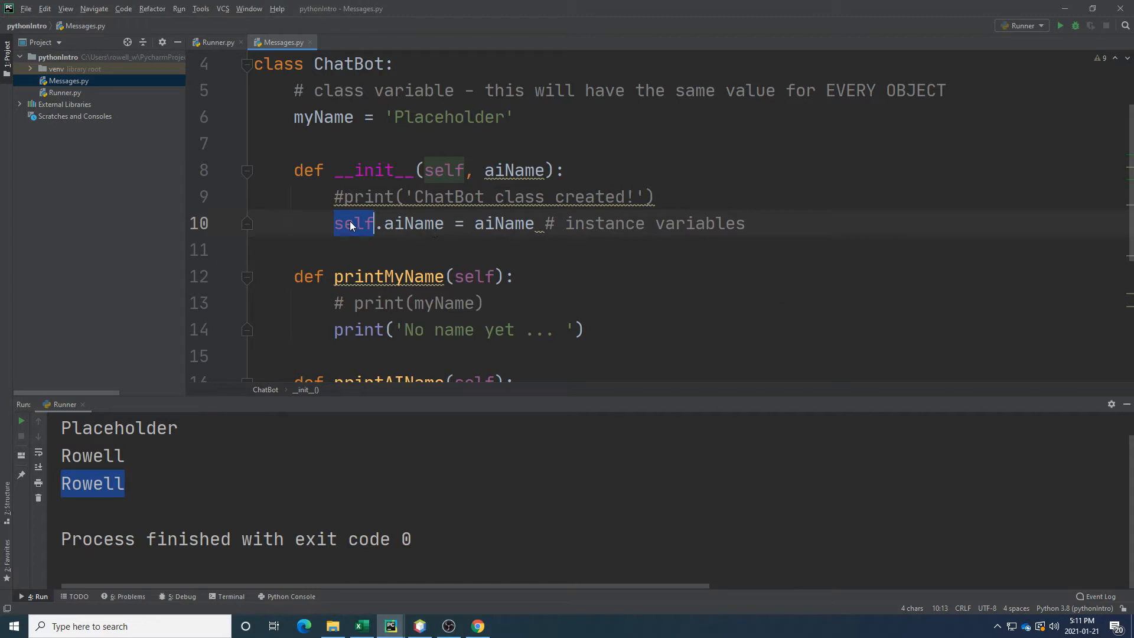
{"action": "left_click", "coordinate": [745, 223]}
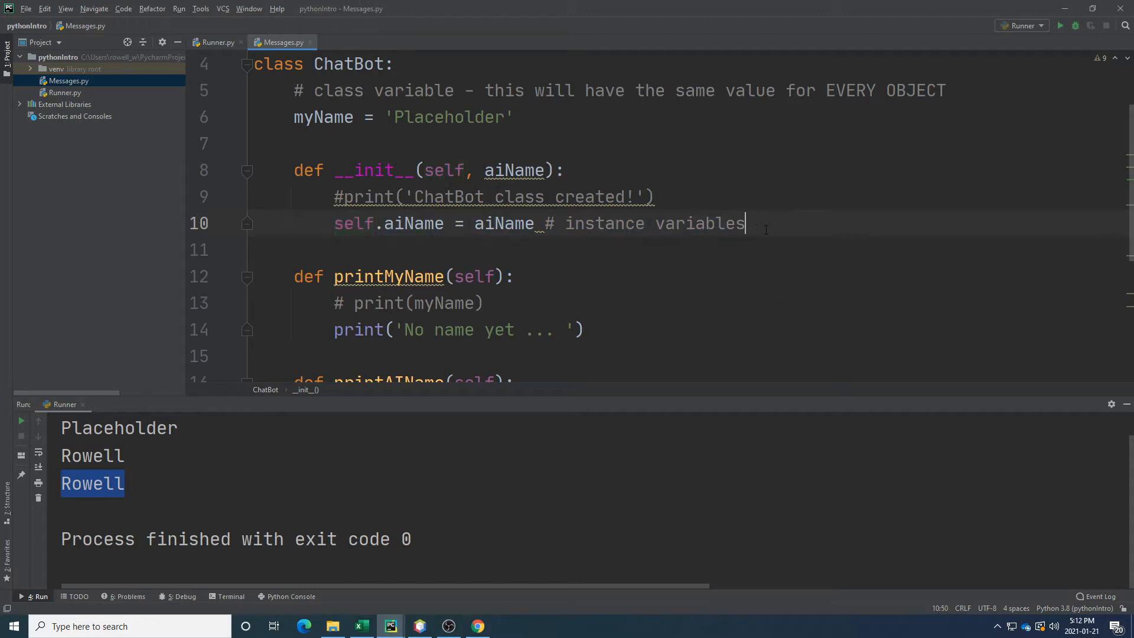
{"action": "mouse_move", "coordinate": [215, 61]}
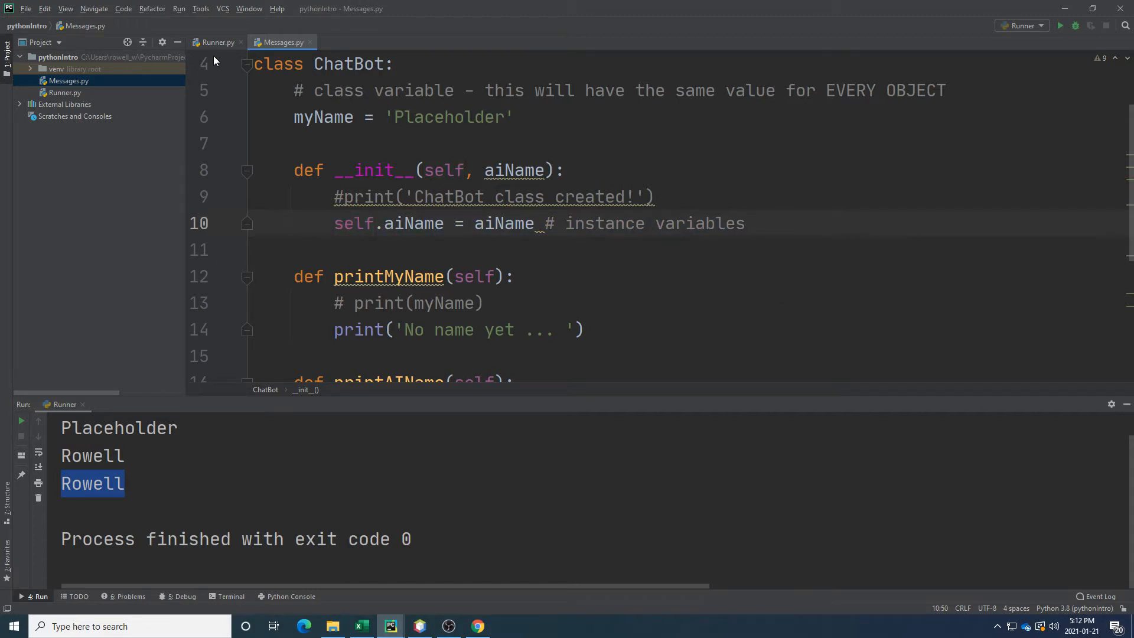
{"action": "left_click", "coordinate": [215, 41]}
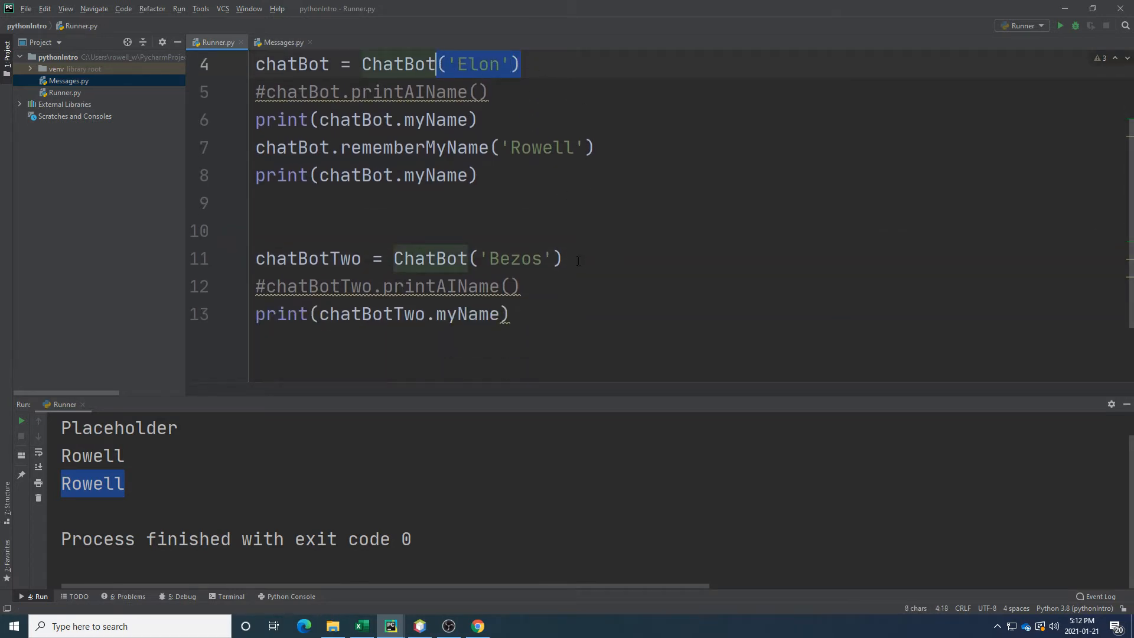
{"action": "left_click", "coordinate": [468, 258]}
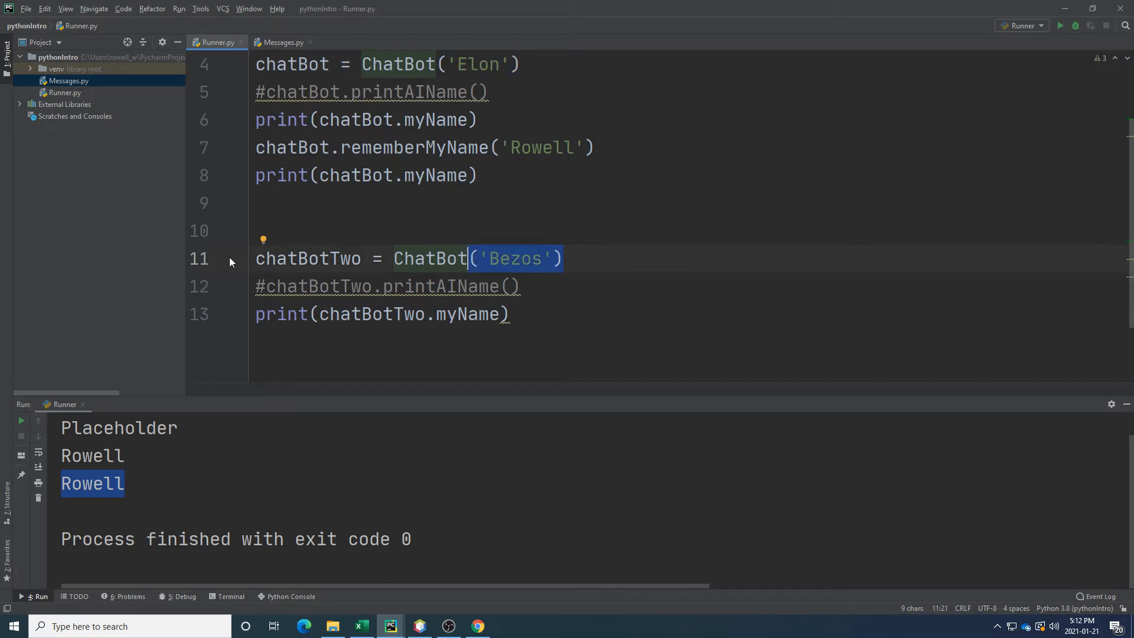
{"action": "left_click", "coordinate": [280, 42]}
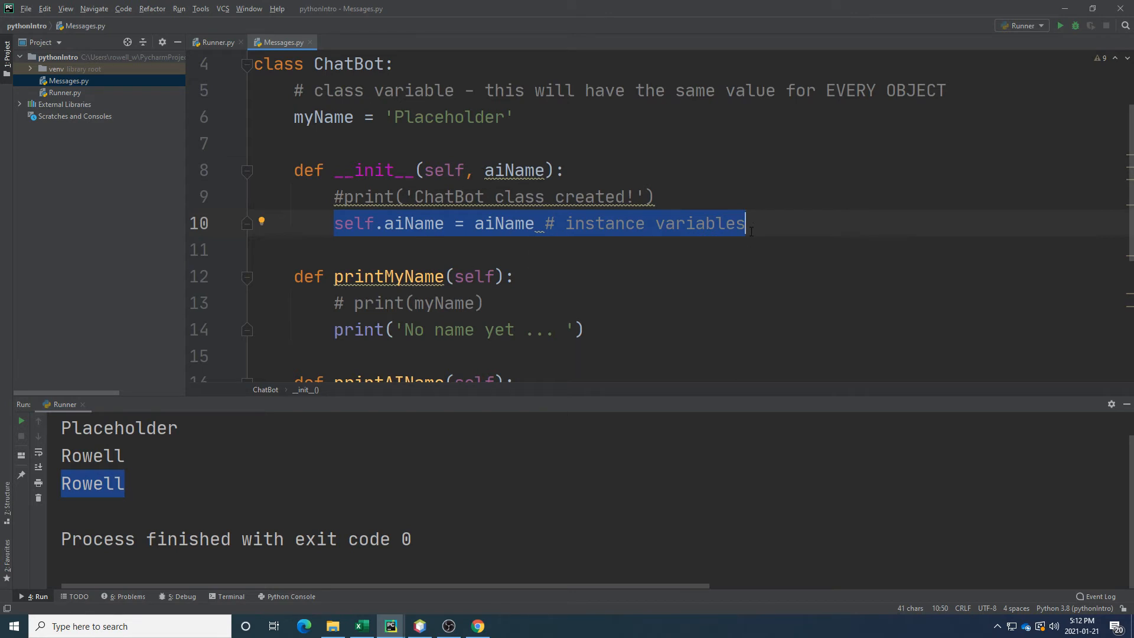
{"action": "scroll", "scroll_direction": "down", "scroll_amount": 3}
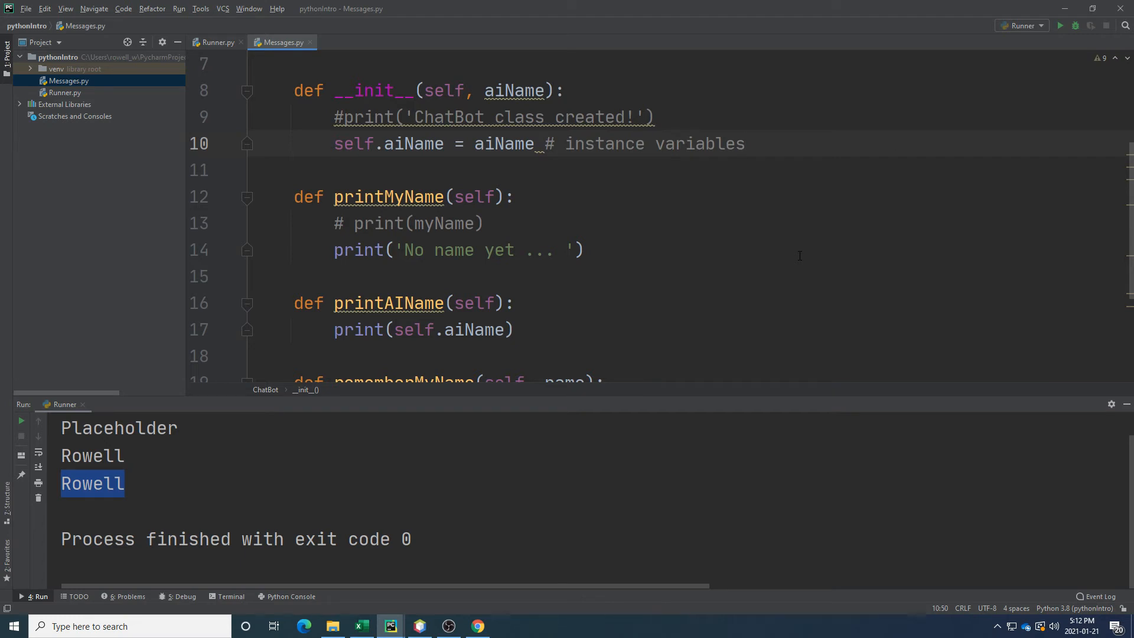
{"action": "left_click", "coordinate": [745, 143]}
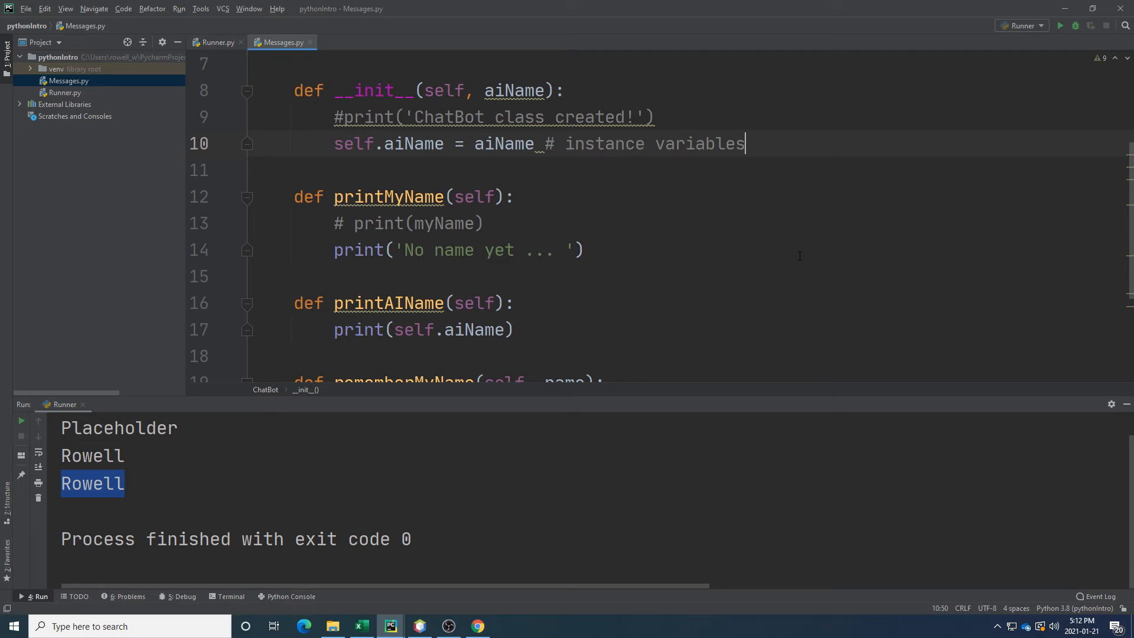
{"action": "mouse_move", "coordinate": [790, 139]}
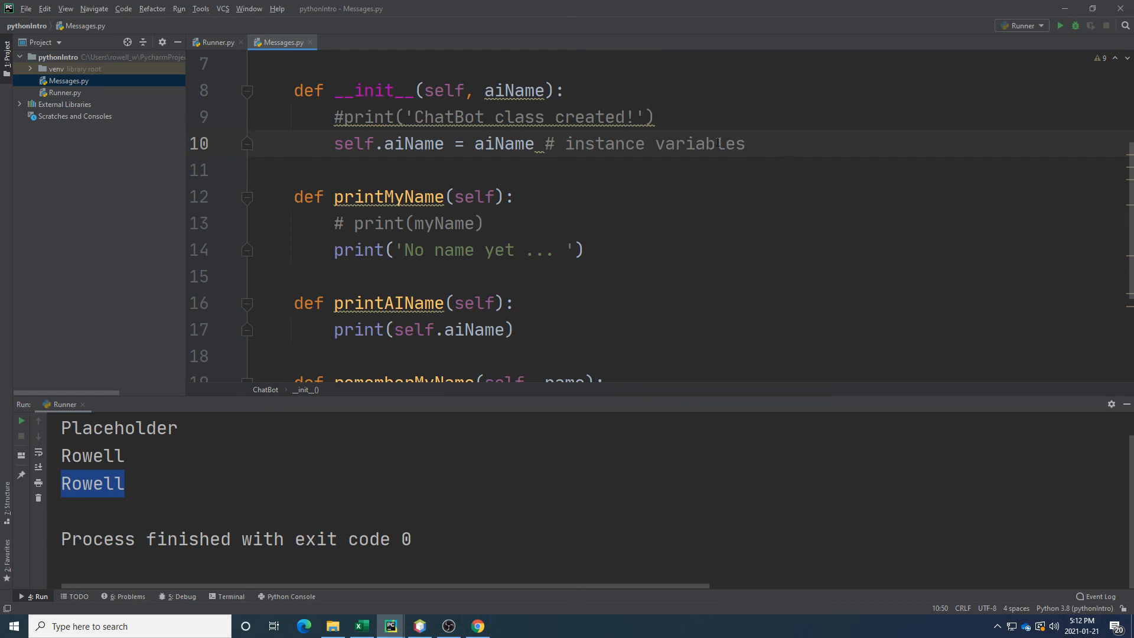
{"action": "scroll", "scroll_direction": "up", "scroll_amount": 3}
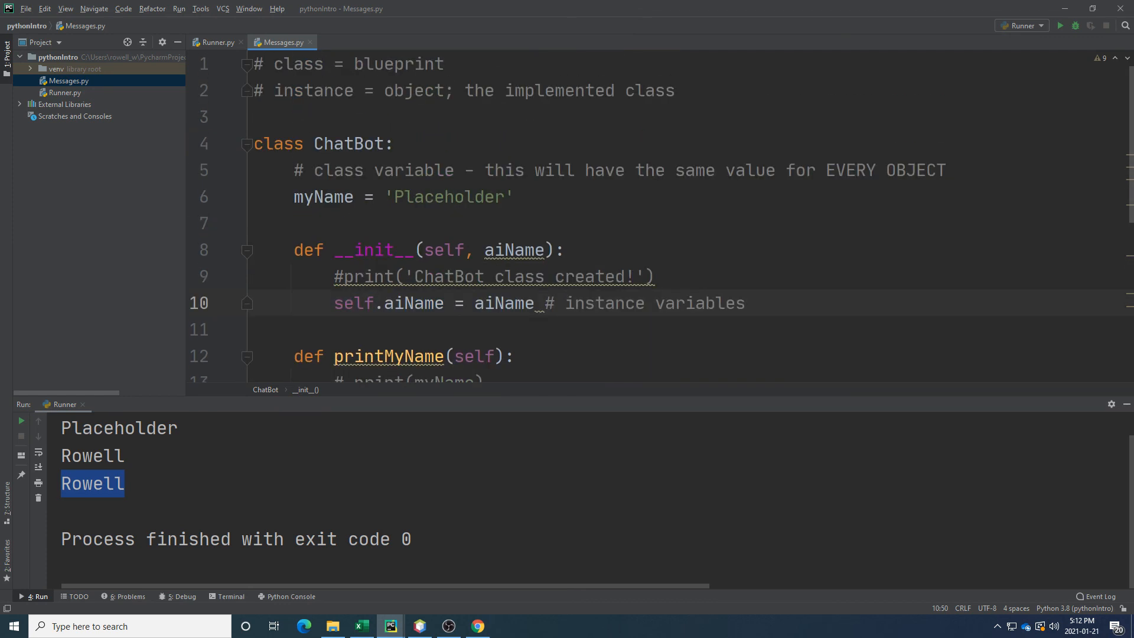